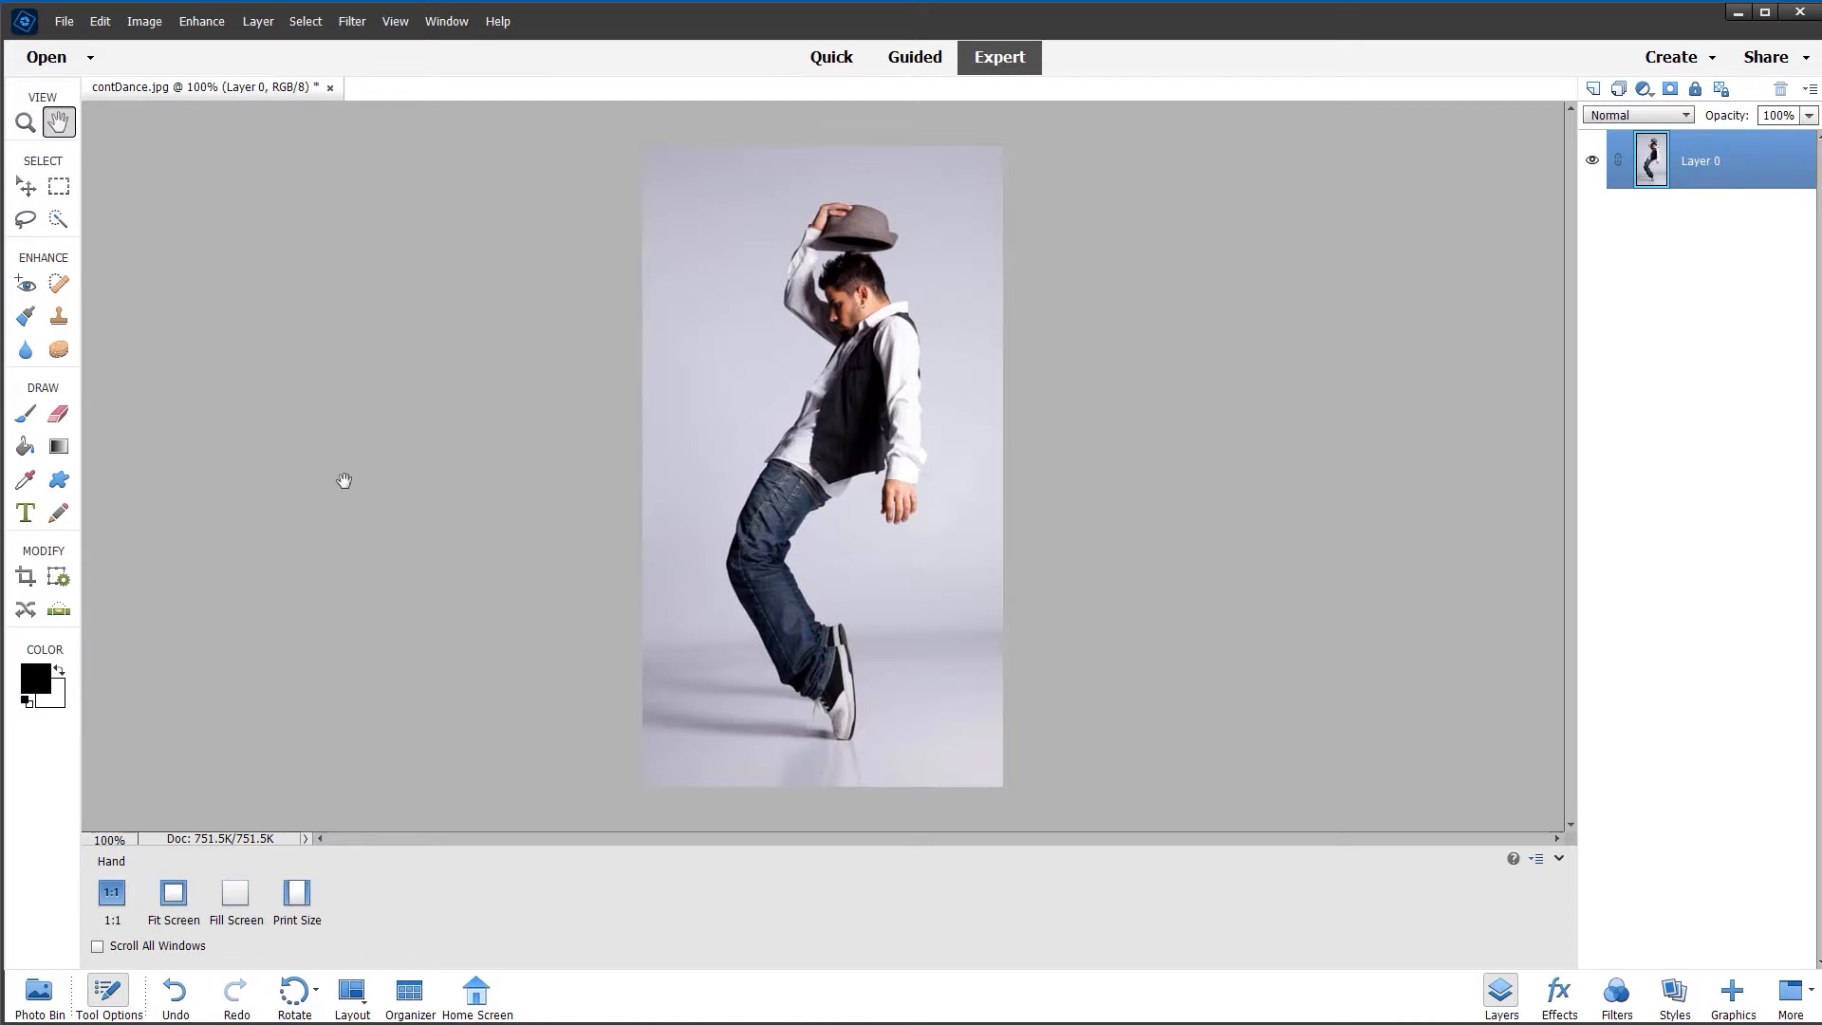
{"action": "mouse_move", "coordinate": [894, 503]}
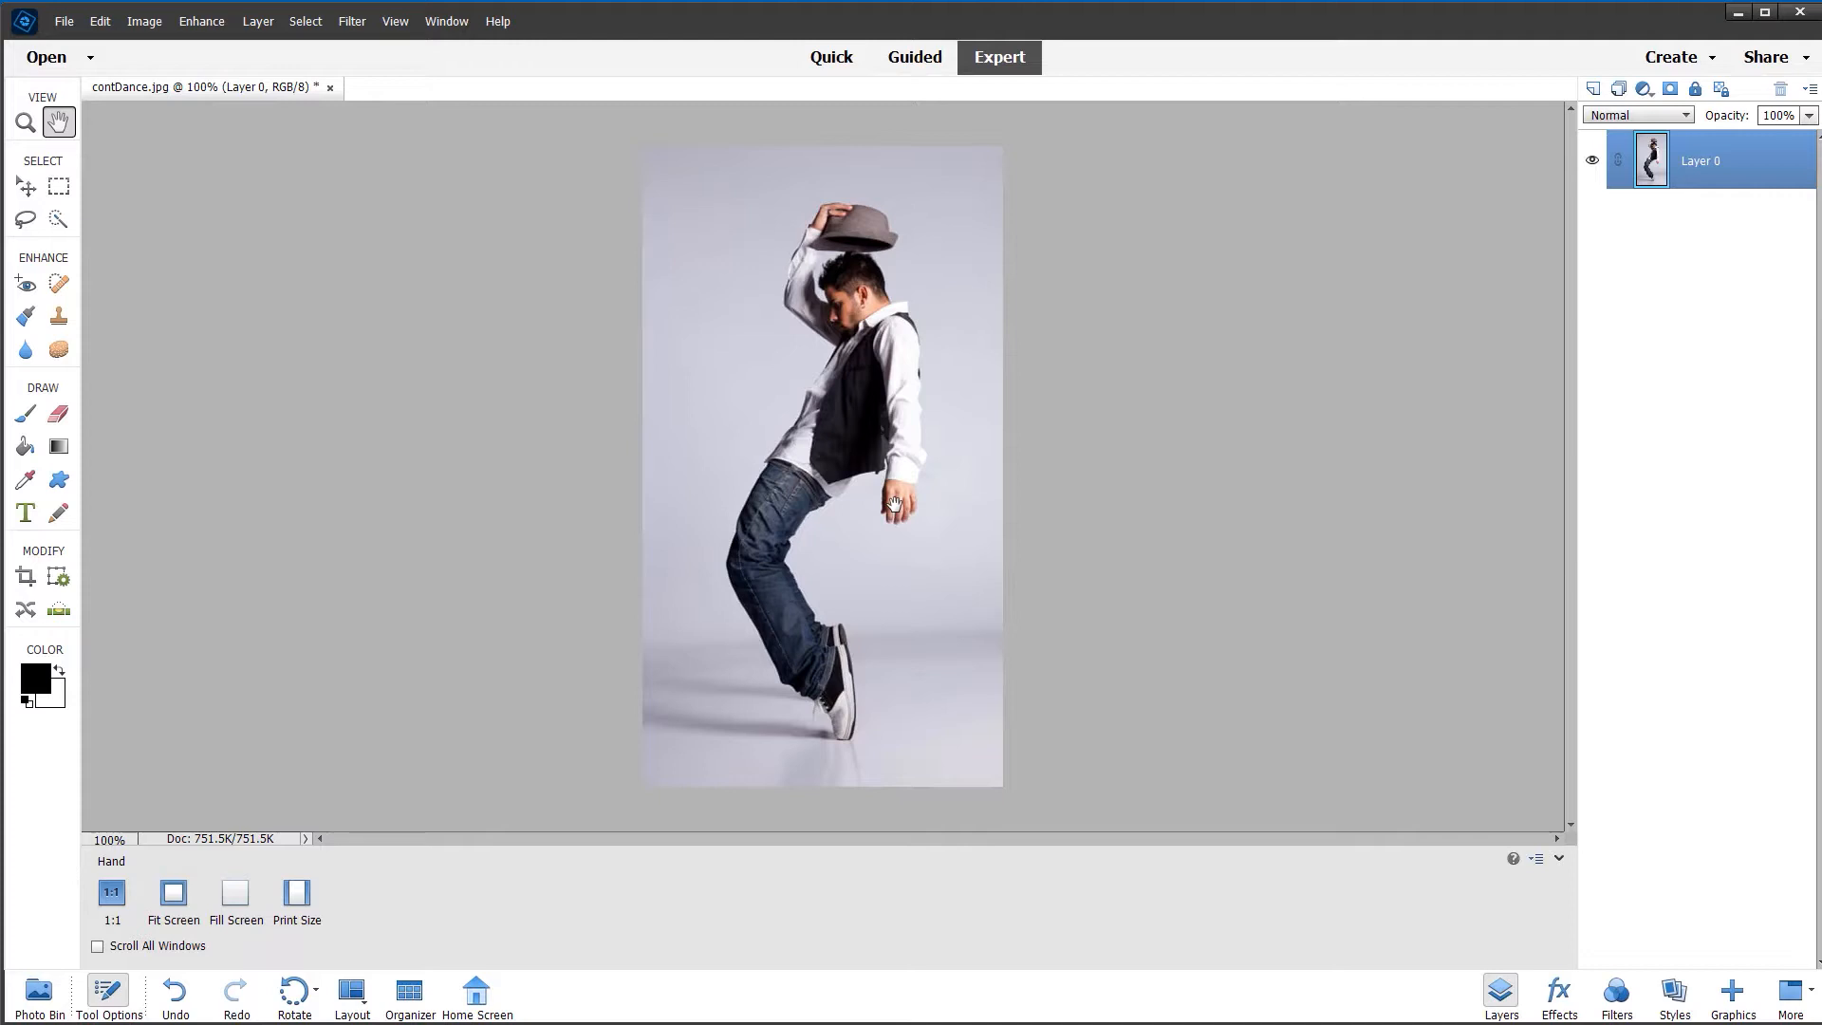
{"action": "mouse_move", "coordinate": [527, 474]}
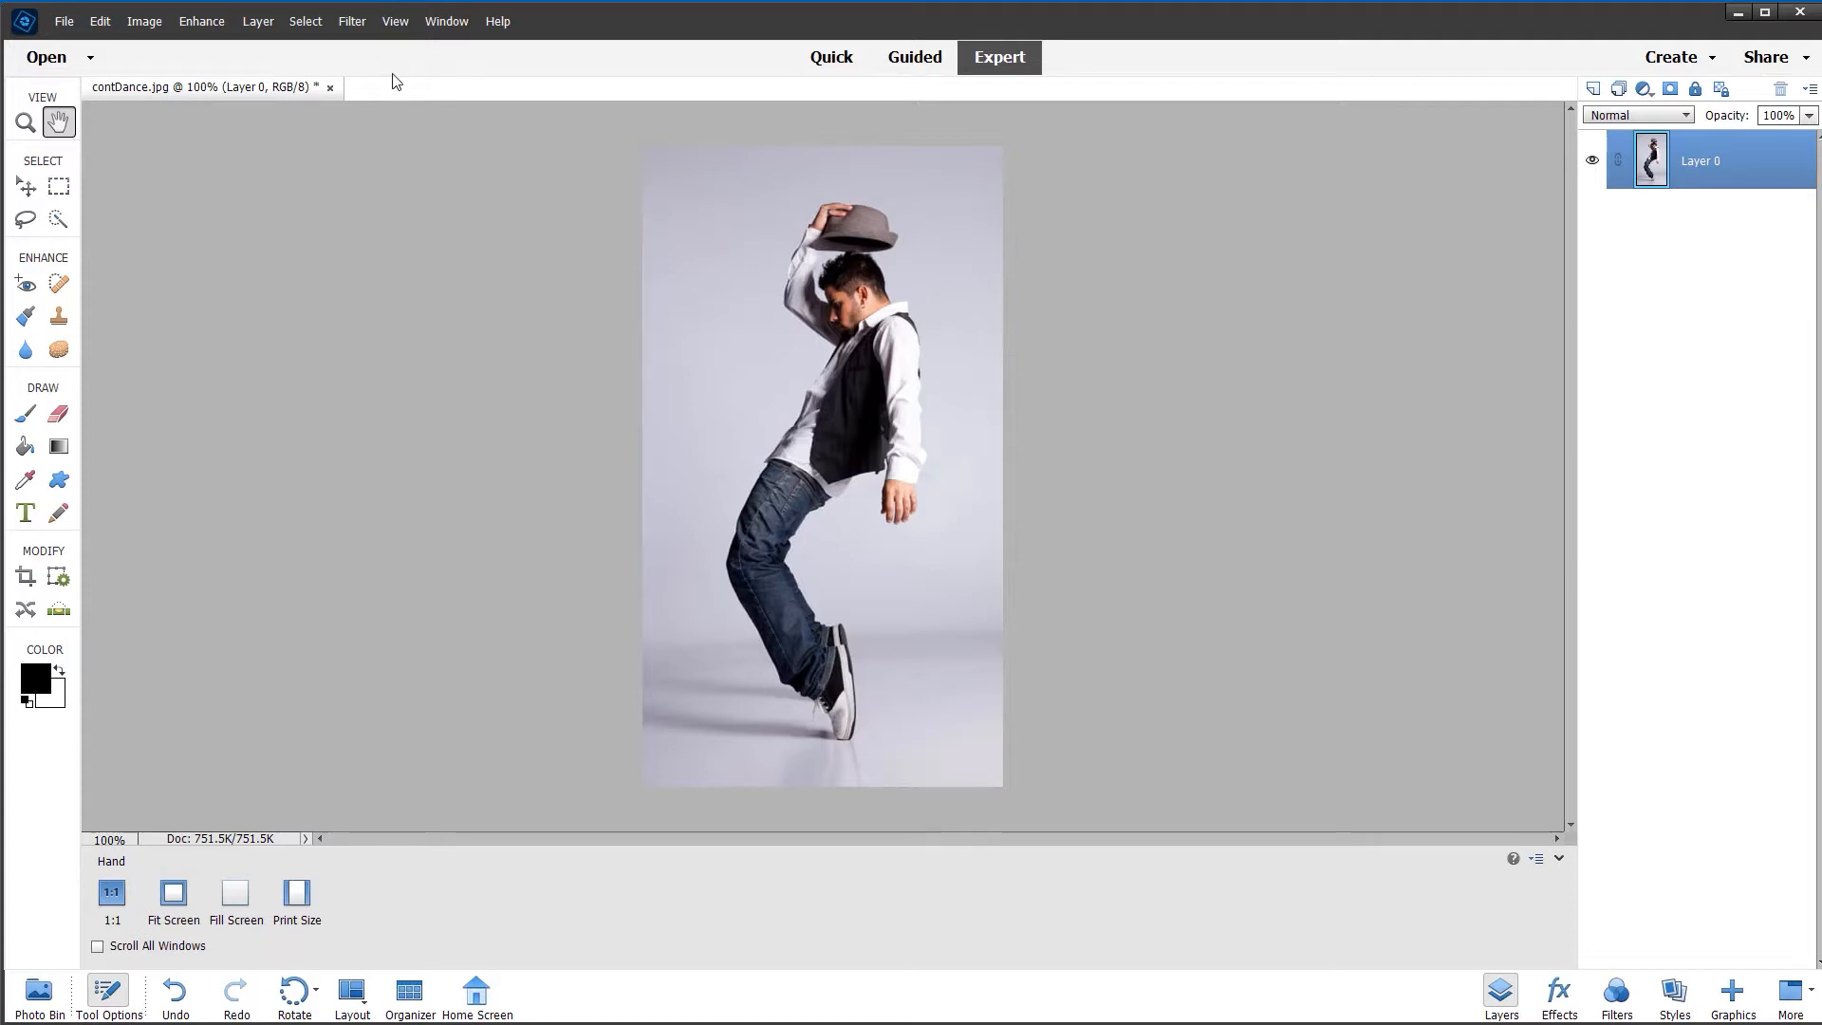
- Warp the dancer photo via Image > Transform > Warp, bulging its right side outward, and commit it
{"action": "left_click", "coordinate": [142, 21]}
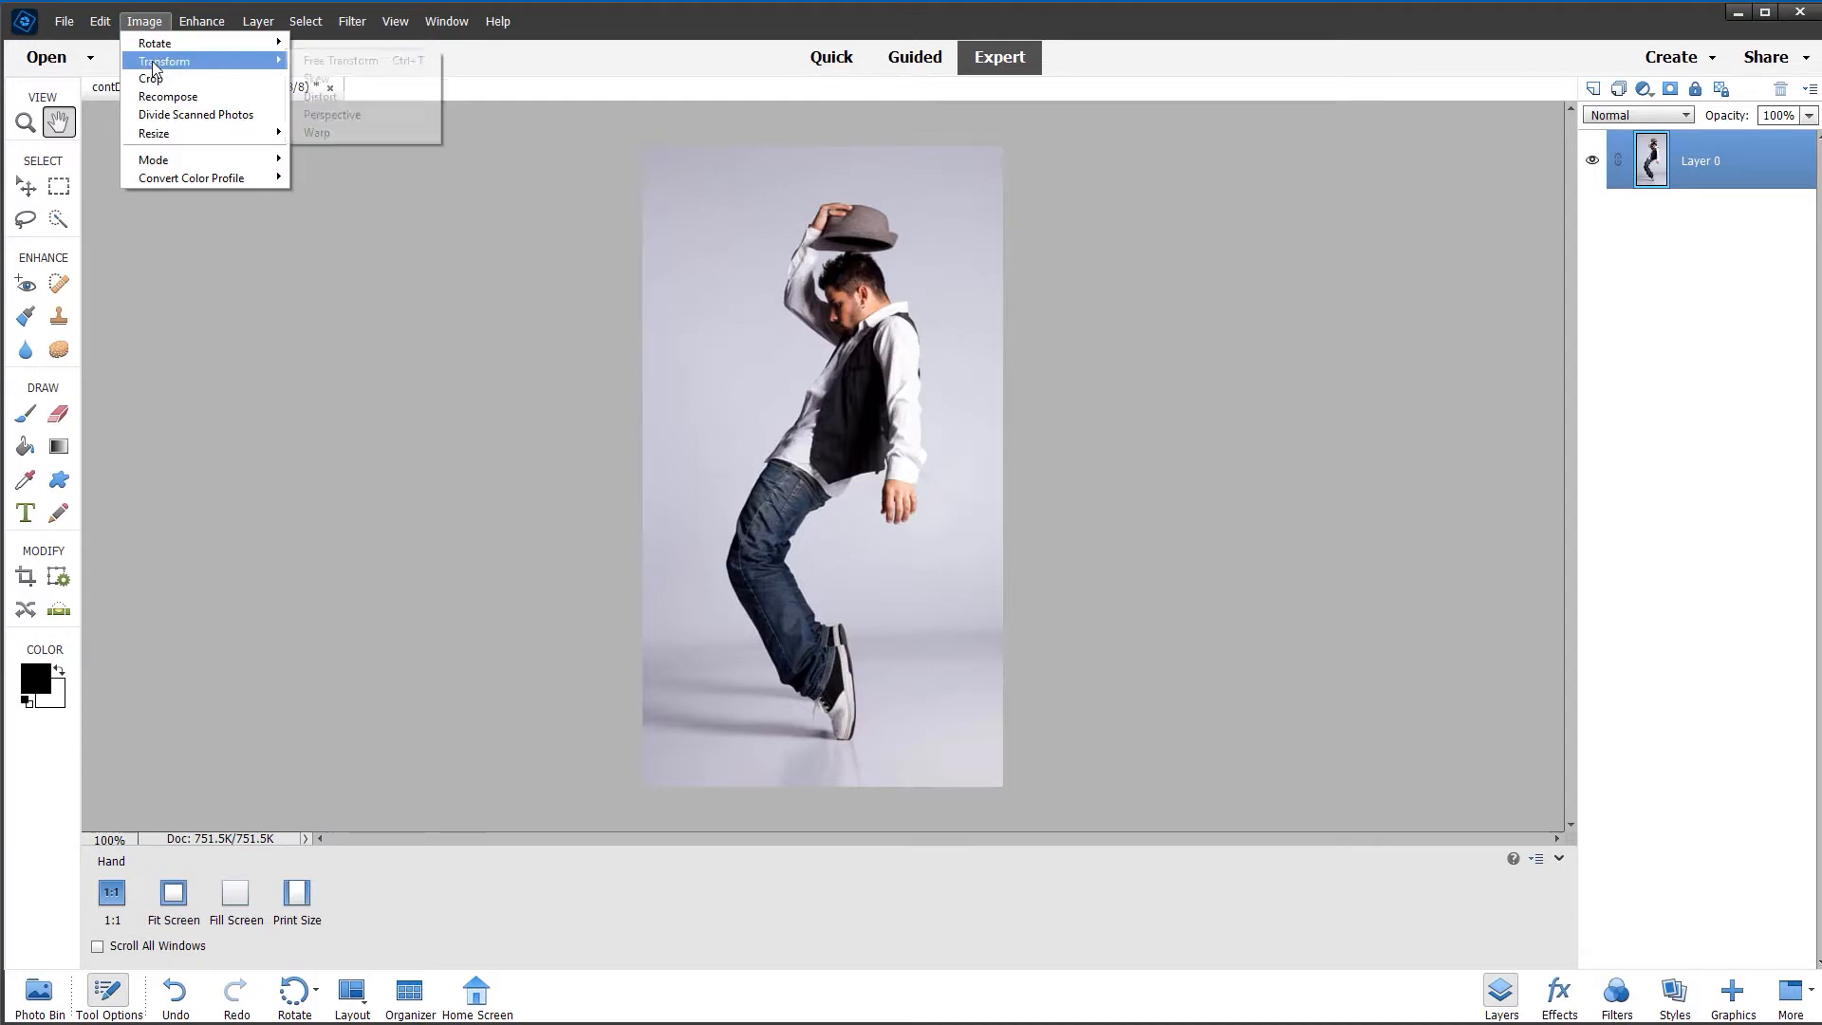
{"action": "left_click", "coordinate": [317, 131]}
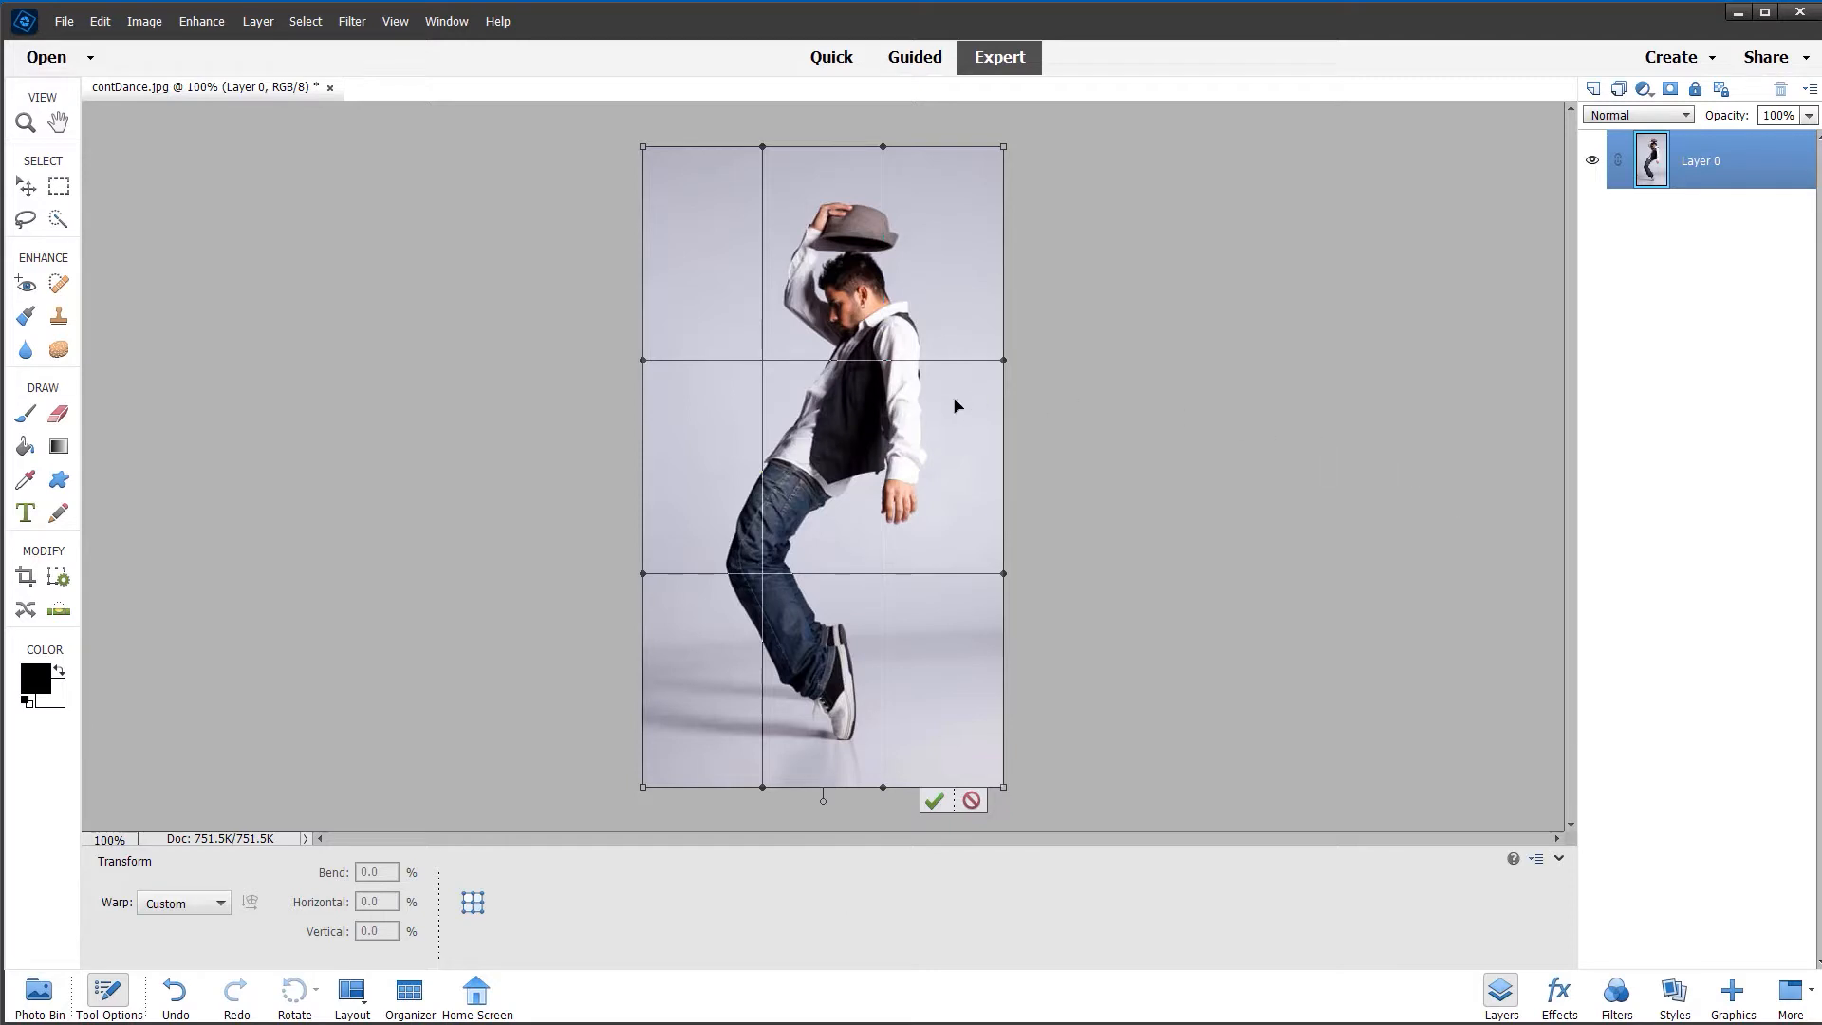
{"action": "mouse_move", "coordinate": [928, 408]}
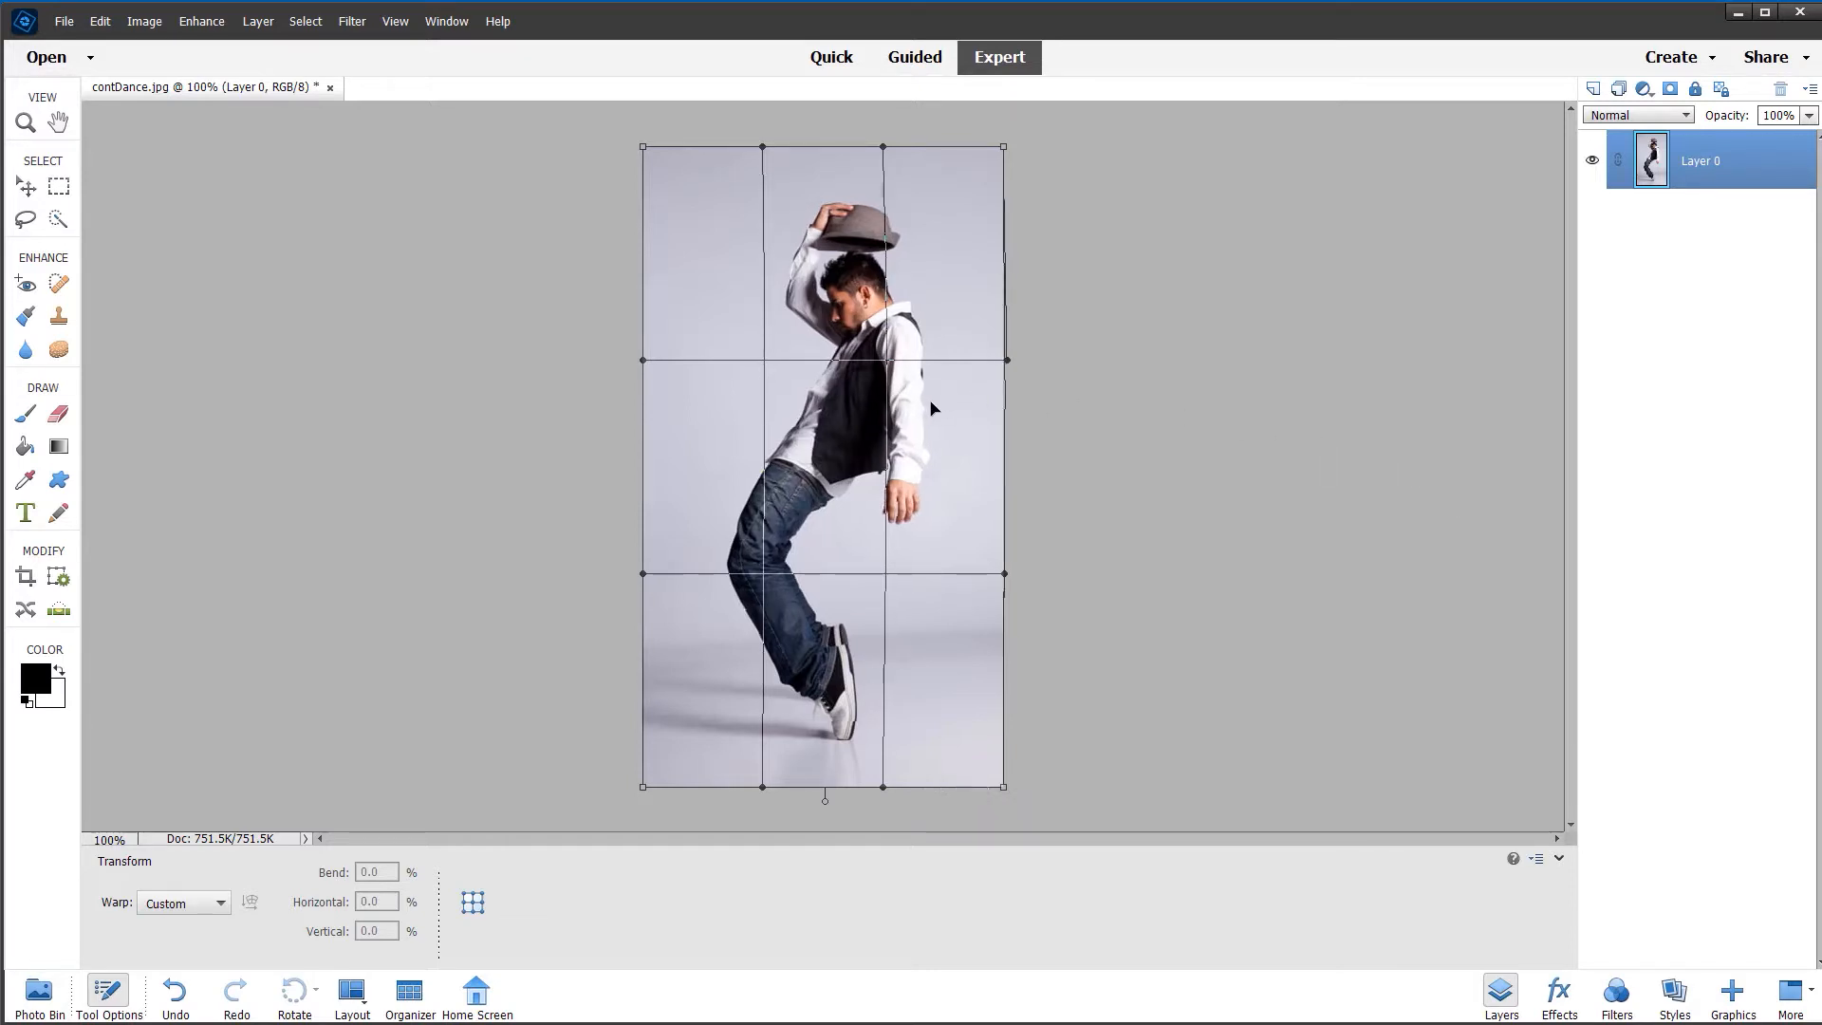
{"action": "left_click_drag", "start_coordinate": [1006, 360], "coordinate": [1040, 356]}
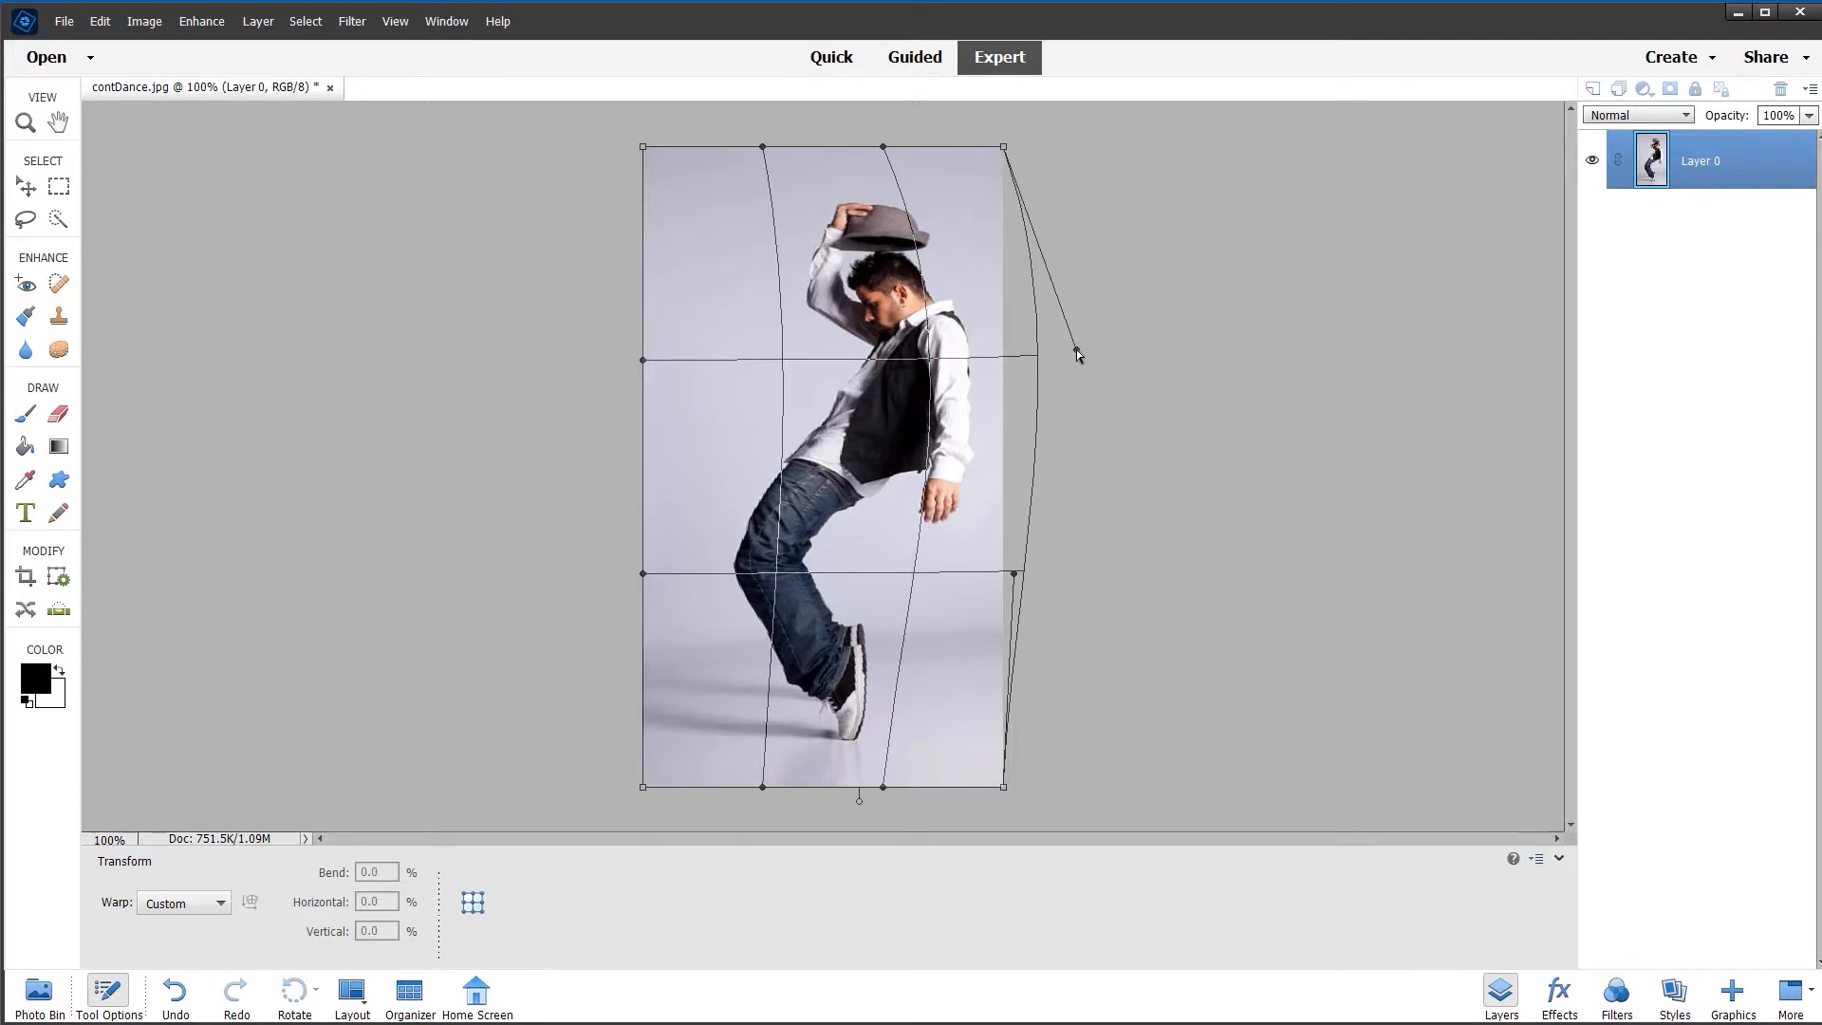
{"action": "left_click_drag", "start_coordinate": [1074, 355], "coordinate": [1029, 581]}
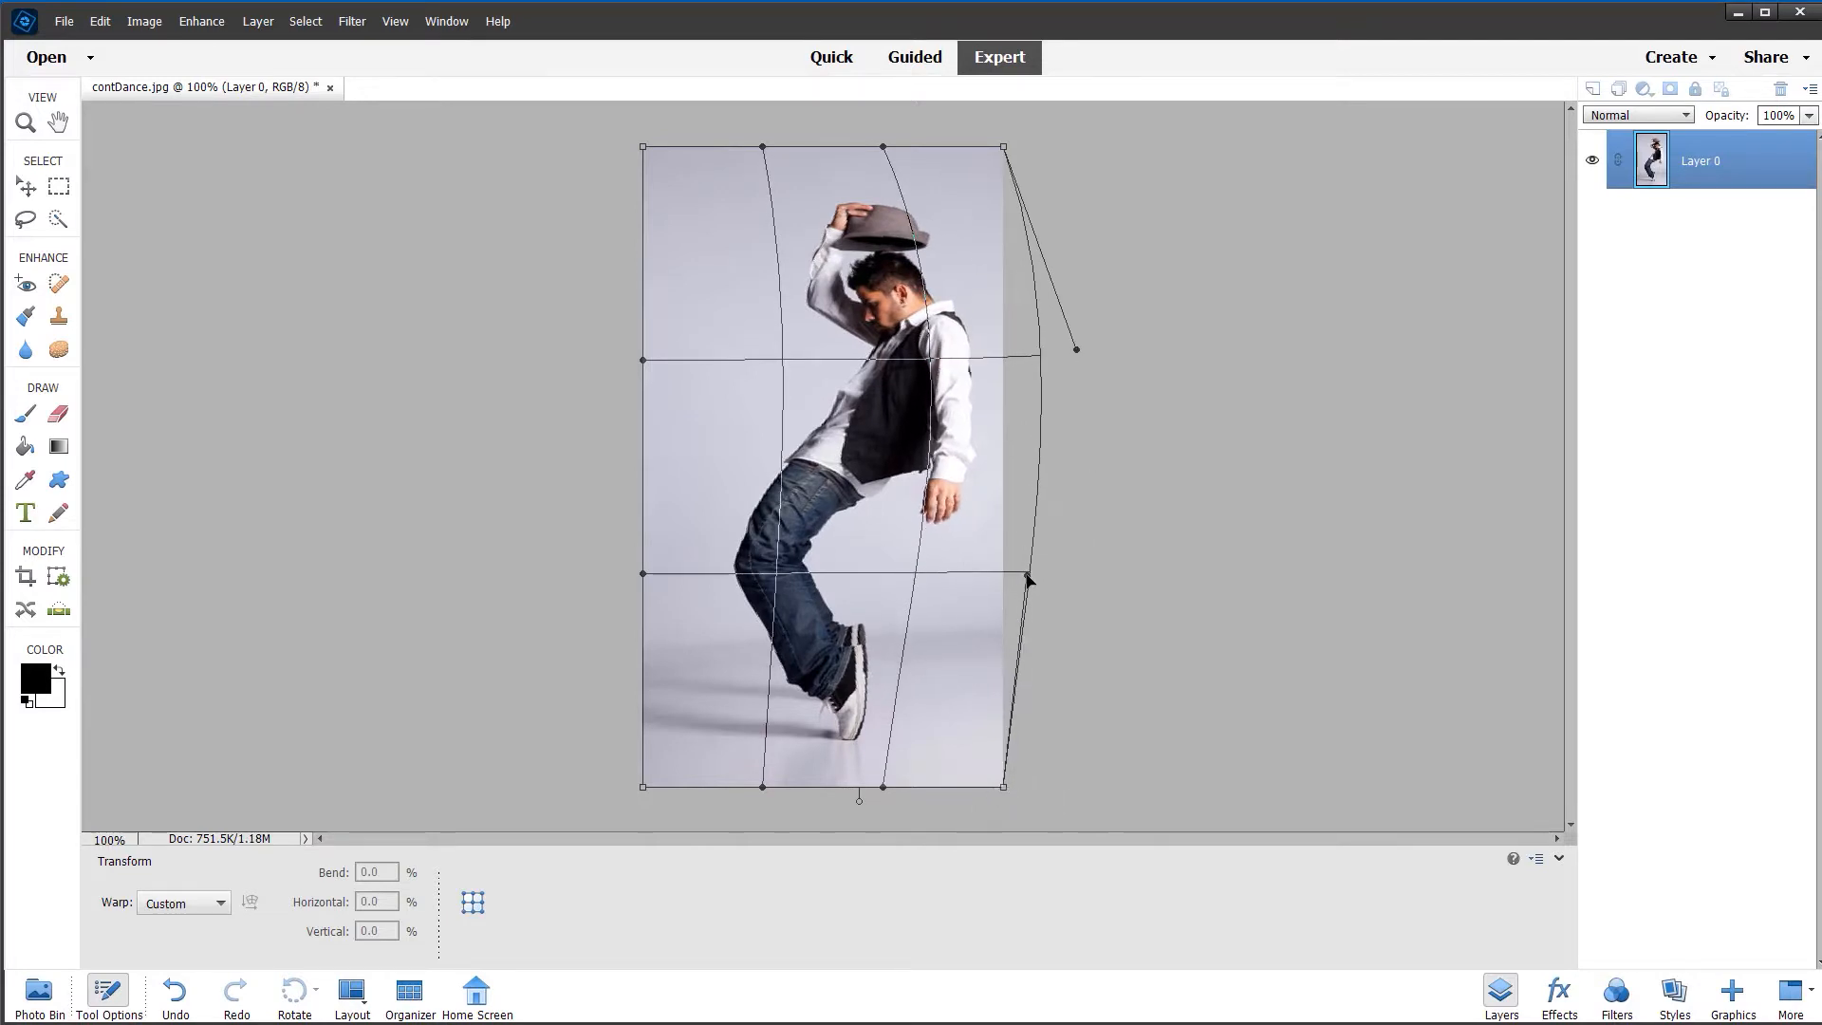
{"action": "left_click_drag", "start_coordinate": [1022, 578], "coordinate": [1033, 582]}
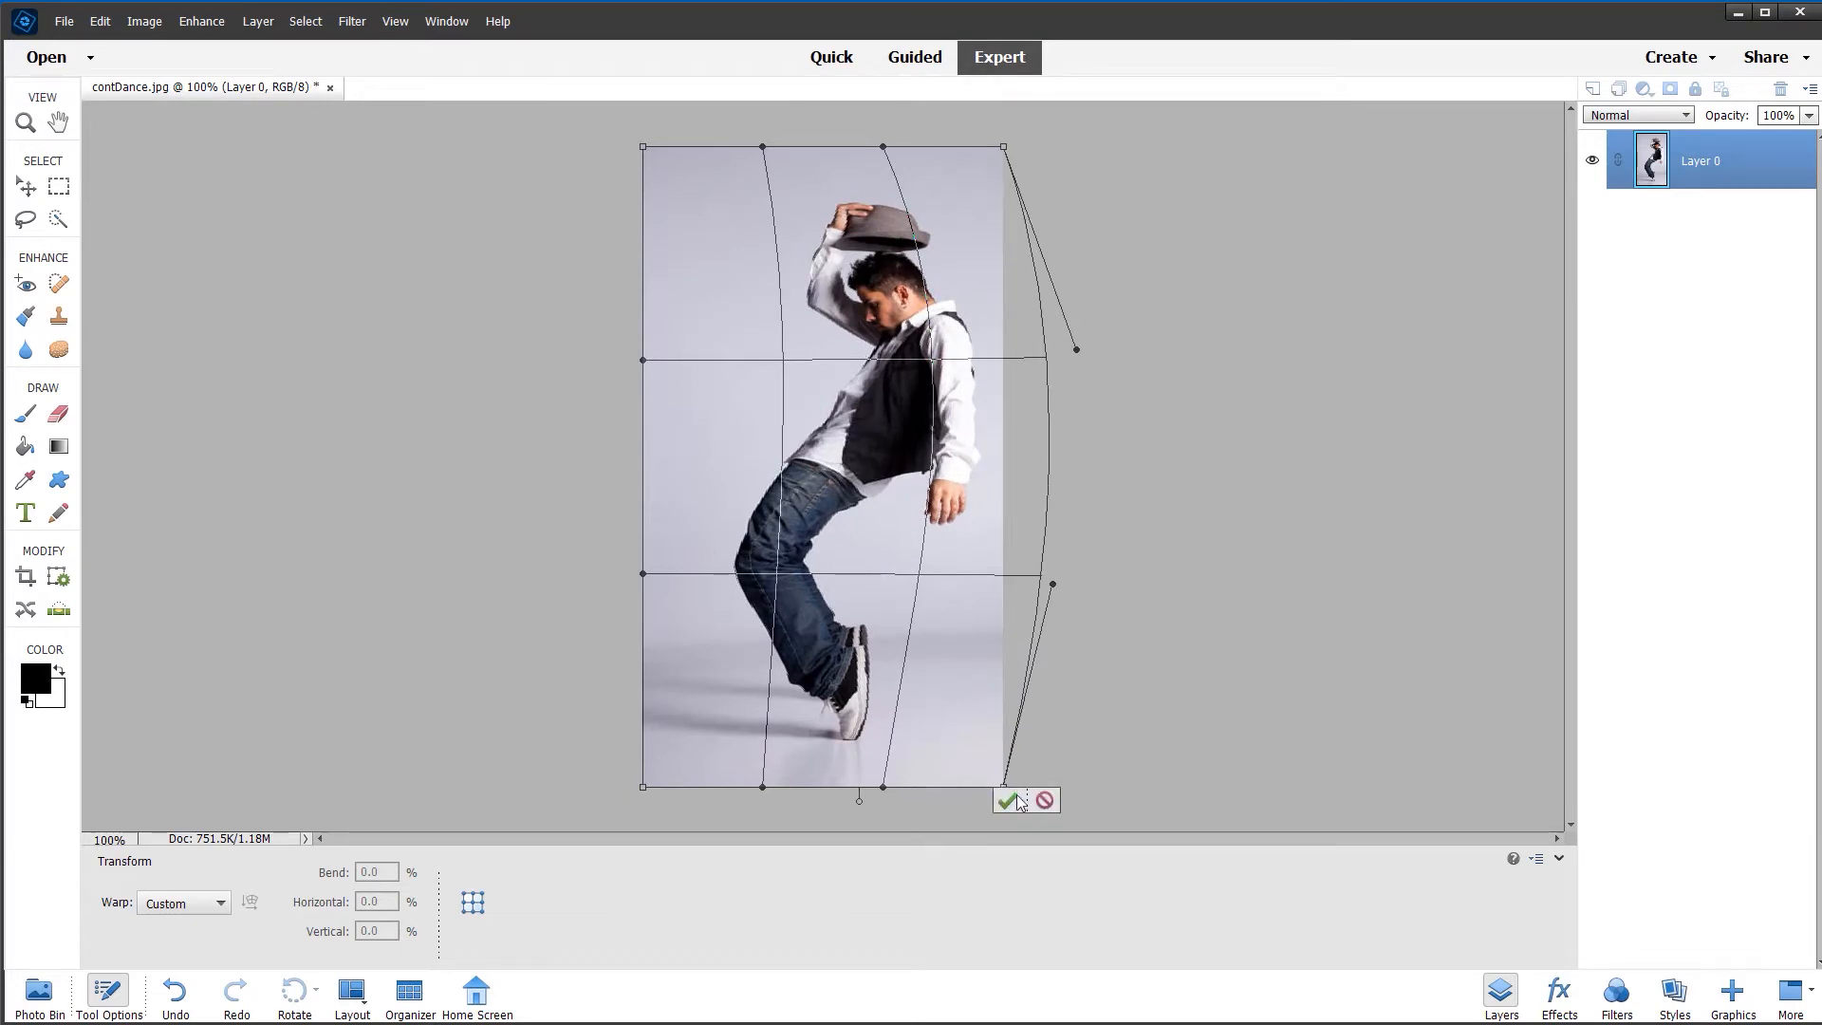
{"action": "left_click", "coordinate": [1005, 799]}
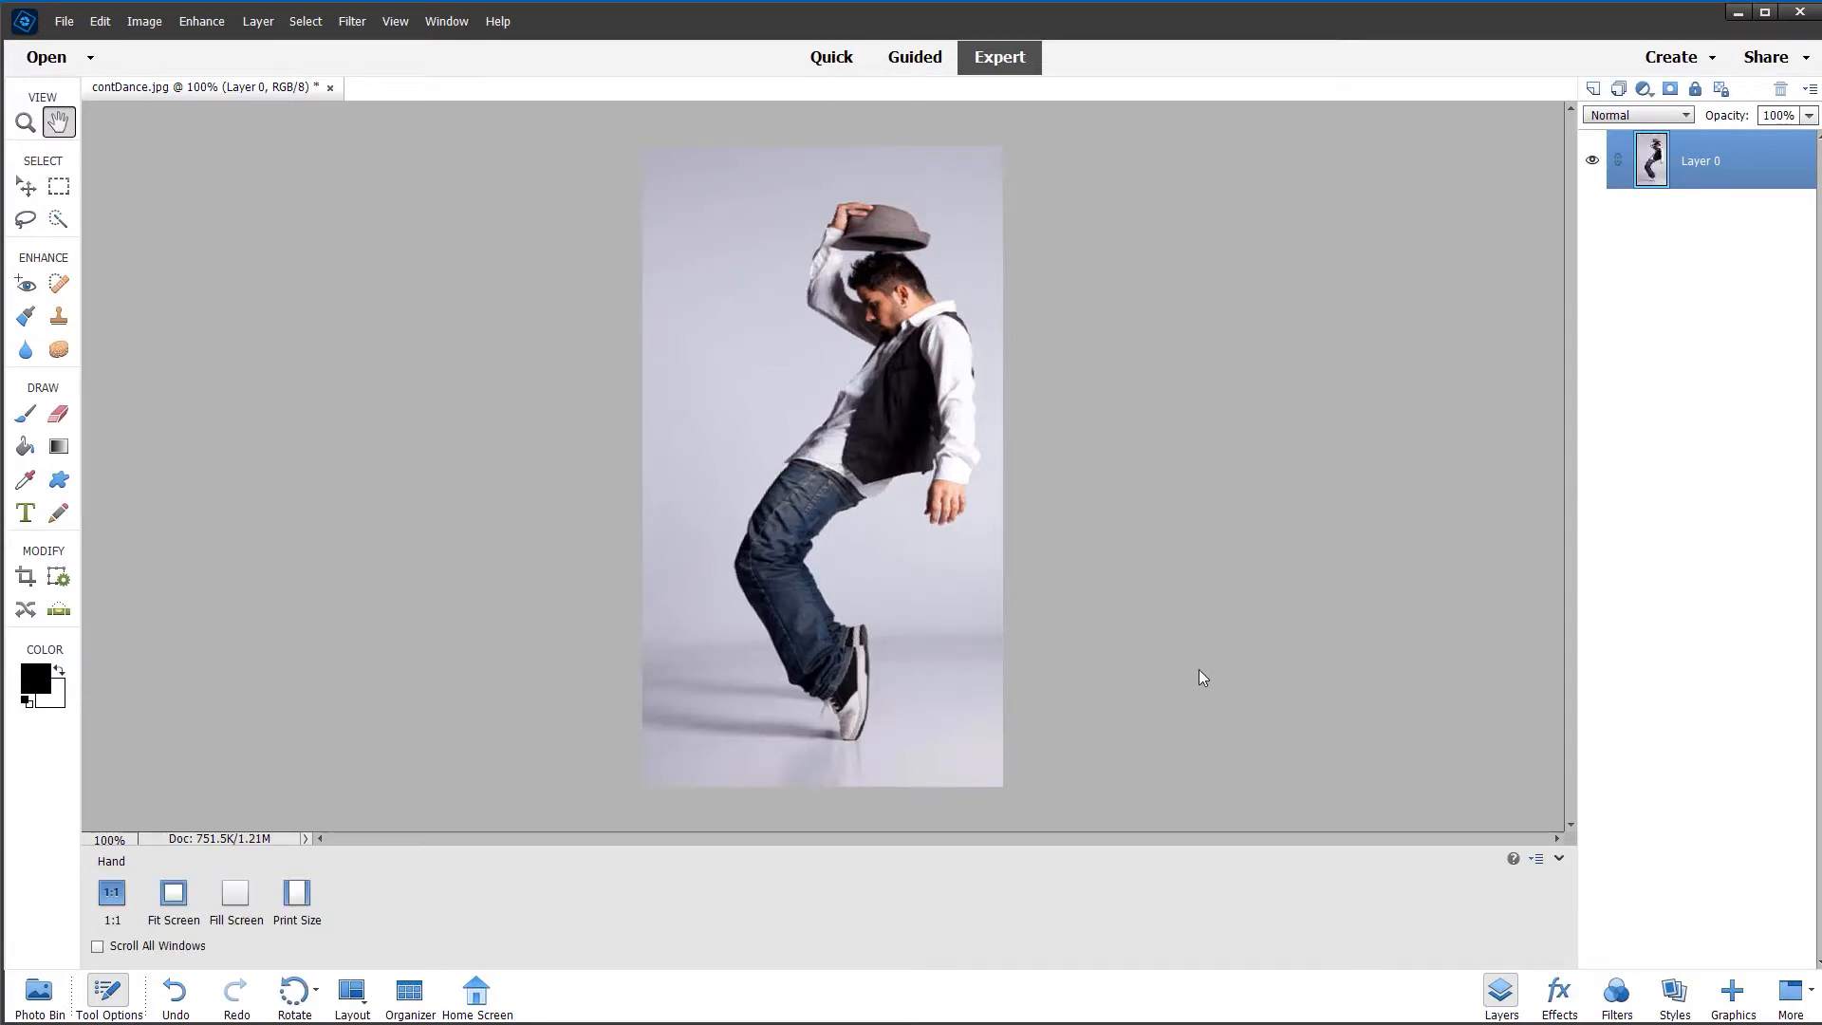
{"action": "mouse_move", "coordinate": [1145, 645]}
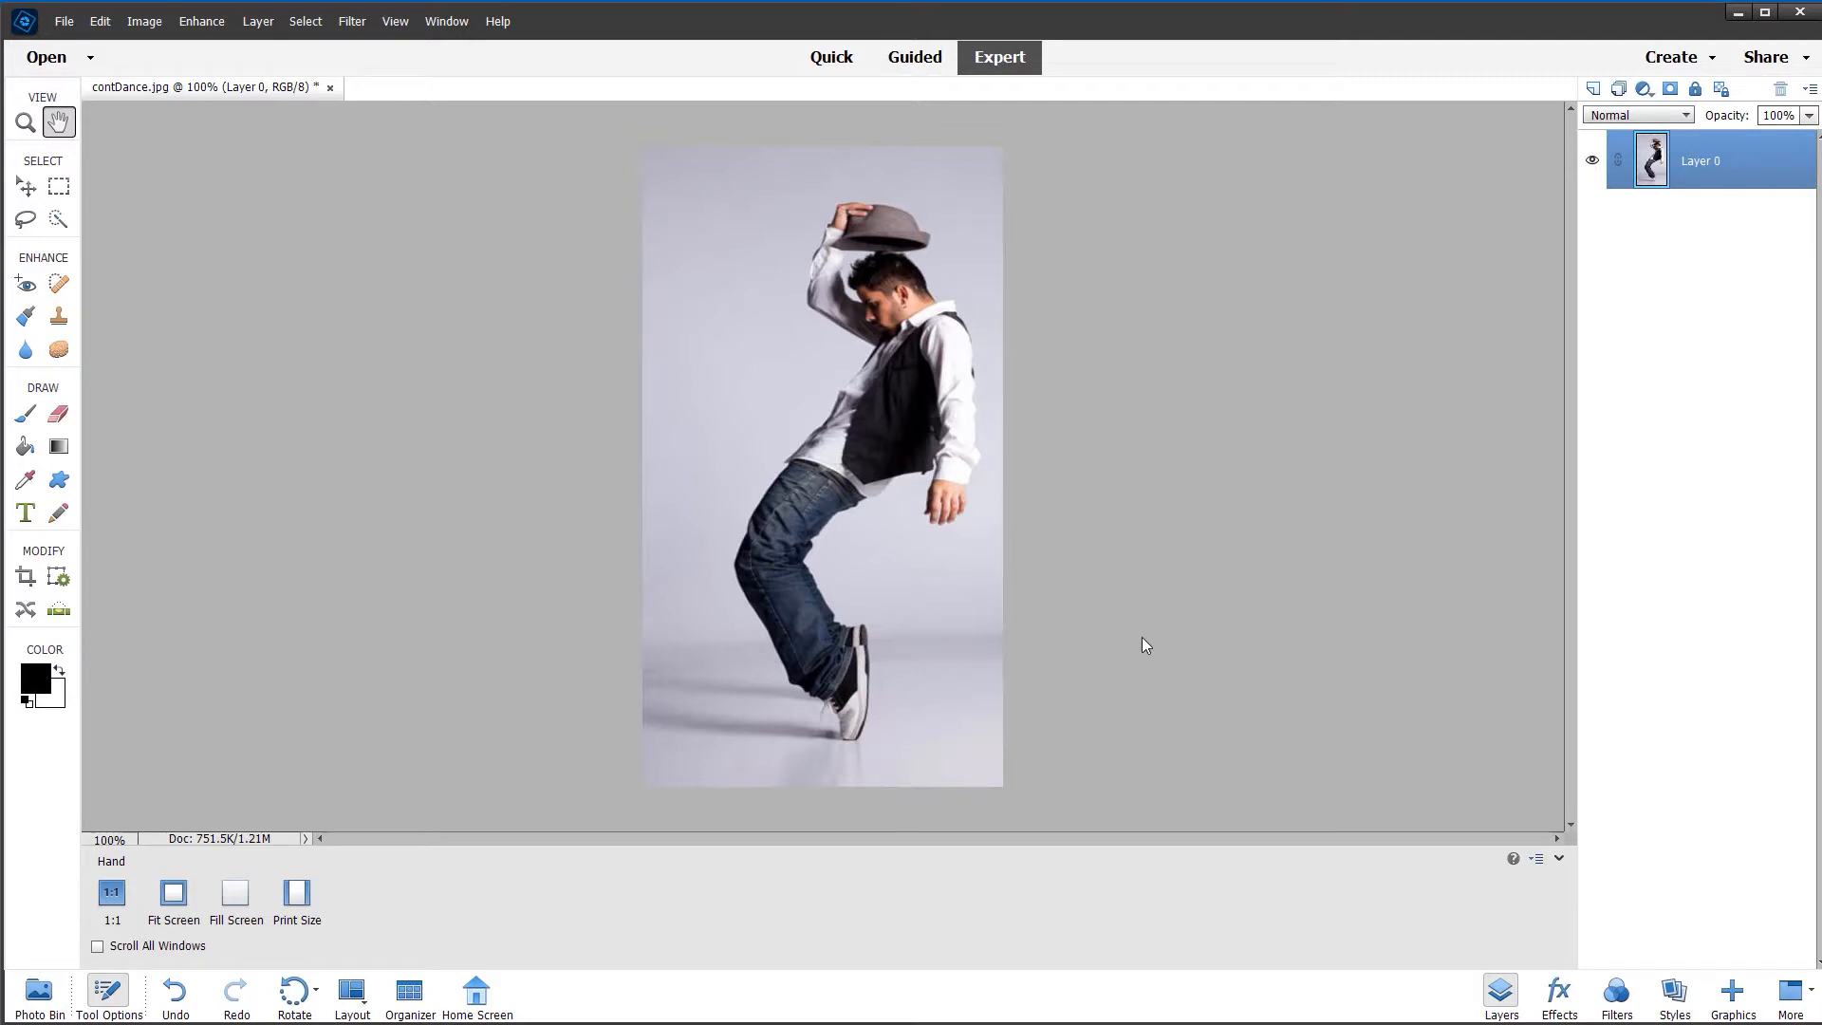
{"action": "mouse_move", "coordinate": [1213, 531]}
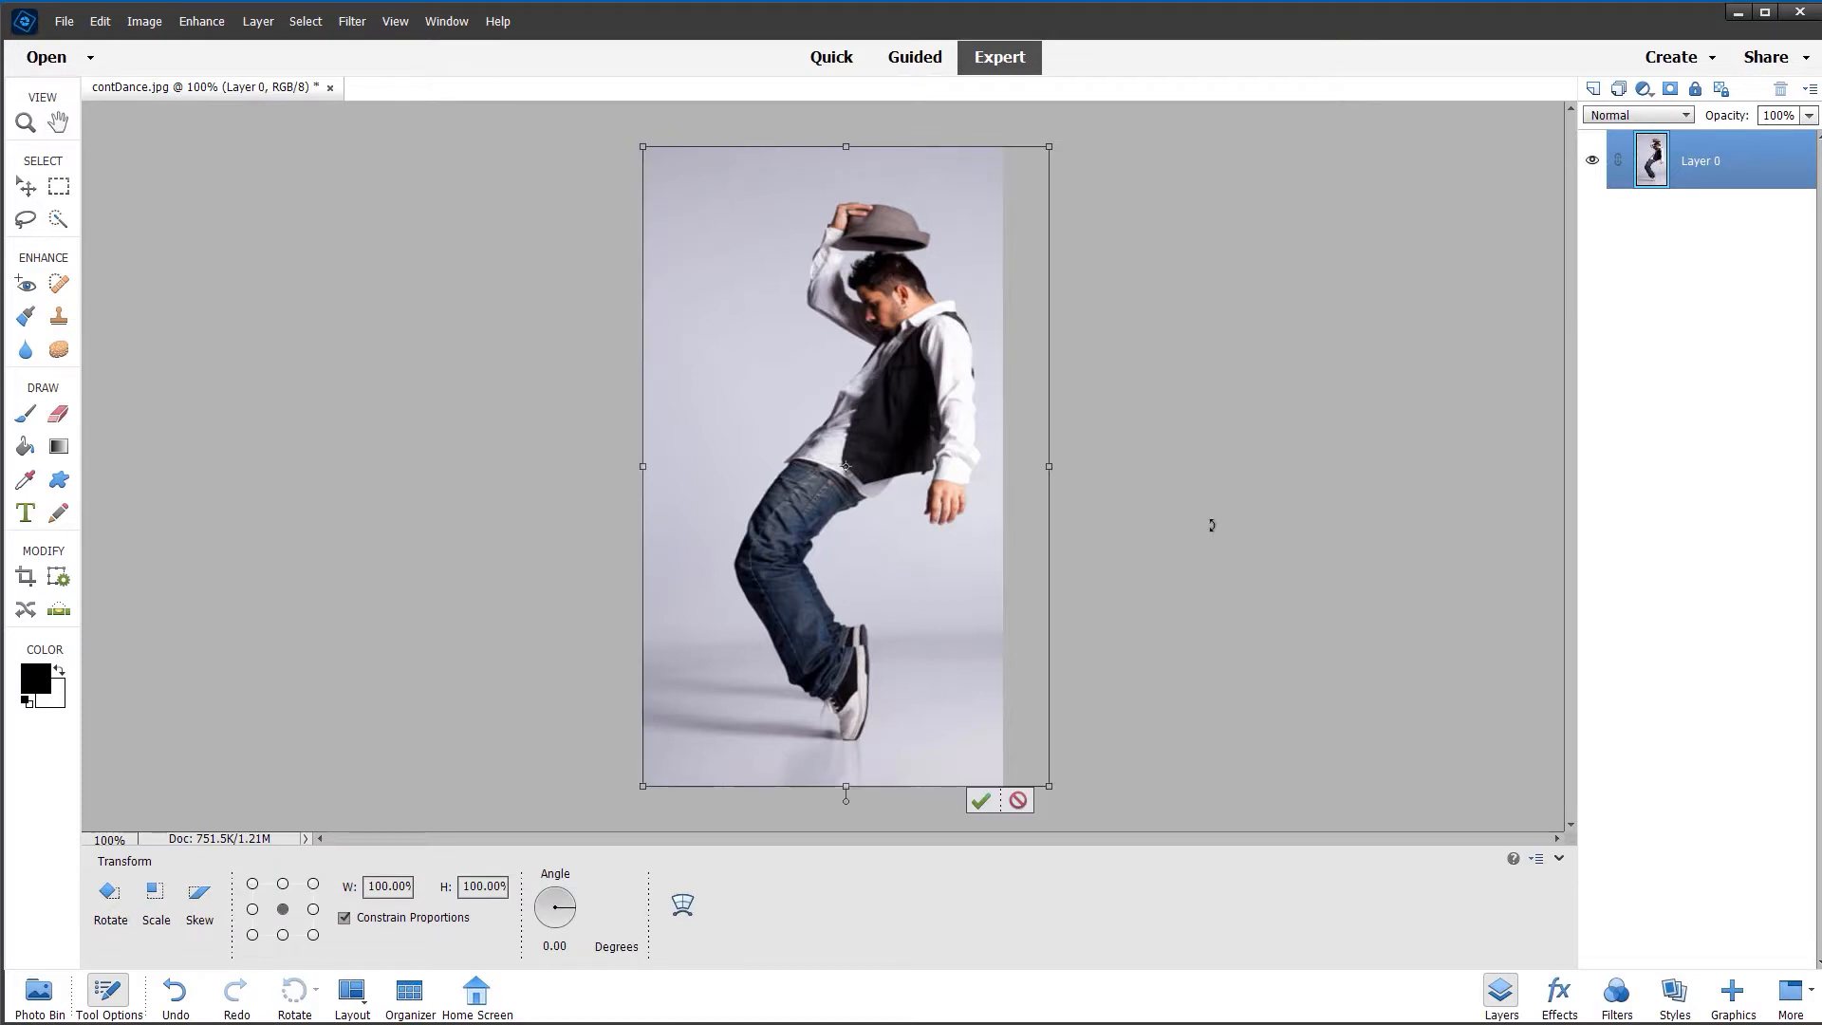
- Start a new transform on the dancer layer with Ctrl+T and bring up the transform mode menu
{"action": "key", "text": "ctrl+t"}
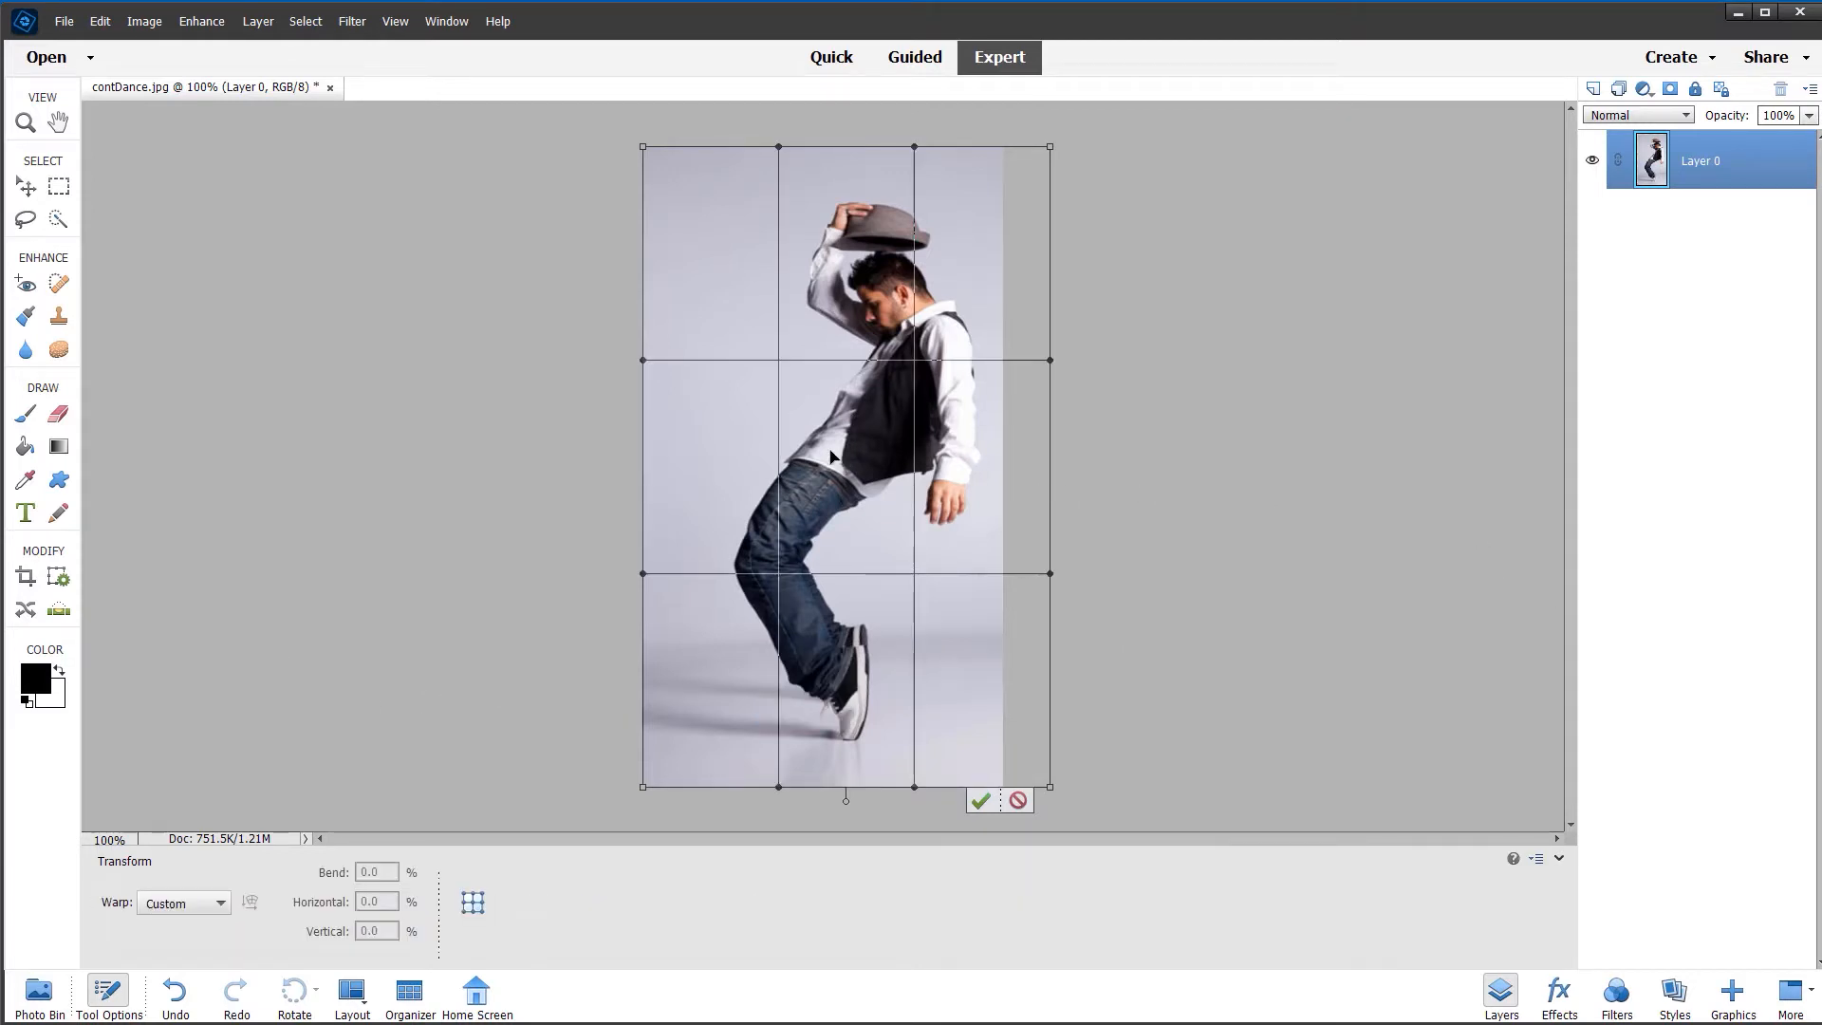
{"action": "right_click", "coordinate": [831, 456]}
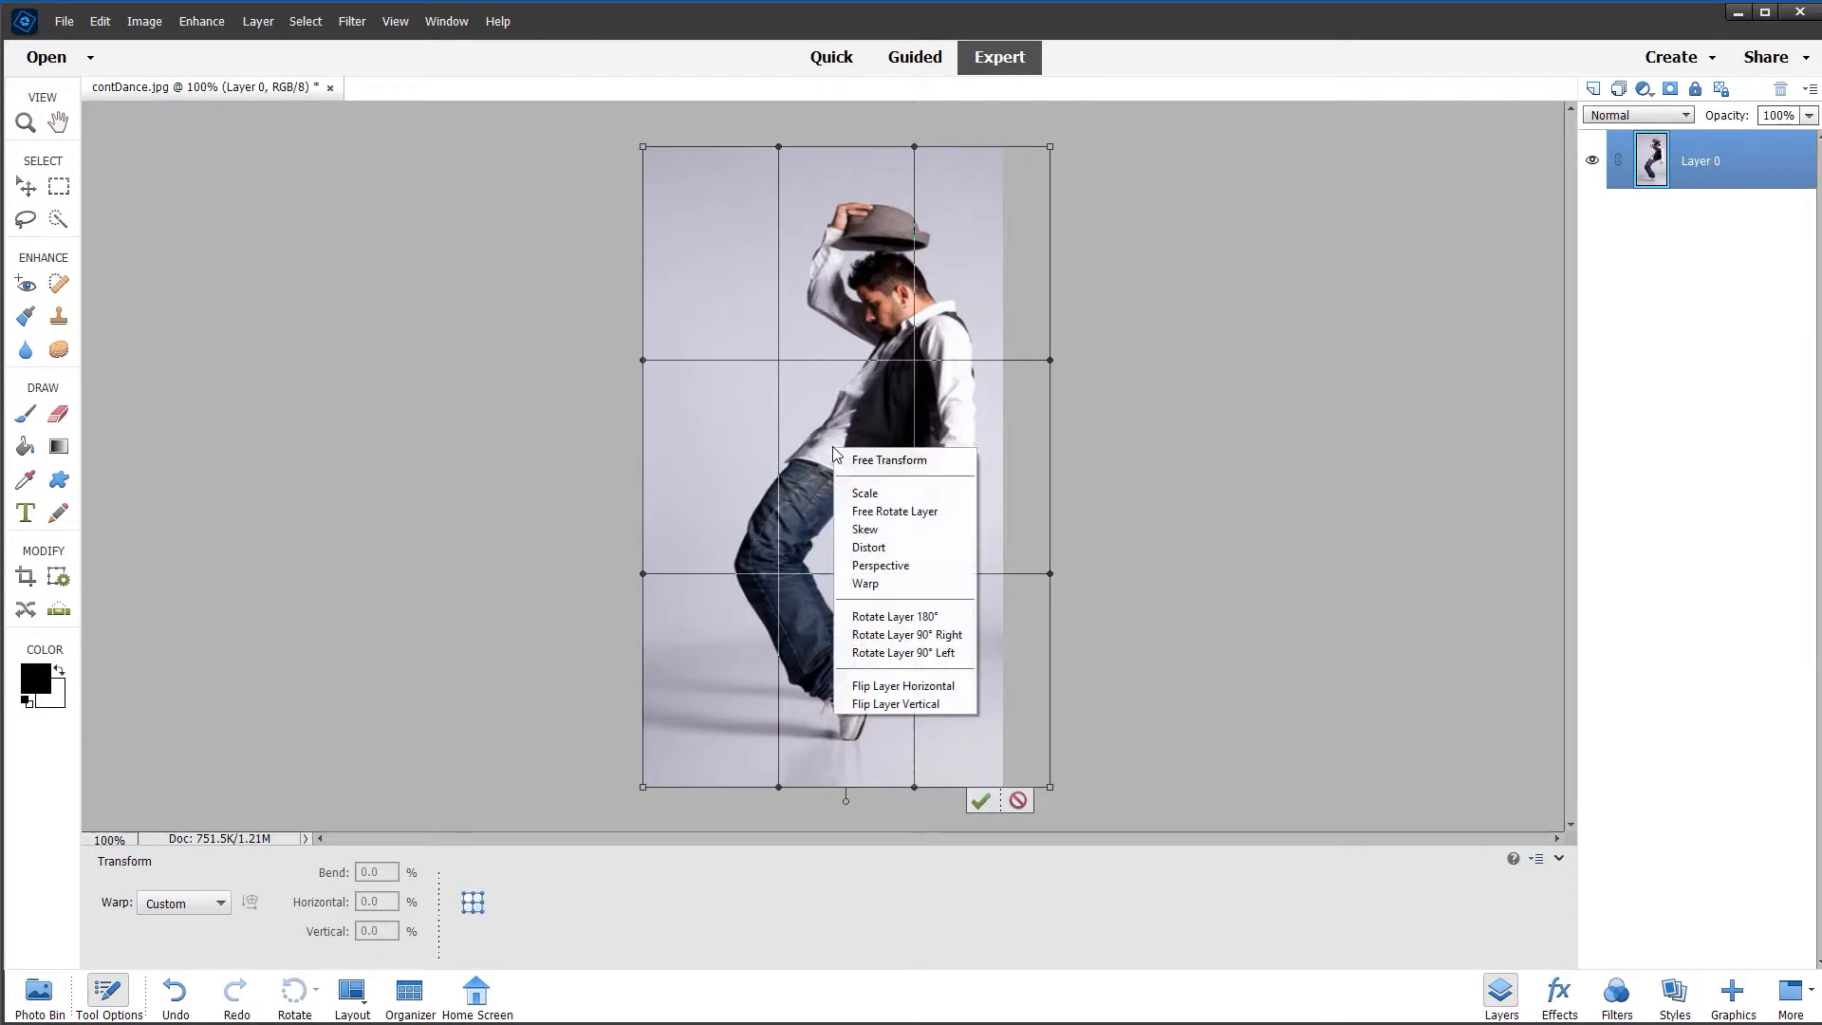
{"action": "mouse_move", "coordinate": [1260, 568]}
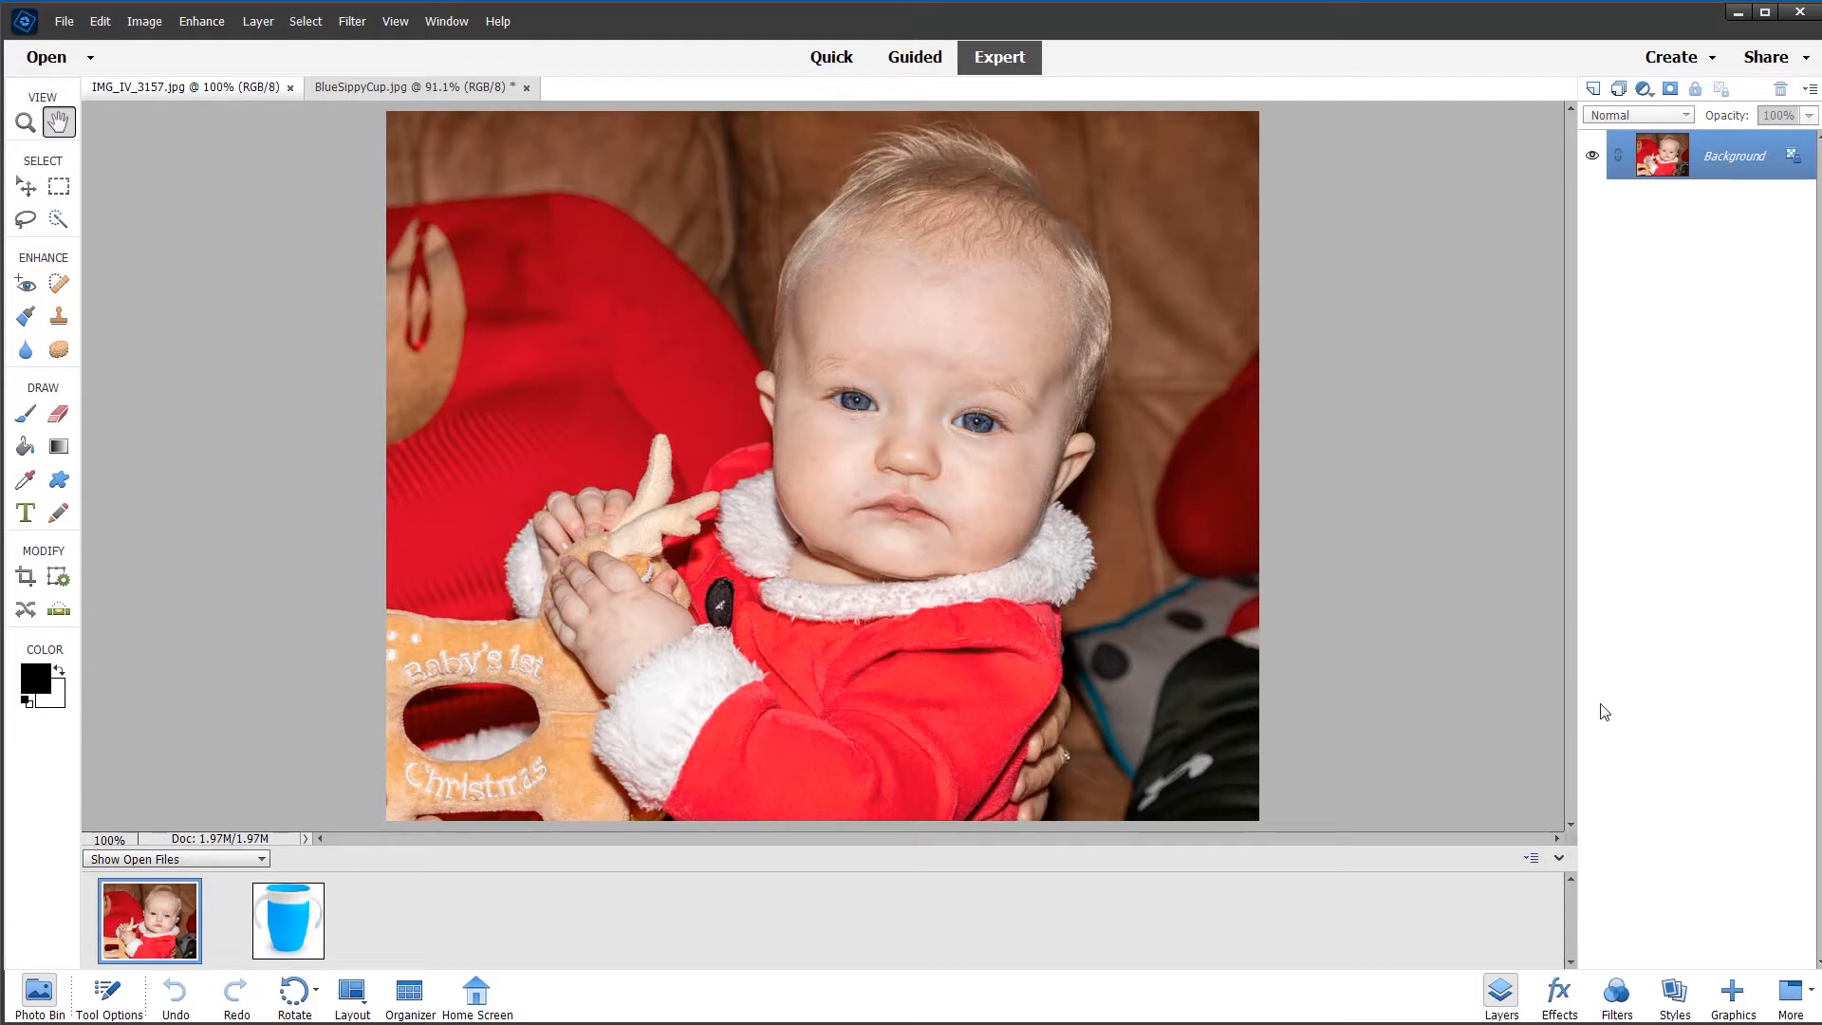
{"action": "mouse_move", "coordinate": [1156, 603]}
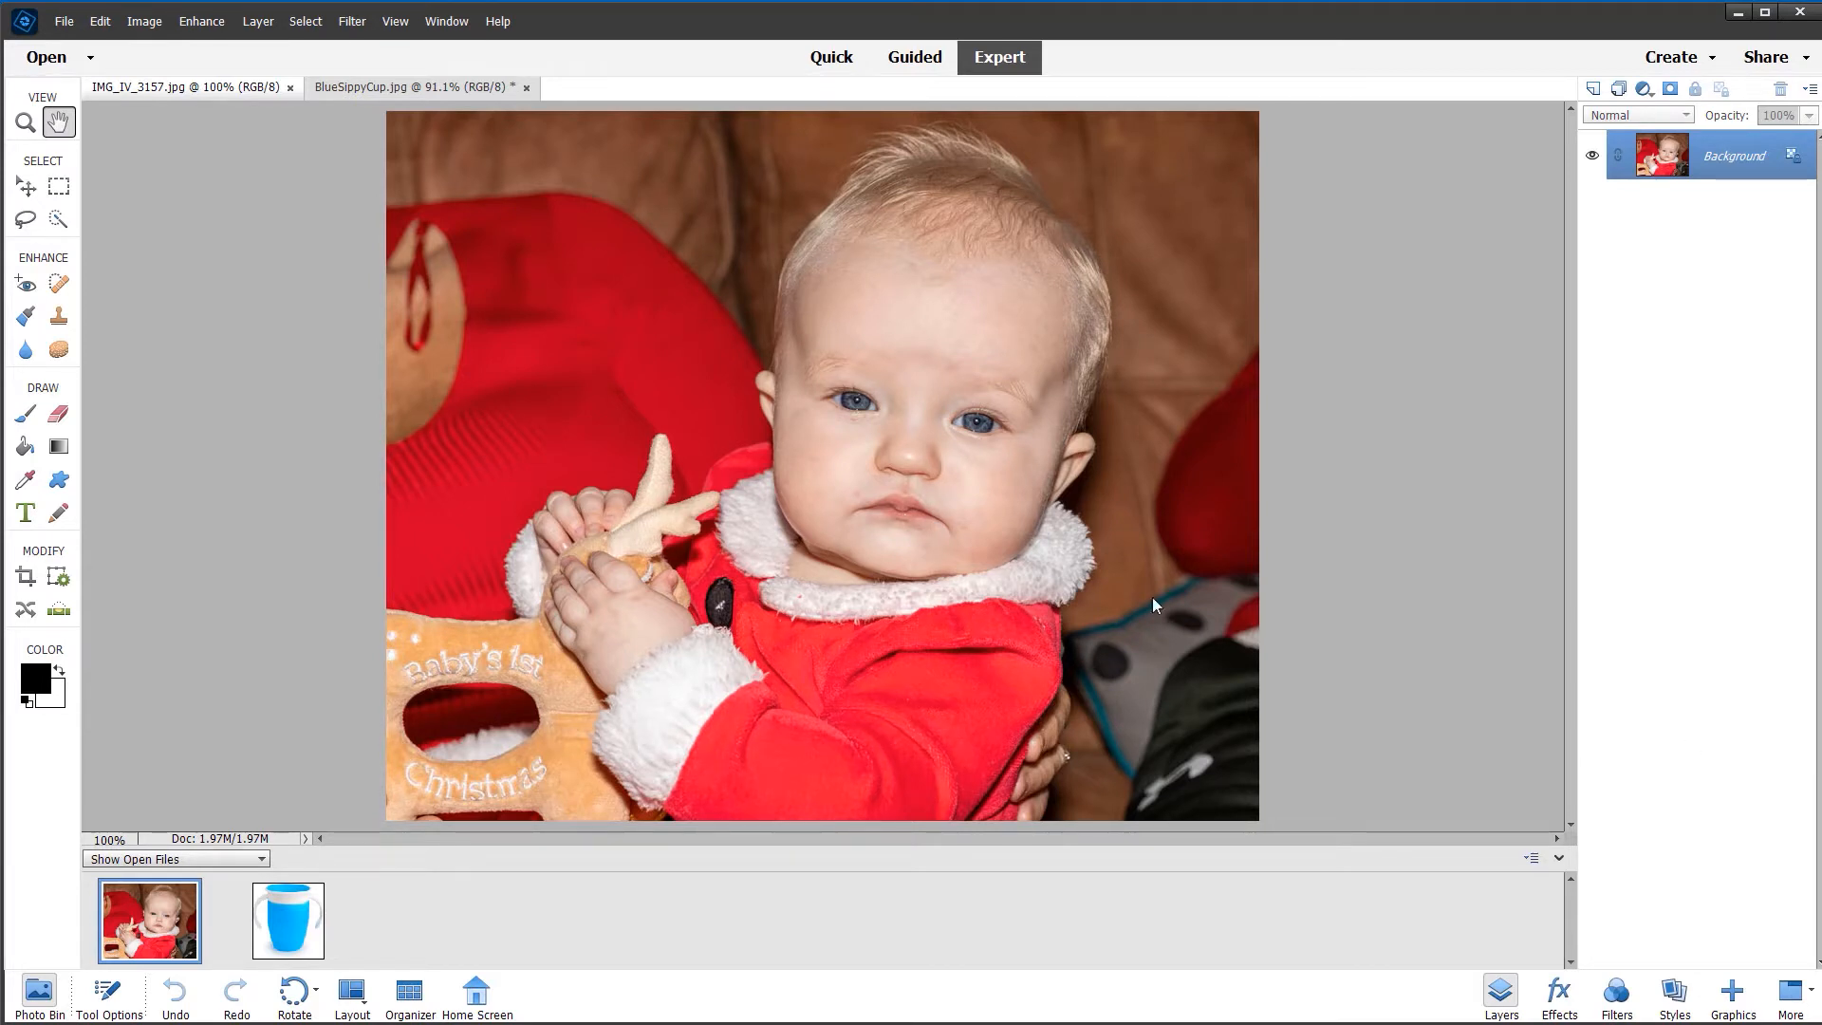
- Make the BlueSippyCup document active from the Photo Bin
{"action": "left_click", "coordinate": [411, 87]}
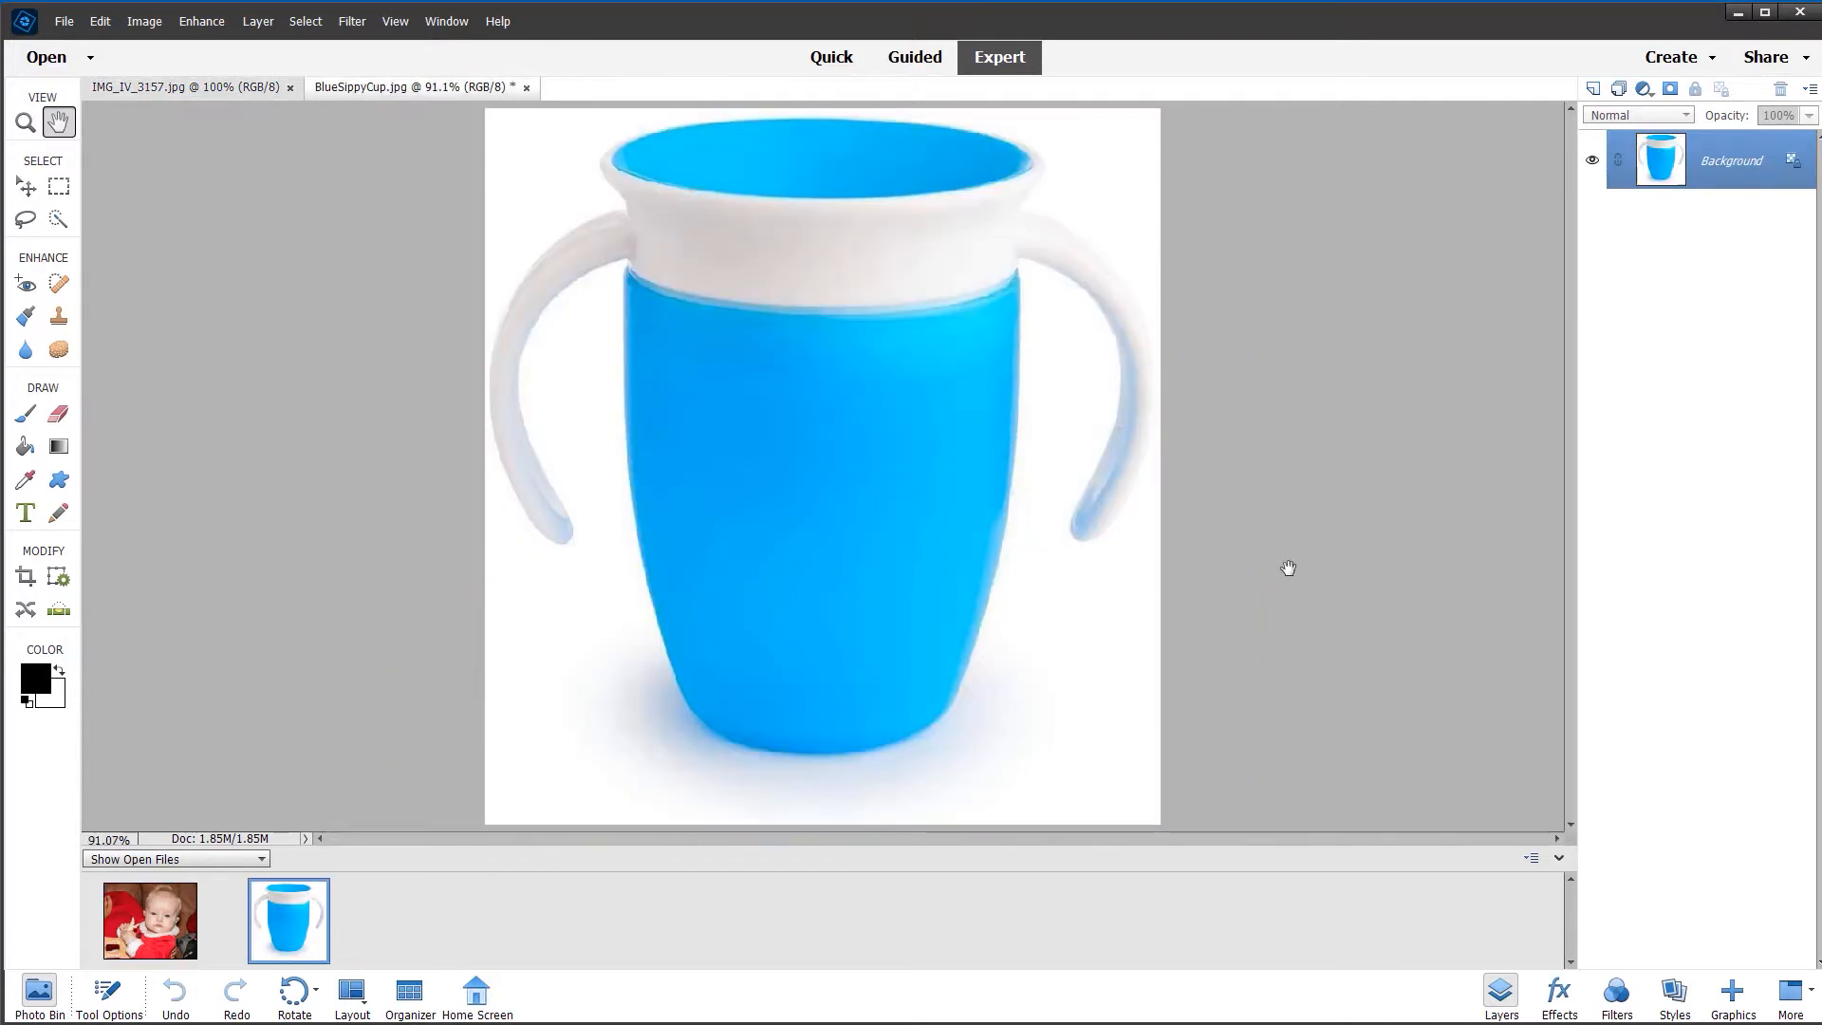
{"action": "mouse_move", "coordinate": [1345, 537]}
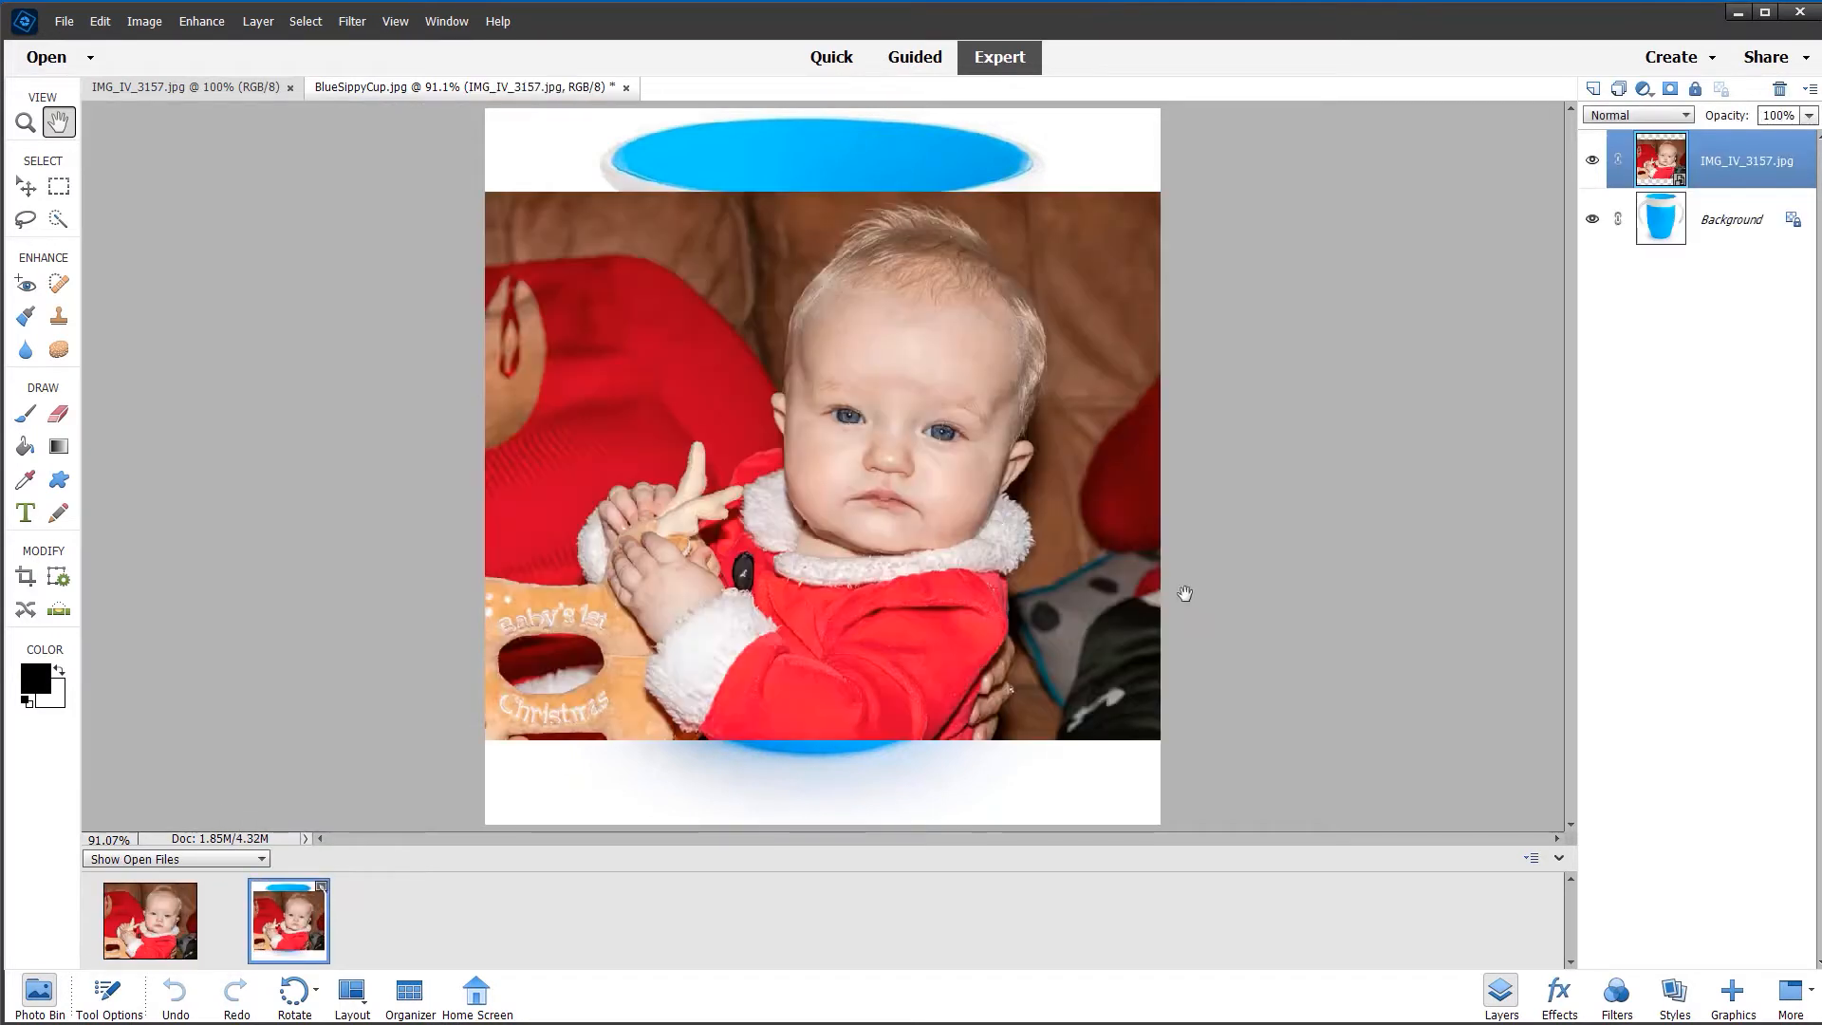
{"action": "mouse_move", "coordinate": [1423, 508]}
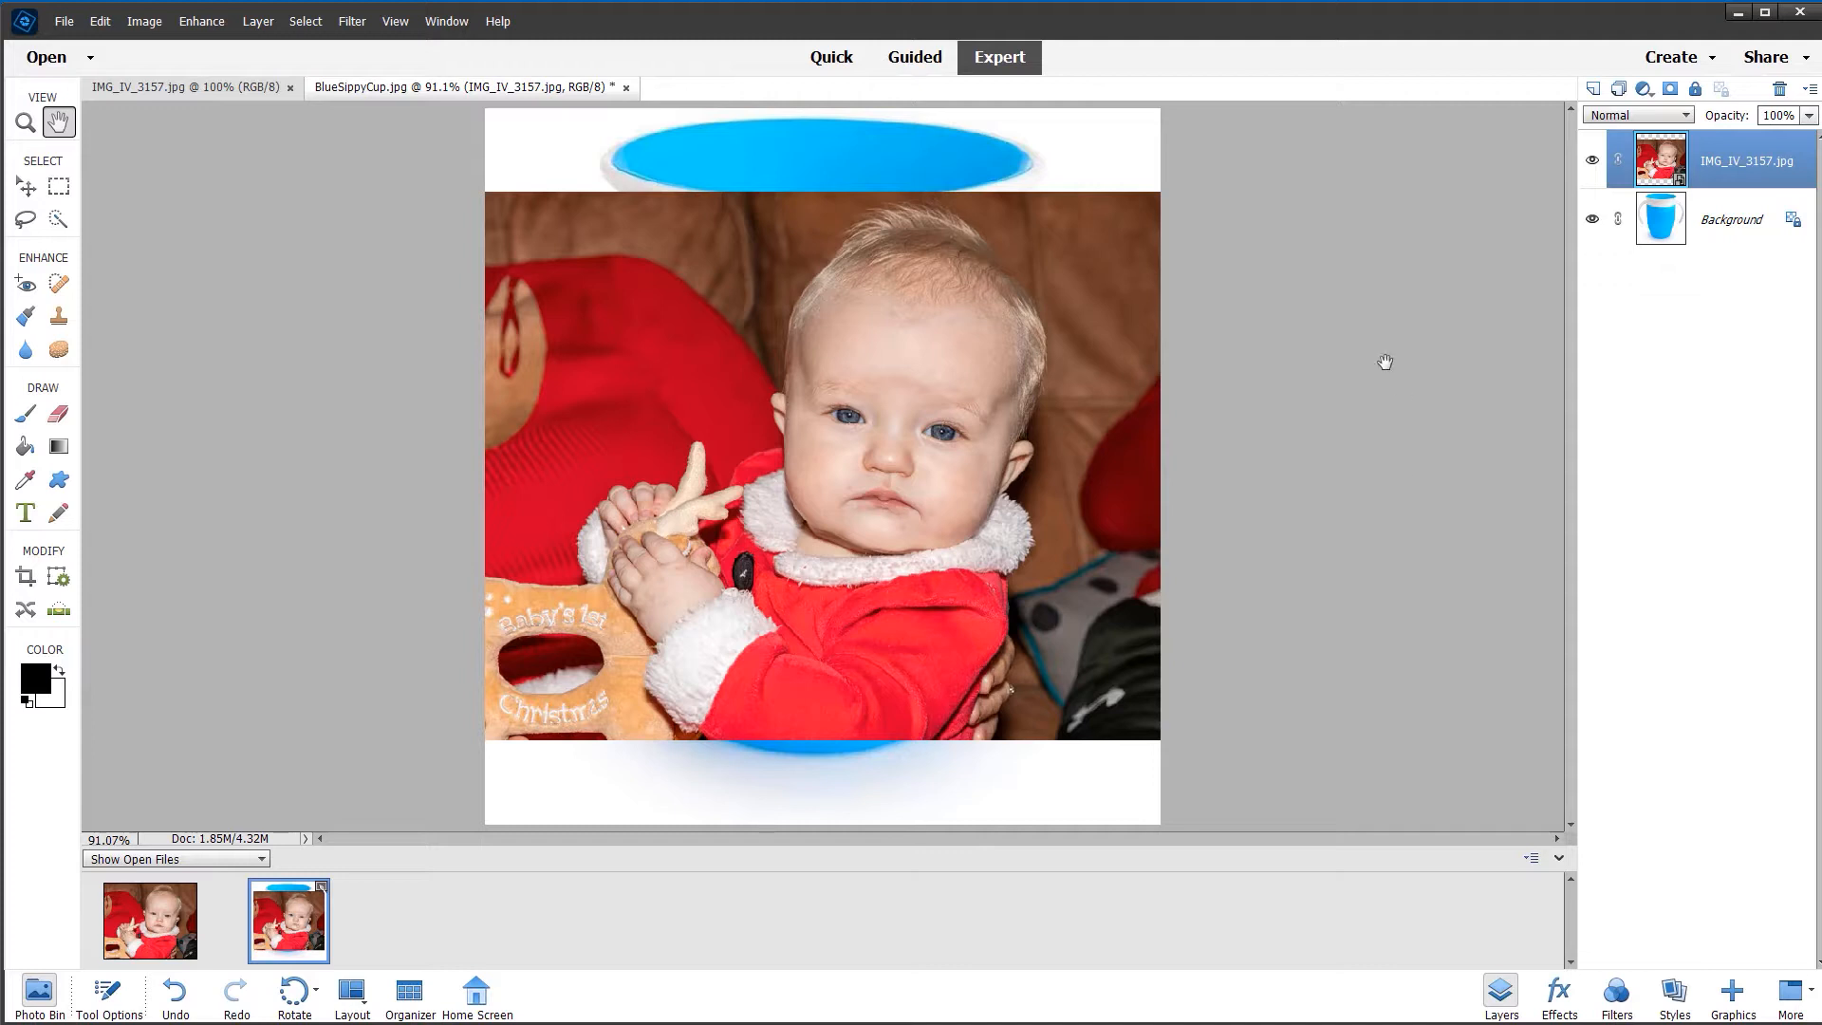
{"action": "mouse_move", "coordinate": [1409, 563]}
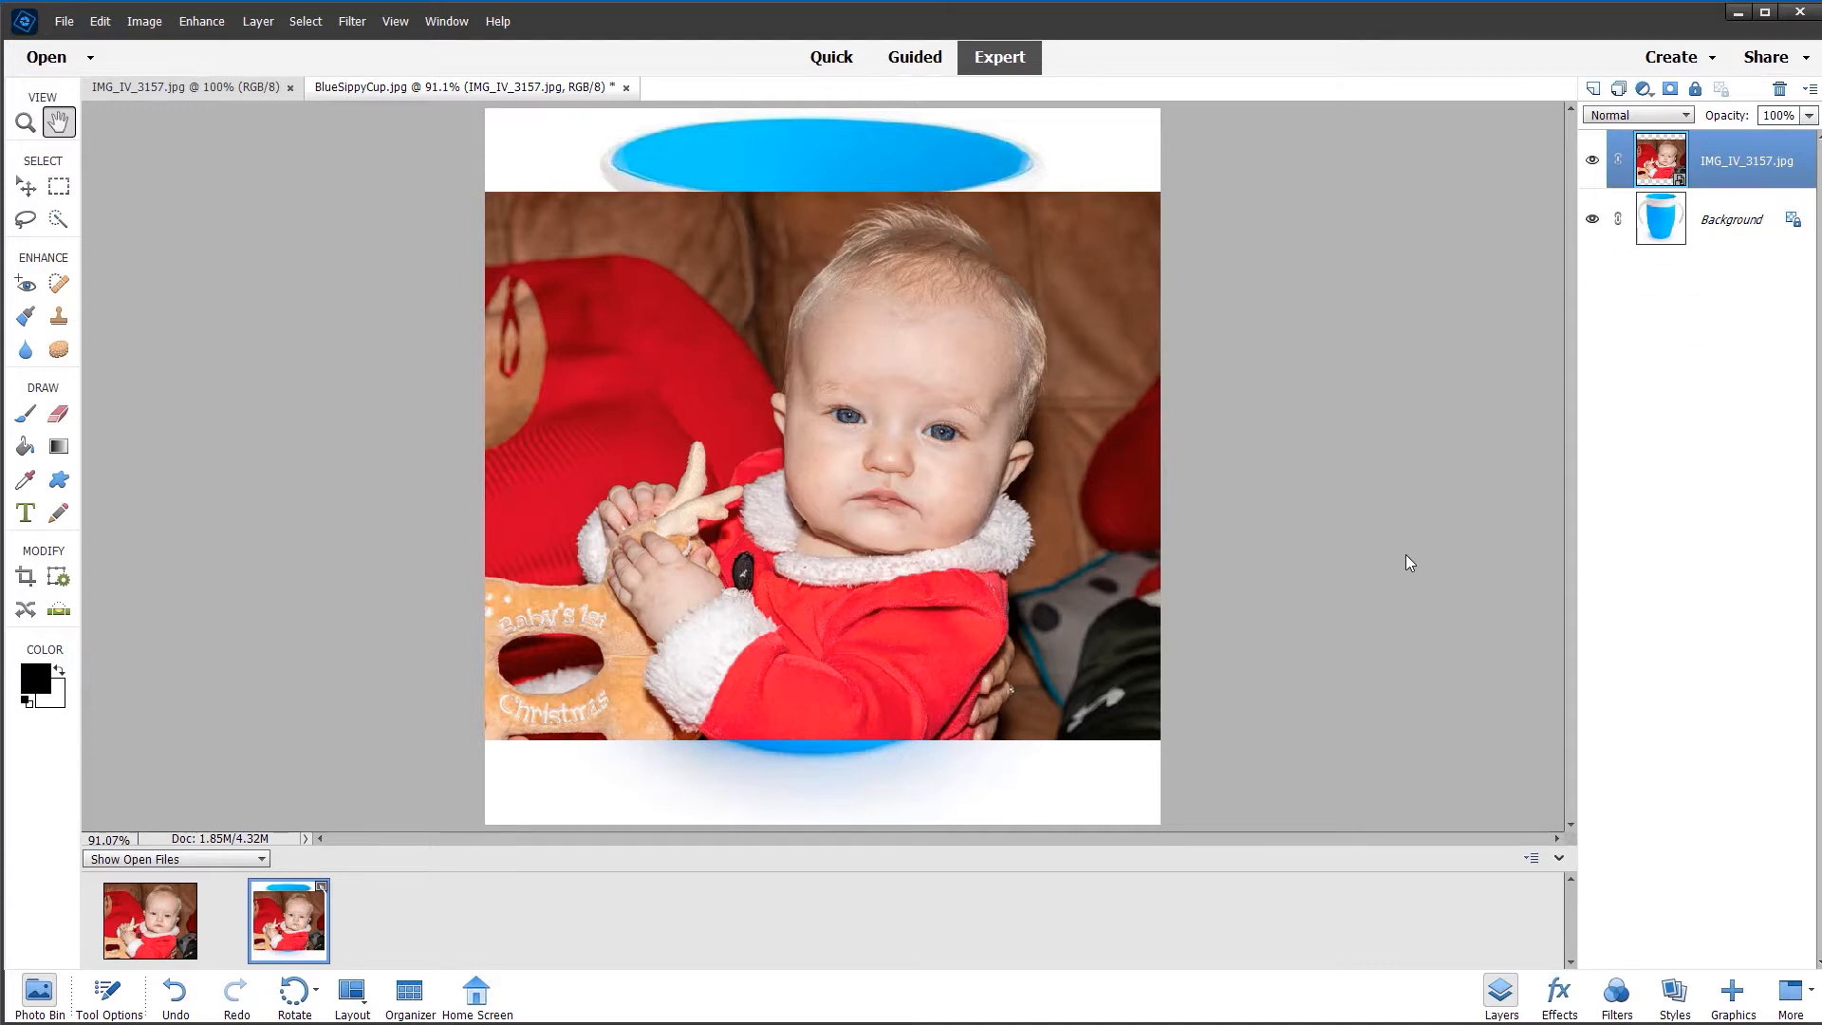
{"action": "mouse_move", "coordinate": [167, 288]}
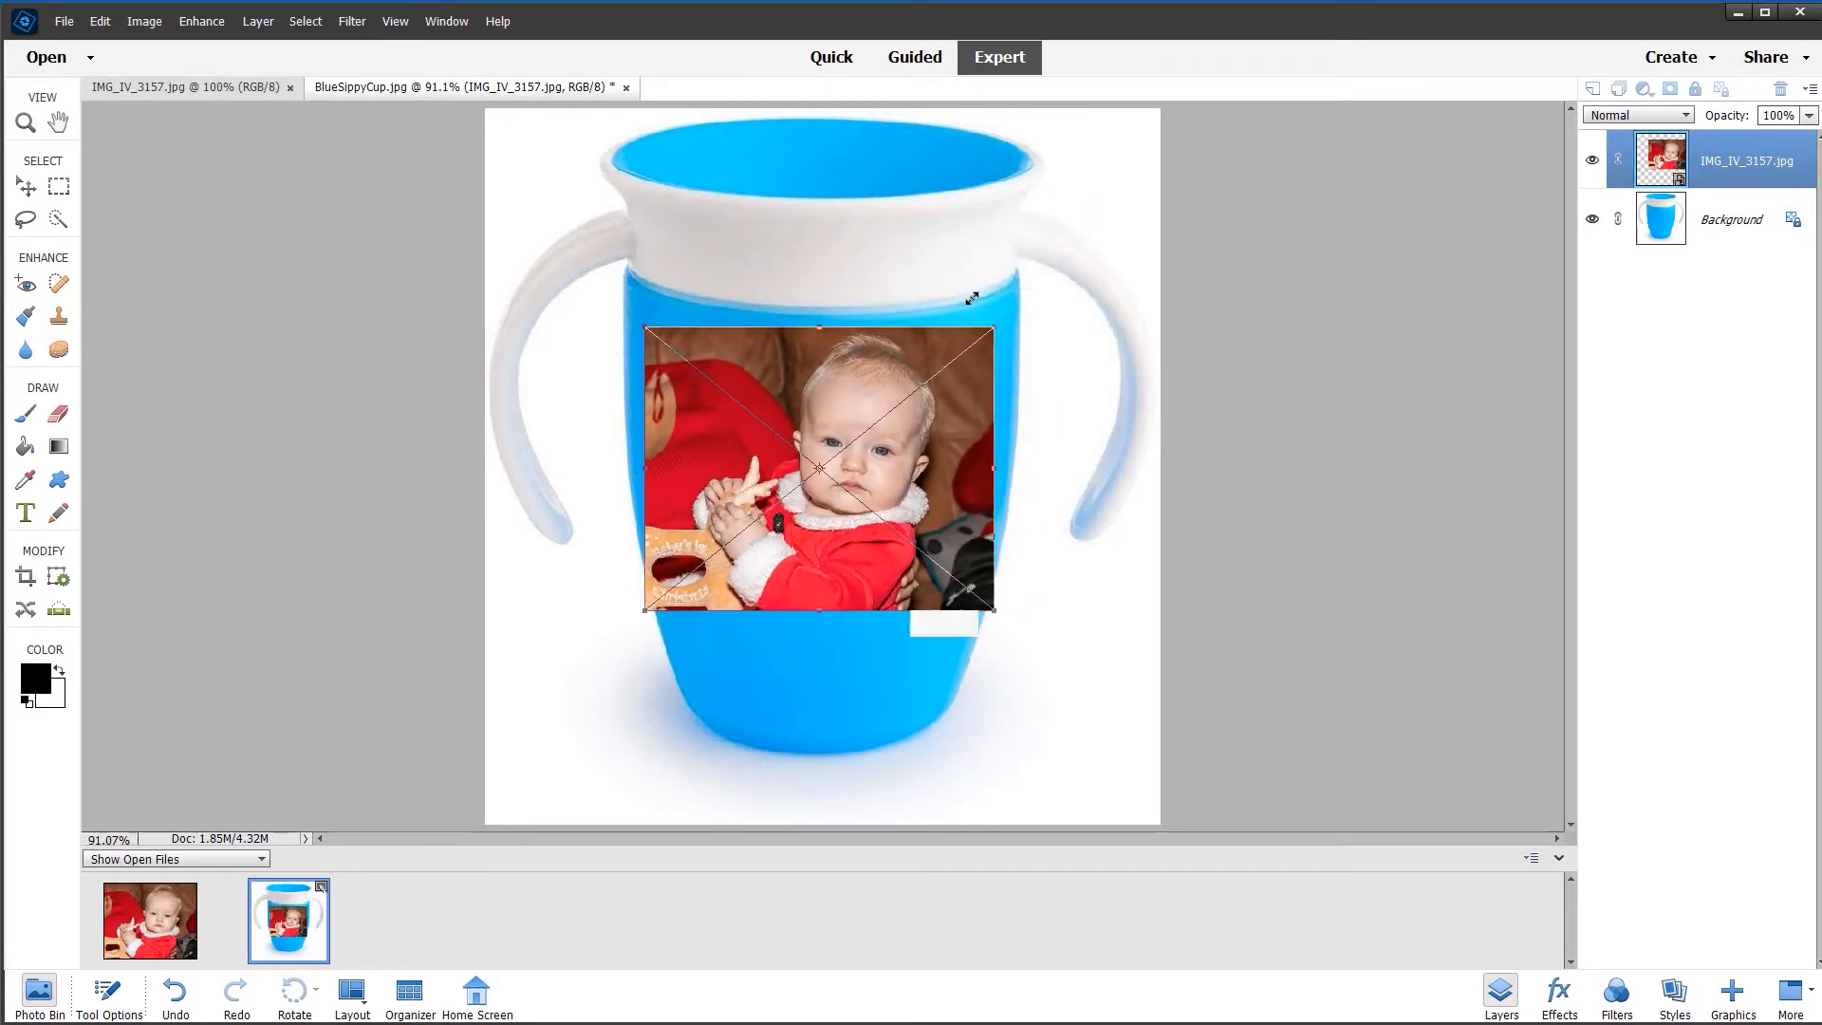
- Switch the baby photo's transform to Warp and commit the curved result
{"action": "right_click", "coordinate": [819, 469]}
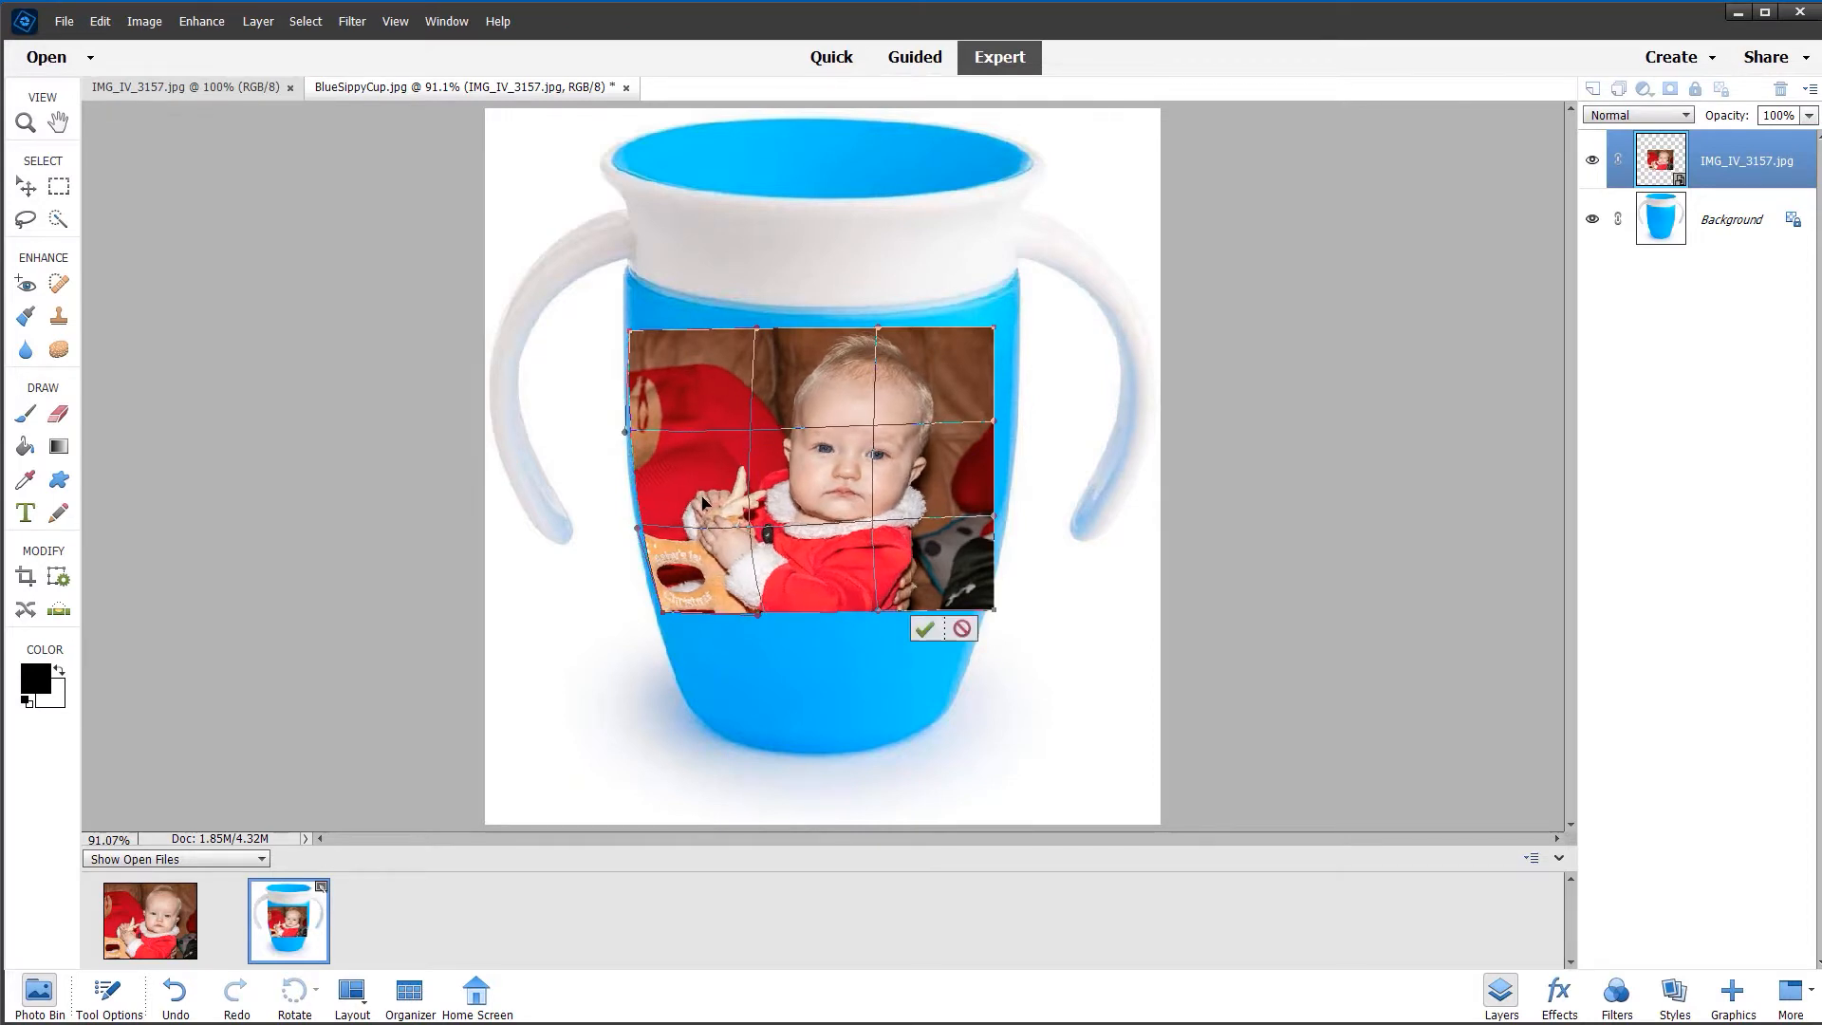
{"action": "mouse_move", "coordinate": [981, 449]}
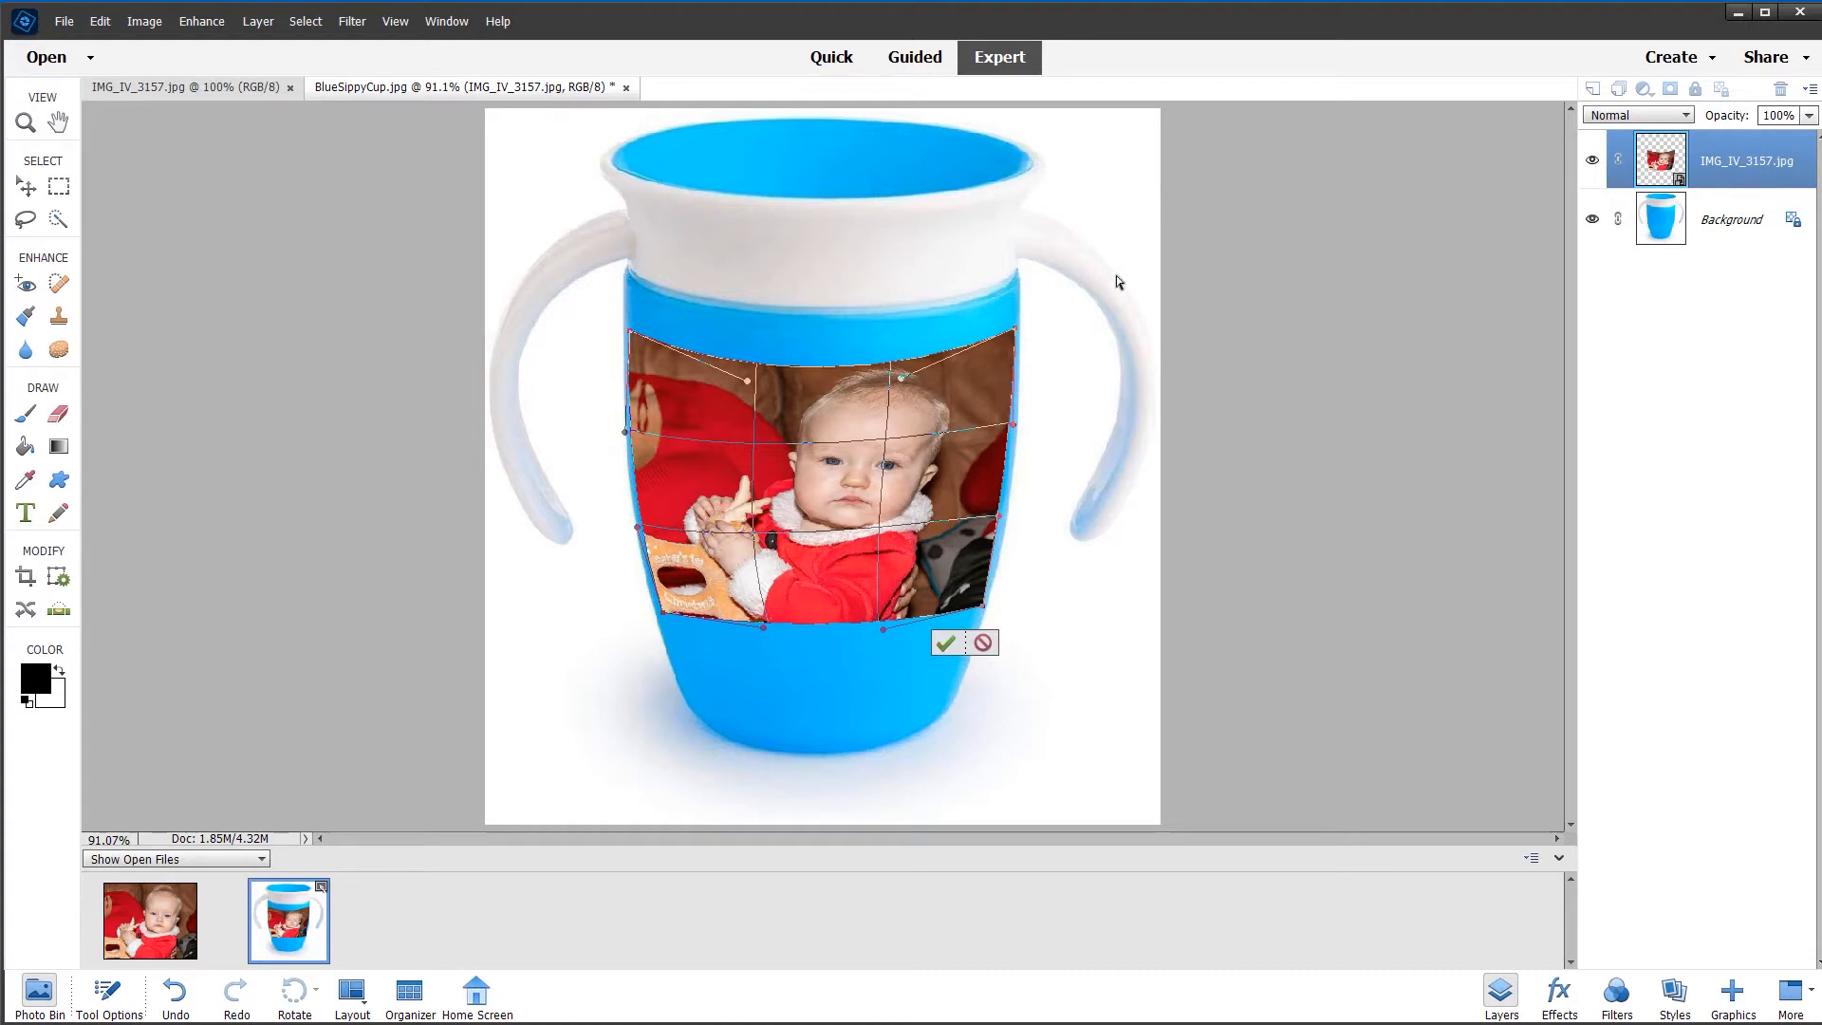
{"action": "mouse_move", "coordinate": [869, 495]}
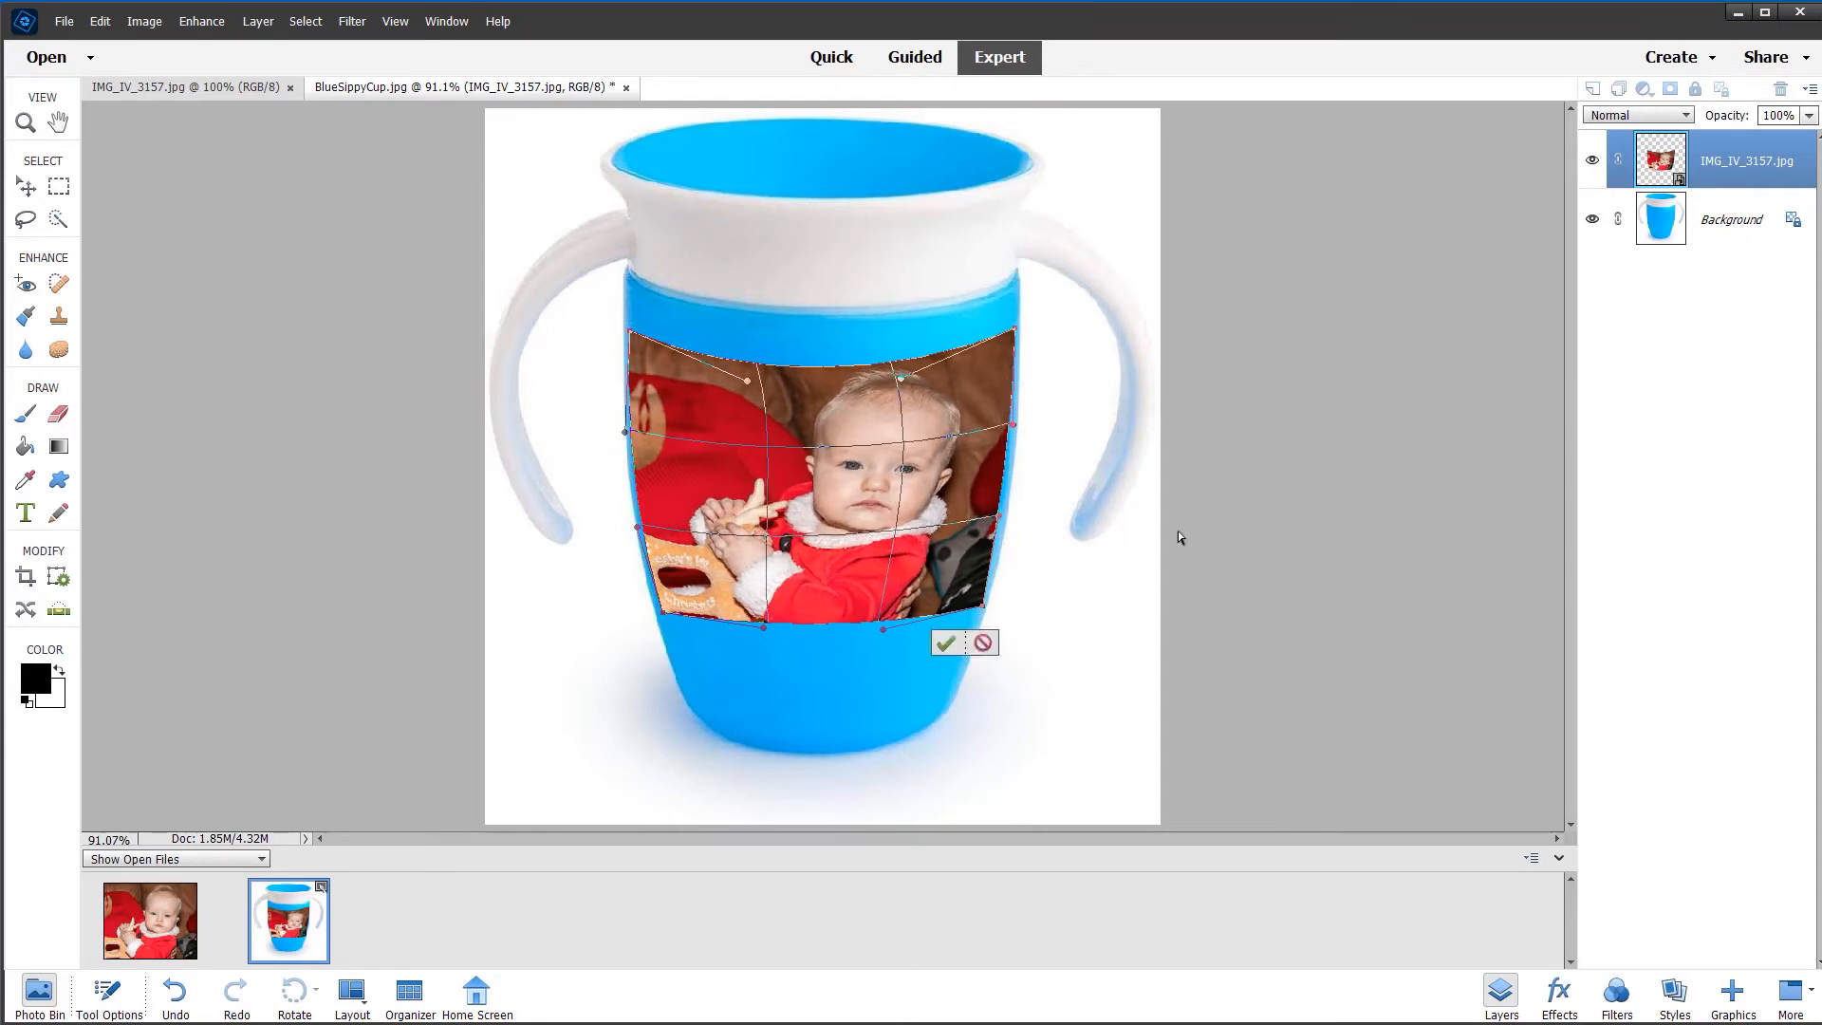
{"action": "mouse_move", "coordinate": [1178, 620]}
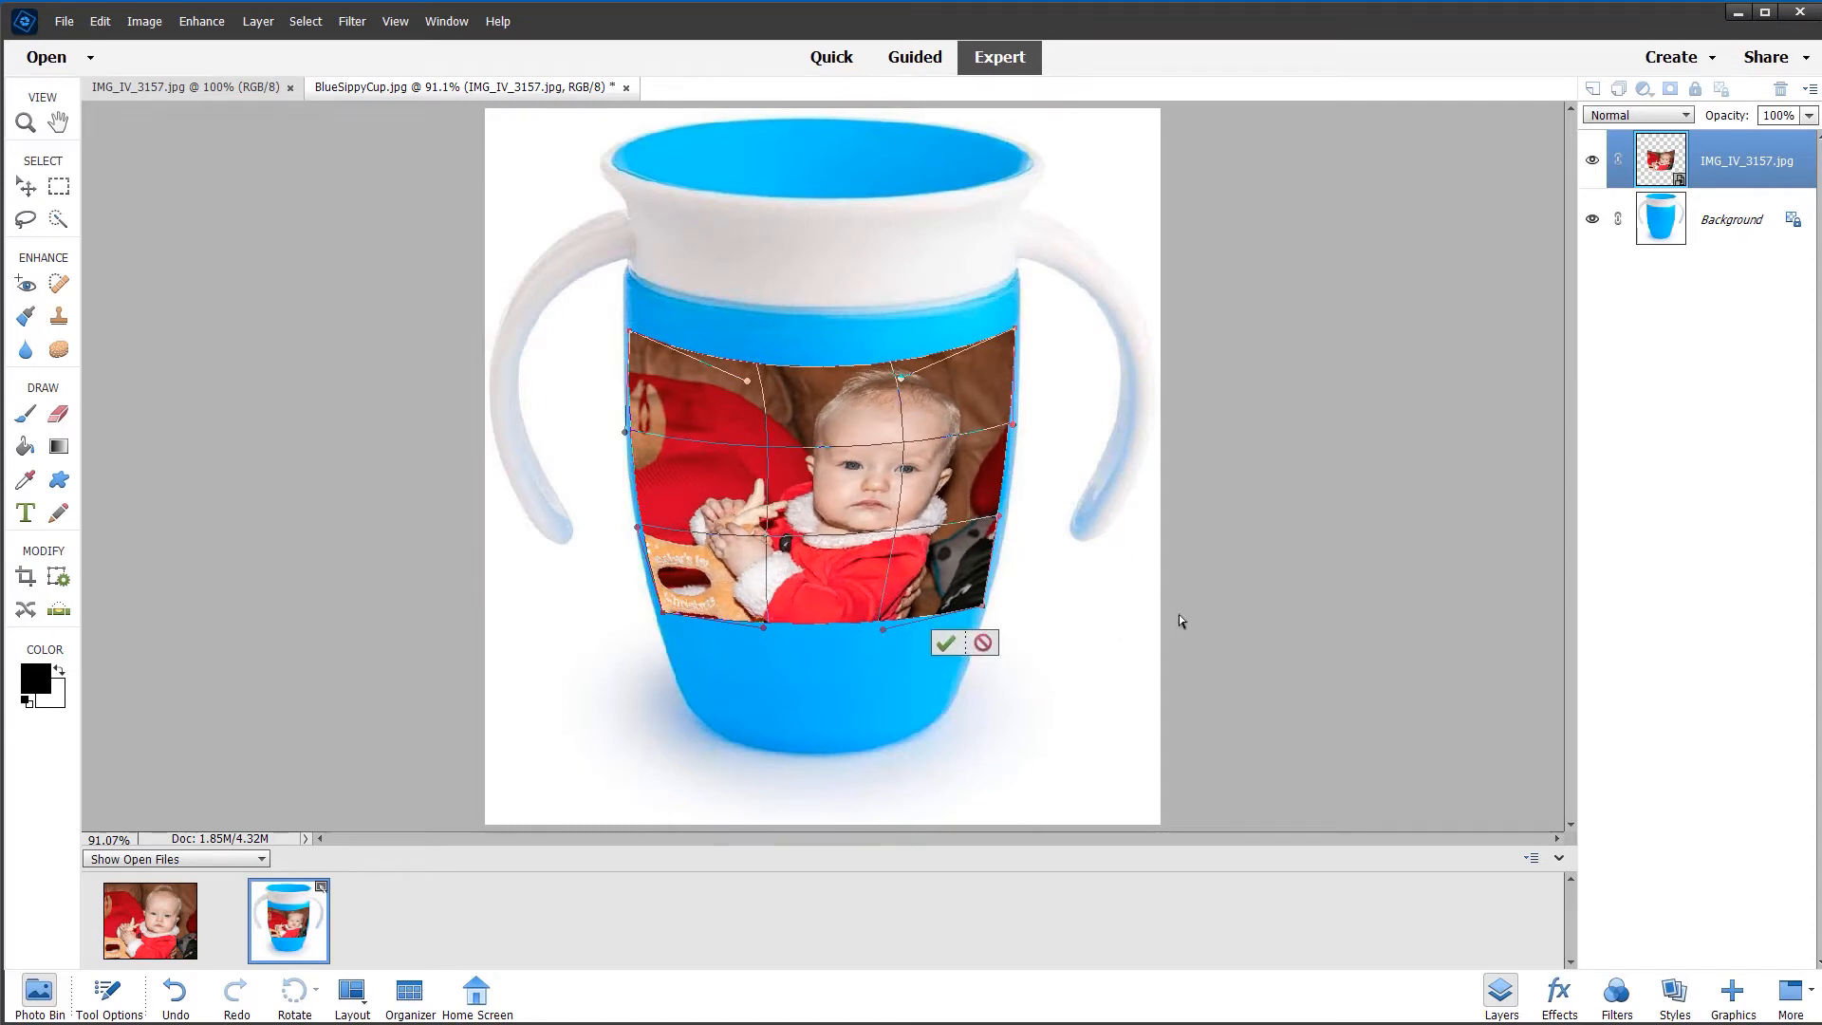
{"action": "left_click", "coordinate": [944, 643]}
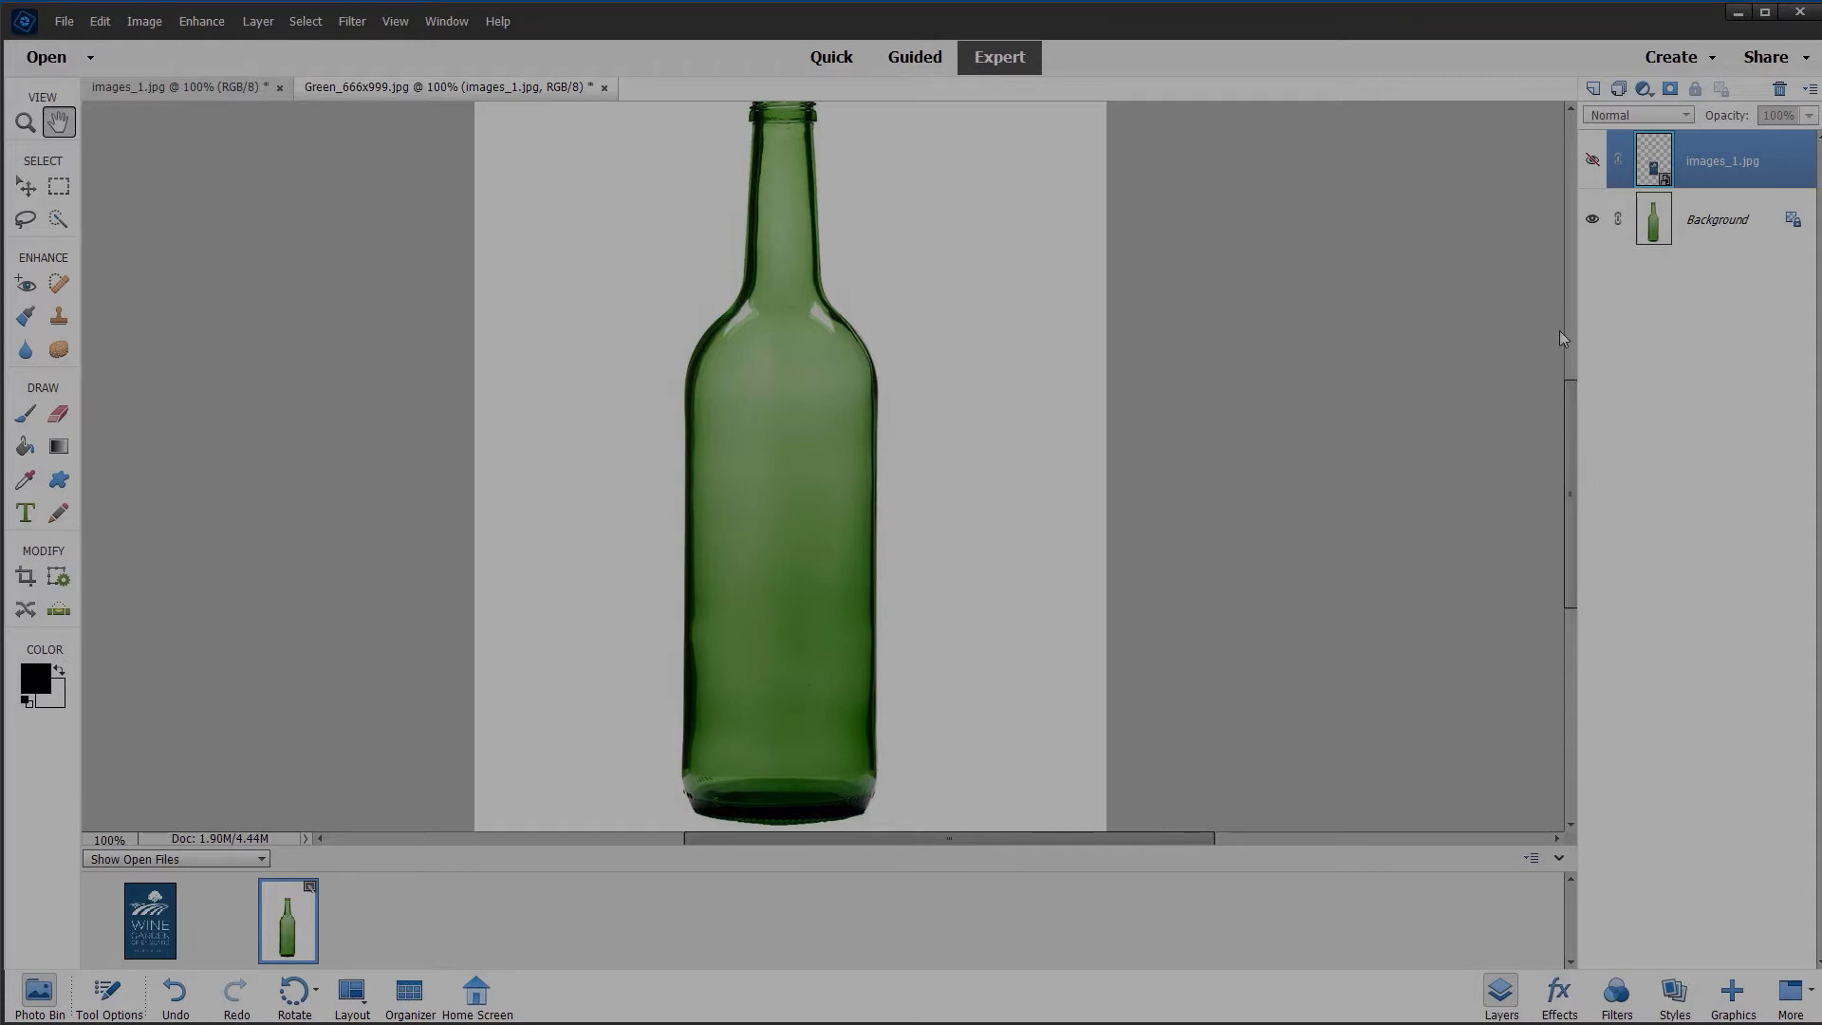
{"action": "left_click", "coordinate": [1591, 159]}
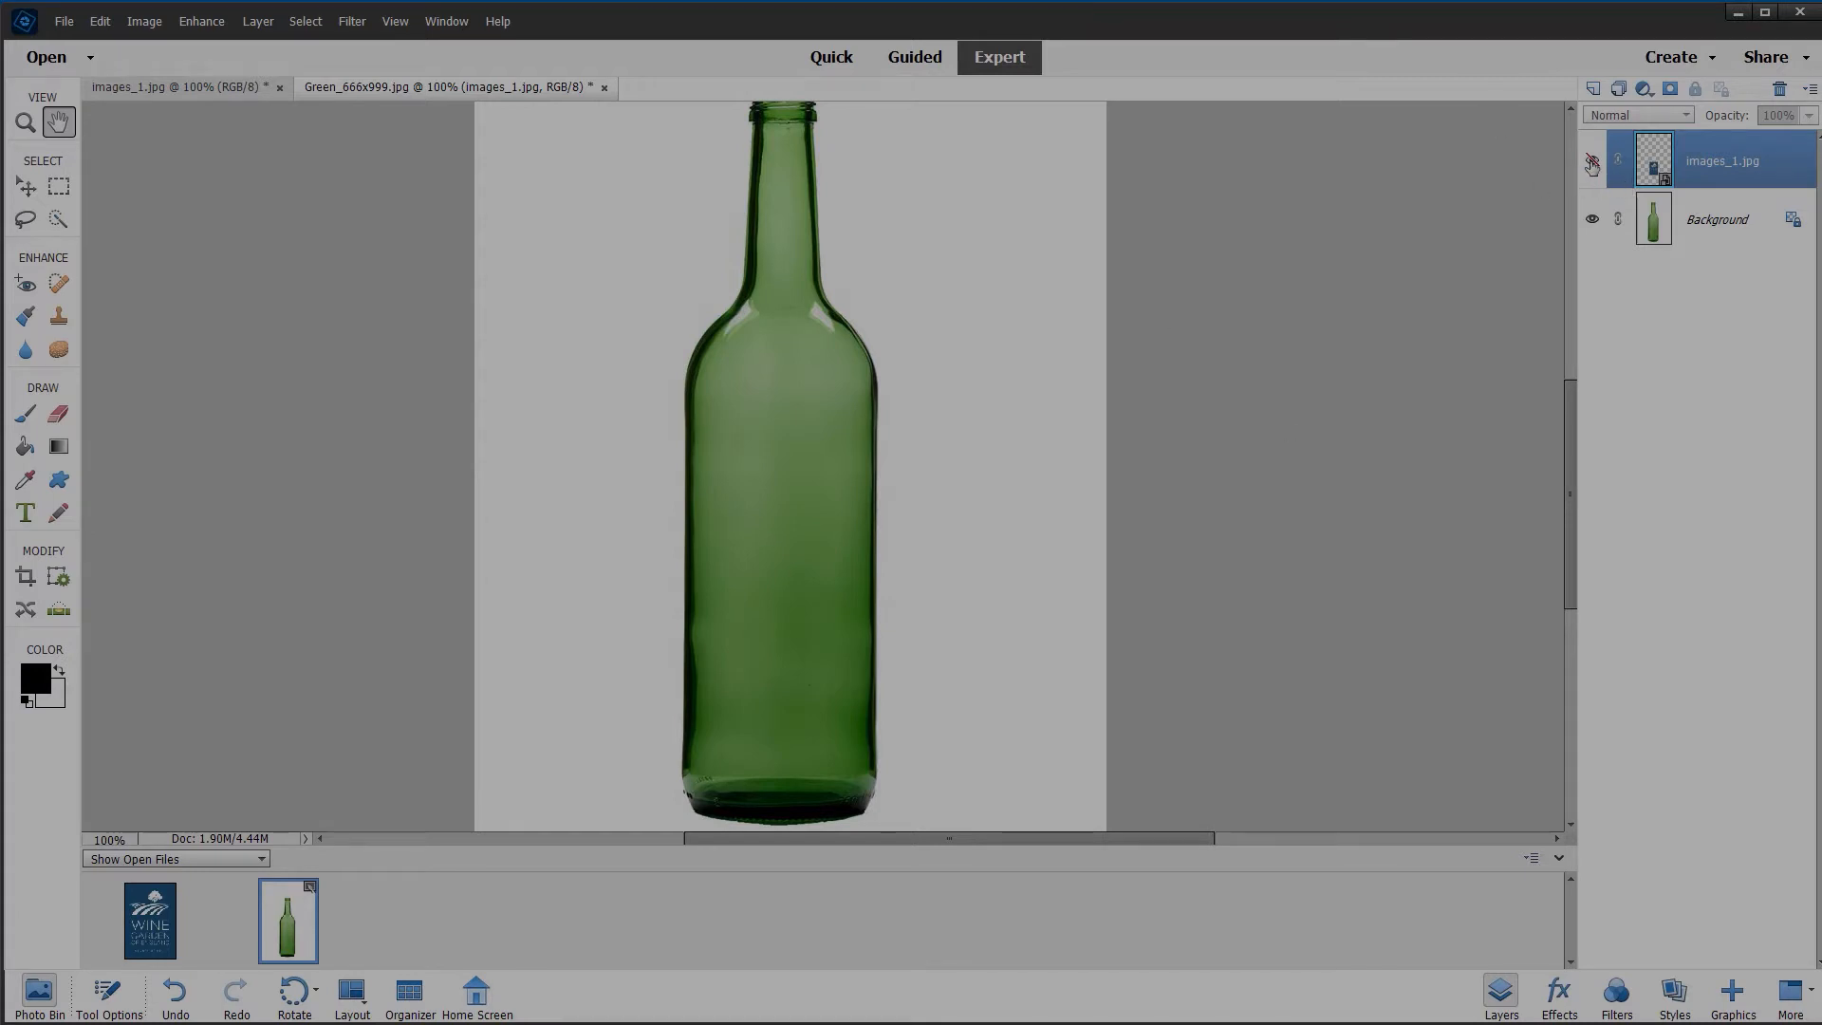
{"action": "left_click", "coordinate": [1591, 159]}
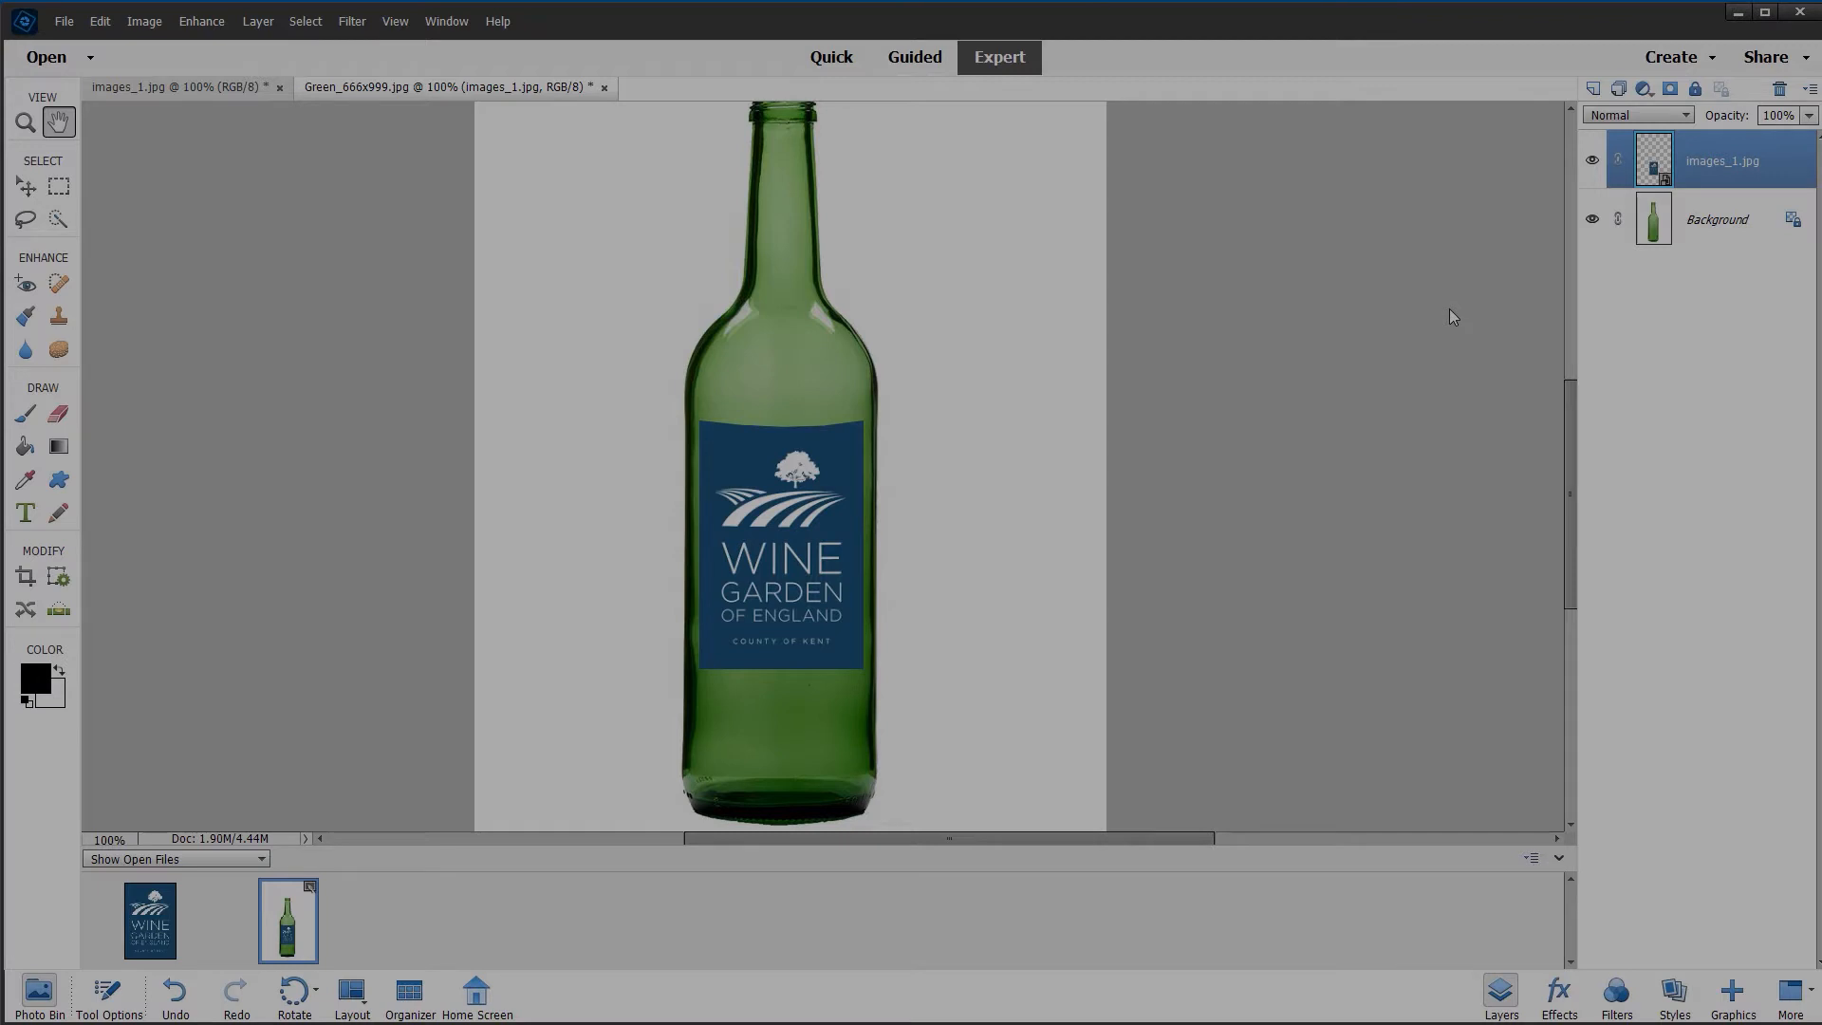
{"action": "mouse_move", "coordinate": [1427, 315]}
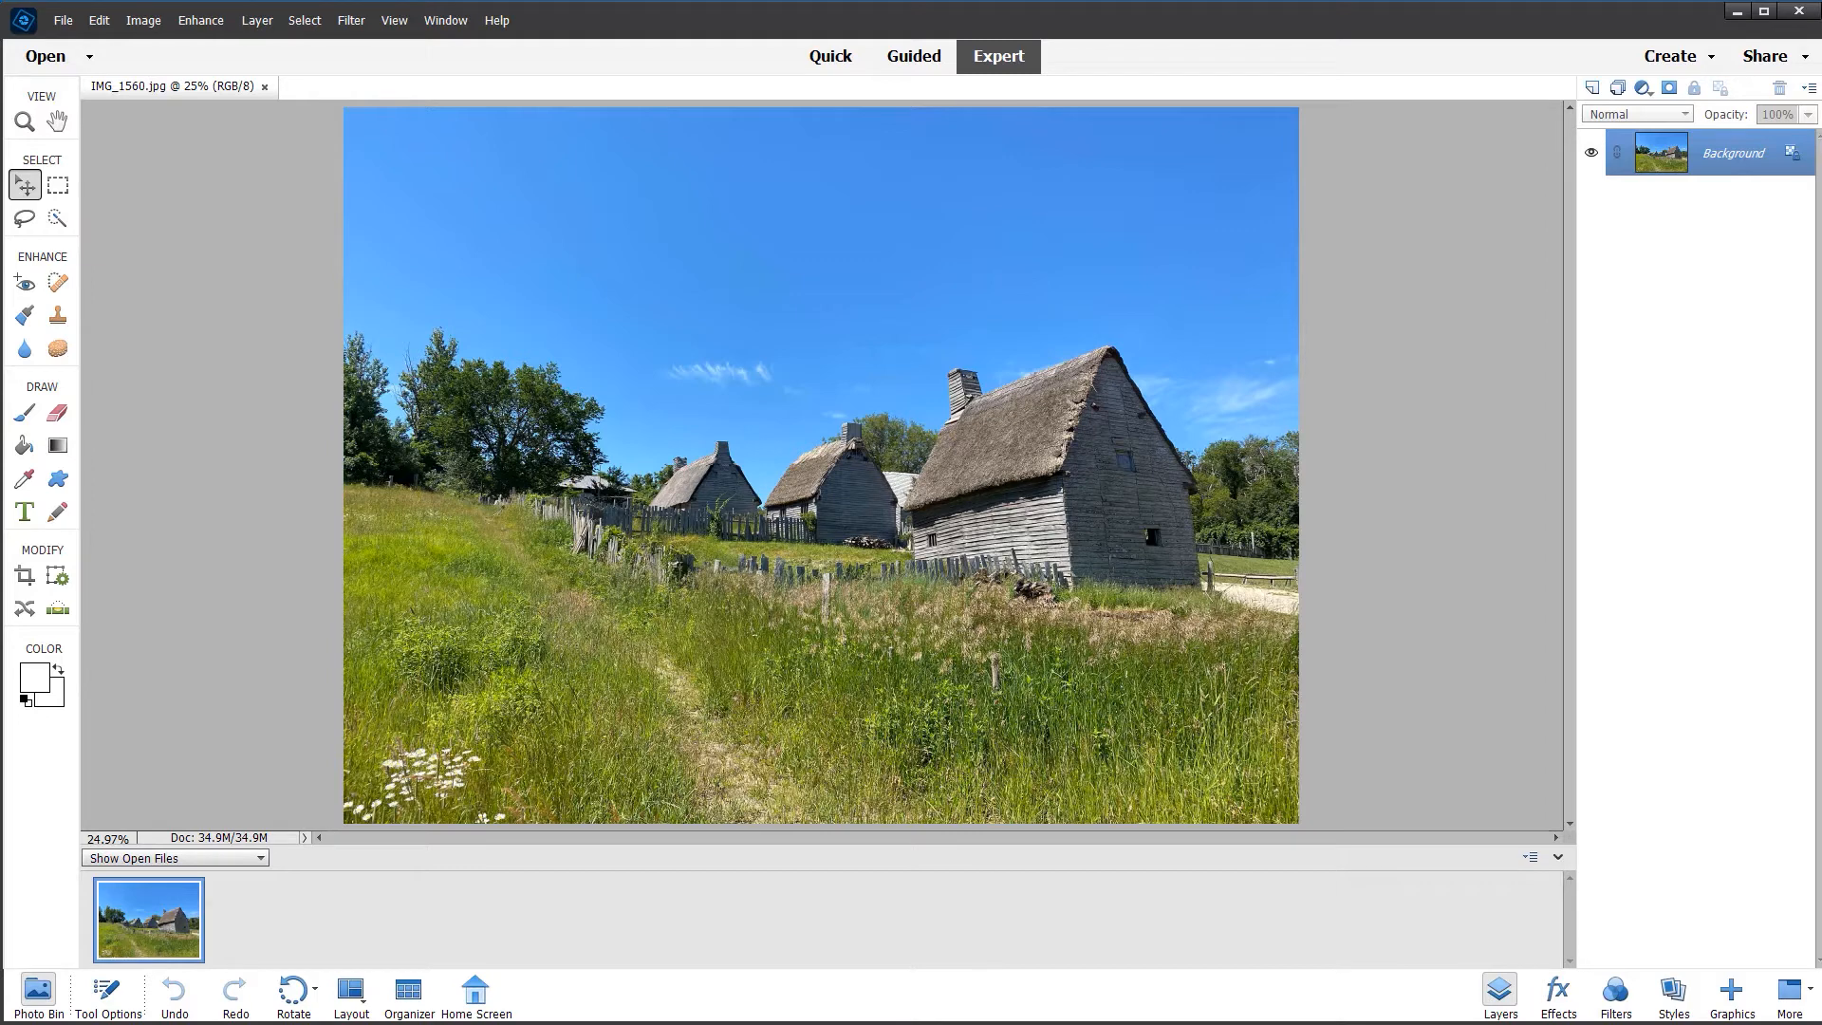
{"action": "mouse_move", "coordinate": [1459, 550]}
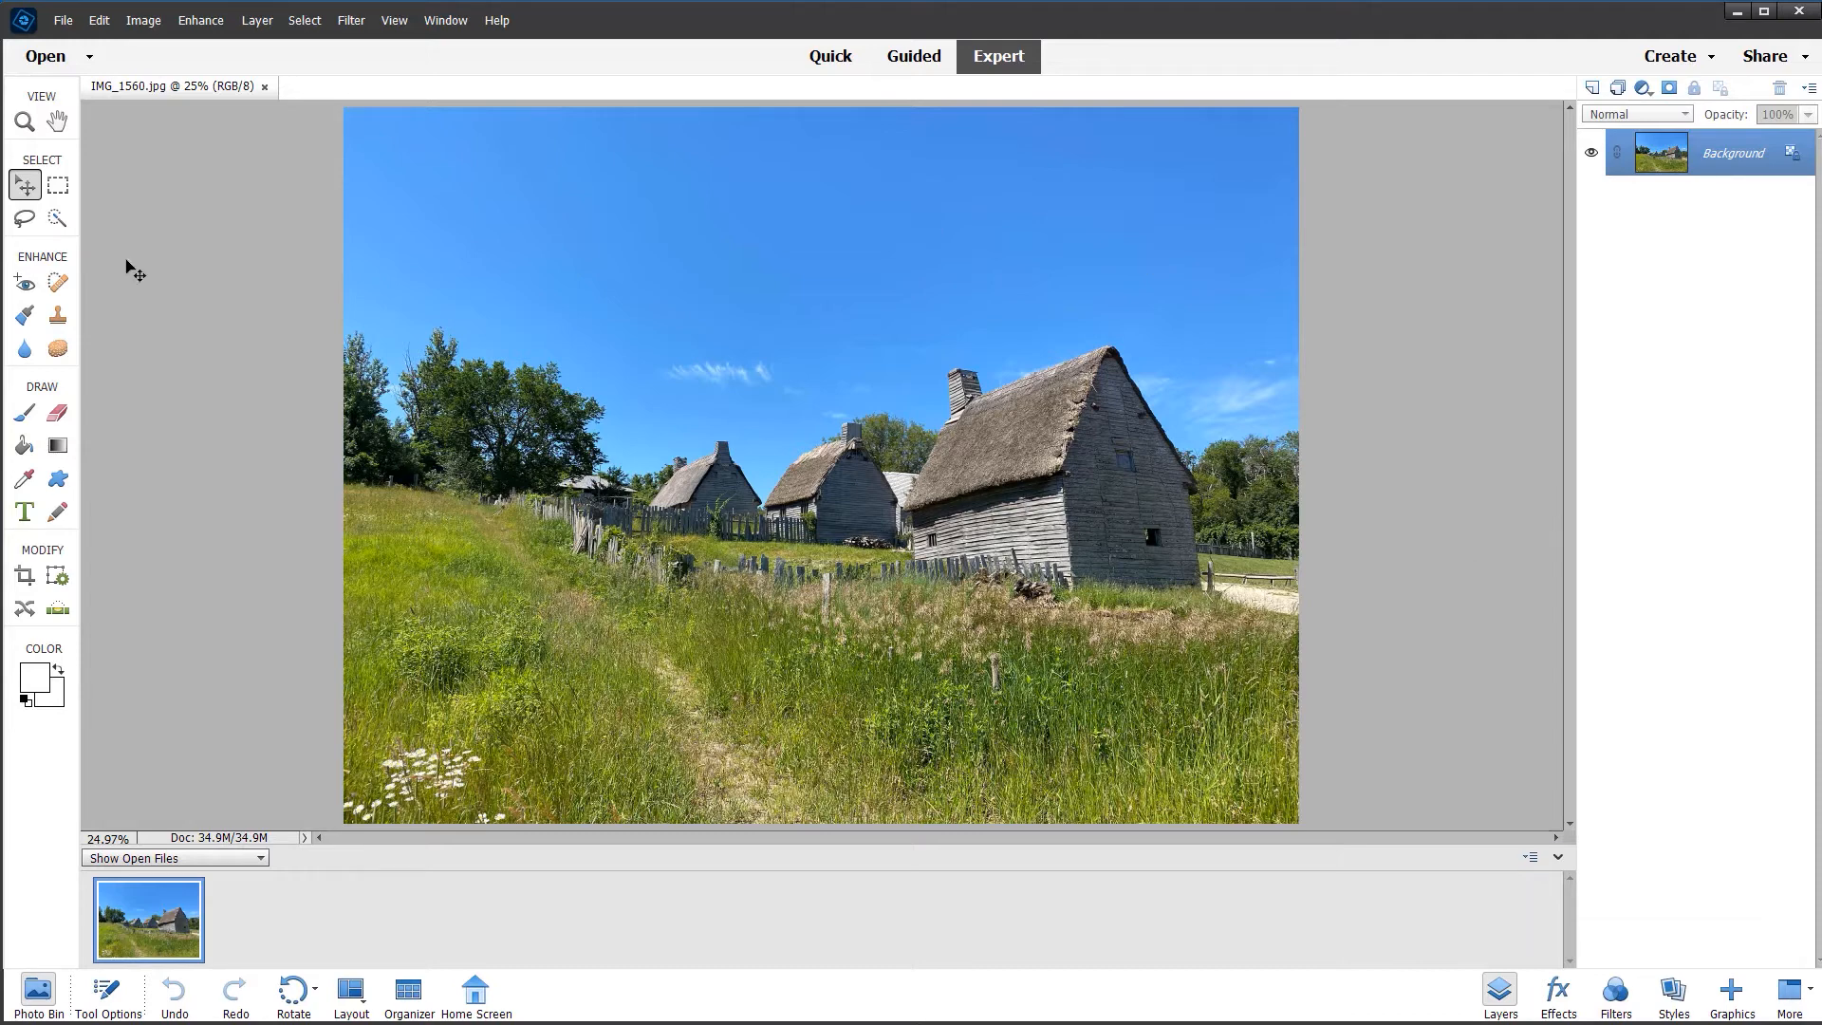
- Select a rectangle around the large thatched house with the Rectangular Marquee
{"action": "left_click", "coordinate": [57, 184]}
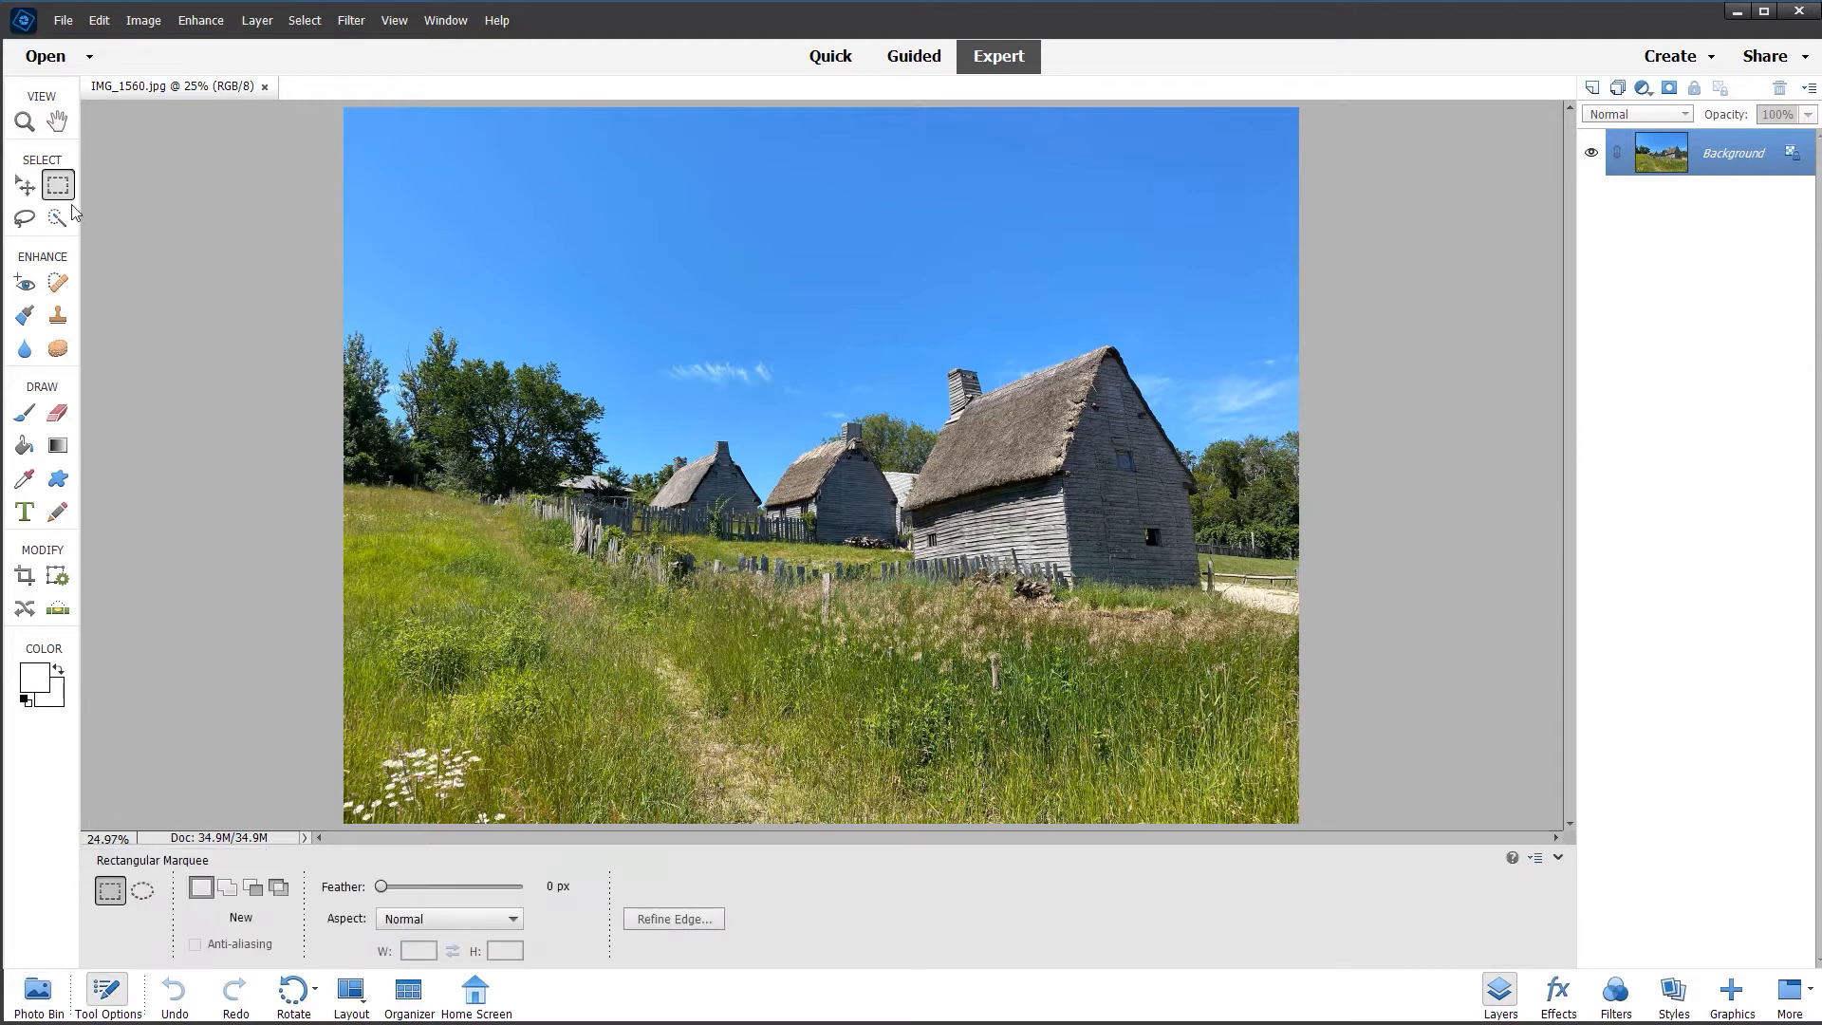
{"action": "mouse_move", "coordinate": [167, 330]}
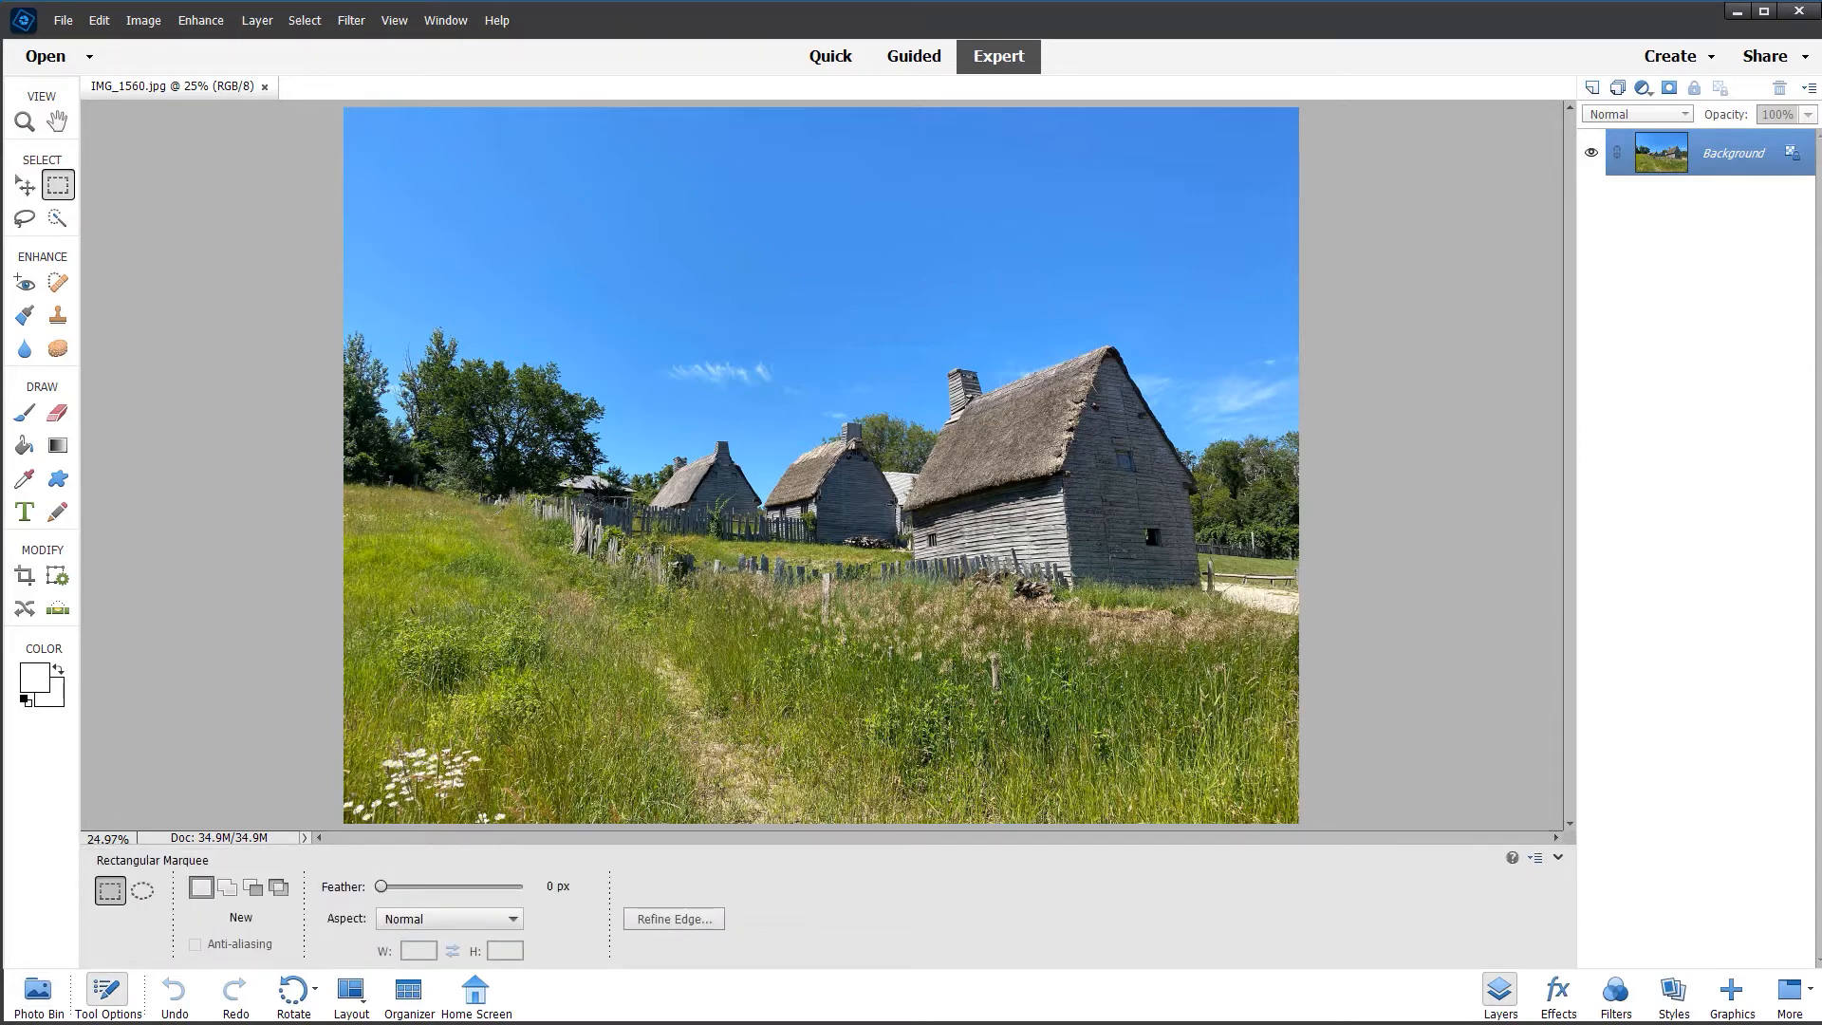
{"action": "mouse_move", "coordinate": [898, 319]}
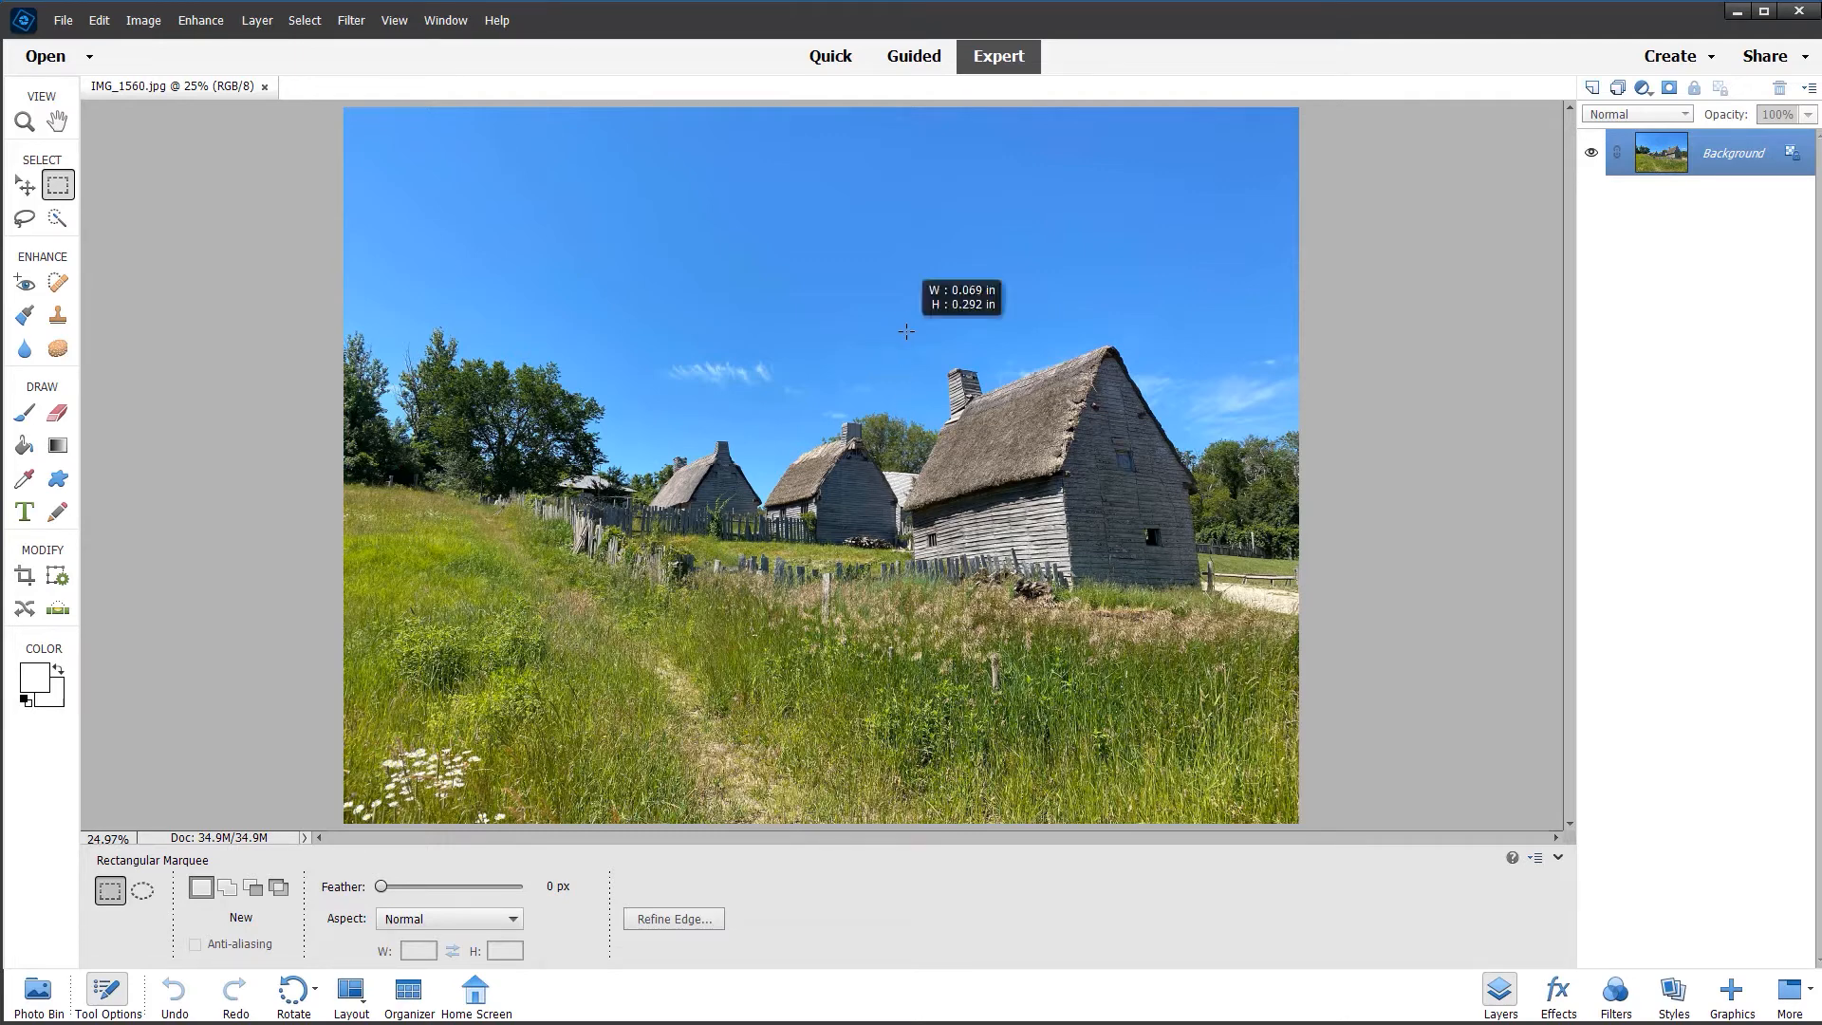
{"action": "left_click_drag", "start_coordinate": [909, 324], "coordinate": [1137, 639]}
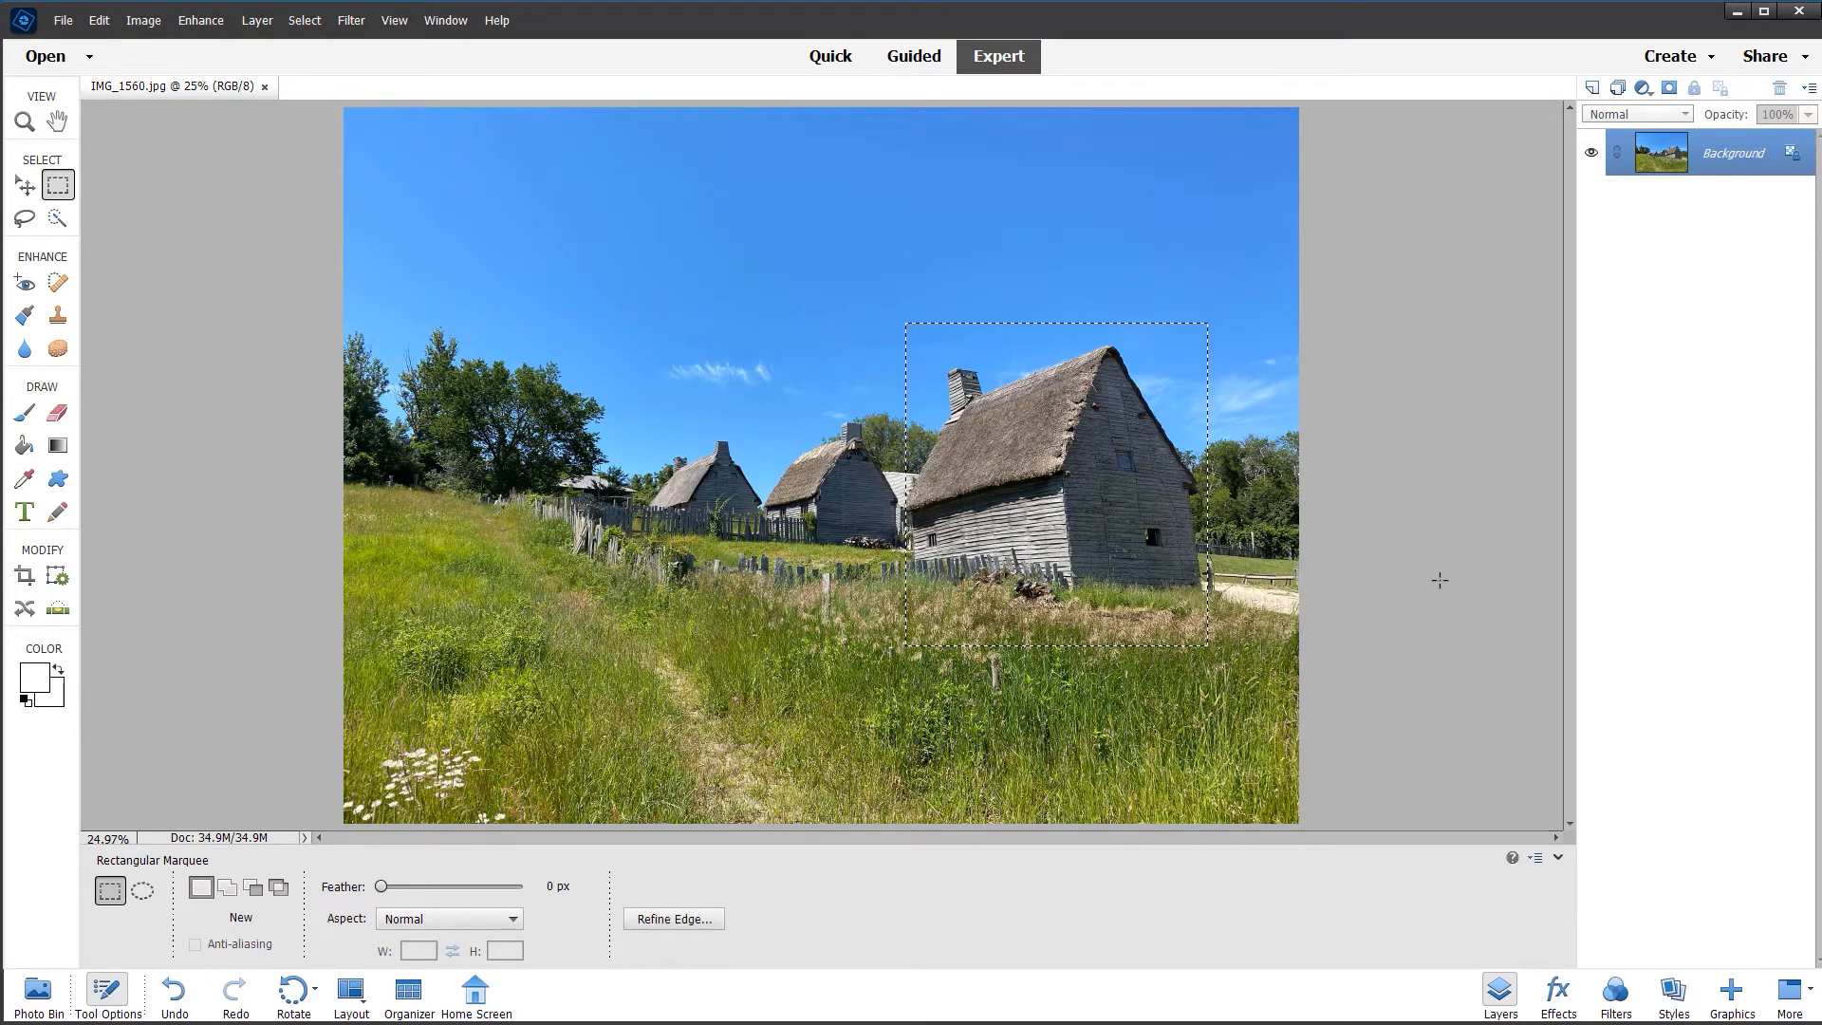
- Copy the house to its own layer with Ctrl+J and warp it so its top rises
{"action": "key", "text": "Ctrl+j"}
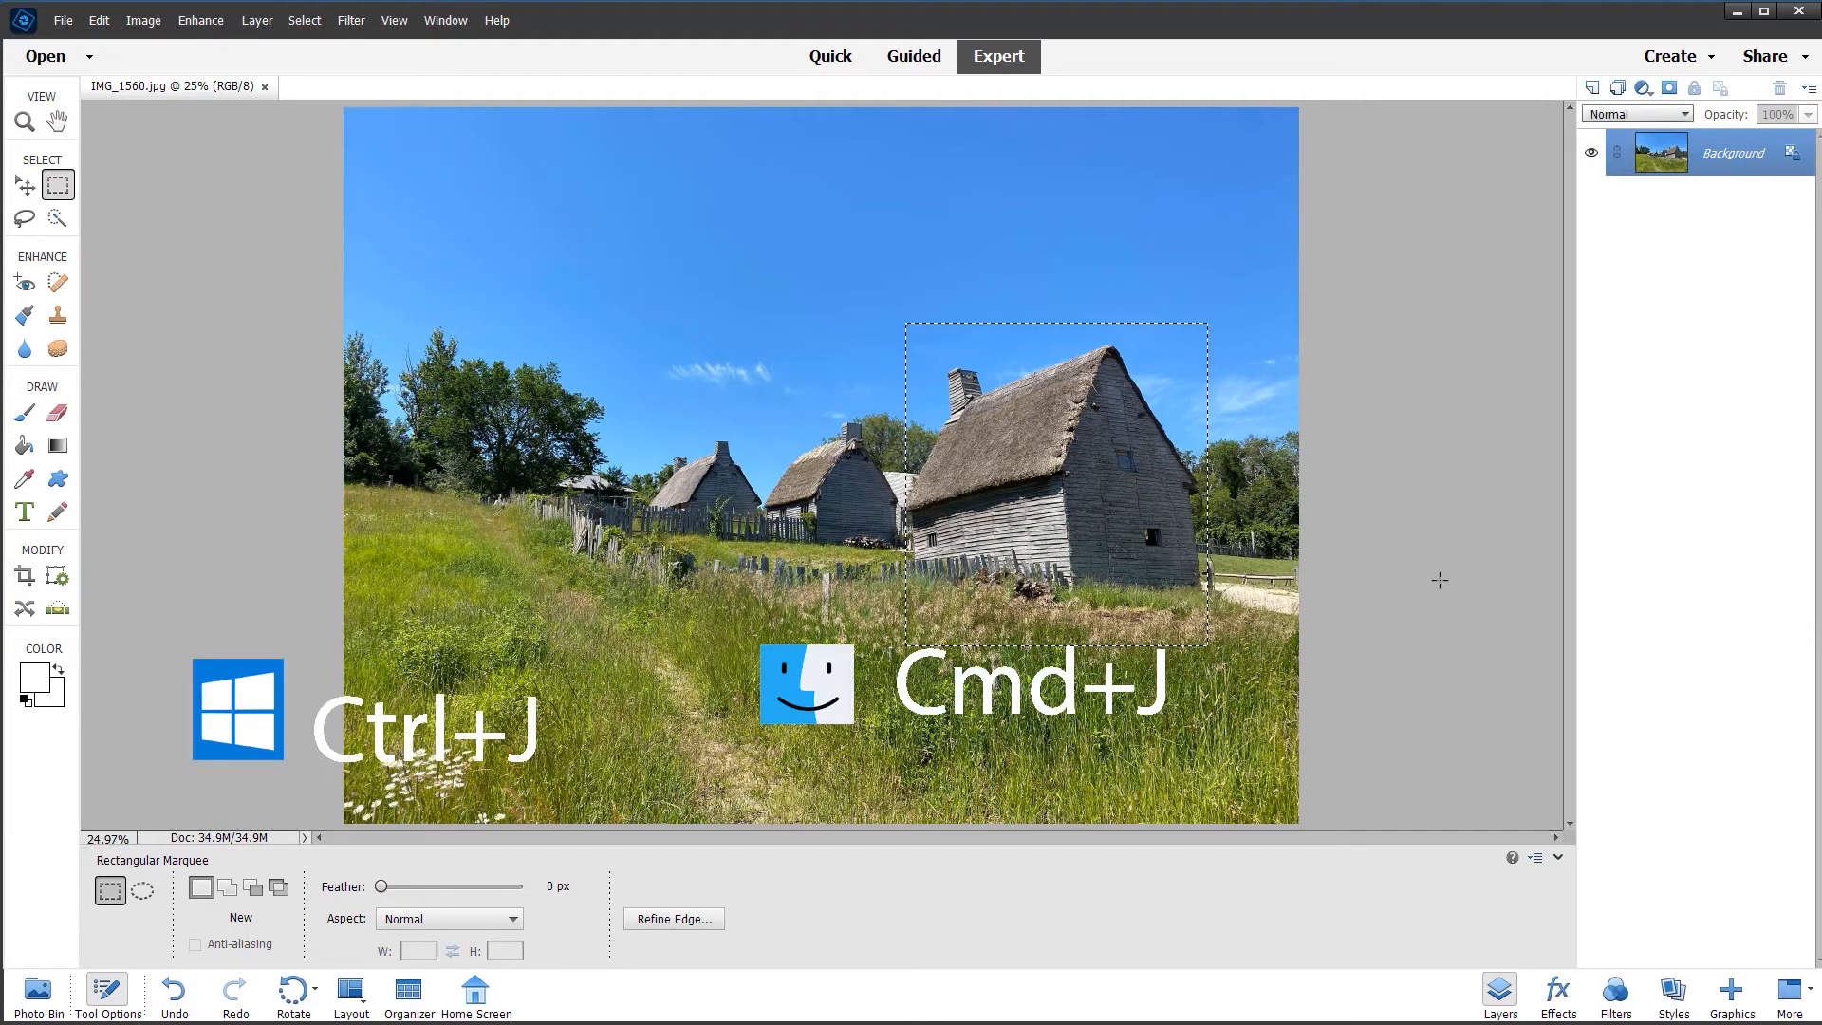
{"action": "key", "text": "ctrl+j"}
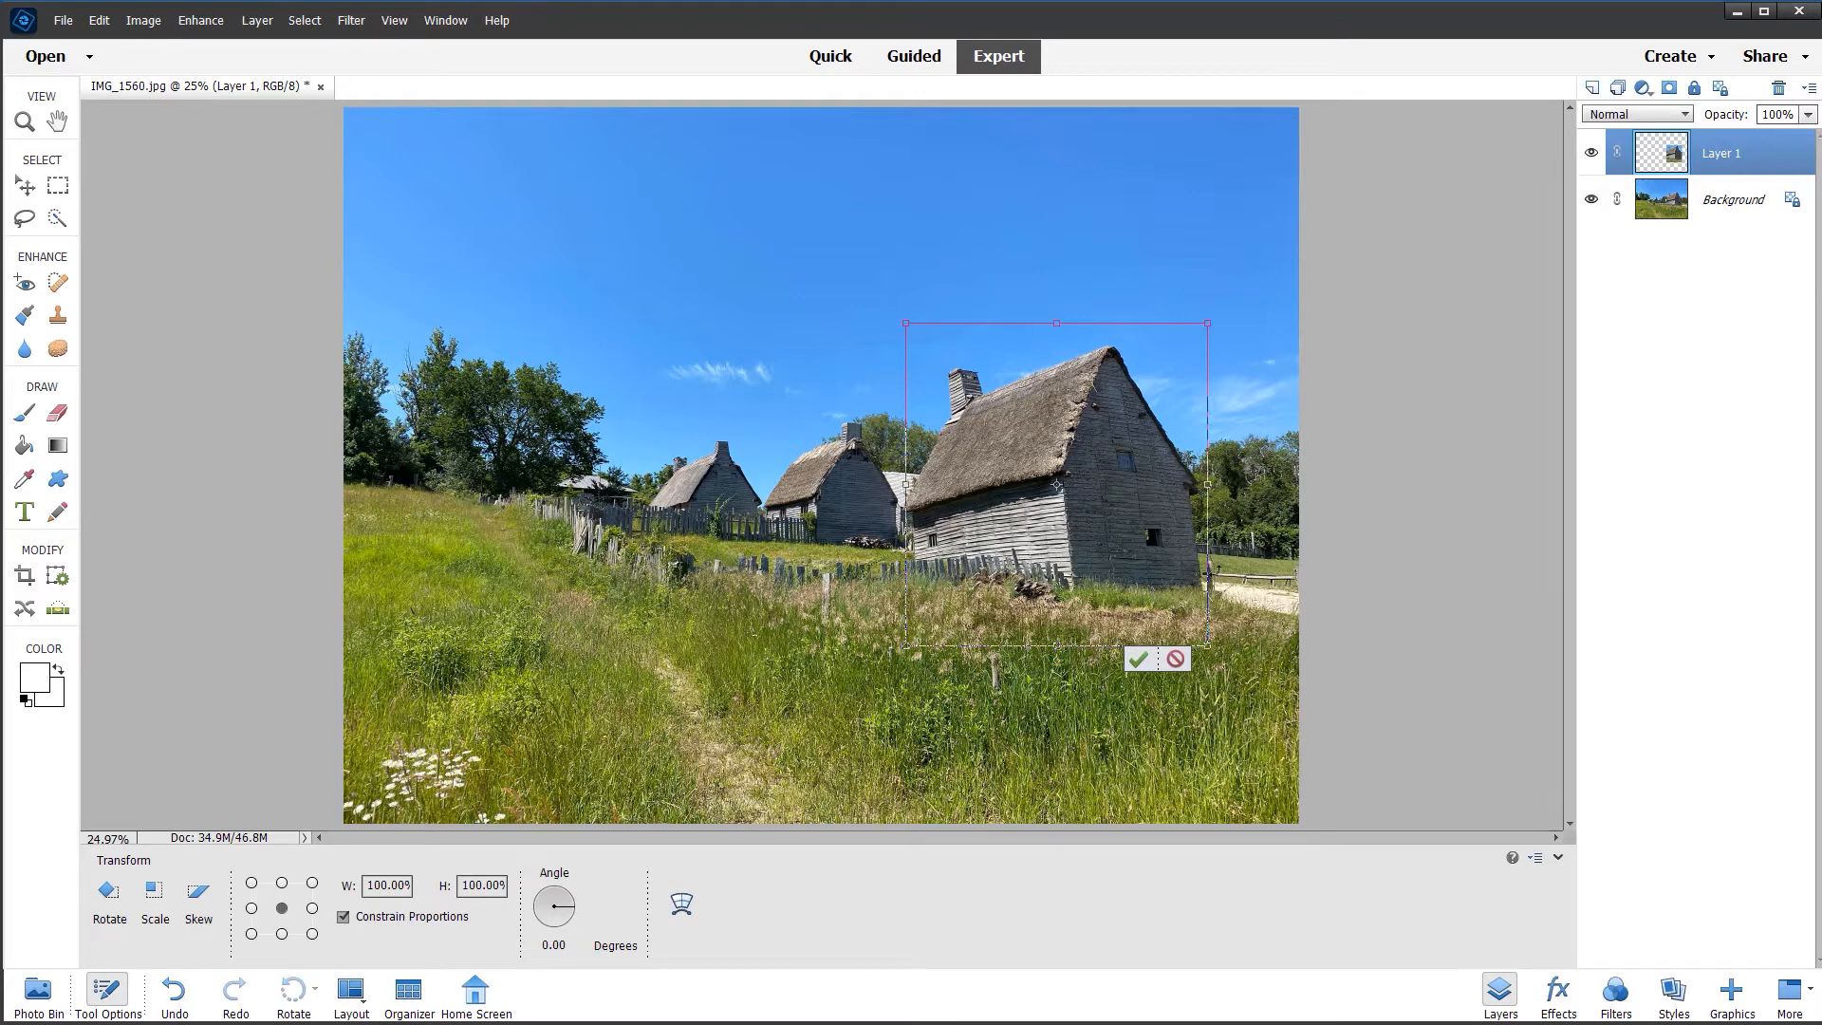
{"action": "mouse_move", "coordinate": [1389, 681]}
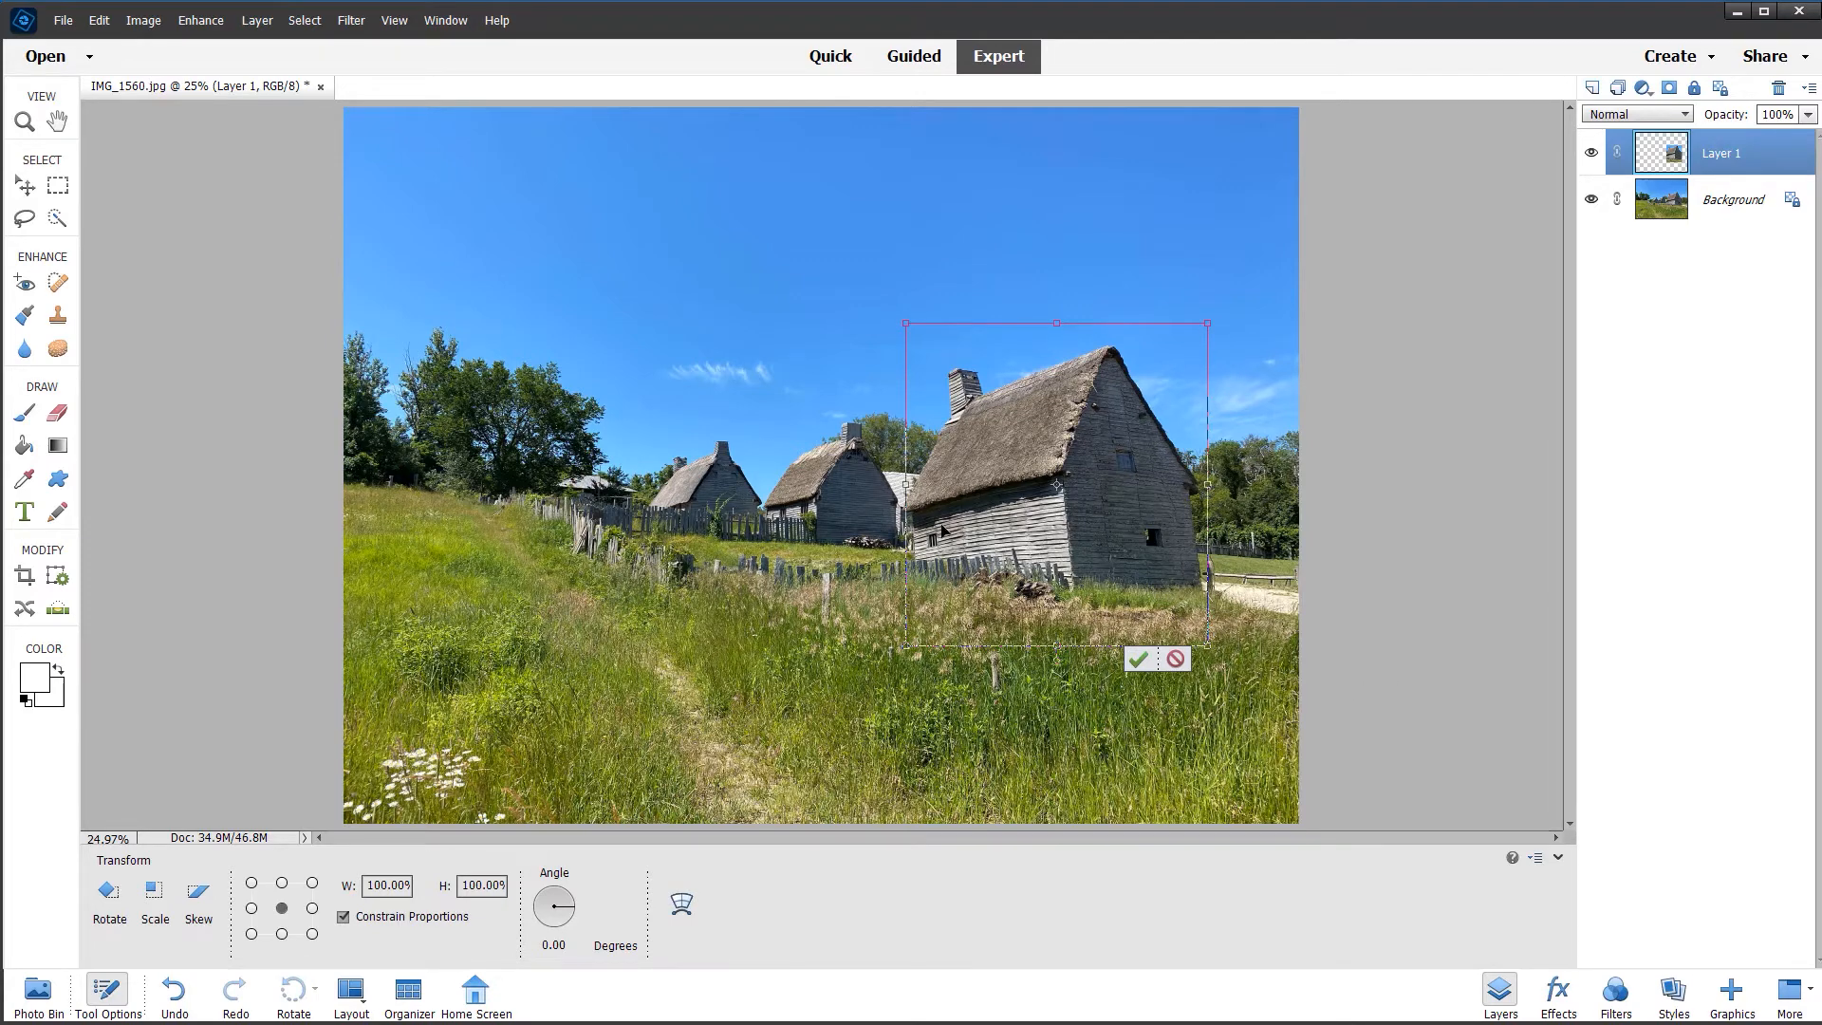
{"action": "right_click", "coordinate": [943, 531]}
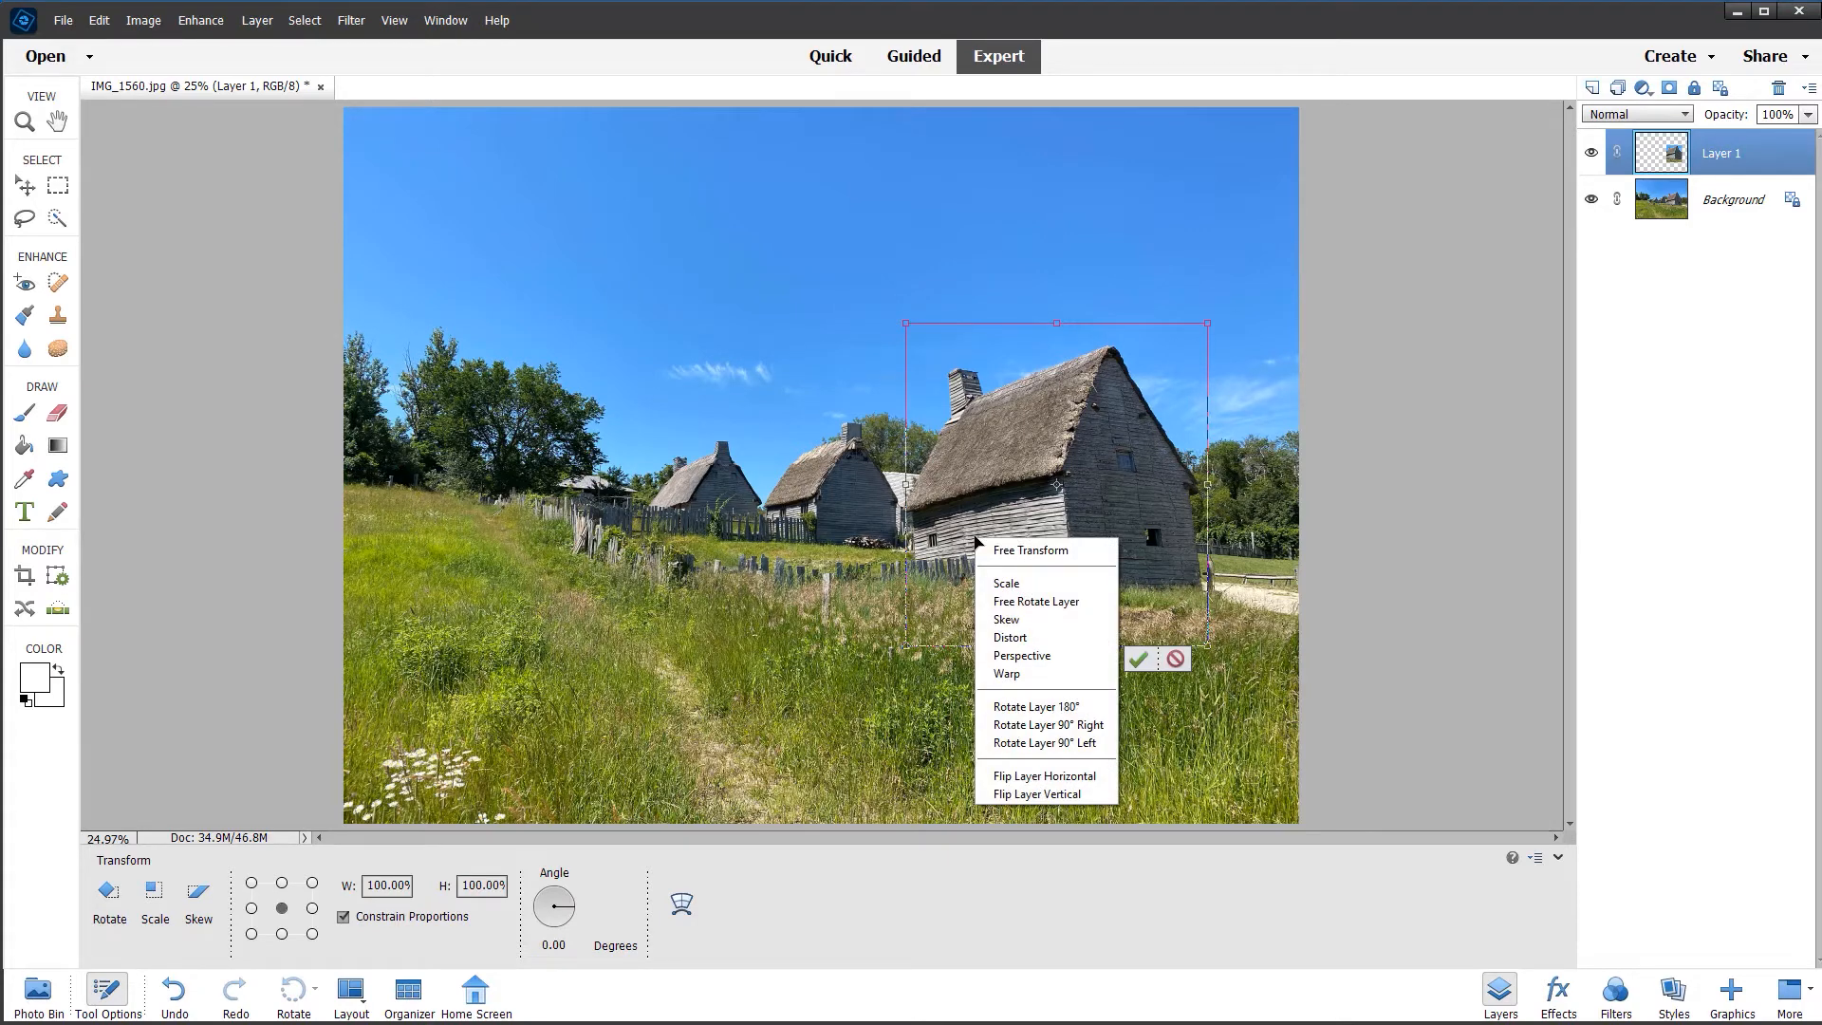
{"action": "left_click", "coordinate": [1006, 674]}
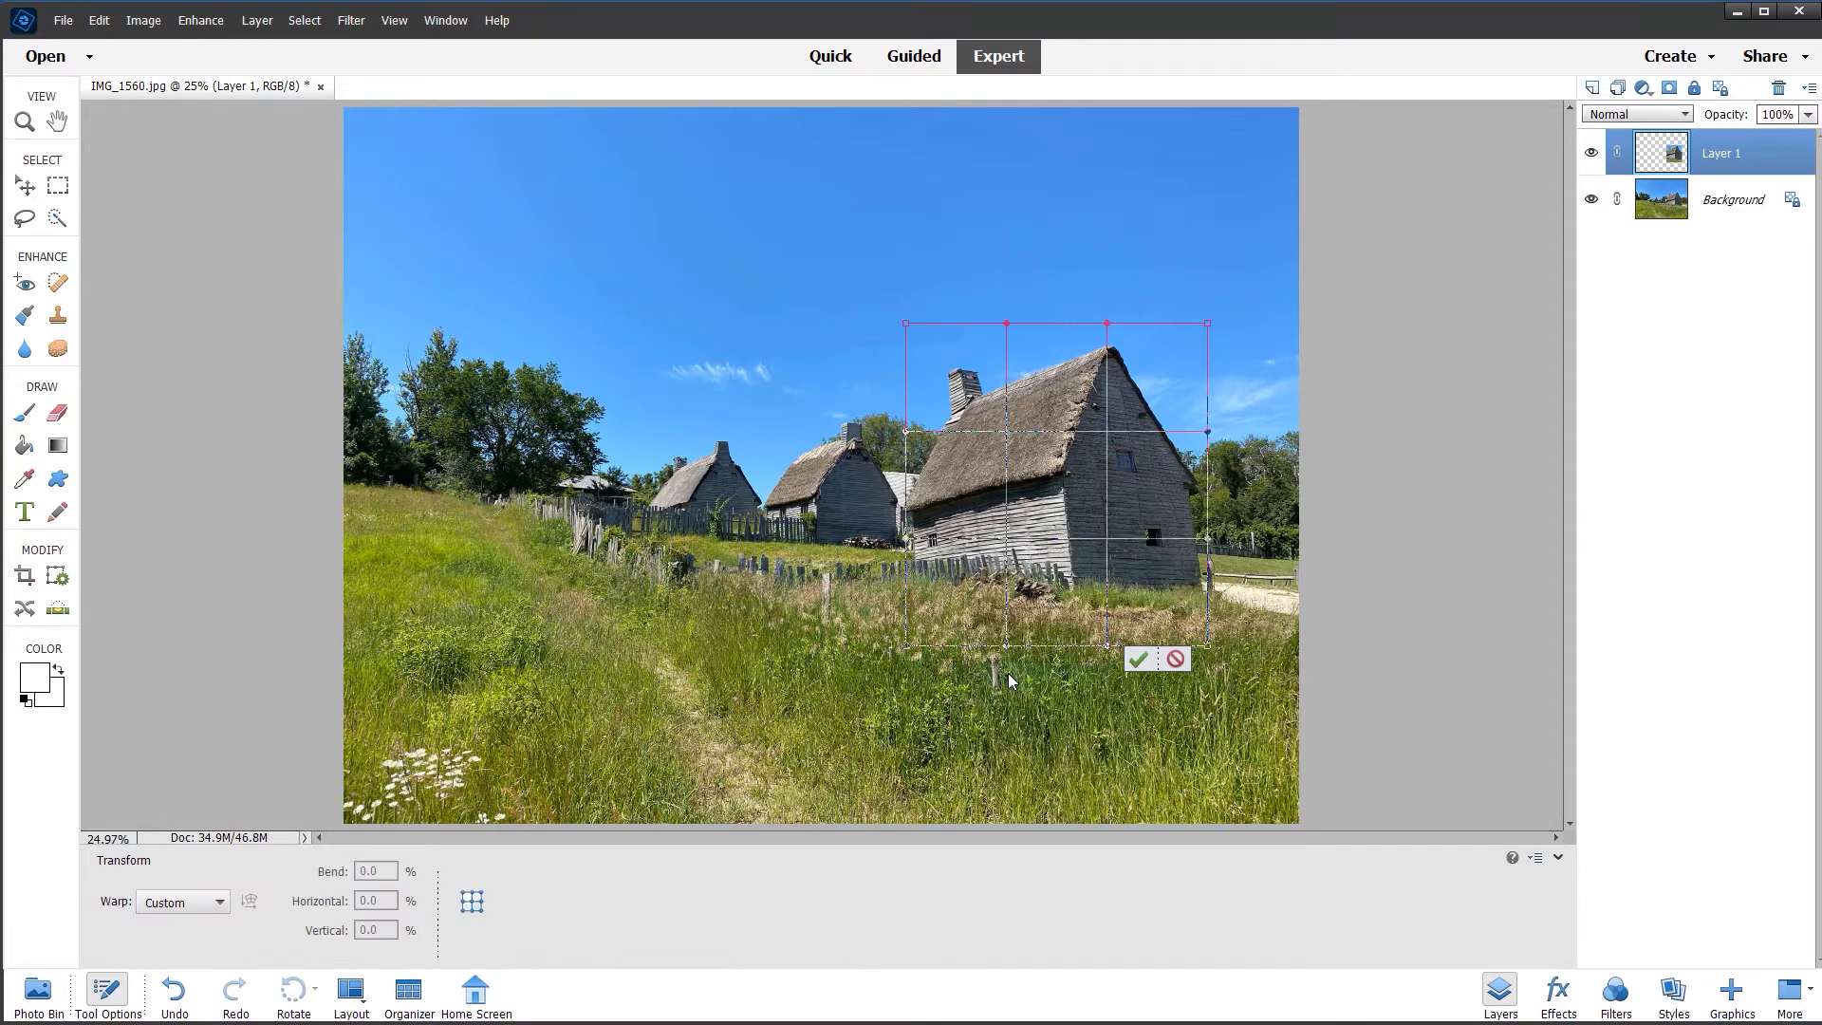
{"action": "mouse_move", "coordinate": [930, 325]}
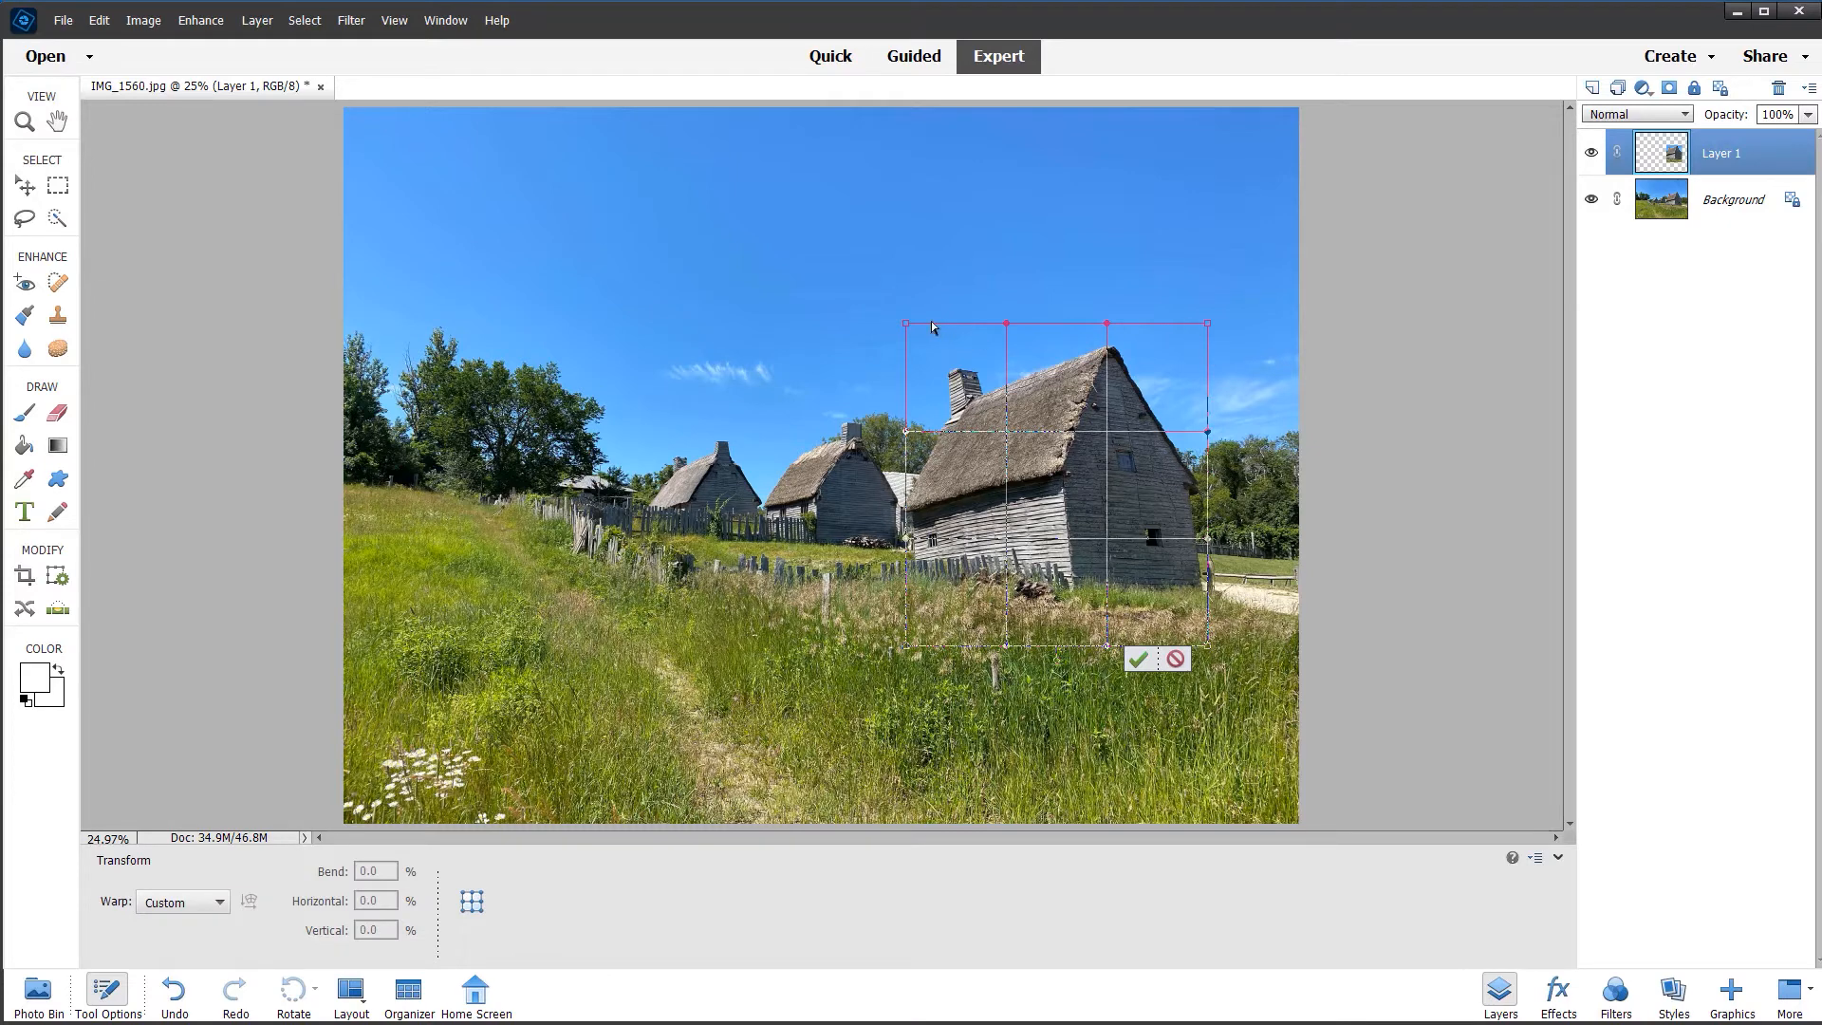
{"action": "left_click_drag", "start_coordinate": [907, 323], "coordinate": [913, 323]}
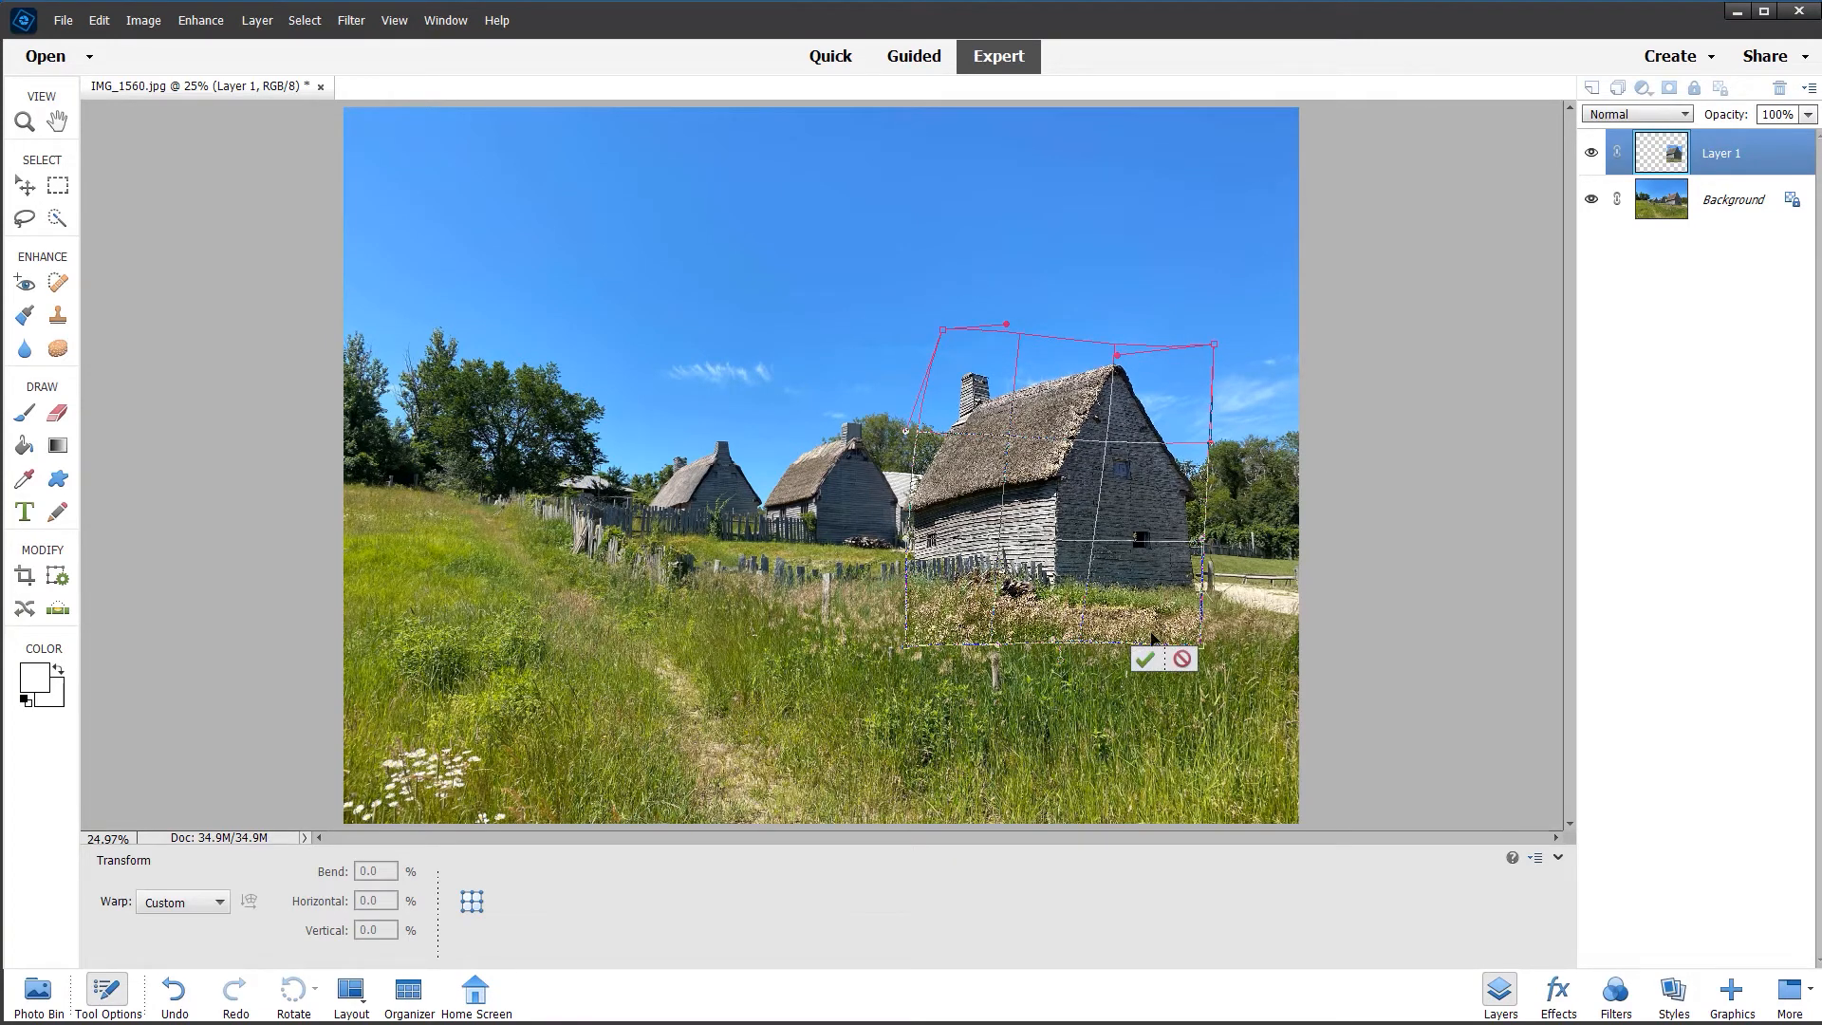
{"action": "mouse_move", "coordinate": [1148, 660]}
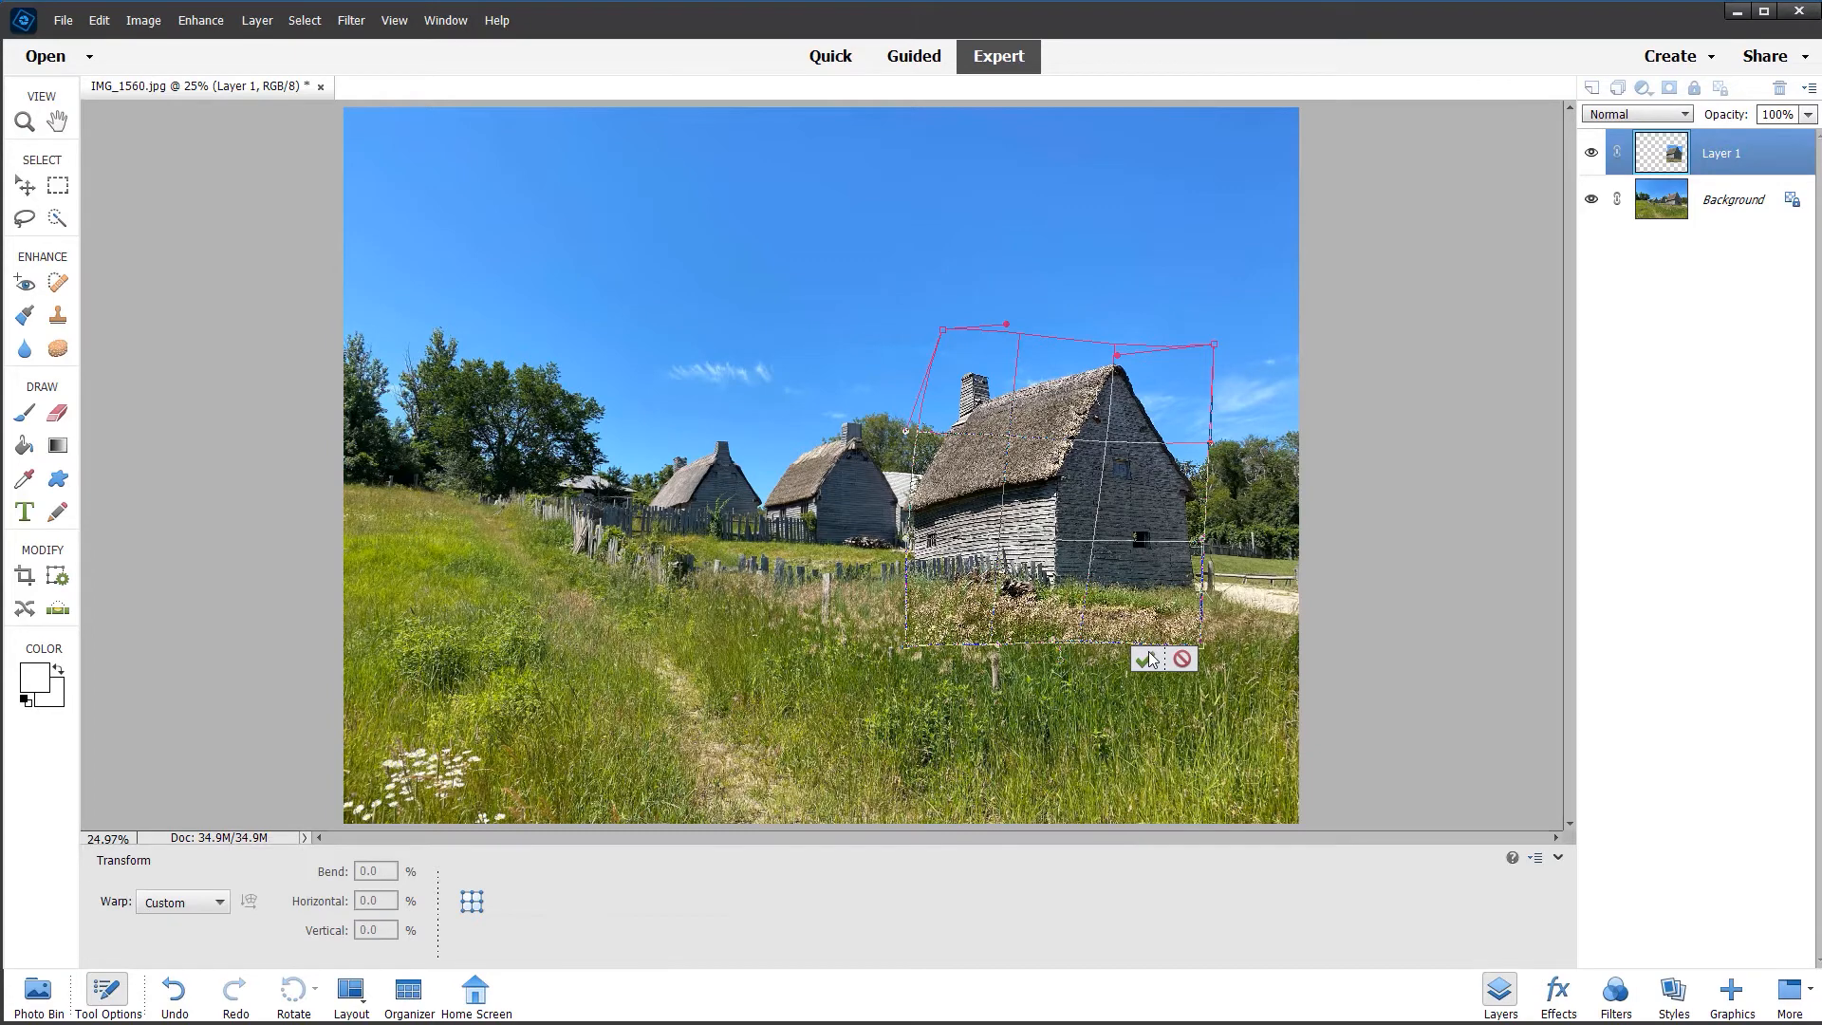
- Commit the house warp and add a layer mask to the house layer
{"action": "left_click", "coordinate": [1146, 658]}
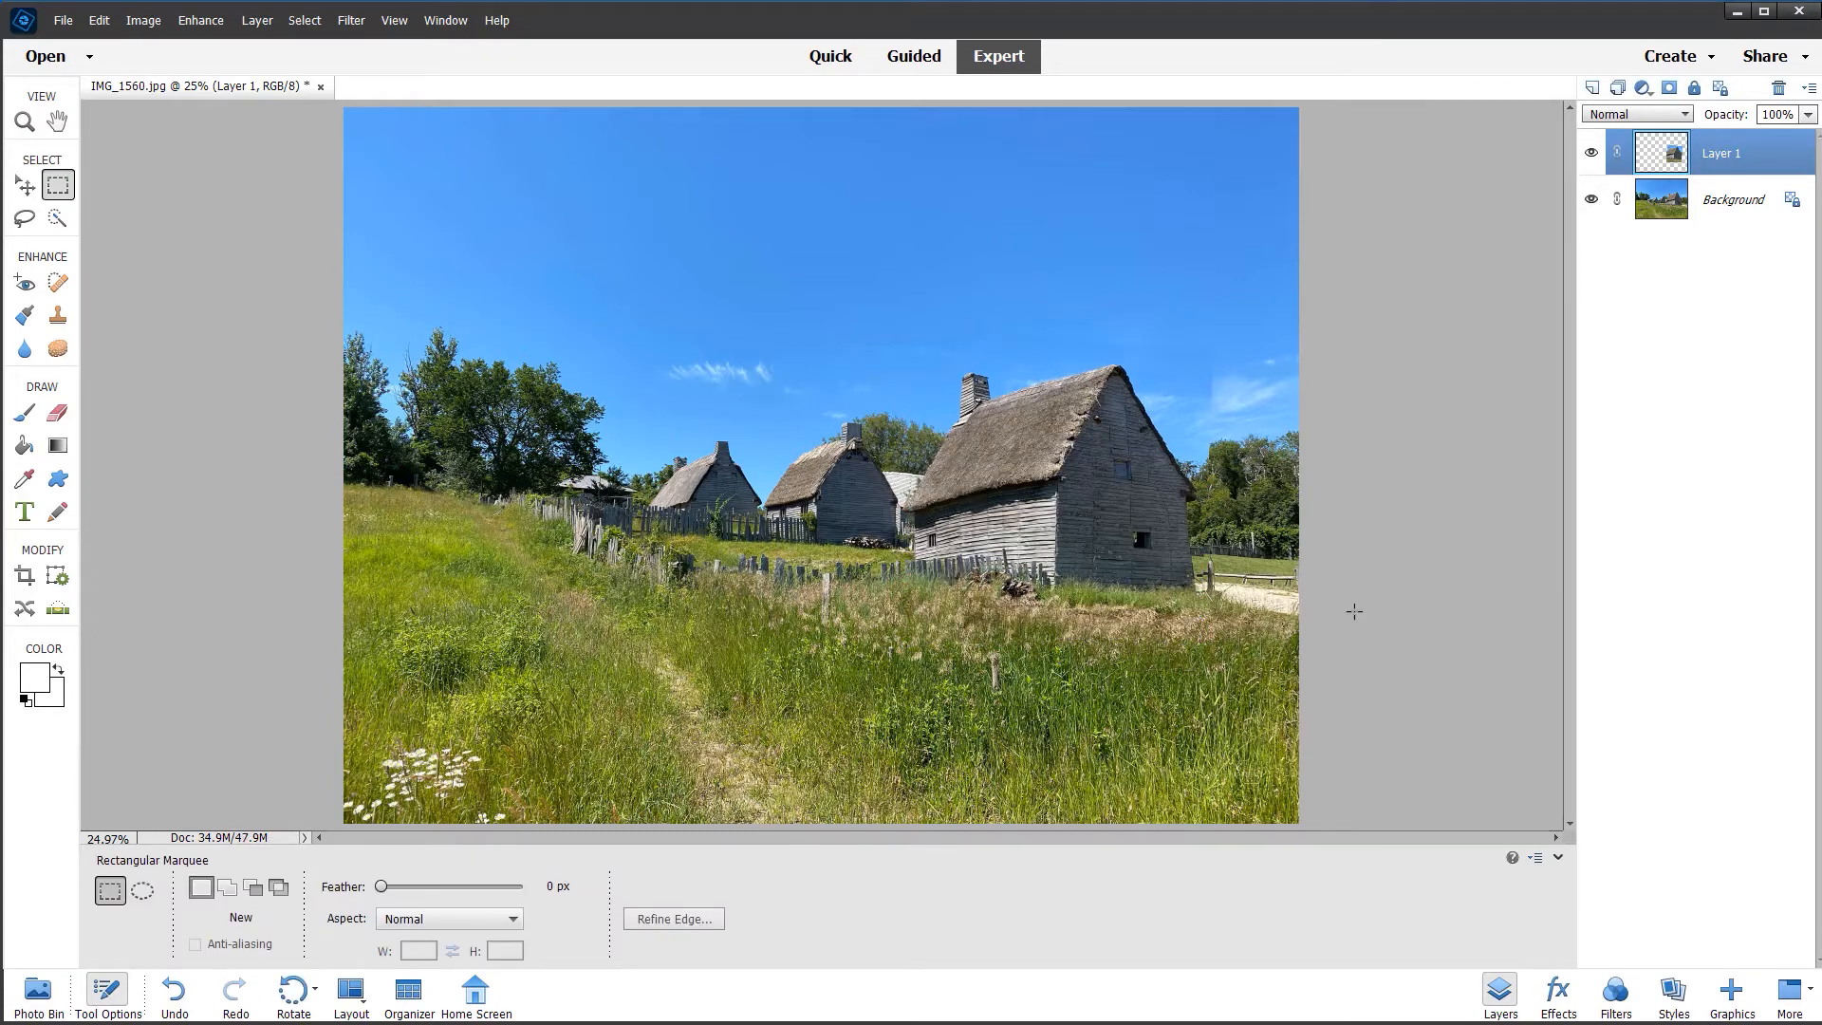
{"action": "mouse_move", "coordinate": [1410, 106]}
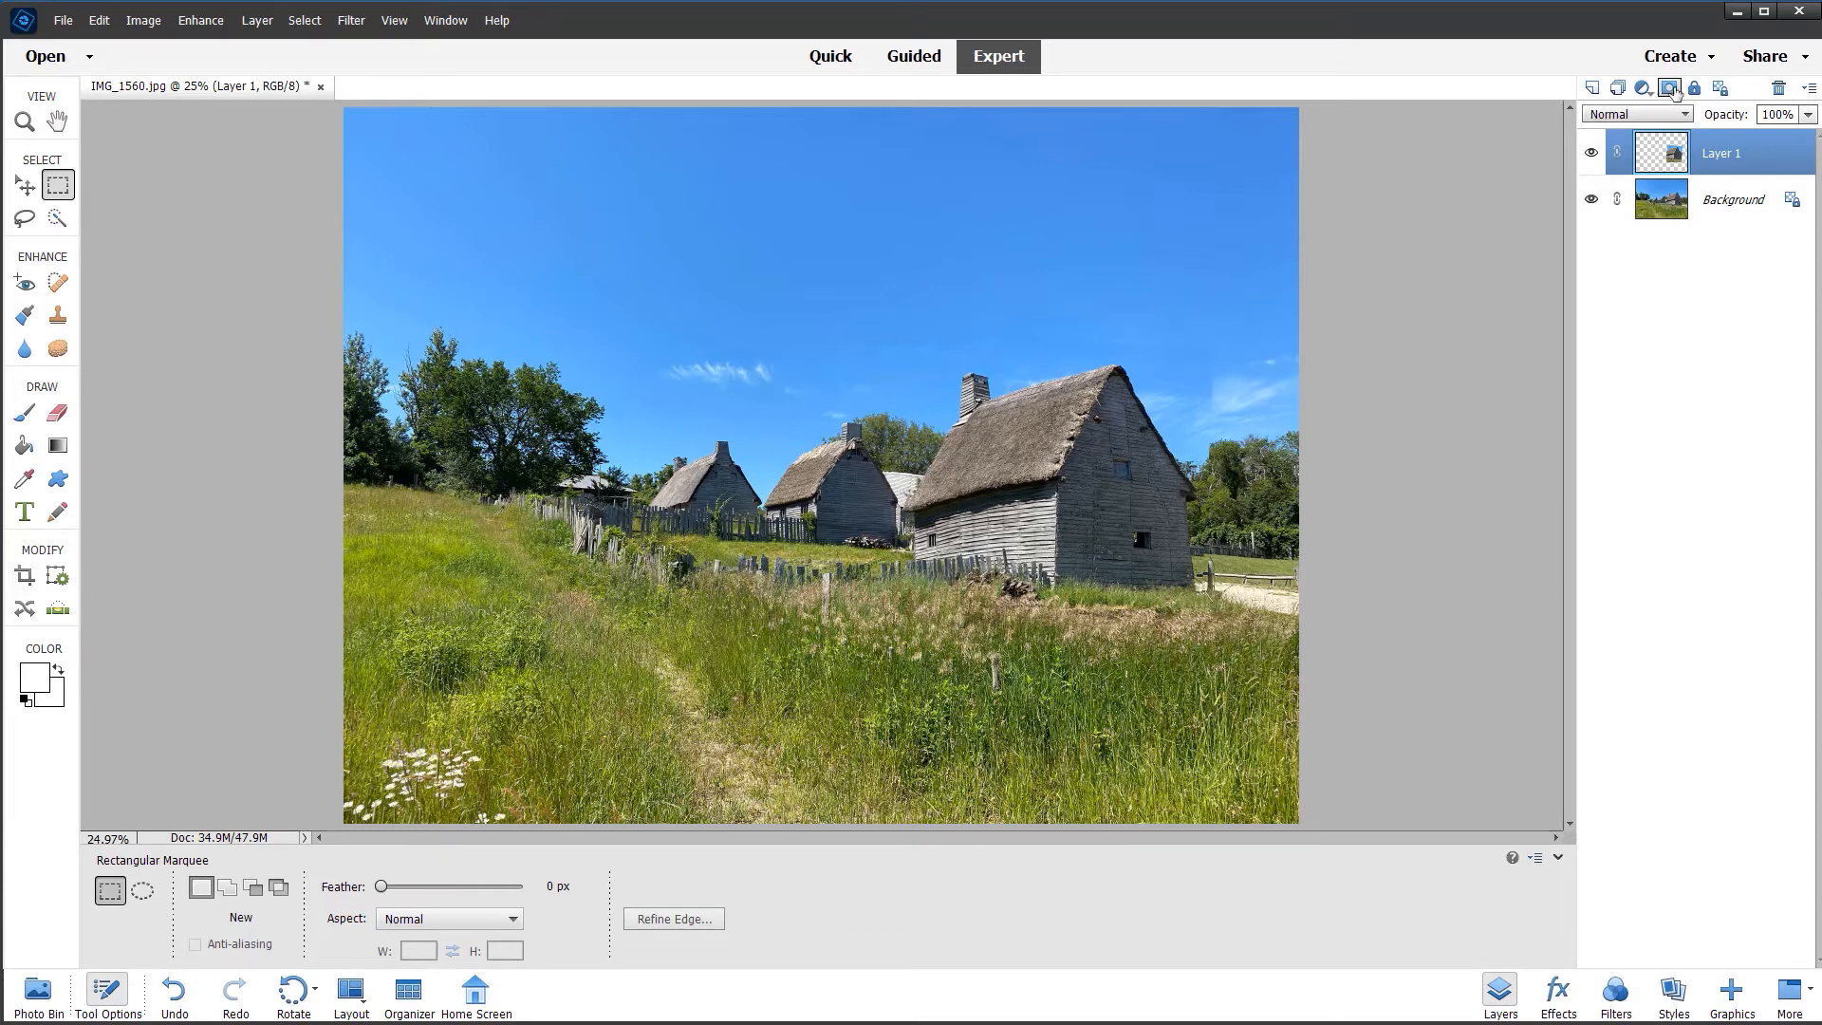
{"action": "left_click", "coordinate": [1669, 89]}
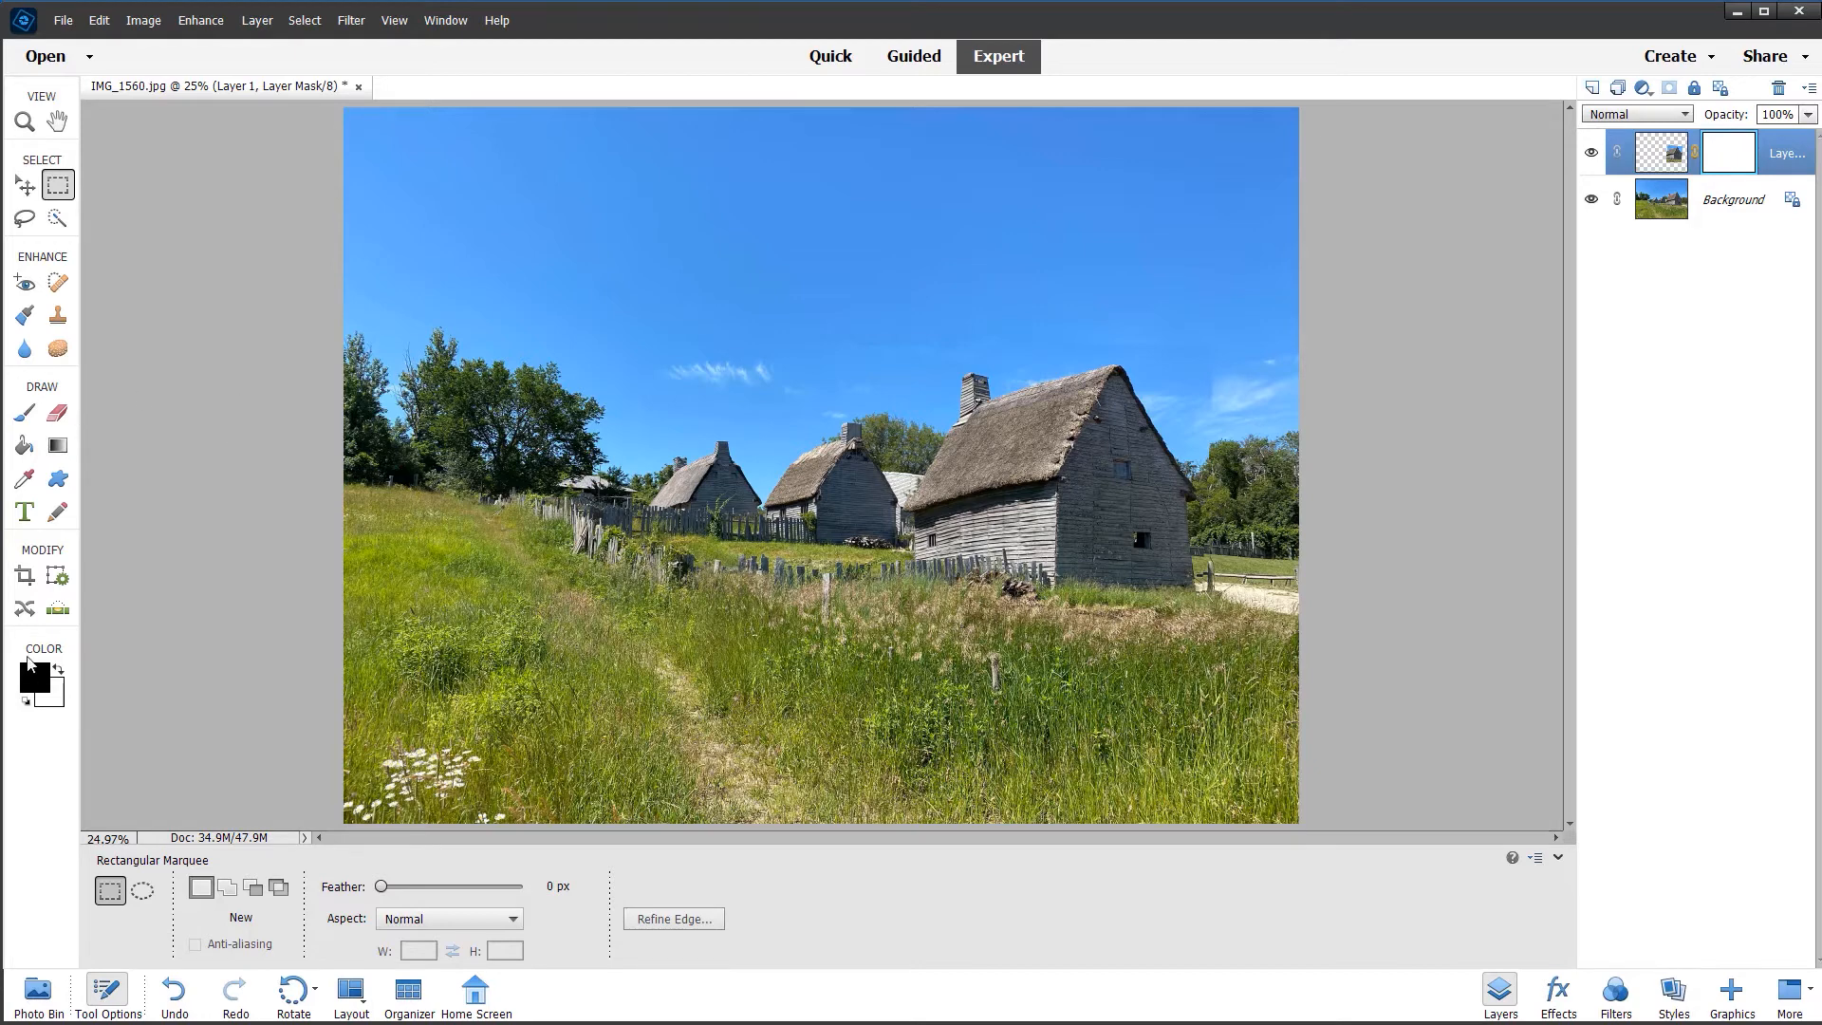
{"action": "mouse_move", "coordinate": [34, 679]}
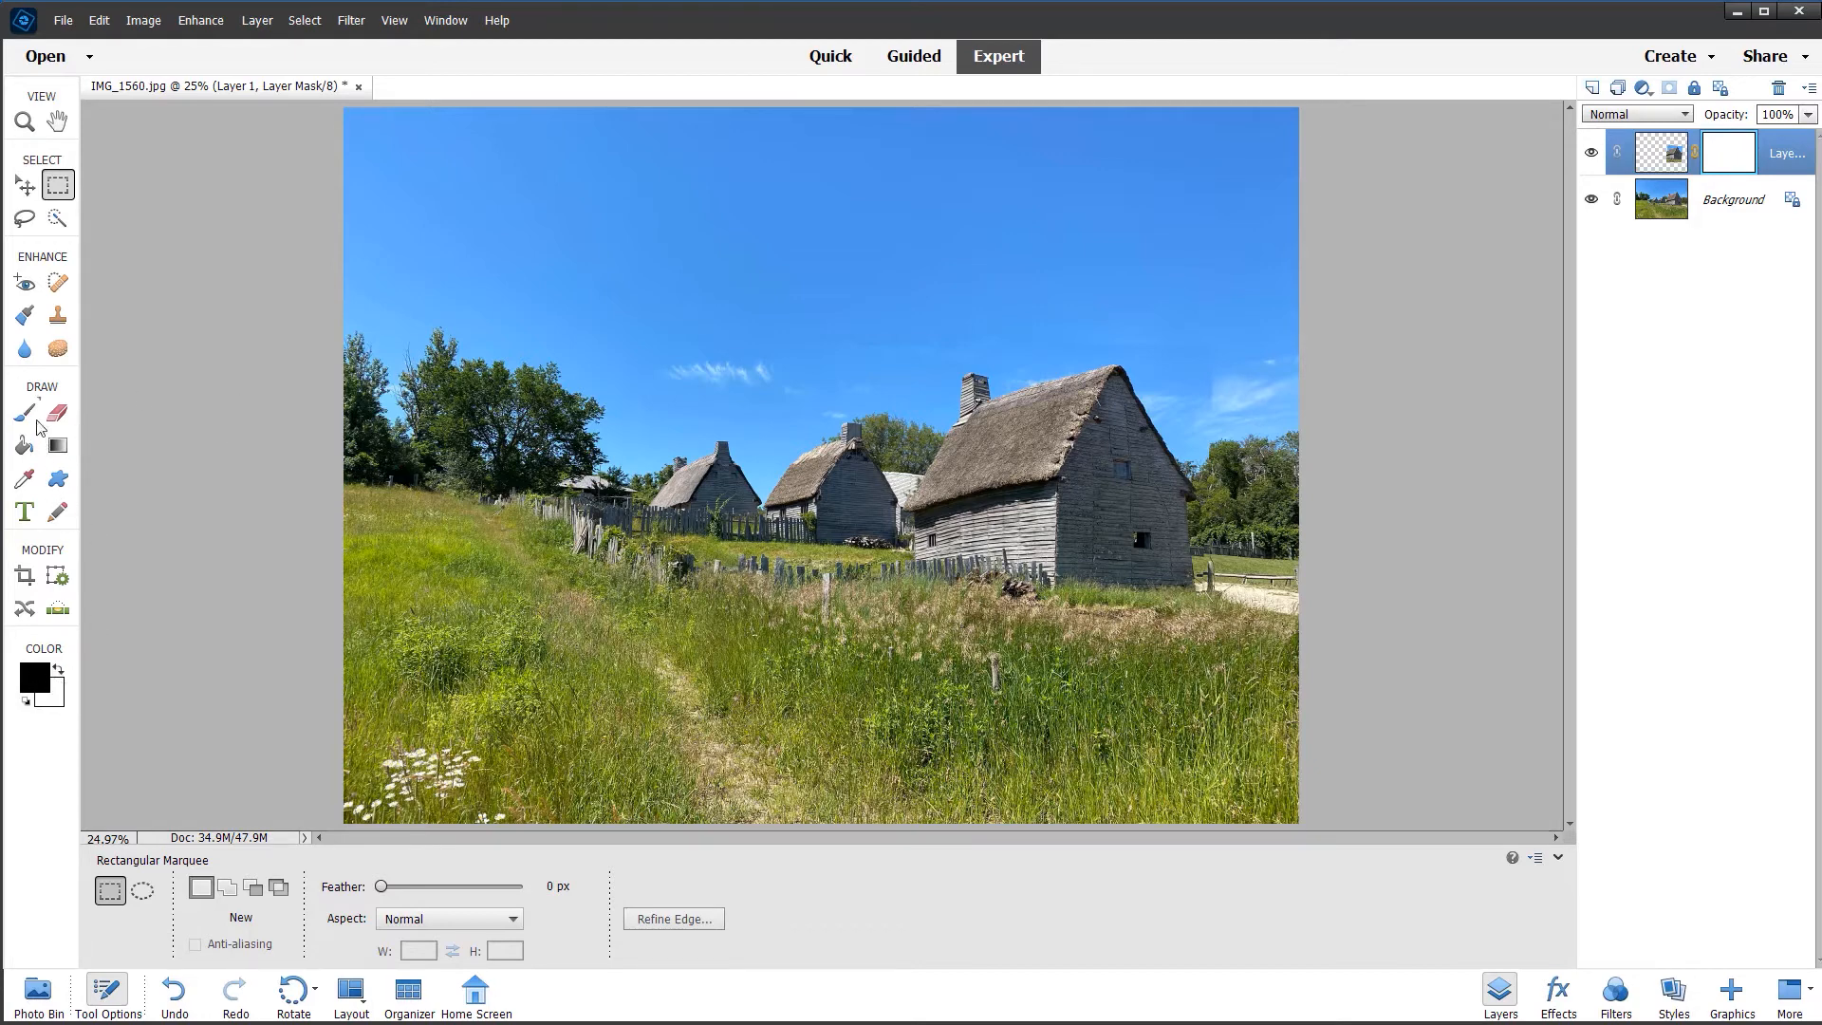
- Brush black onto the mask along the grass to hide the warped layer's lower edge
{"action": "left_click", "coordinate": [23, 412]}
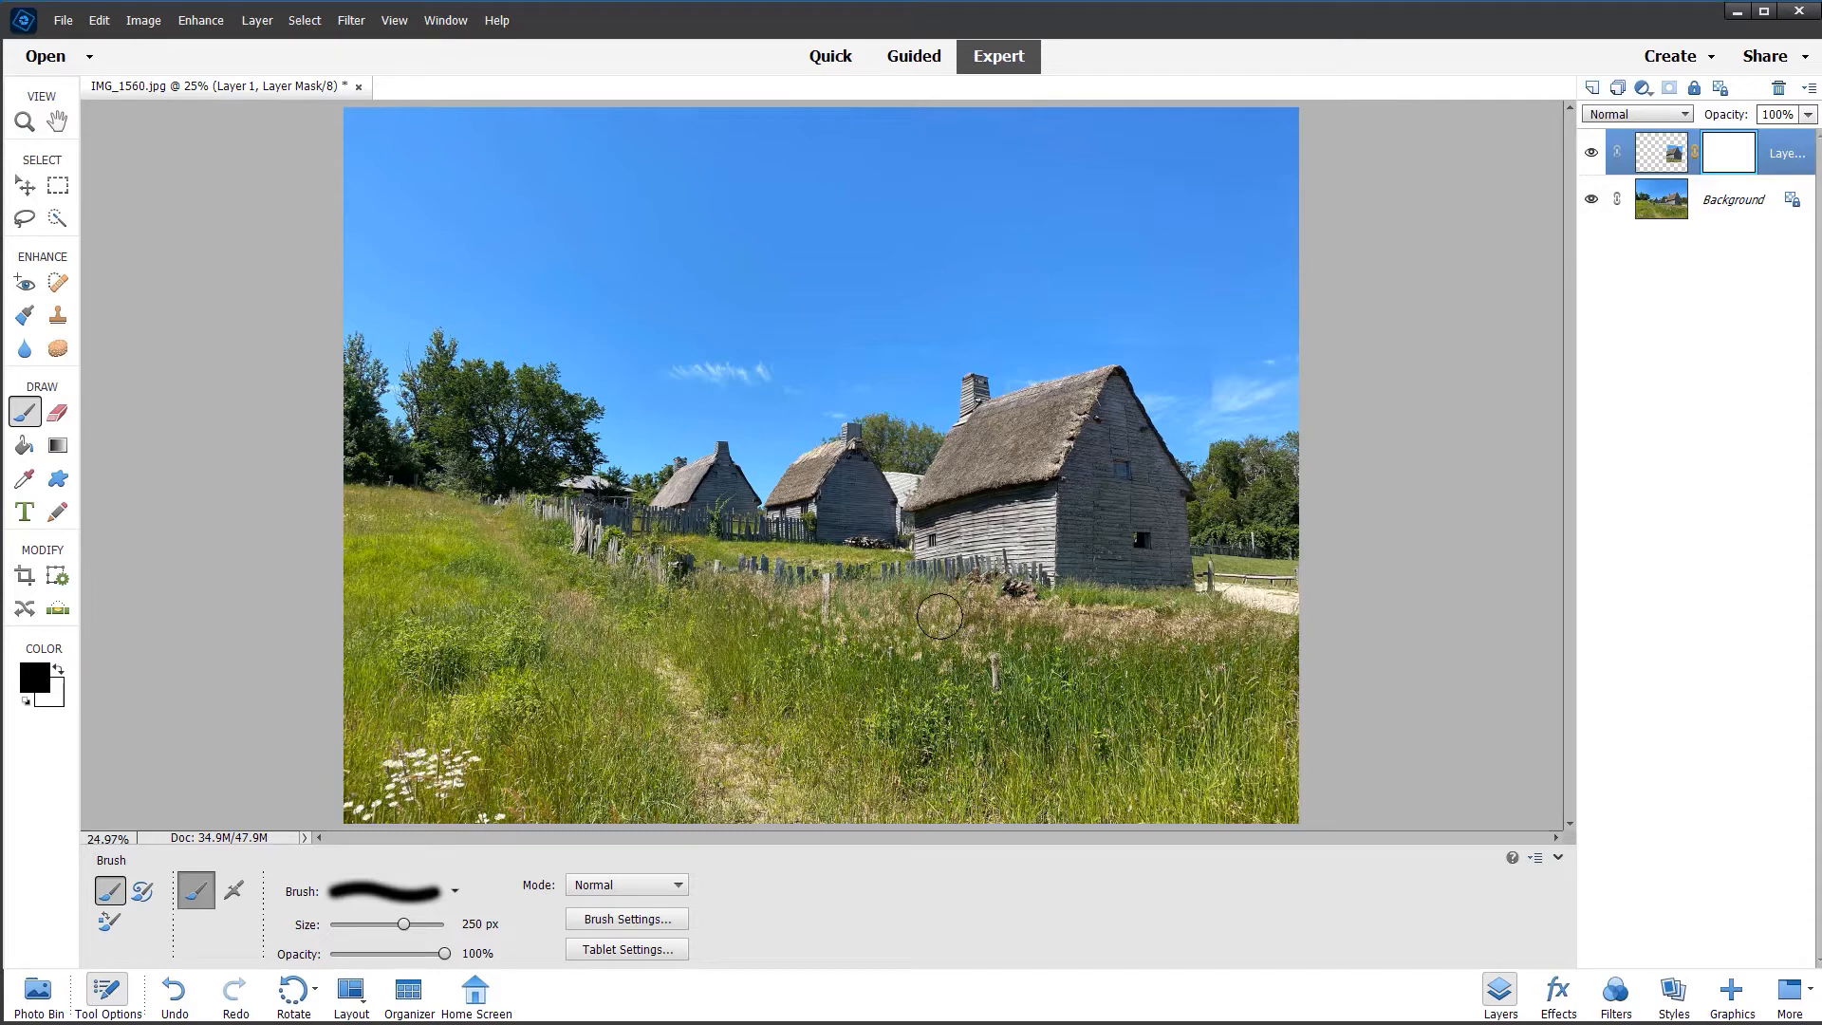
{"action": "left_click_drag", "start_coordinate": [941, 618], "coordinate": [1220, 634]}
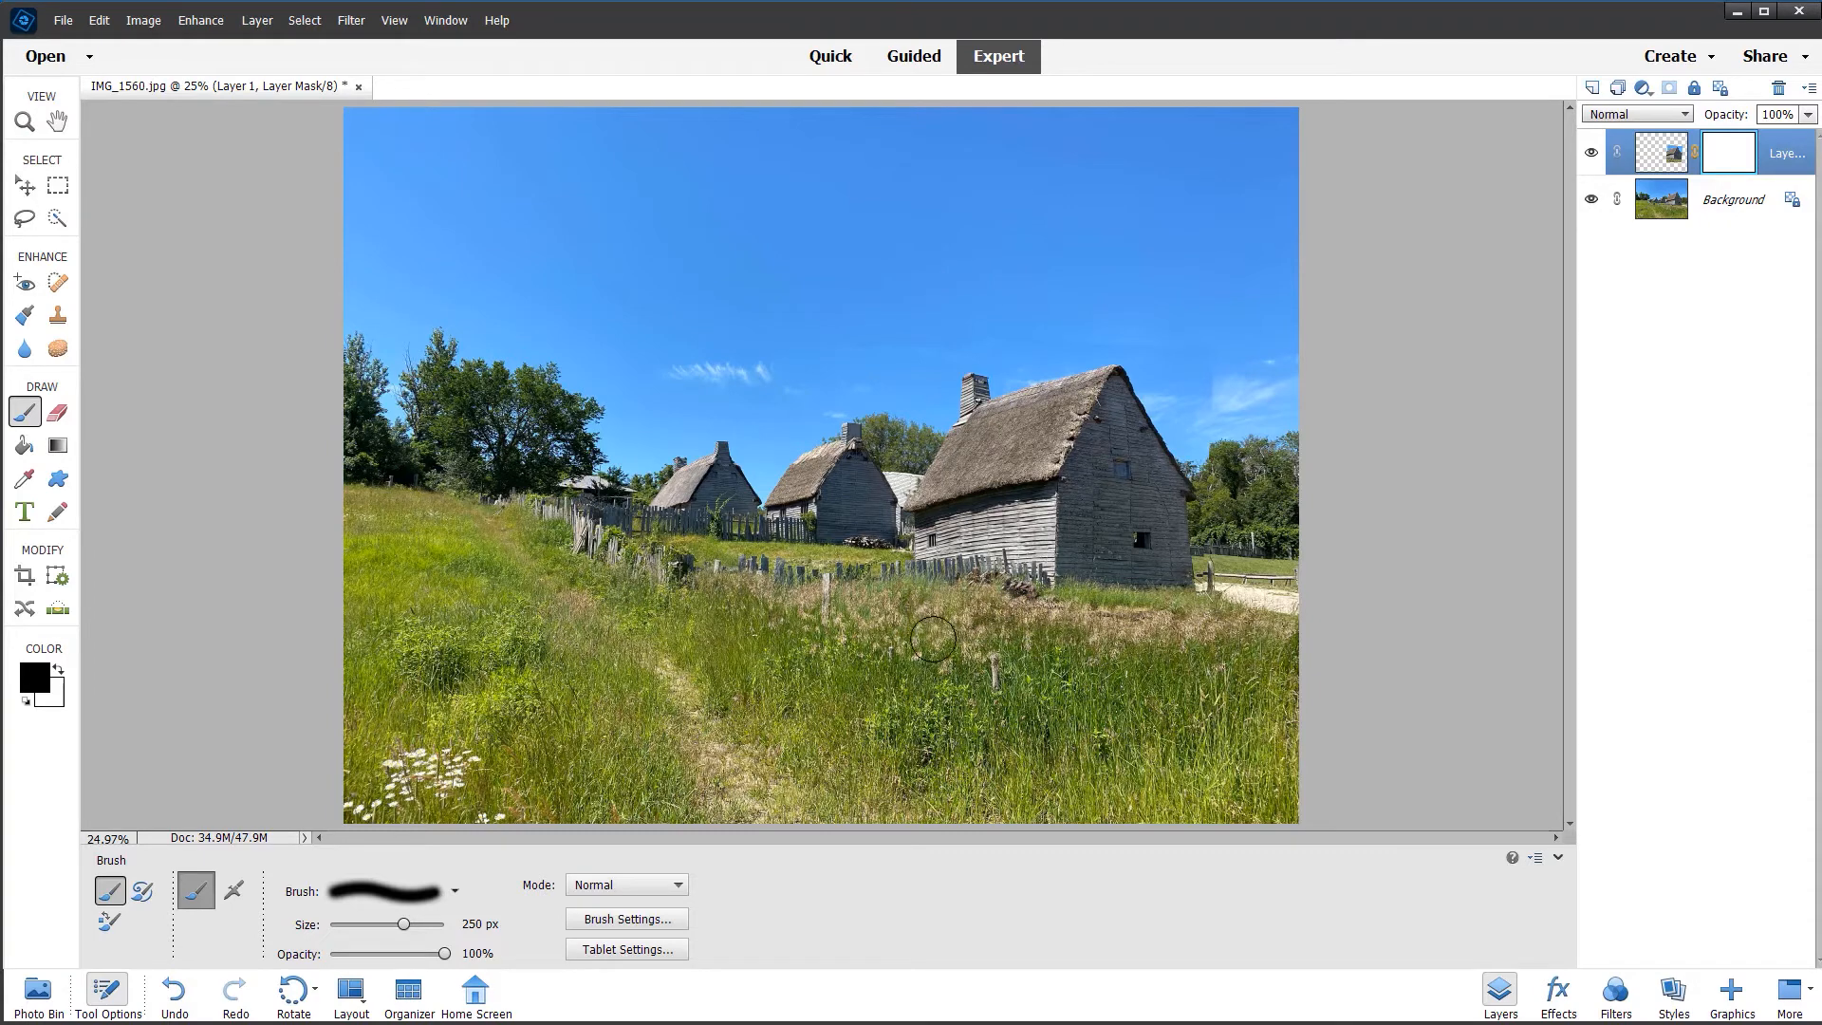
{"action": "mouse_move", "coordinate": [1074, 615]}
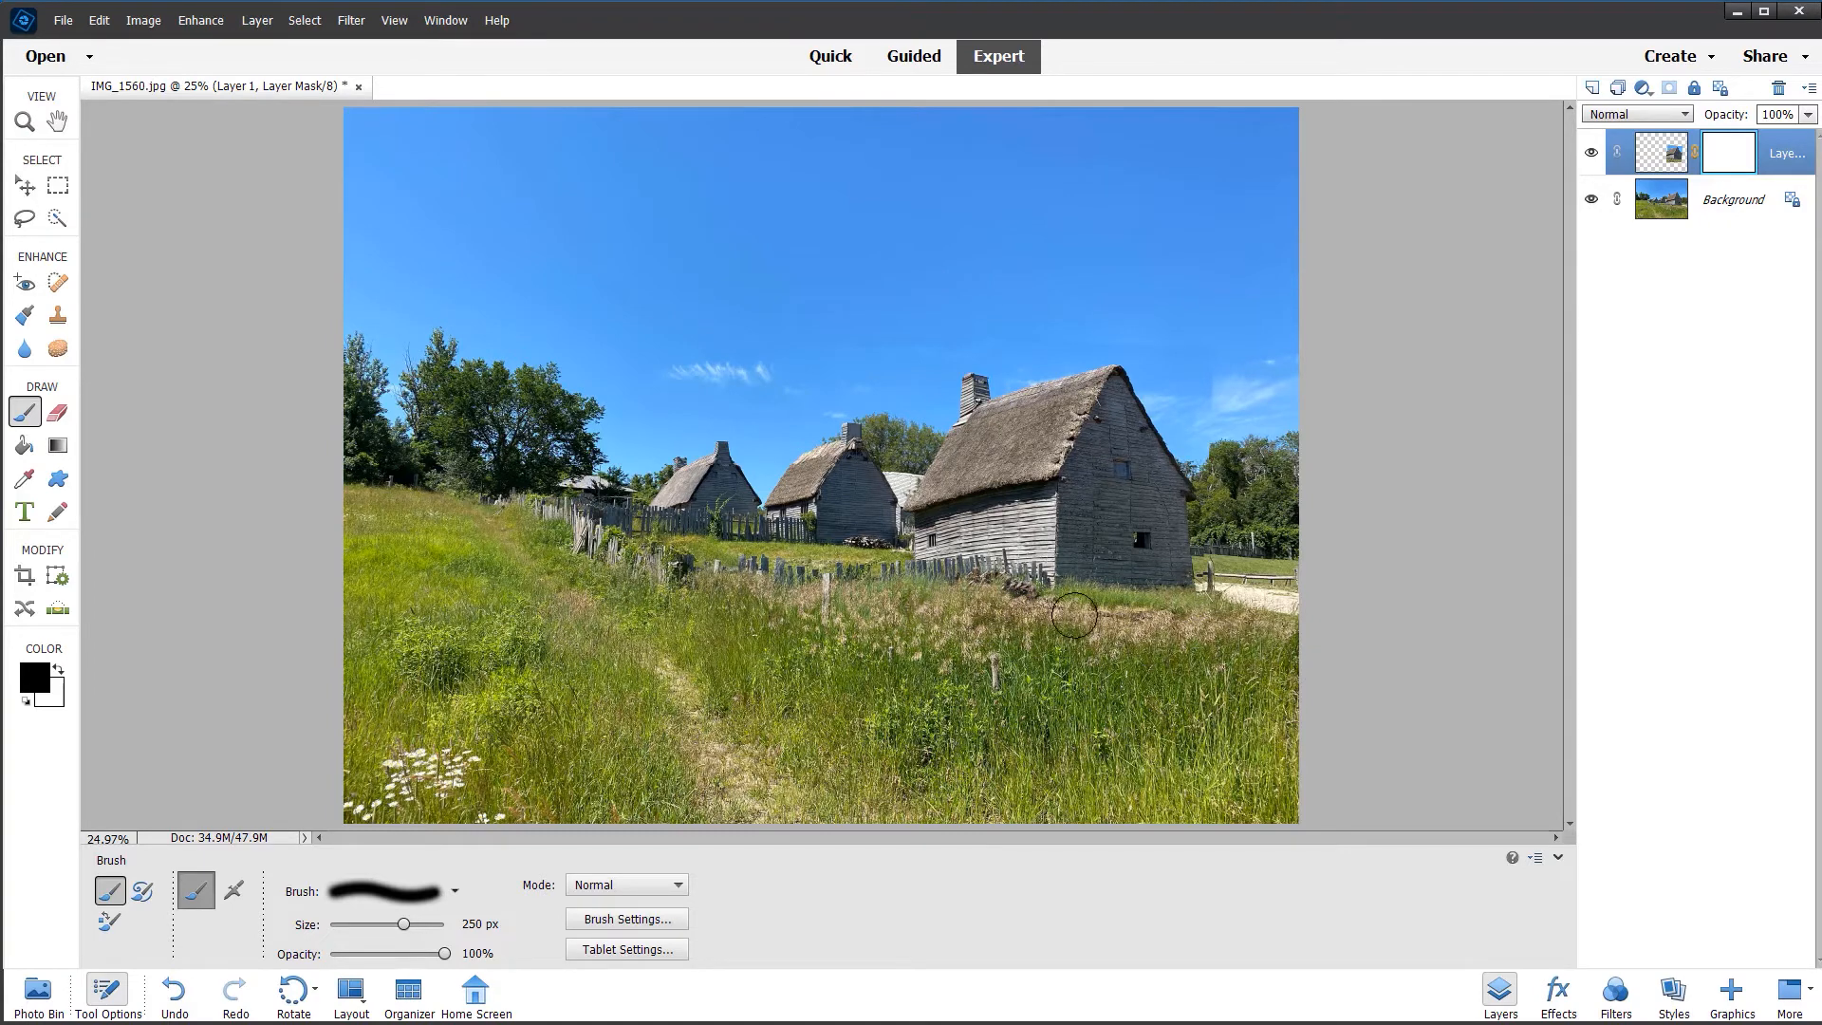
{"action": "left_click_drag", "start_coordinate": [1023, 592], "coordinate": [1184, 645]}
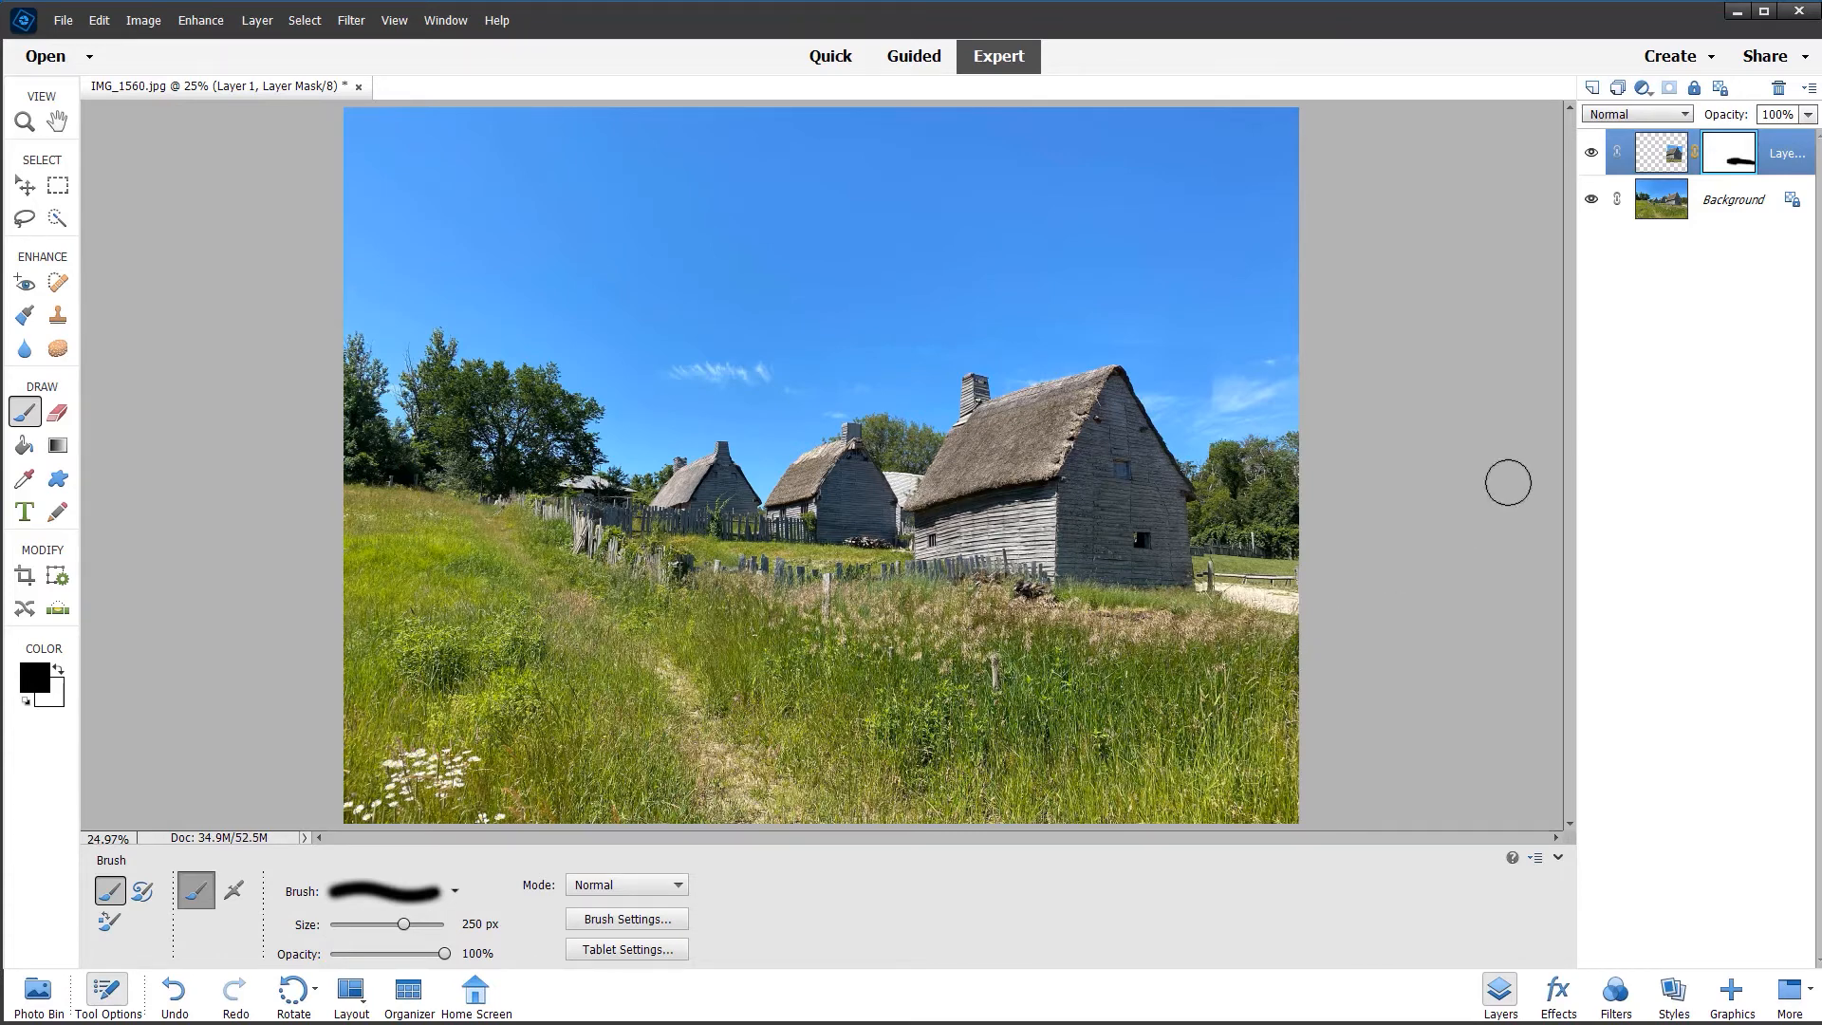
{"action": "mouse_move", "coordinate": [1213, 373]}
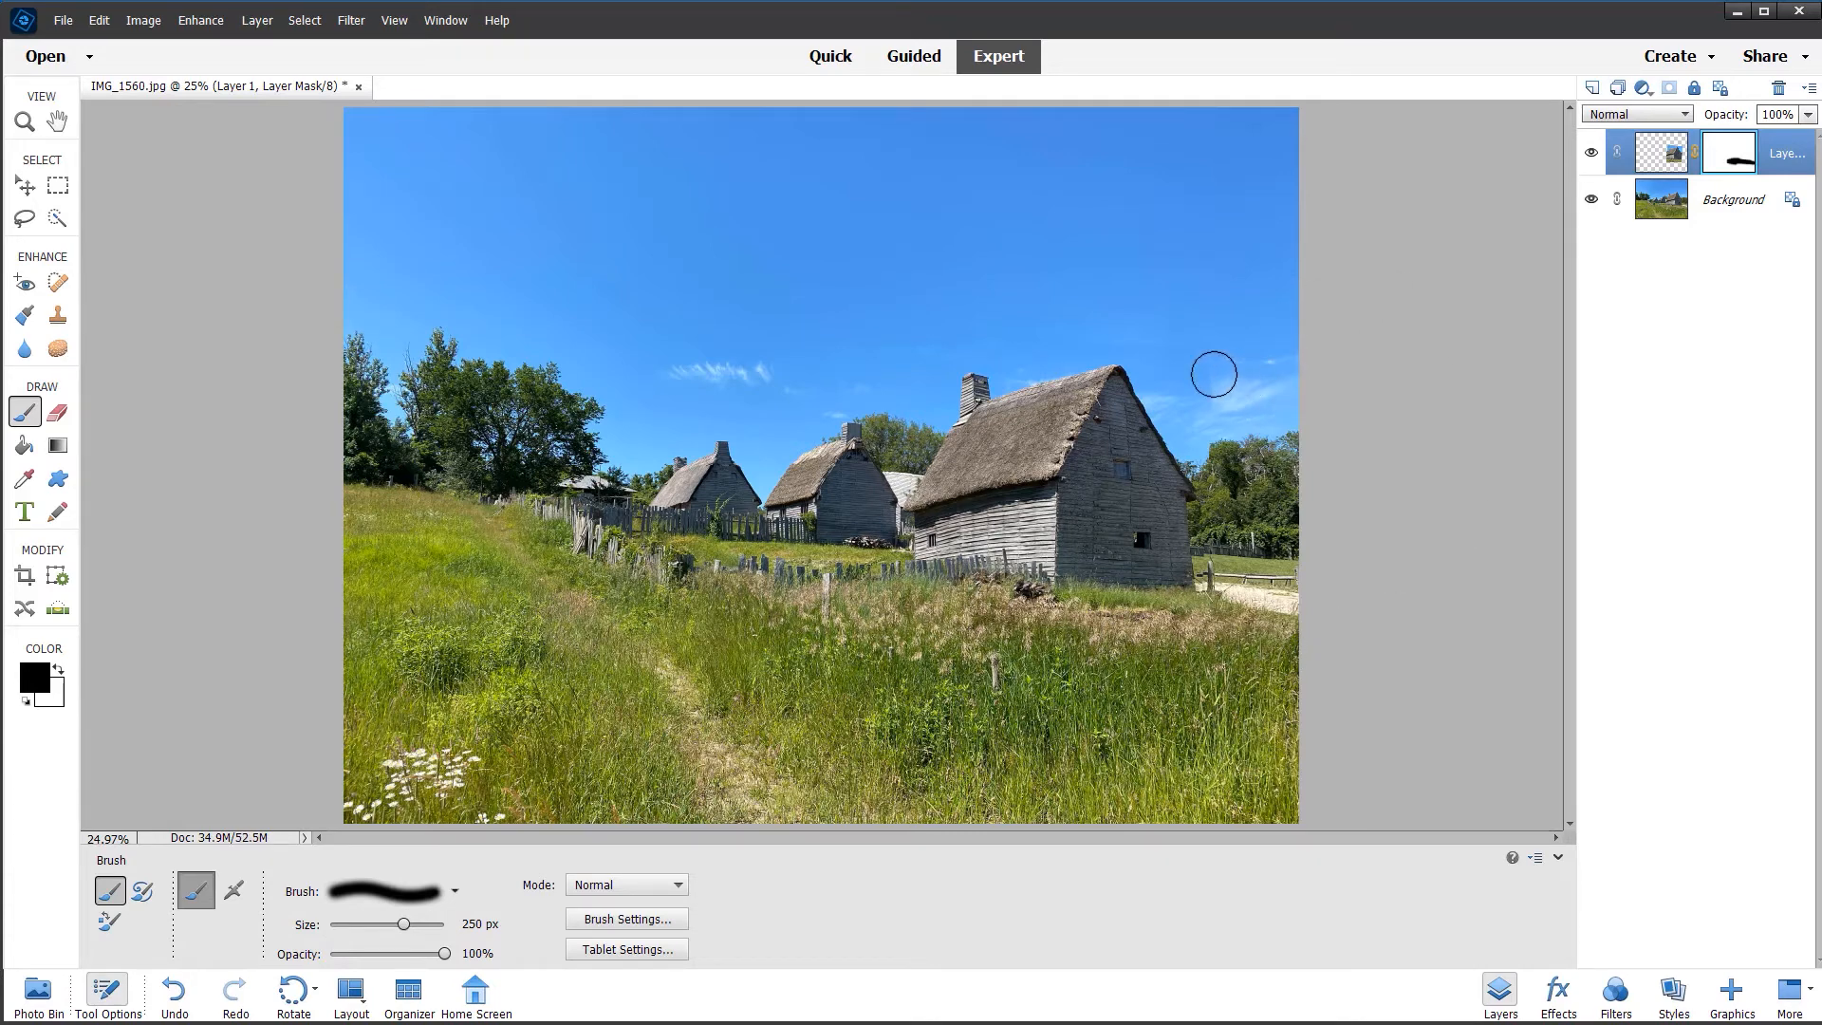
{"action": "mouse_move", "coordinate": [1206, 357]}
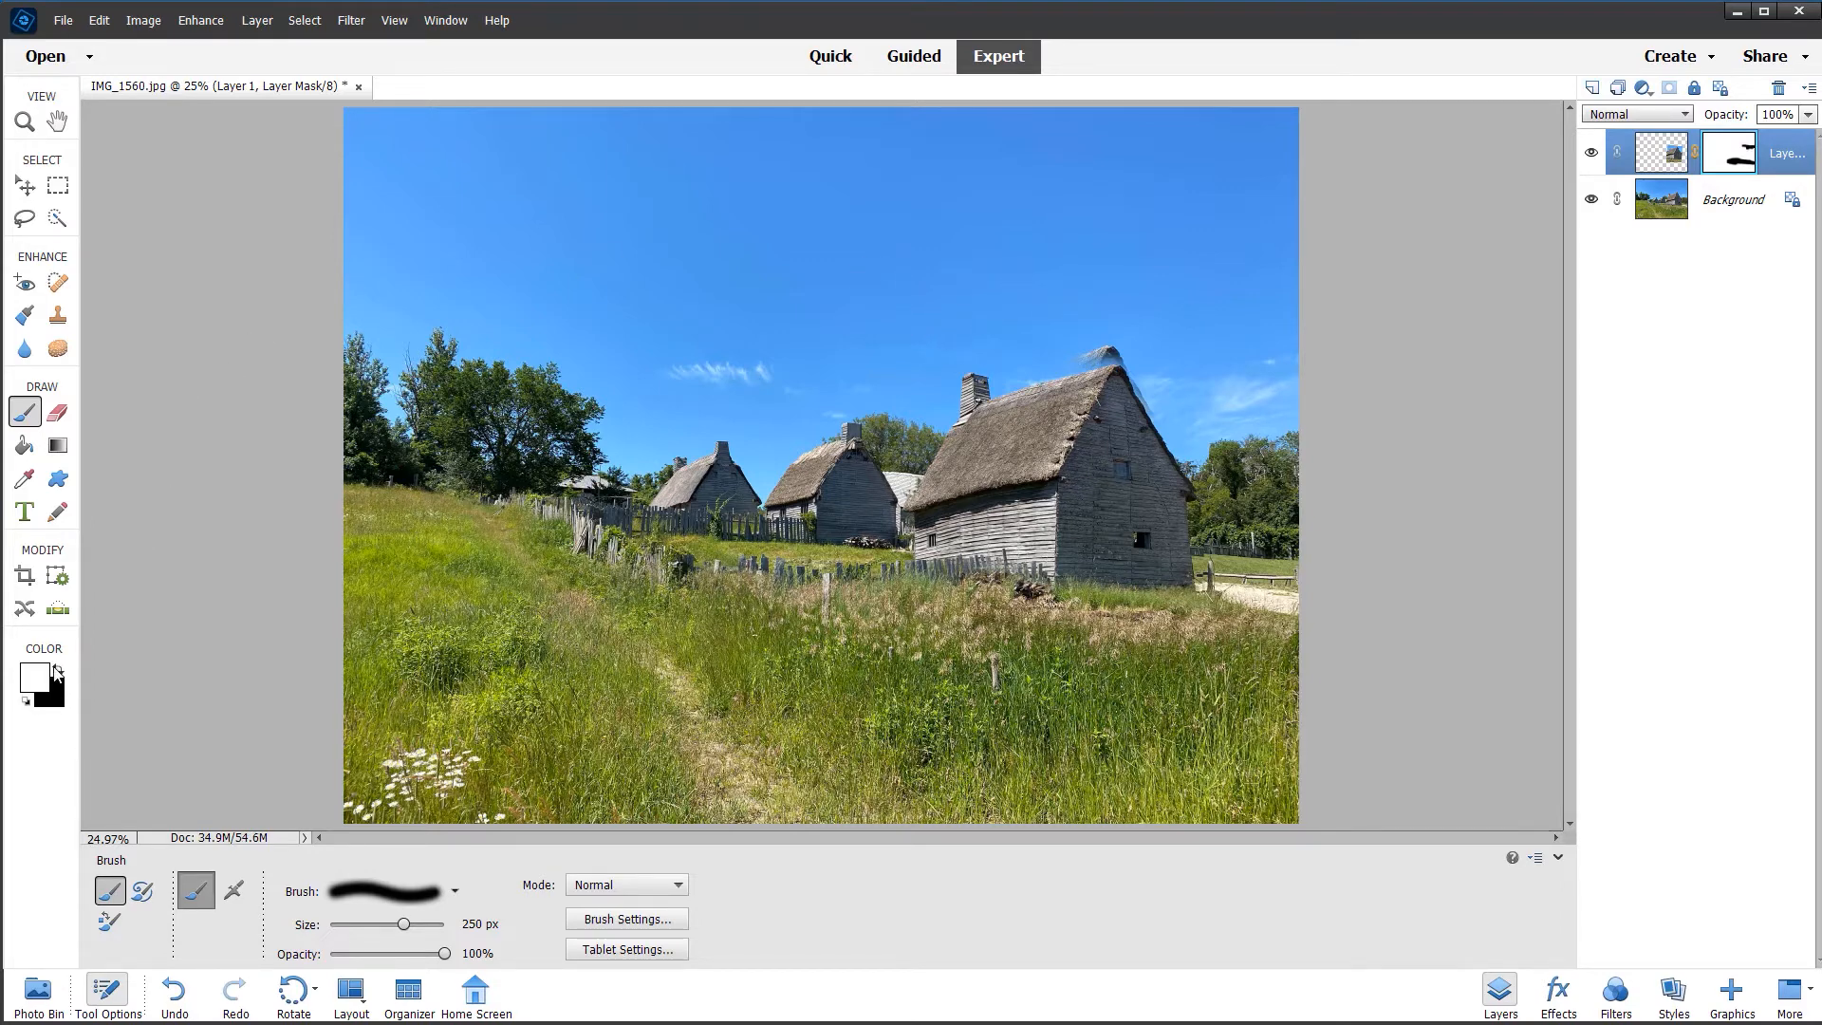
{"action": "mouse_move", "coordinate": [1064, 339]}
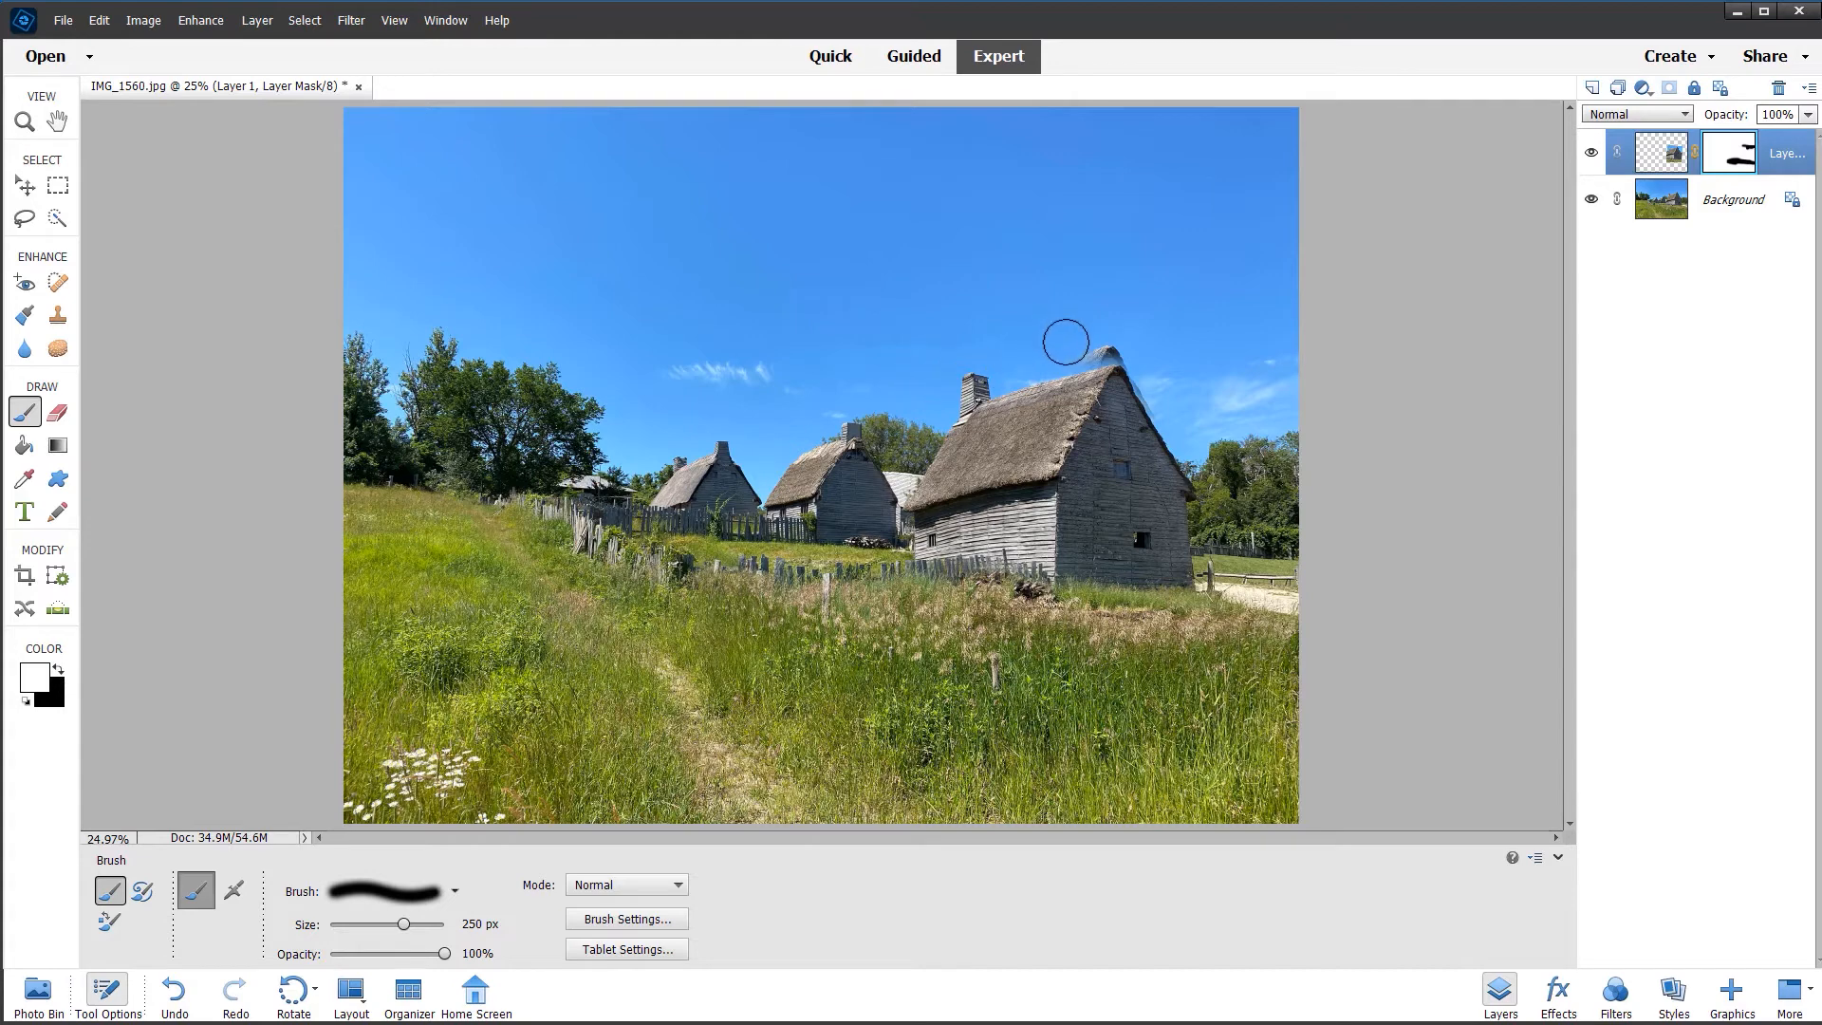
{"action": "mouse_move", "coordinate": [1129, 339]}
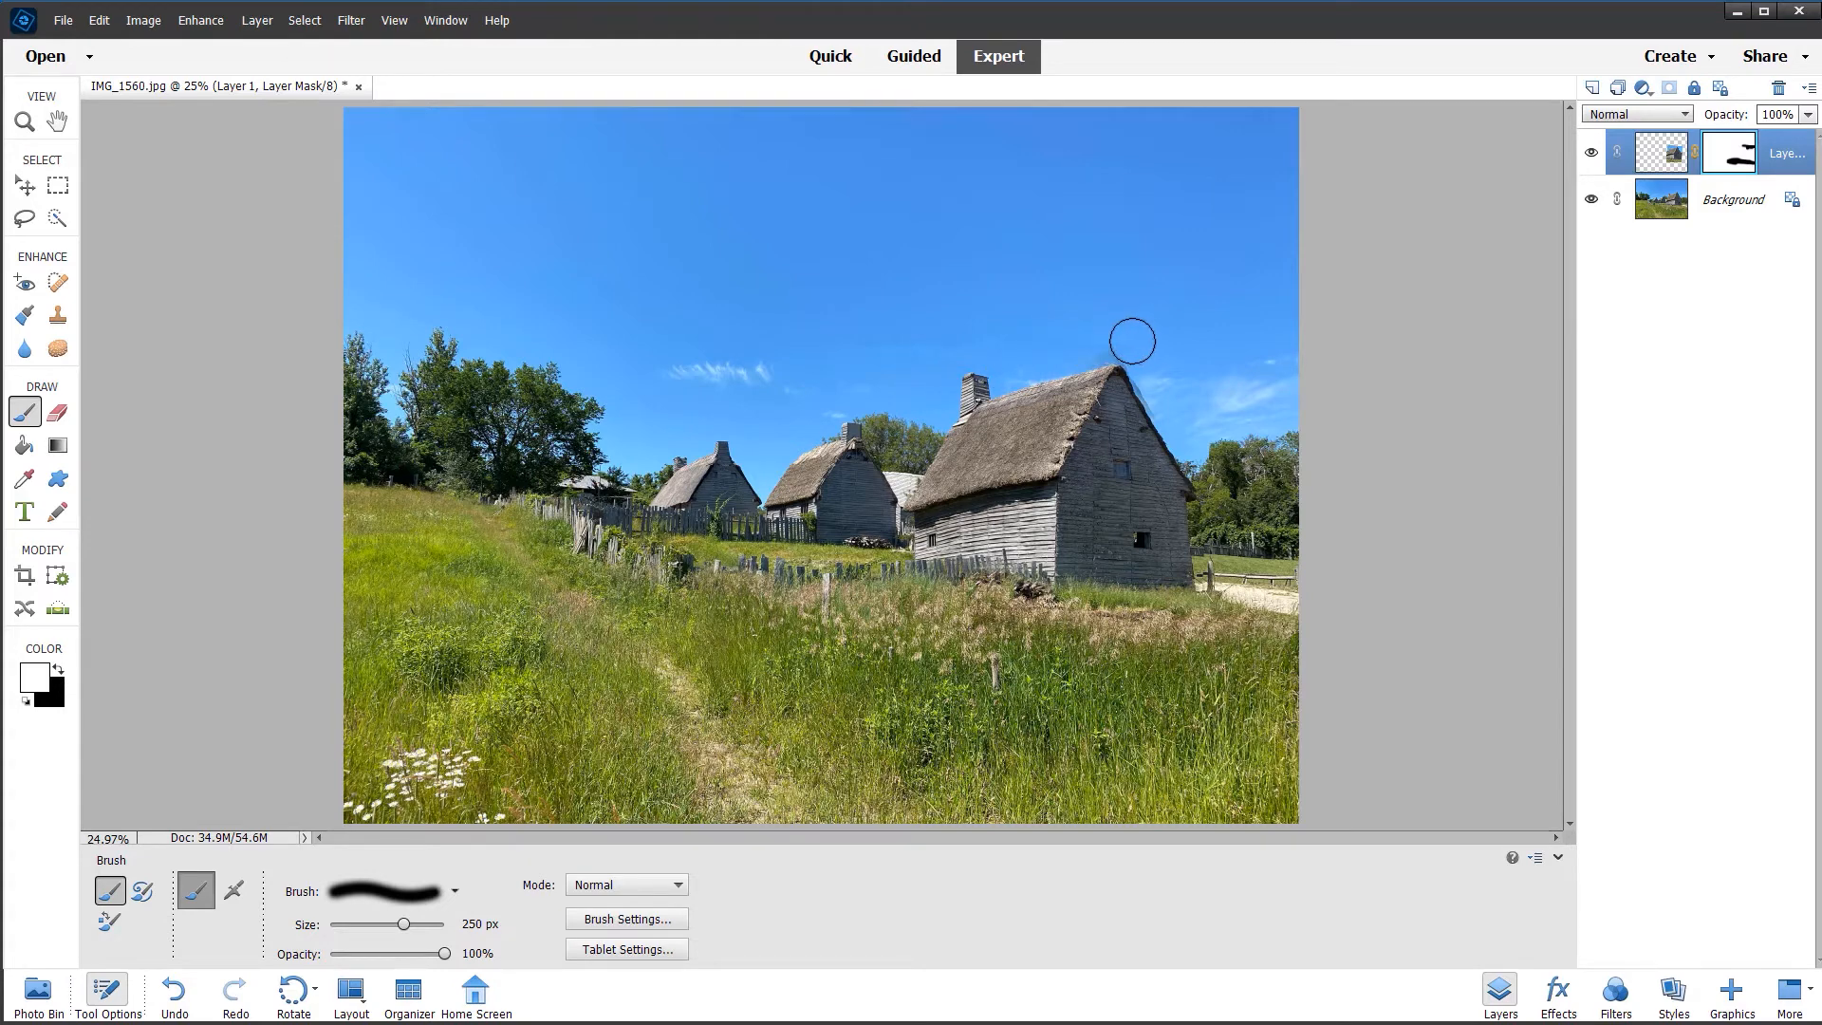
{"action": "mouse_move", "coordinate": [1147, 367]}
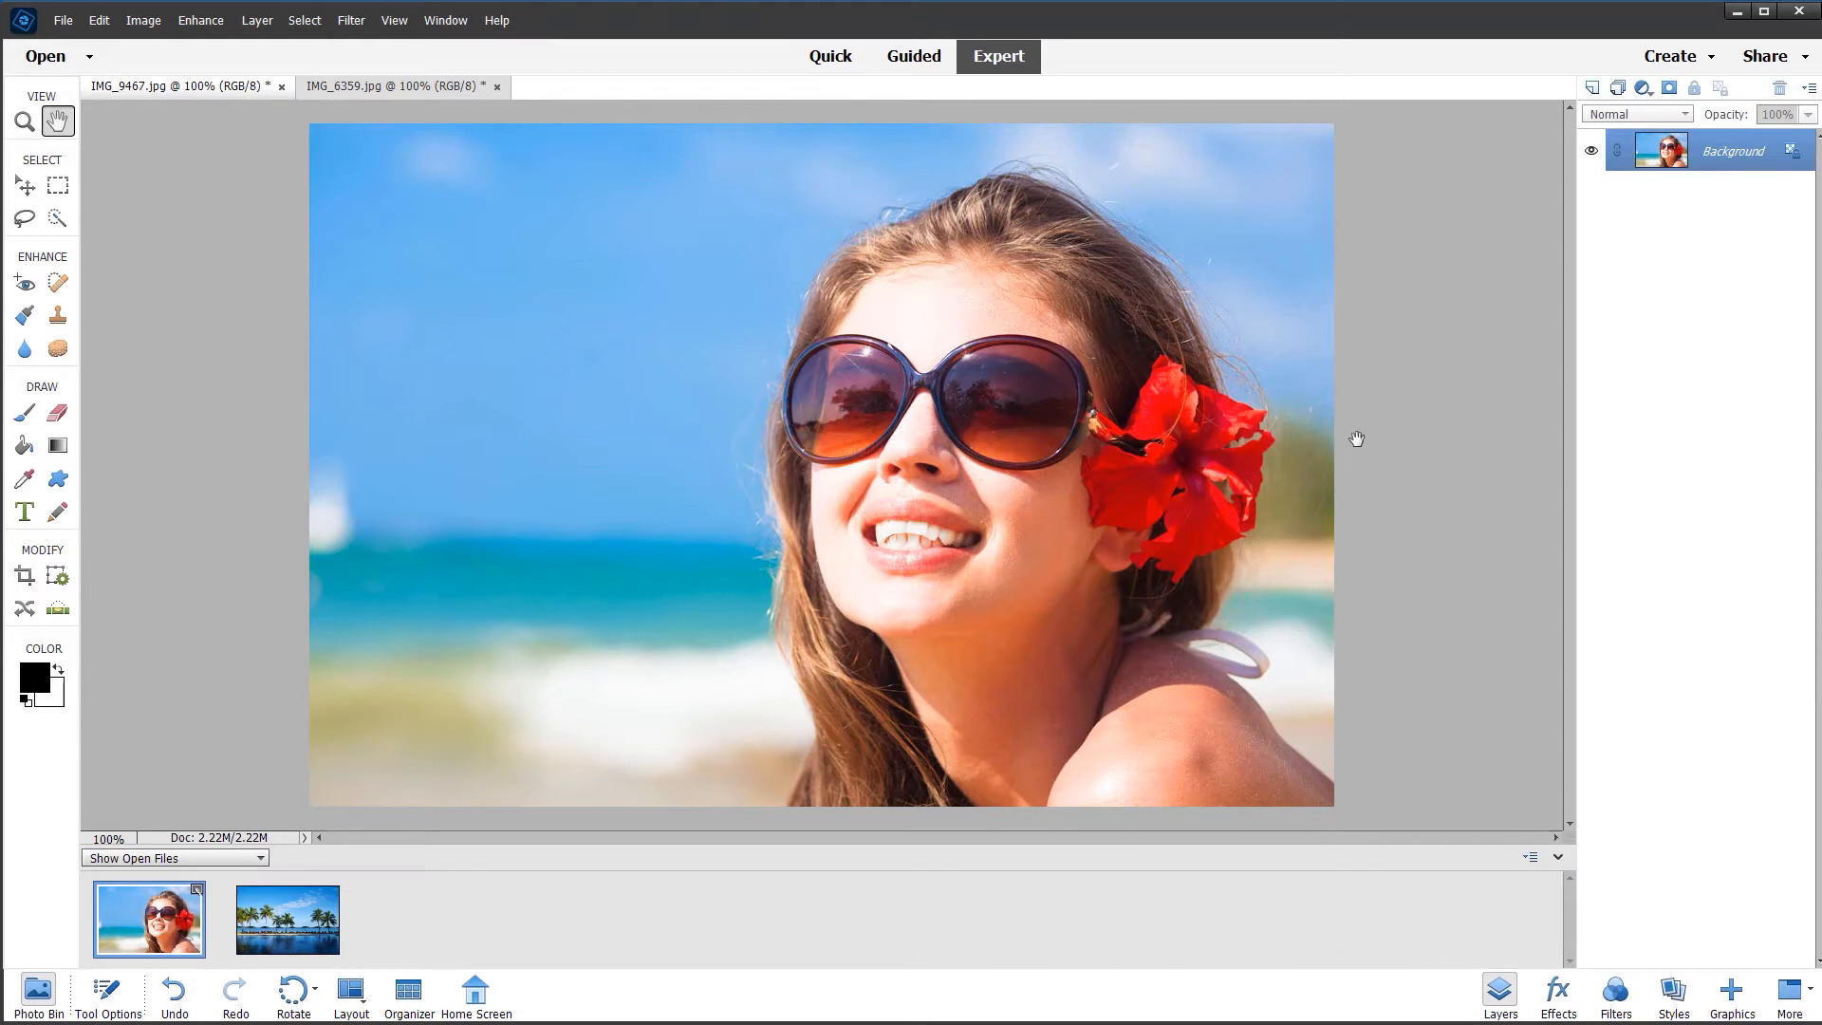
{"action": "mouse_move", "coordinate": [1372, 436]}
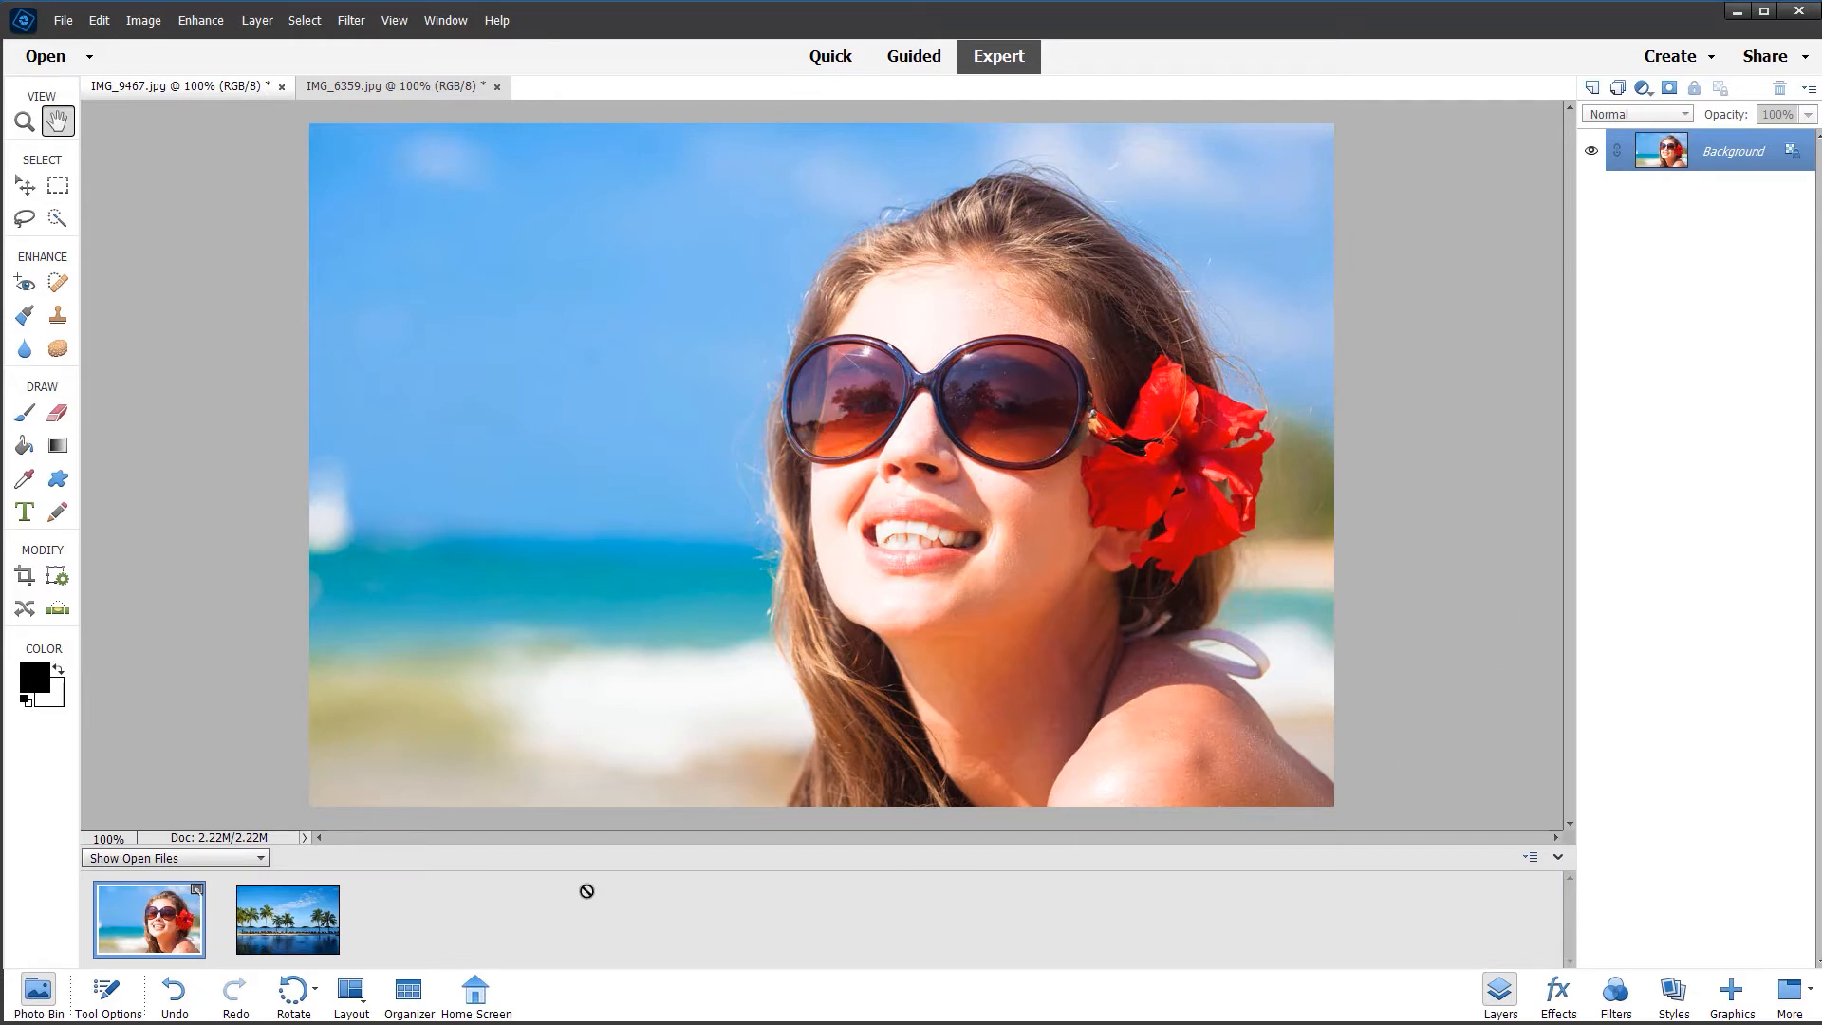
- Bring the IMG_6359 palm-tree photo onto the IMG_9467 portrait as a new layer
{"action": "left_click", "coordinate": [286, 918]}
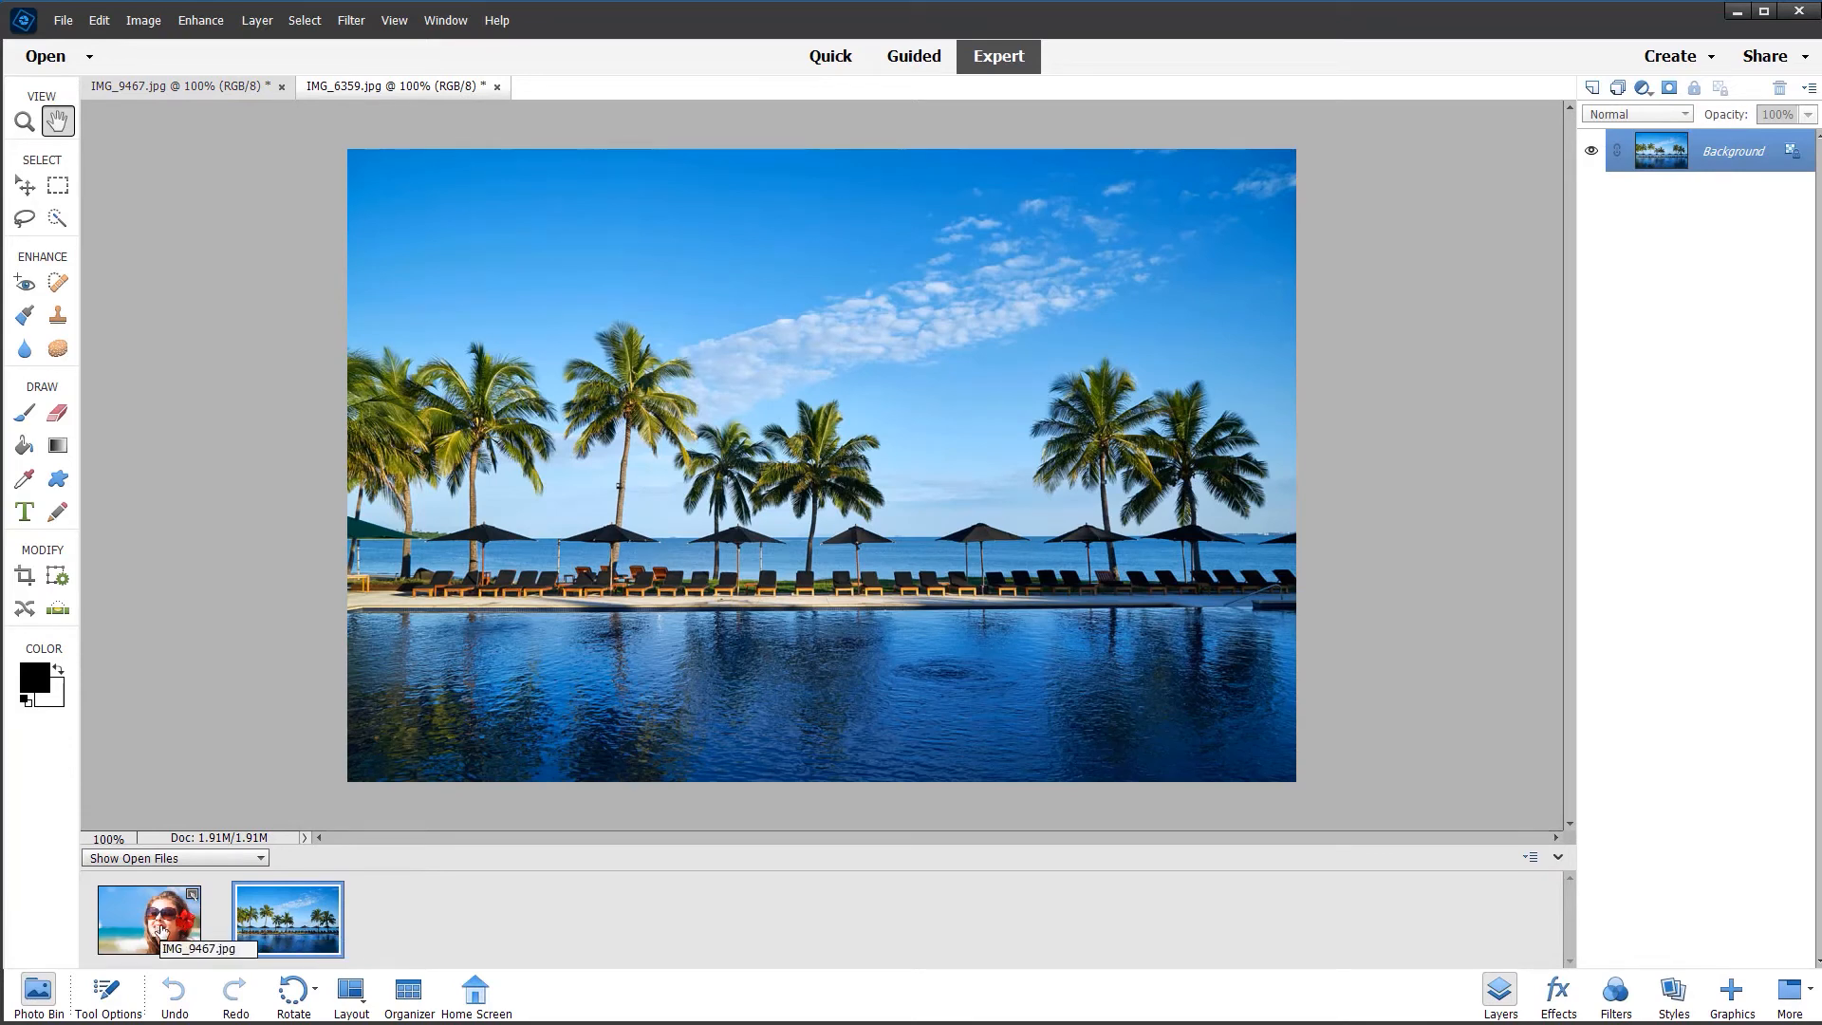
{"action": "left_click", "coordinate": [148, 918]}
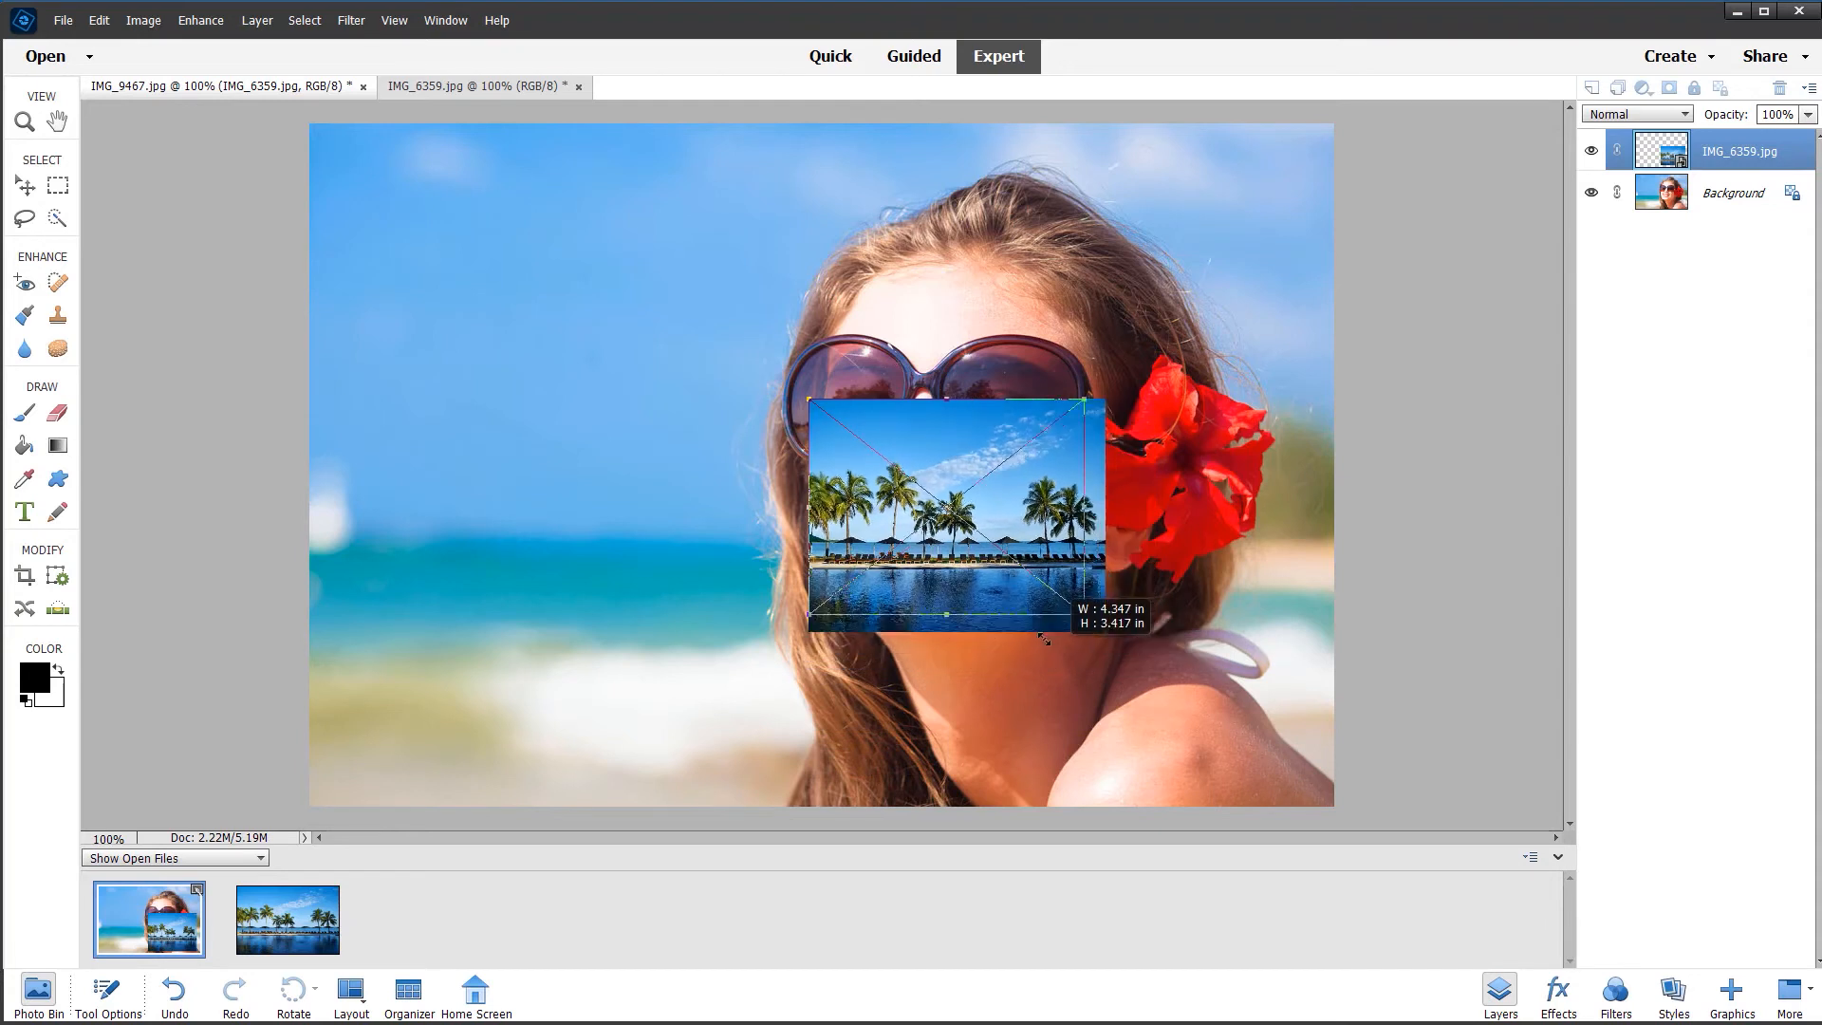
- Shrink the palm-tree layer over the left lens and lower its opacity to 58%
{"action": "left_click_drag", "start_coordinate": [1043, 641], "coordinate": [964, 524]}
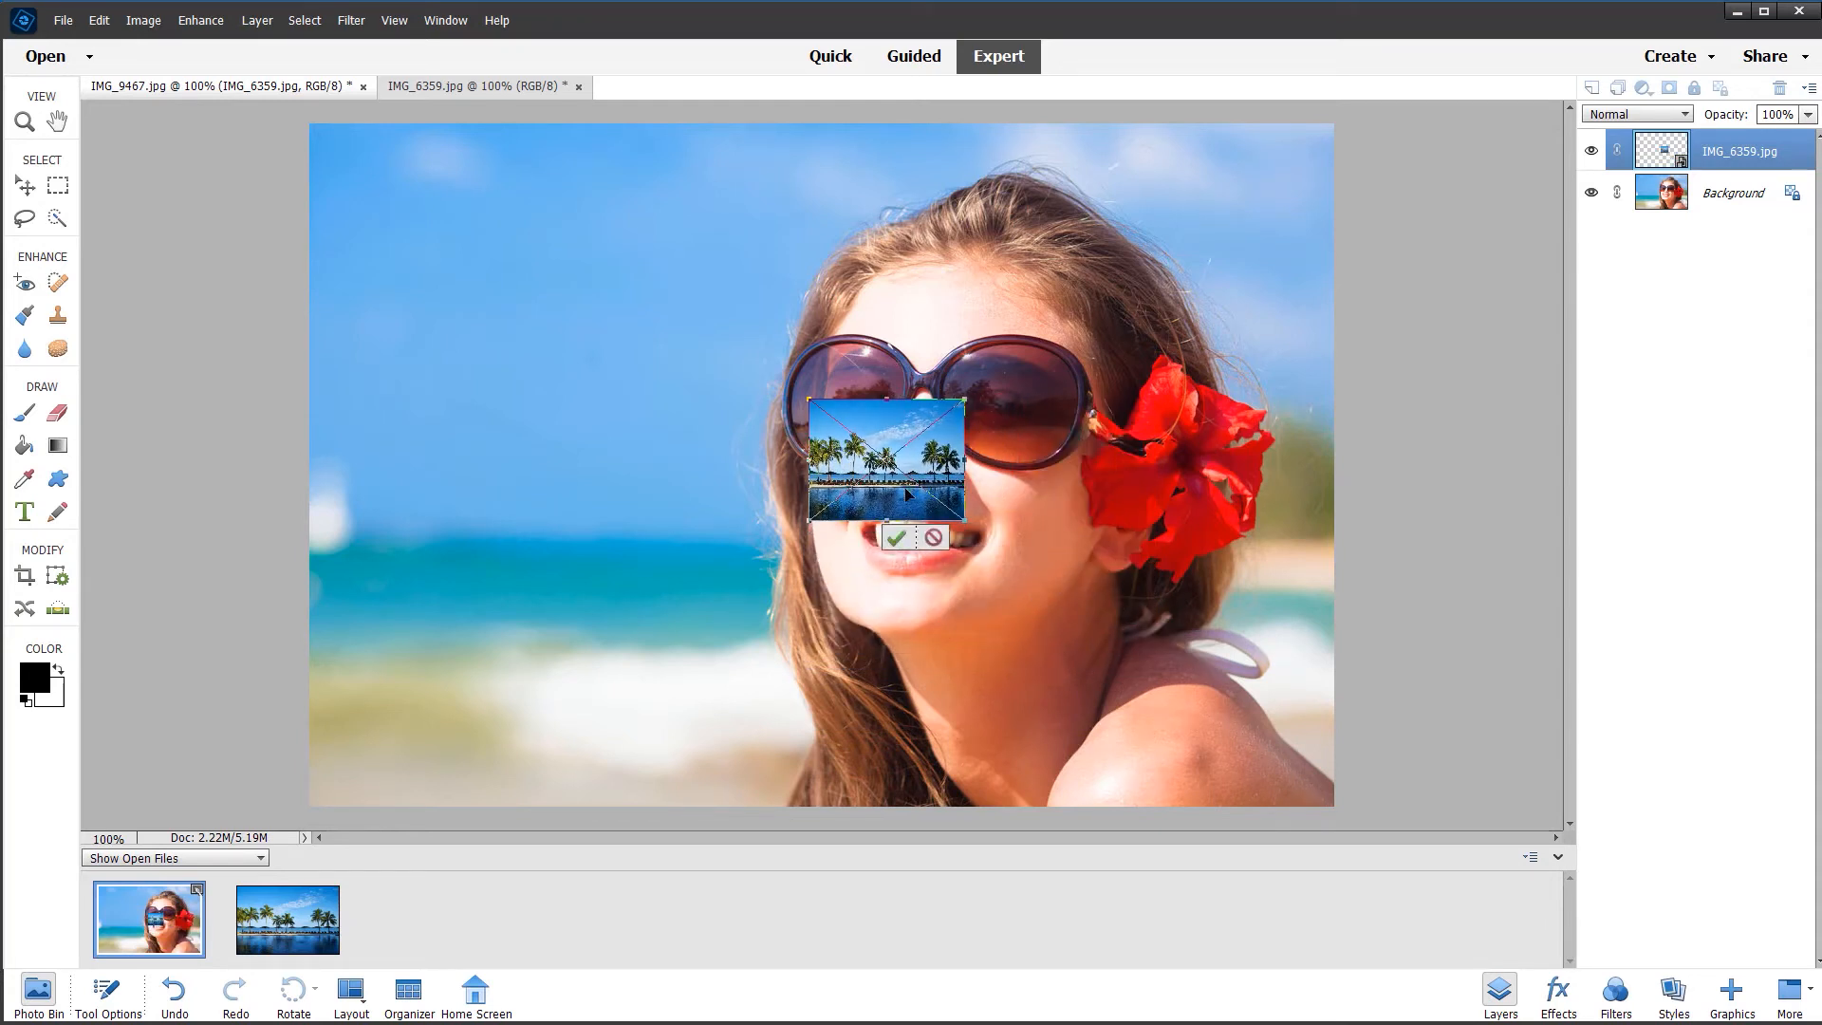
{"action": "left_click_drag", "start_coordinate": [888, 465], "coordinate": [869, 423]}
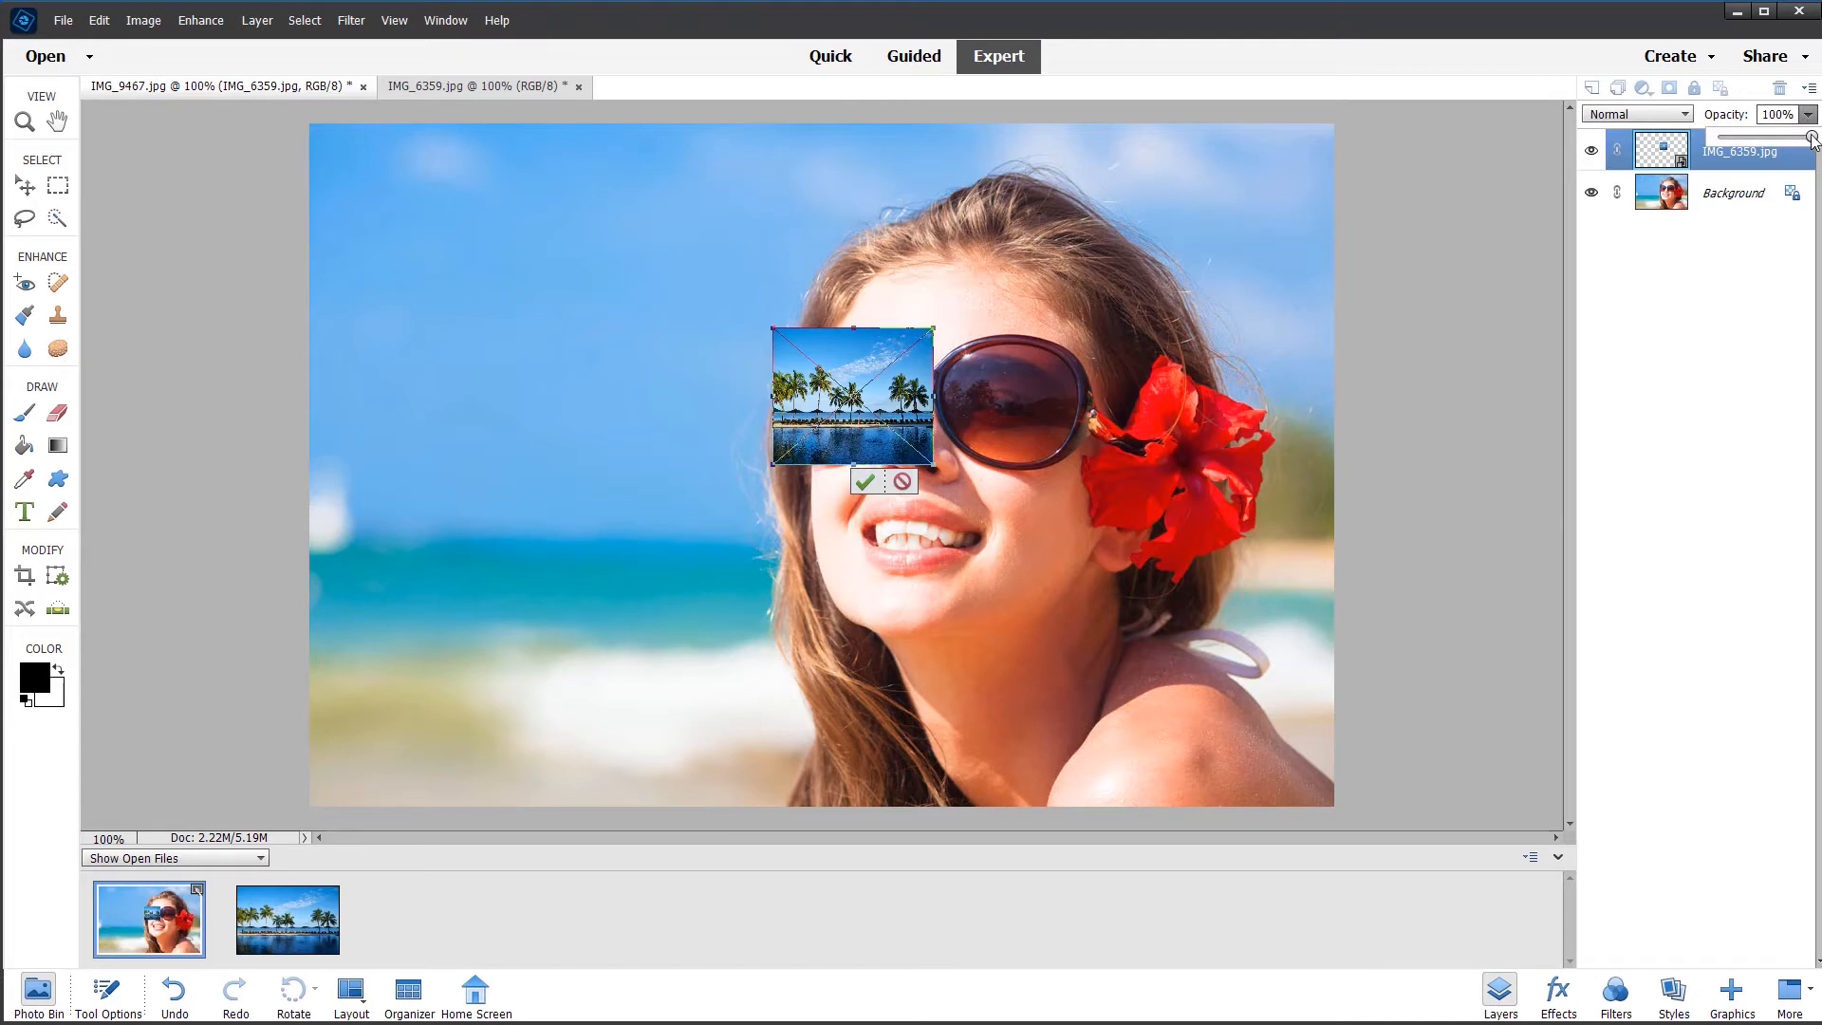
{"action": "left_click_drag", "start_coordinate": [1810, 136], "coordinate": [1771, 136]}
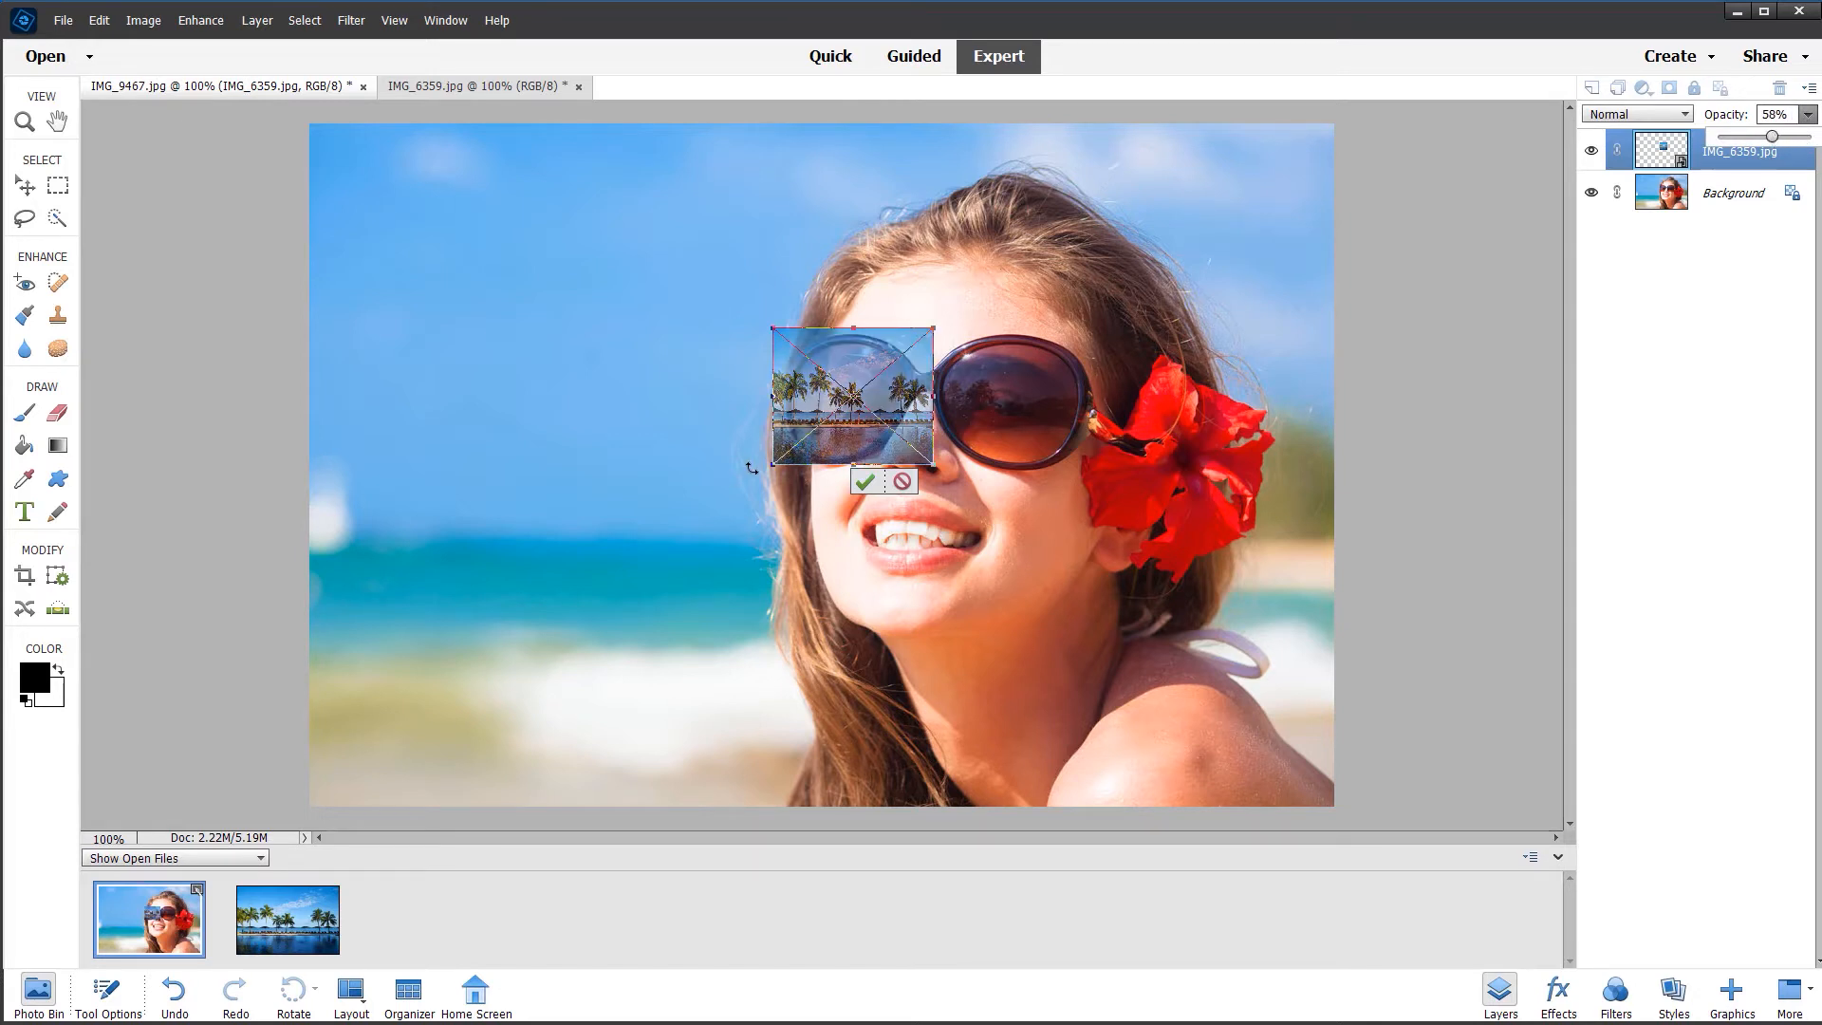
{"action": "left_click", "coordinate": [865, 480]}
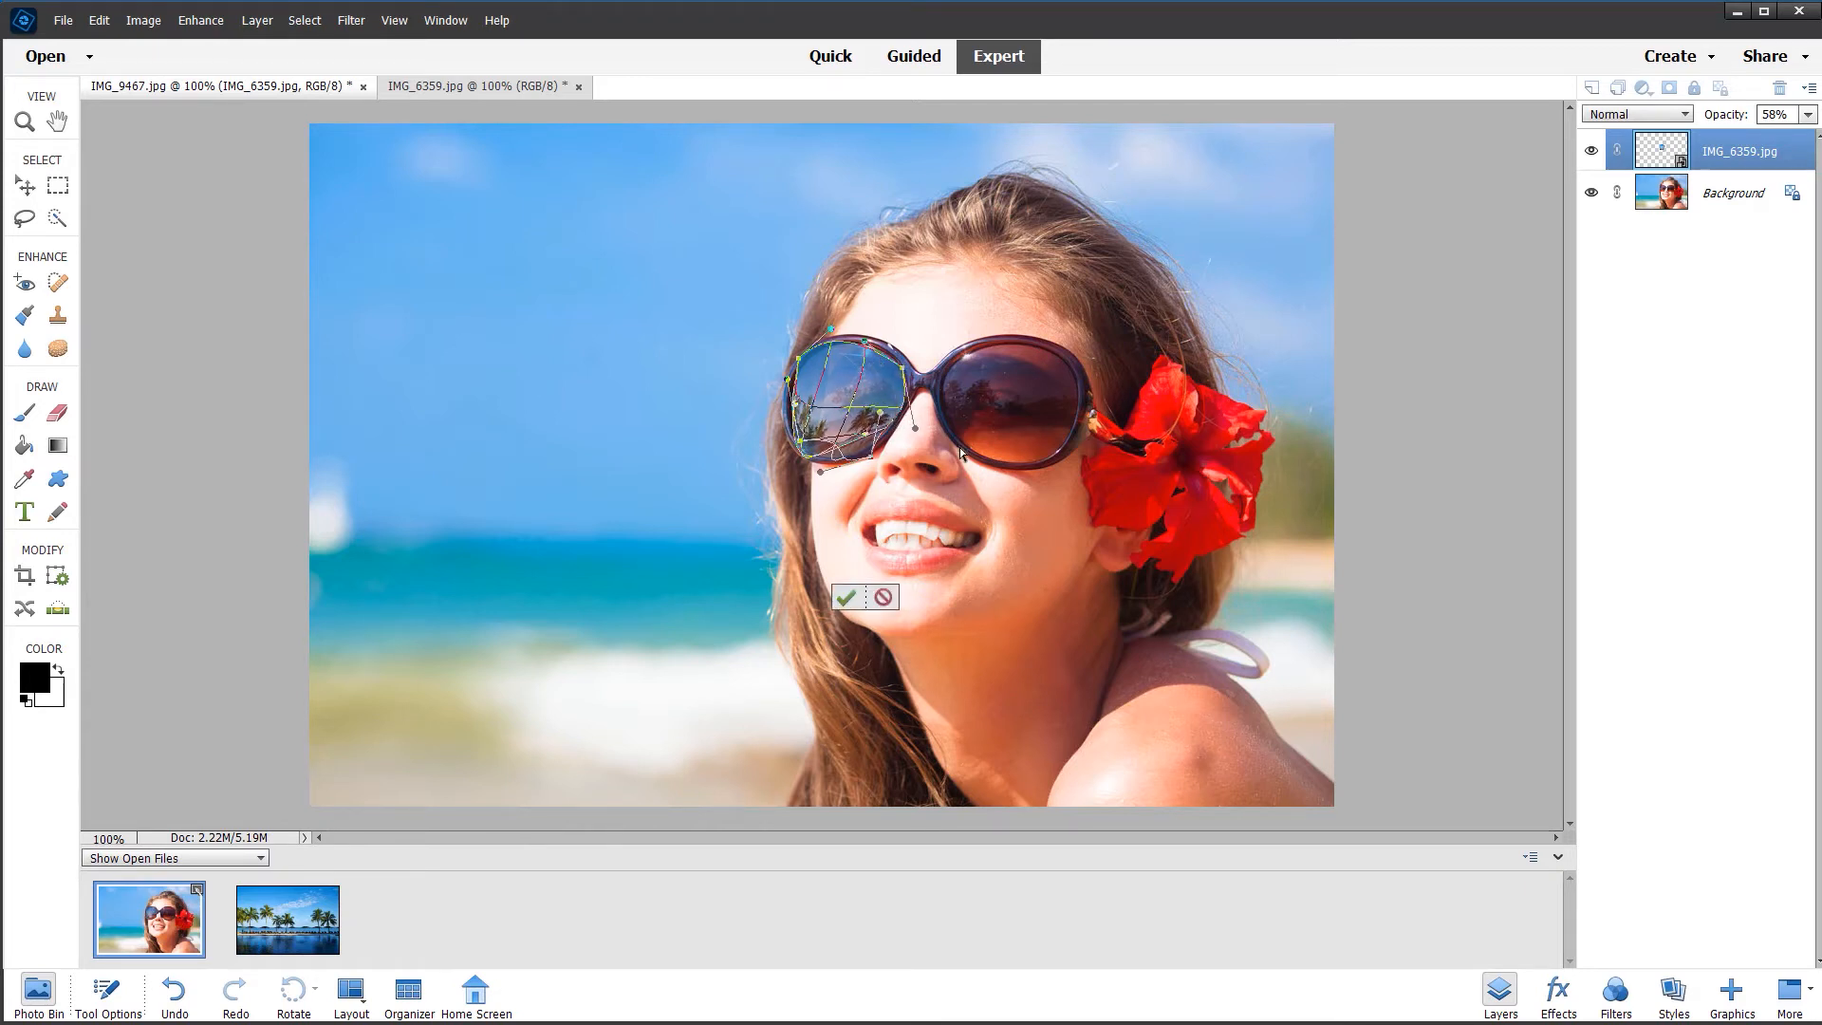
{"action": "mouse_move", "coordinate": [963, 465]}
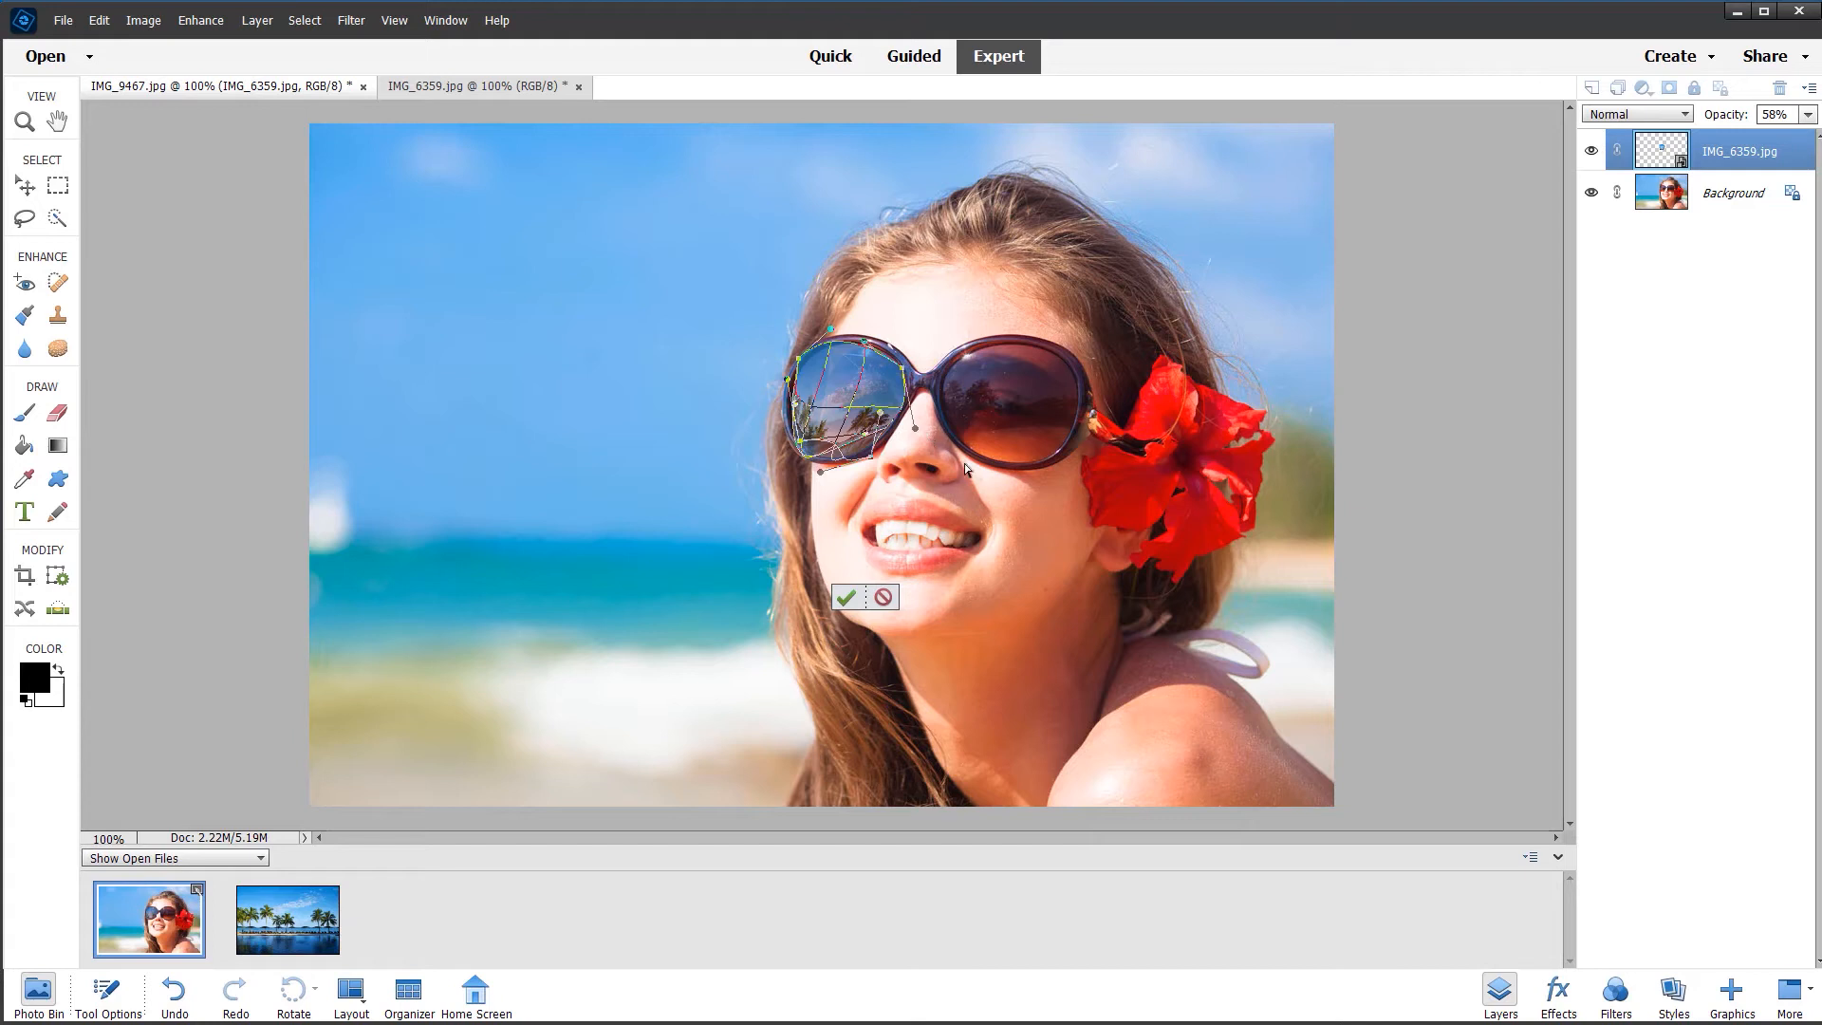
{"action": "mouse_move", "coordinate": [836, 402]}
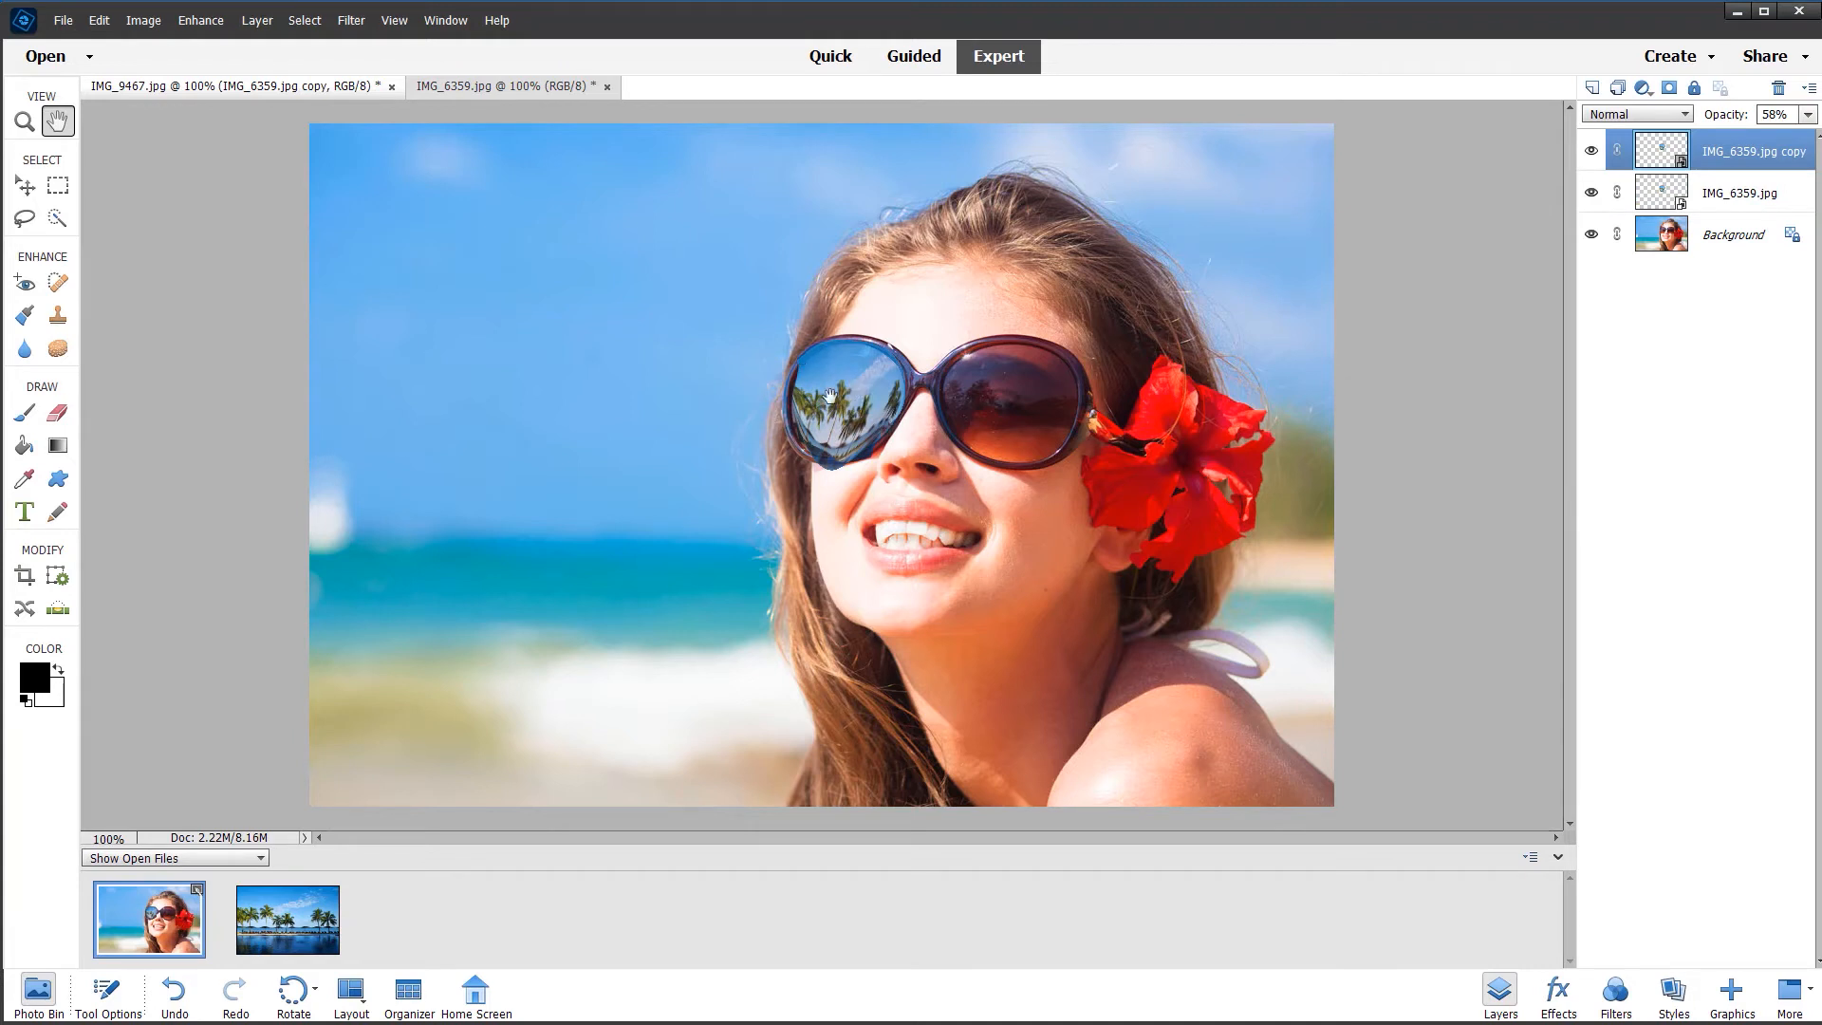
{"action": "mouse_move", "coordinate": [1444, 93]}
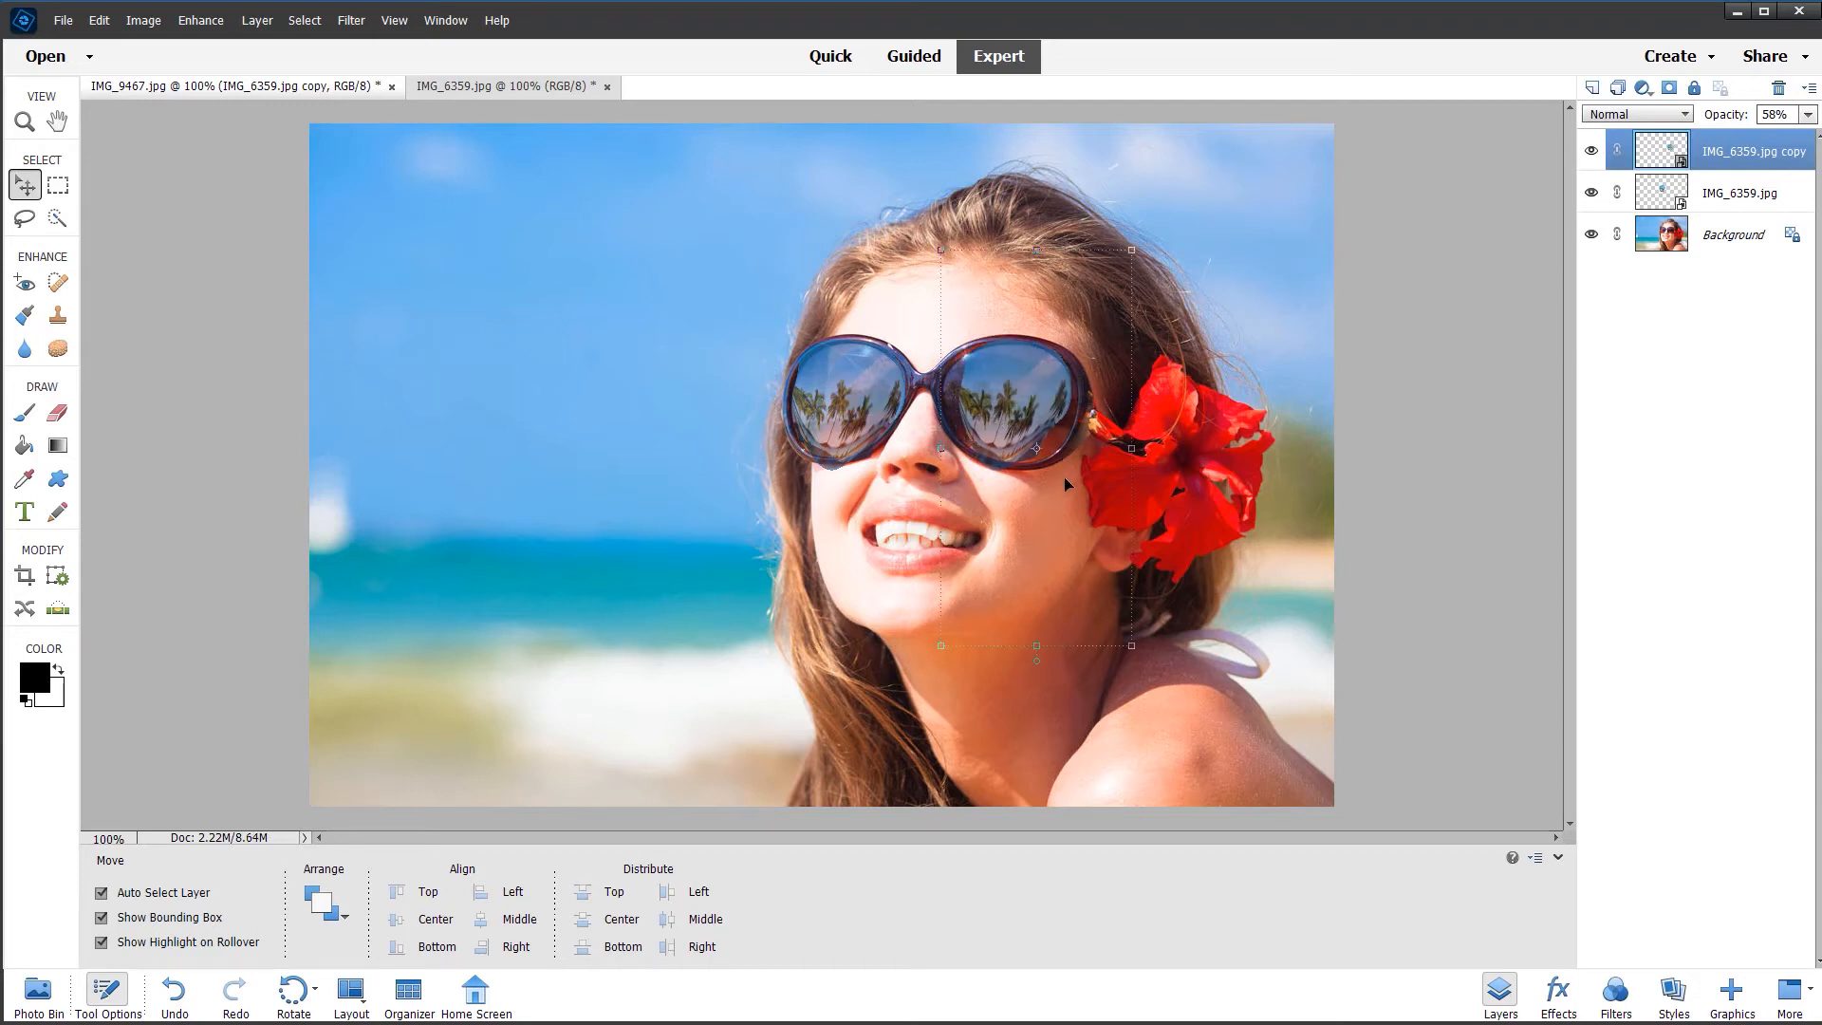
- Duplicate the palm-tree reflection layer and warp the copy to fit the right lens
{"action": "right_click", "coordinate": [1063, 474]}
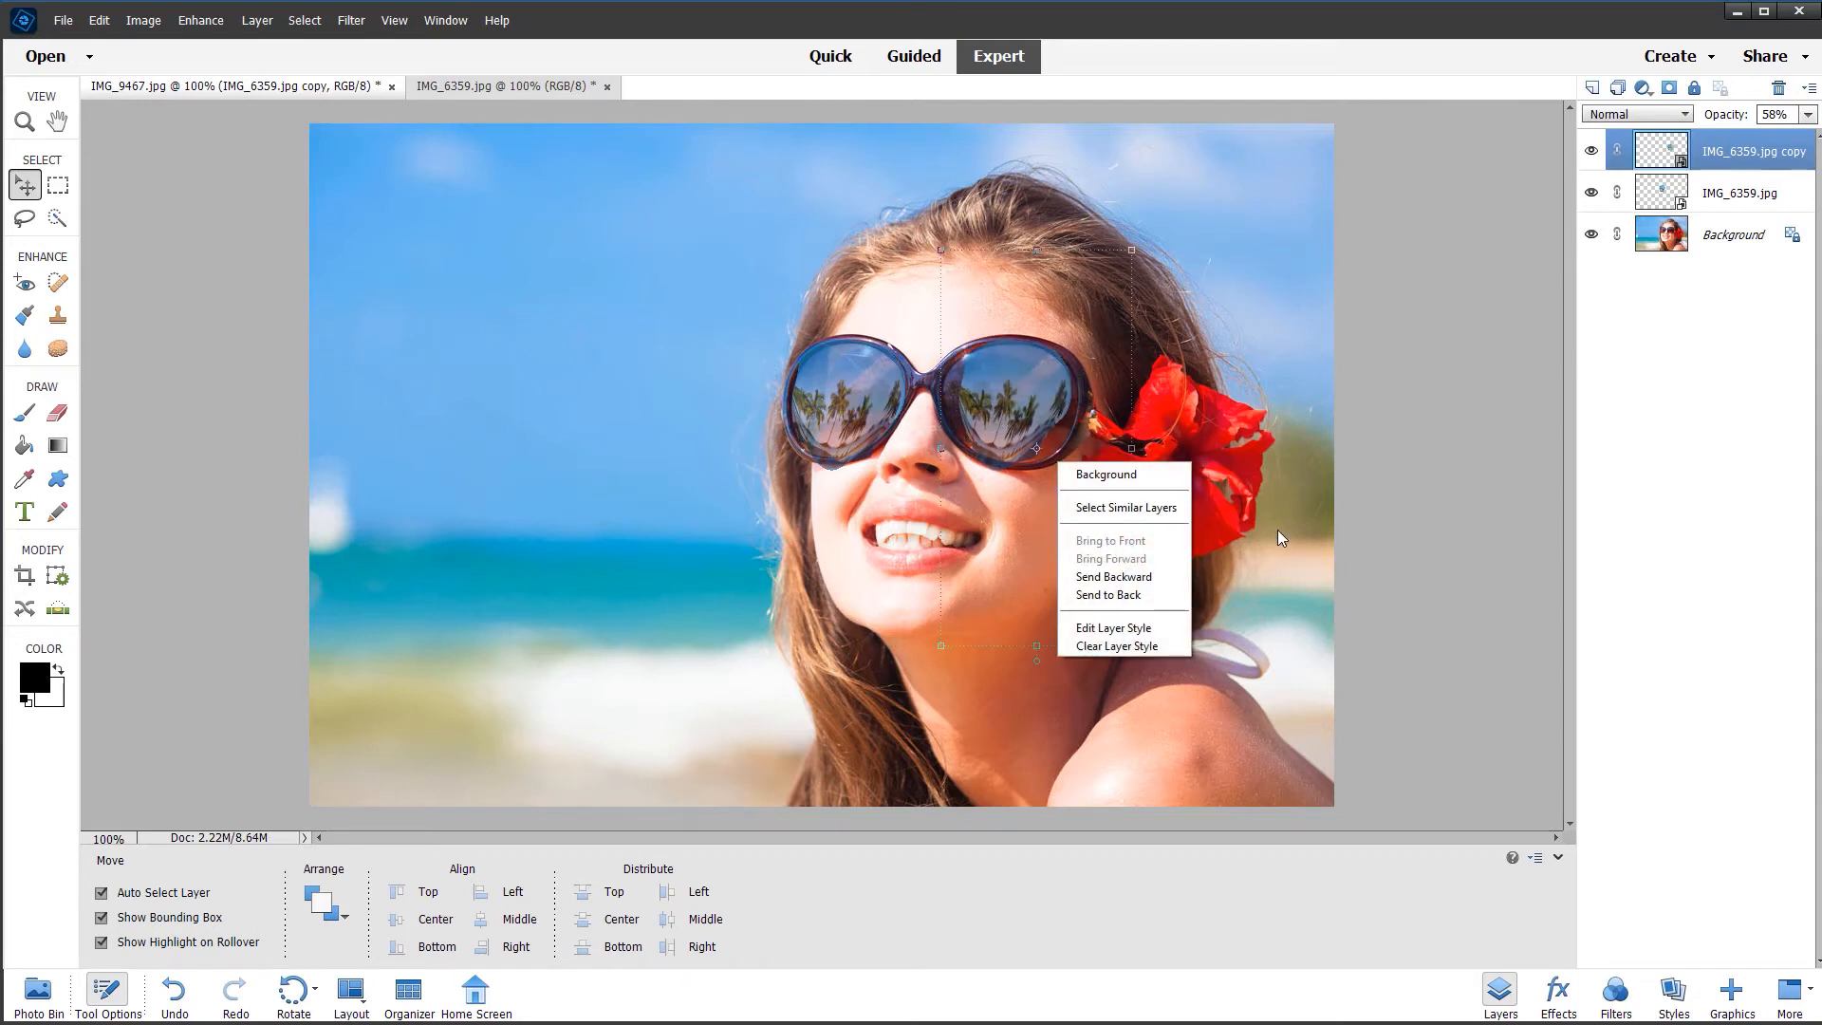
{"action": "left_click", "coordinate": [1237, 549]}
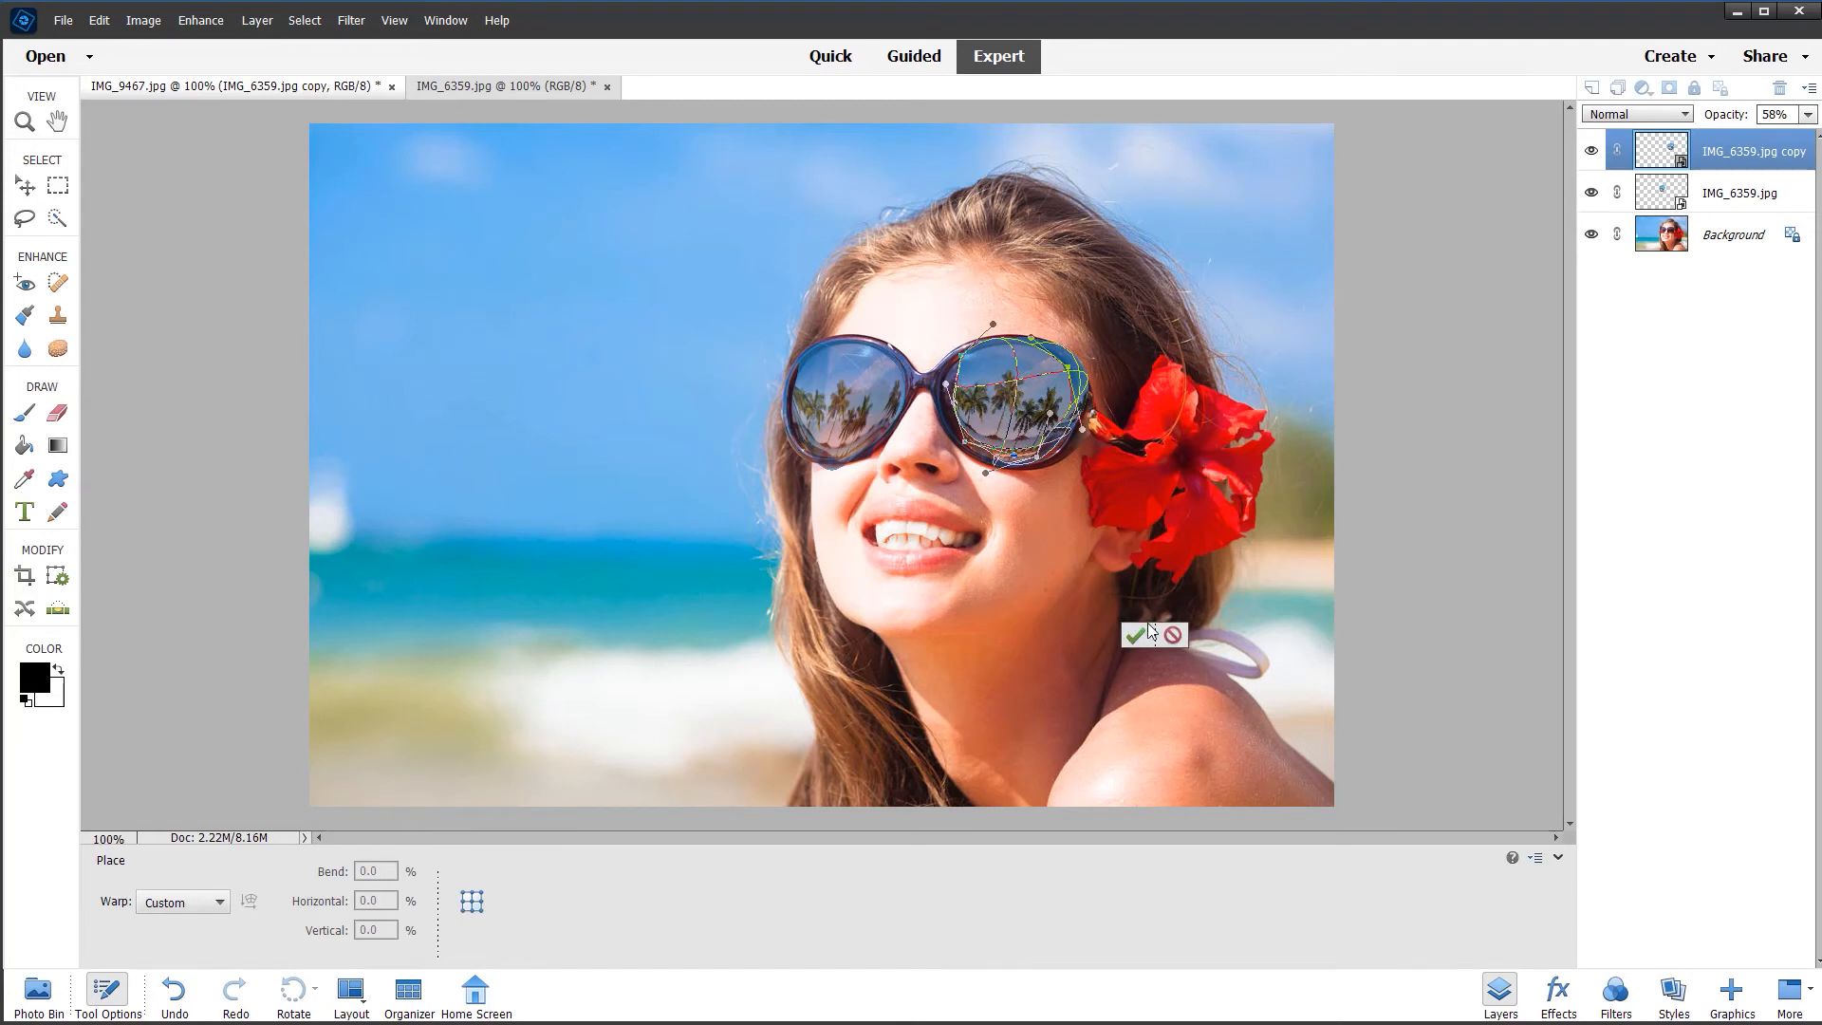
{"action": "left_click", "coordinate": [1134, 634]}
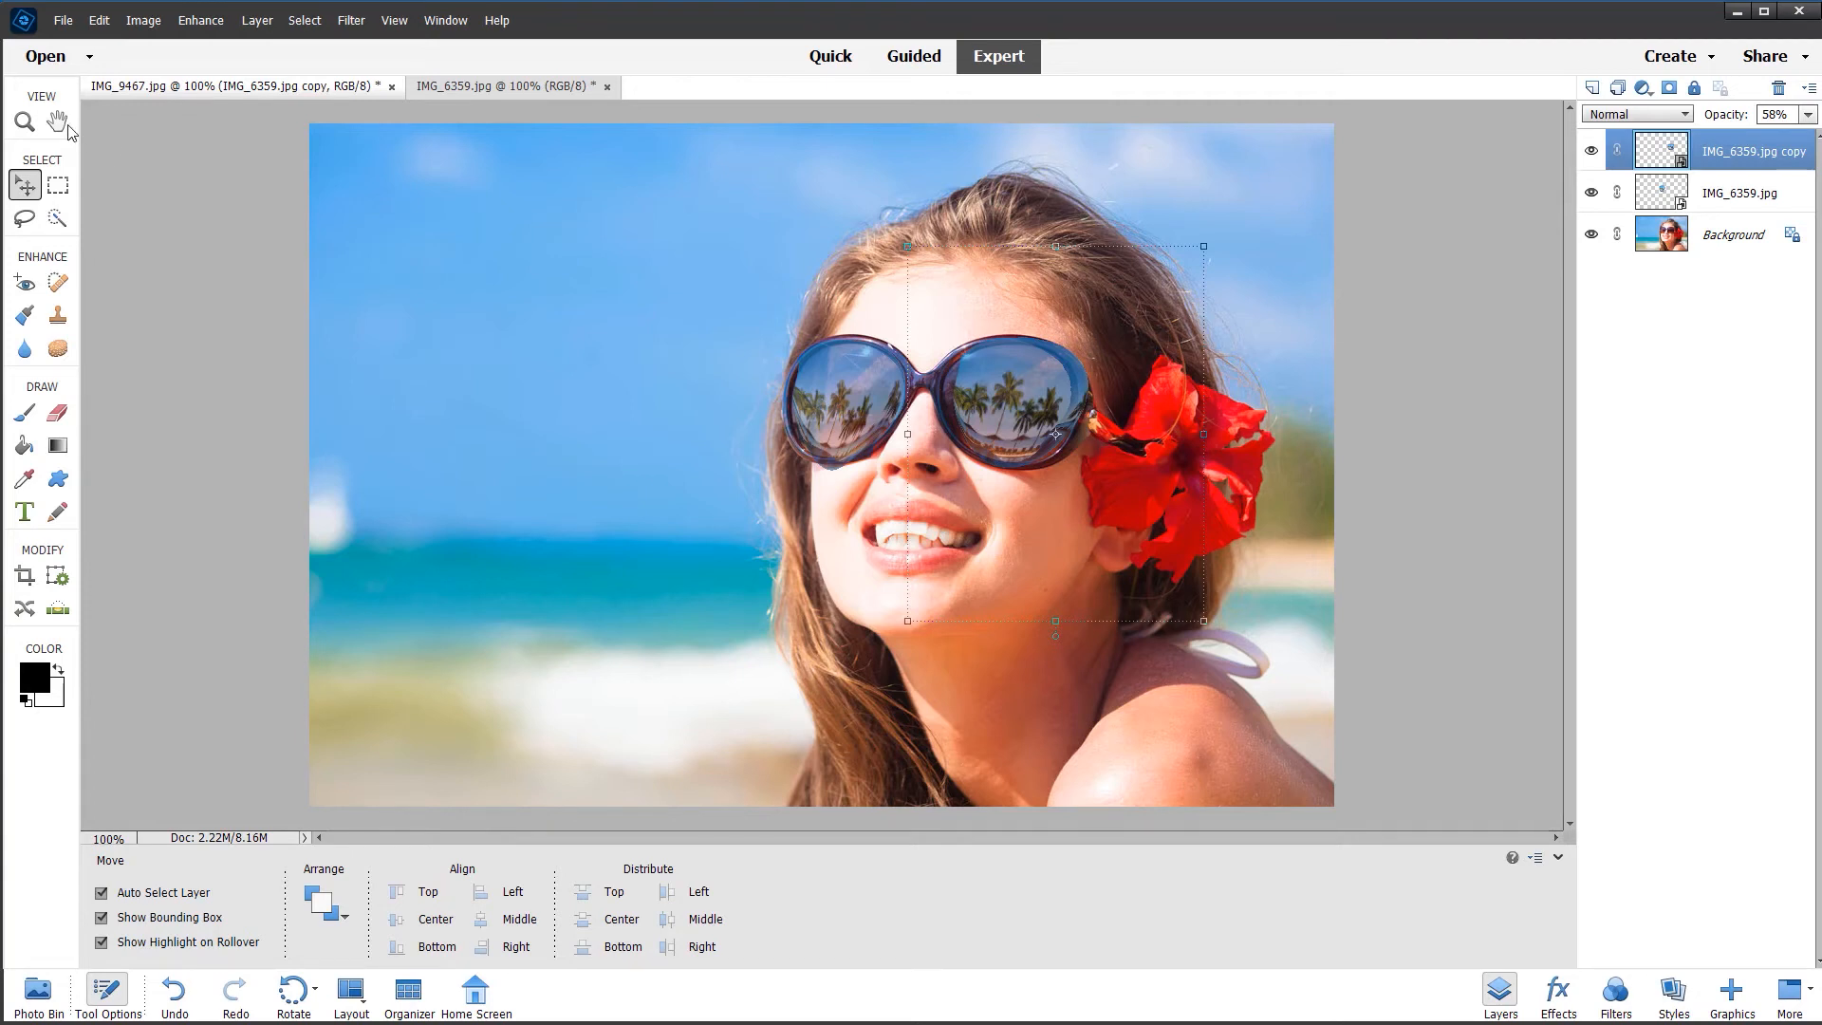
- Raise the opacity of the copy layer to 100% and of IMG_6359.jpg higher as well
{"action": "left_click", "coordinate": [56, 121]}
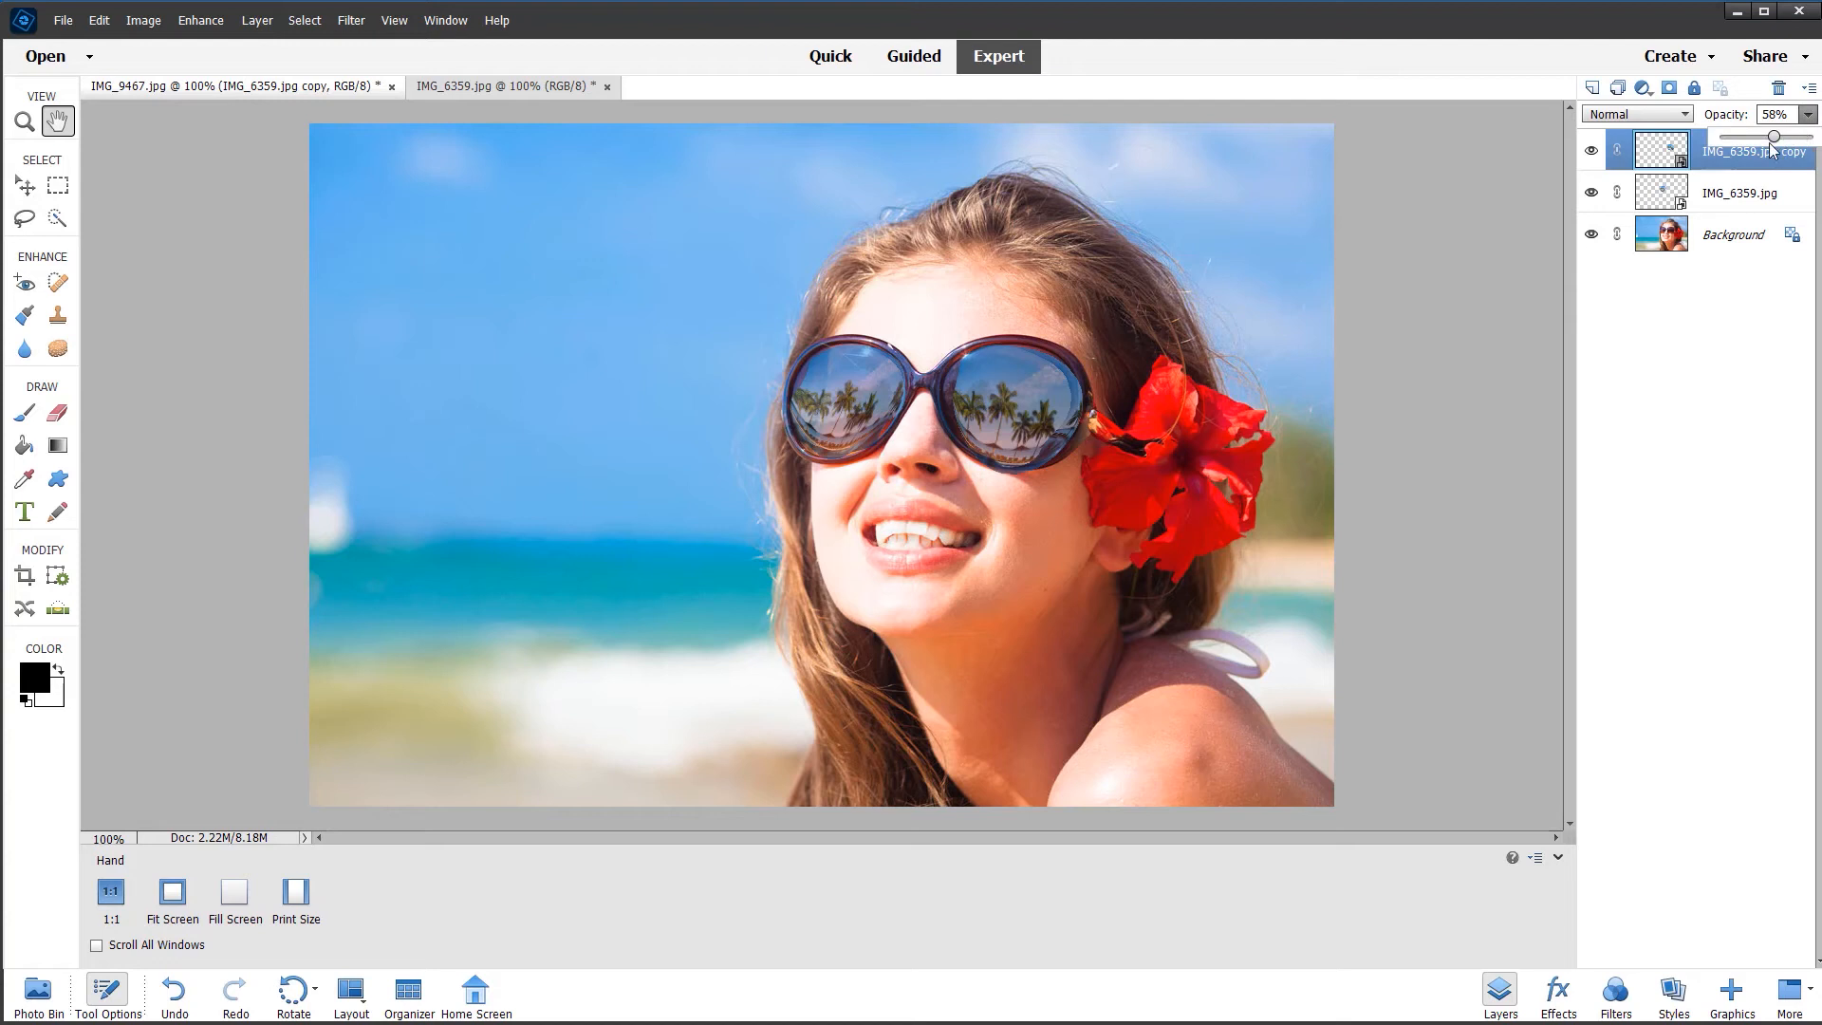
{"action": "left_click_drag", "start_coordinate": [1772, 137], "coordinate": [1810, 136]}
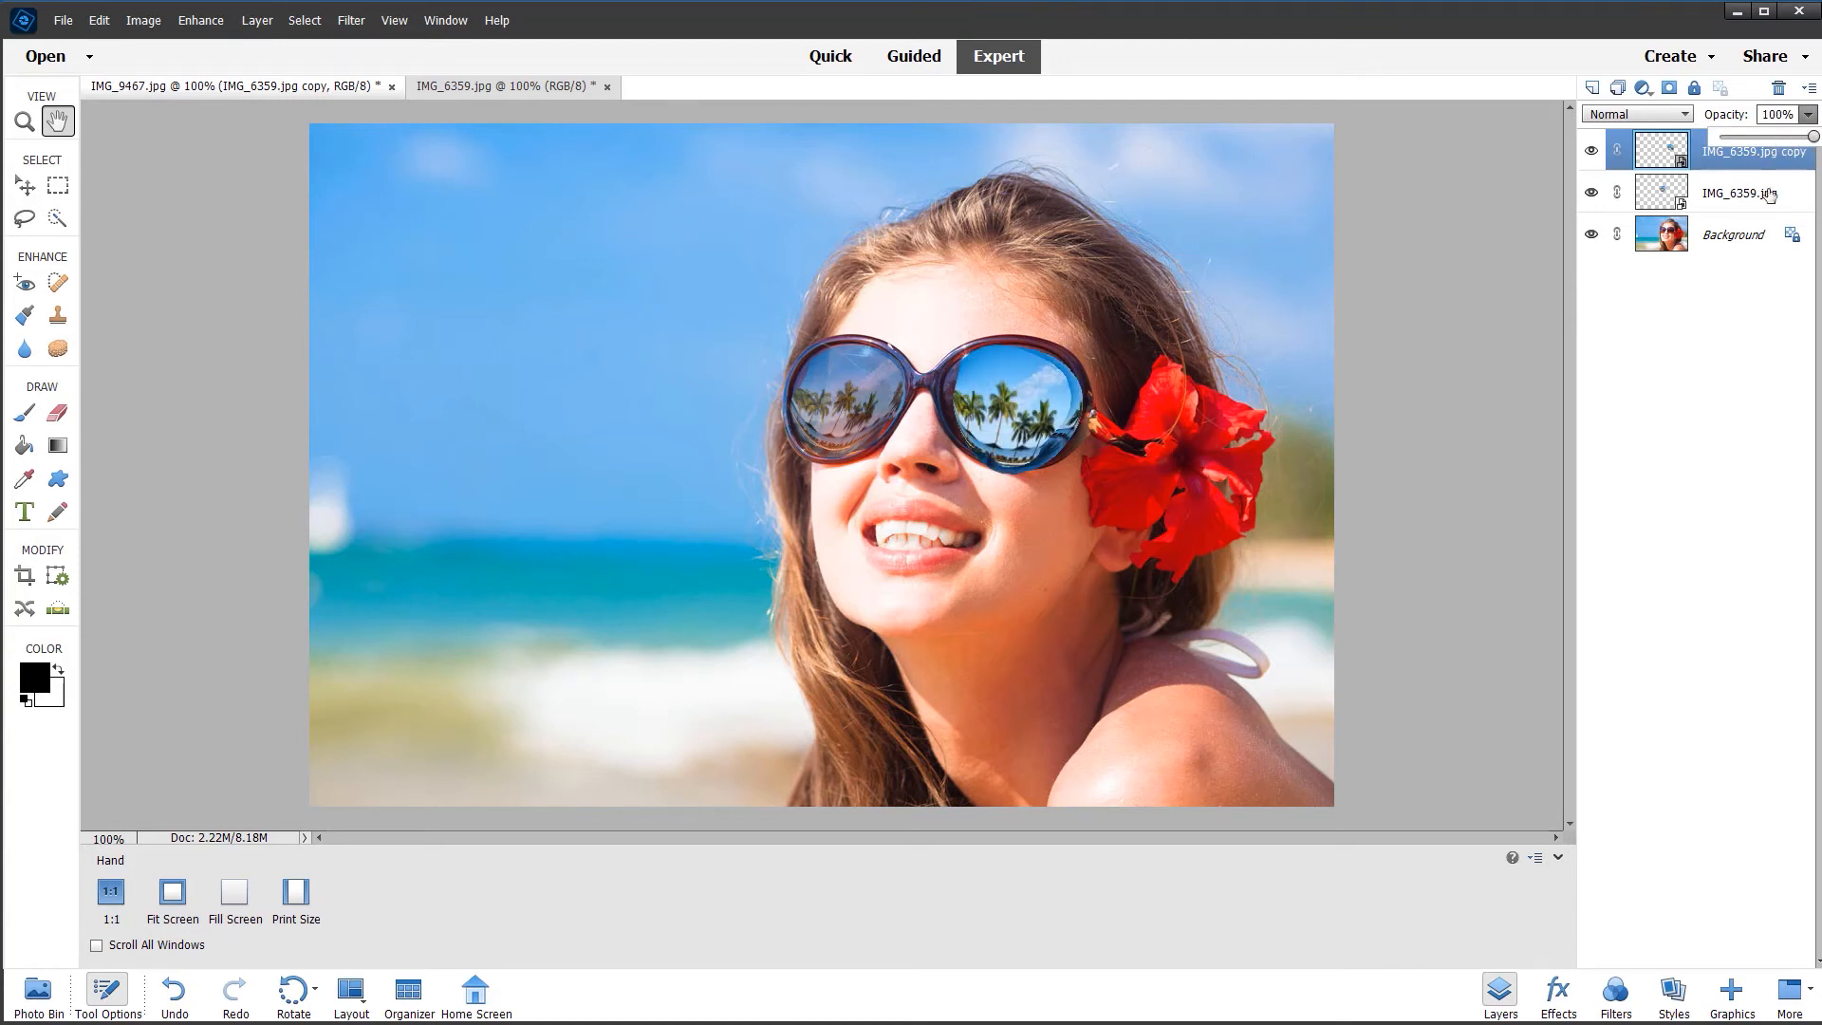
{"action": "left_click", "coordinate": [1730, 193]}
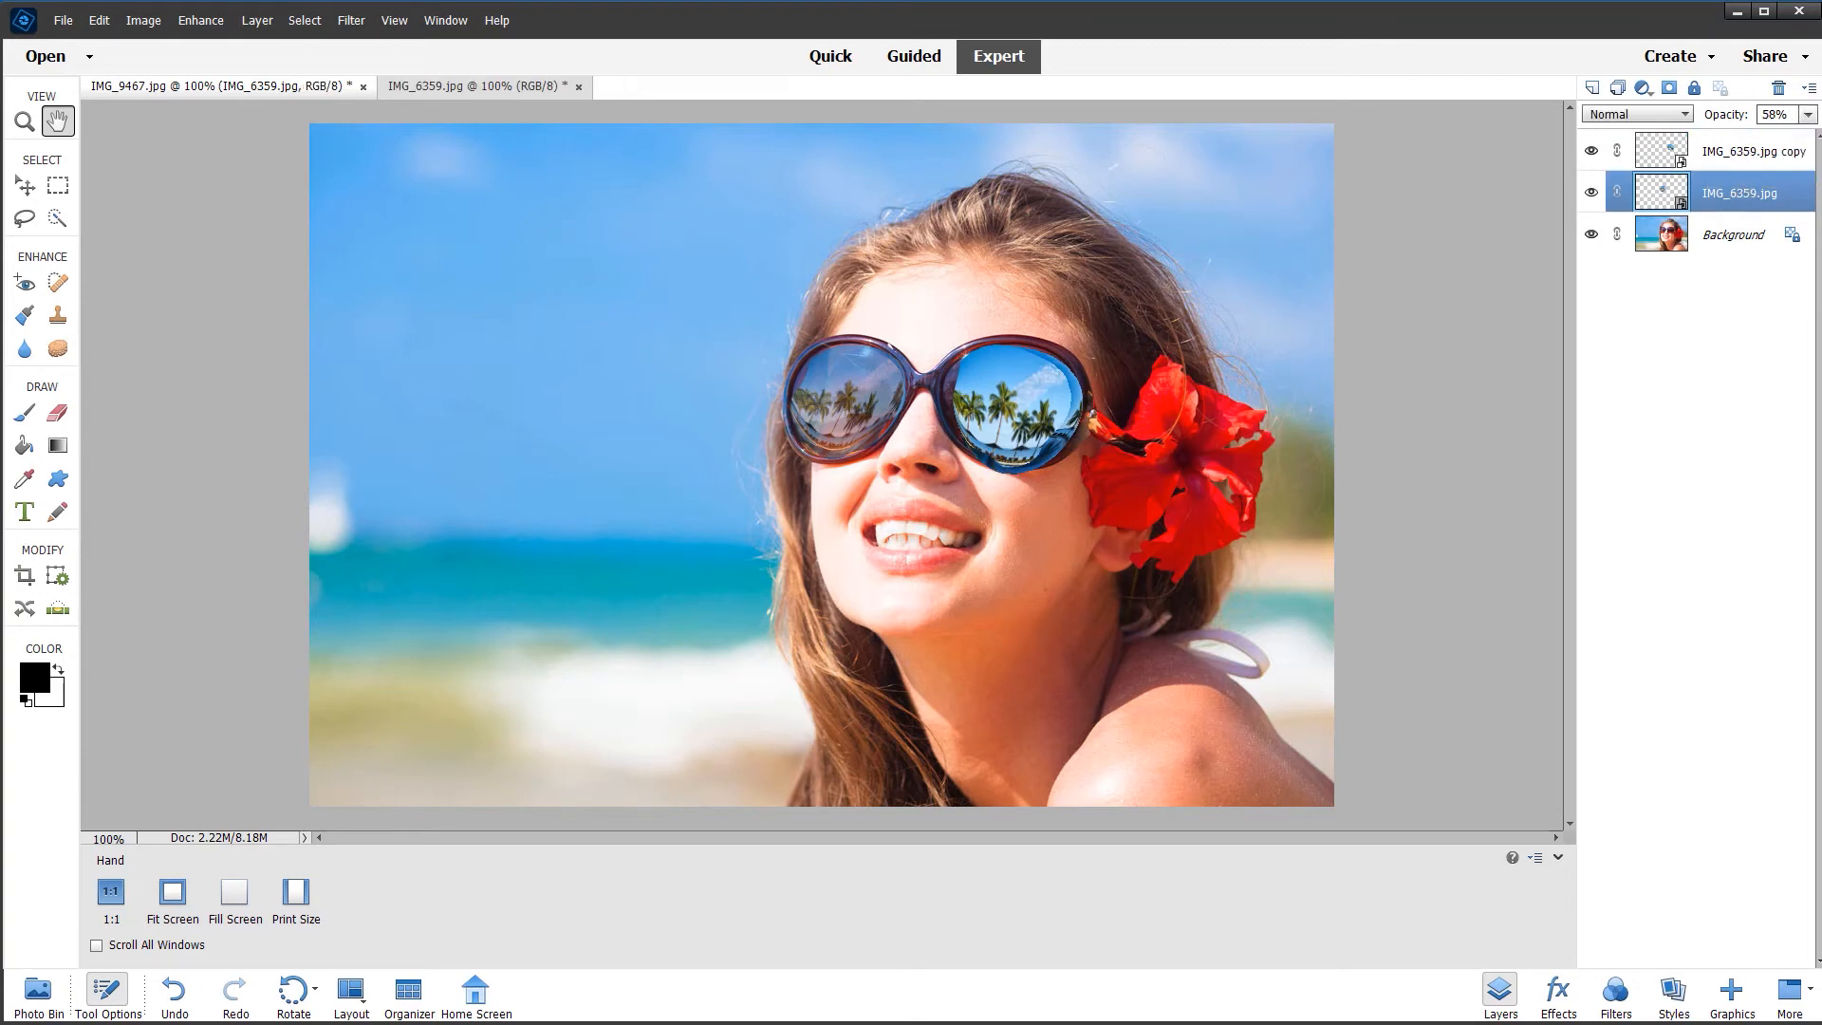
{"action": "left_click", "coordinate": [1808, 114]}
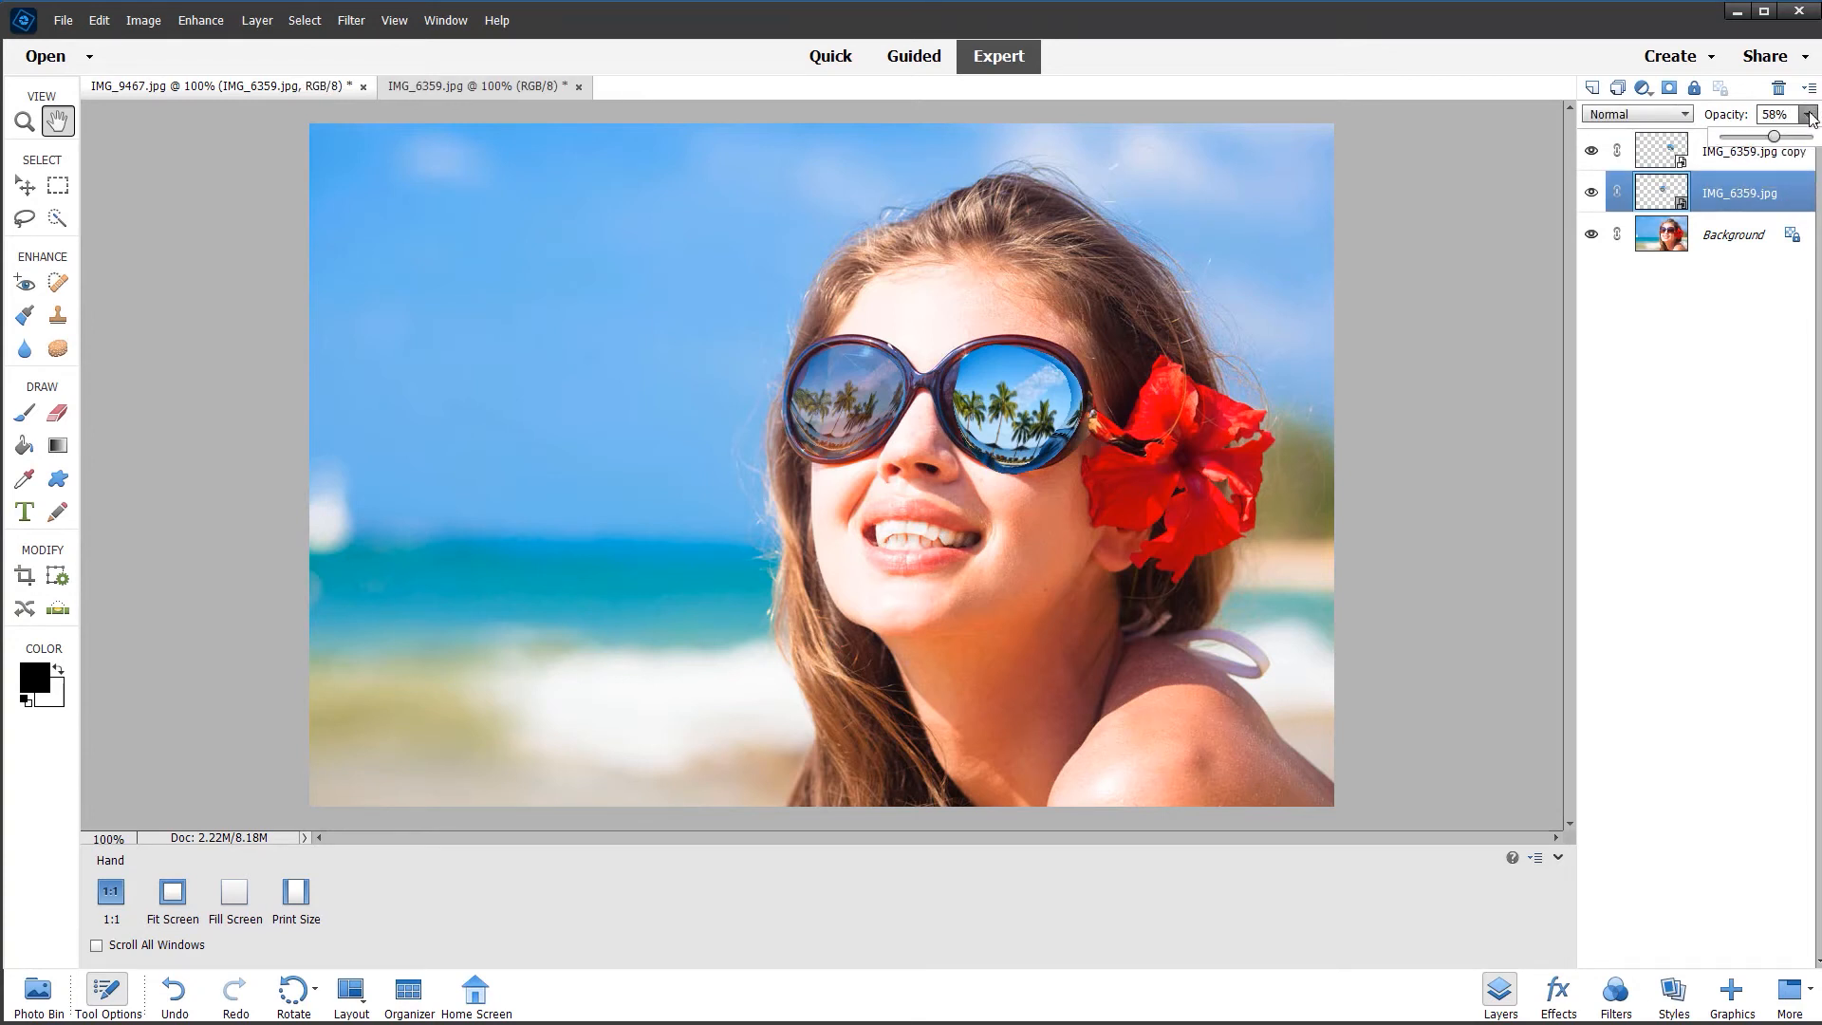
{"action": "left_click_drag", "start_coordinate": [1772, 137], "coordinate": [1806, 137]}
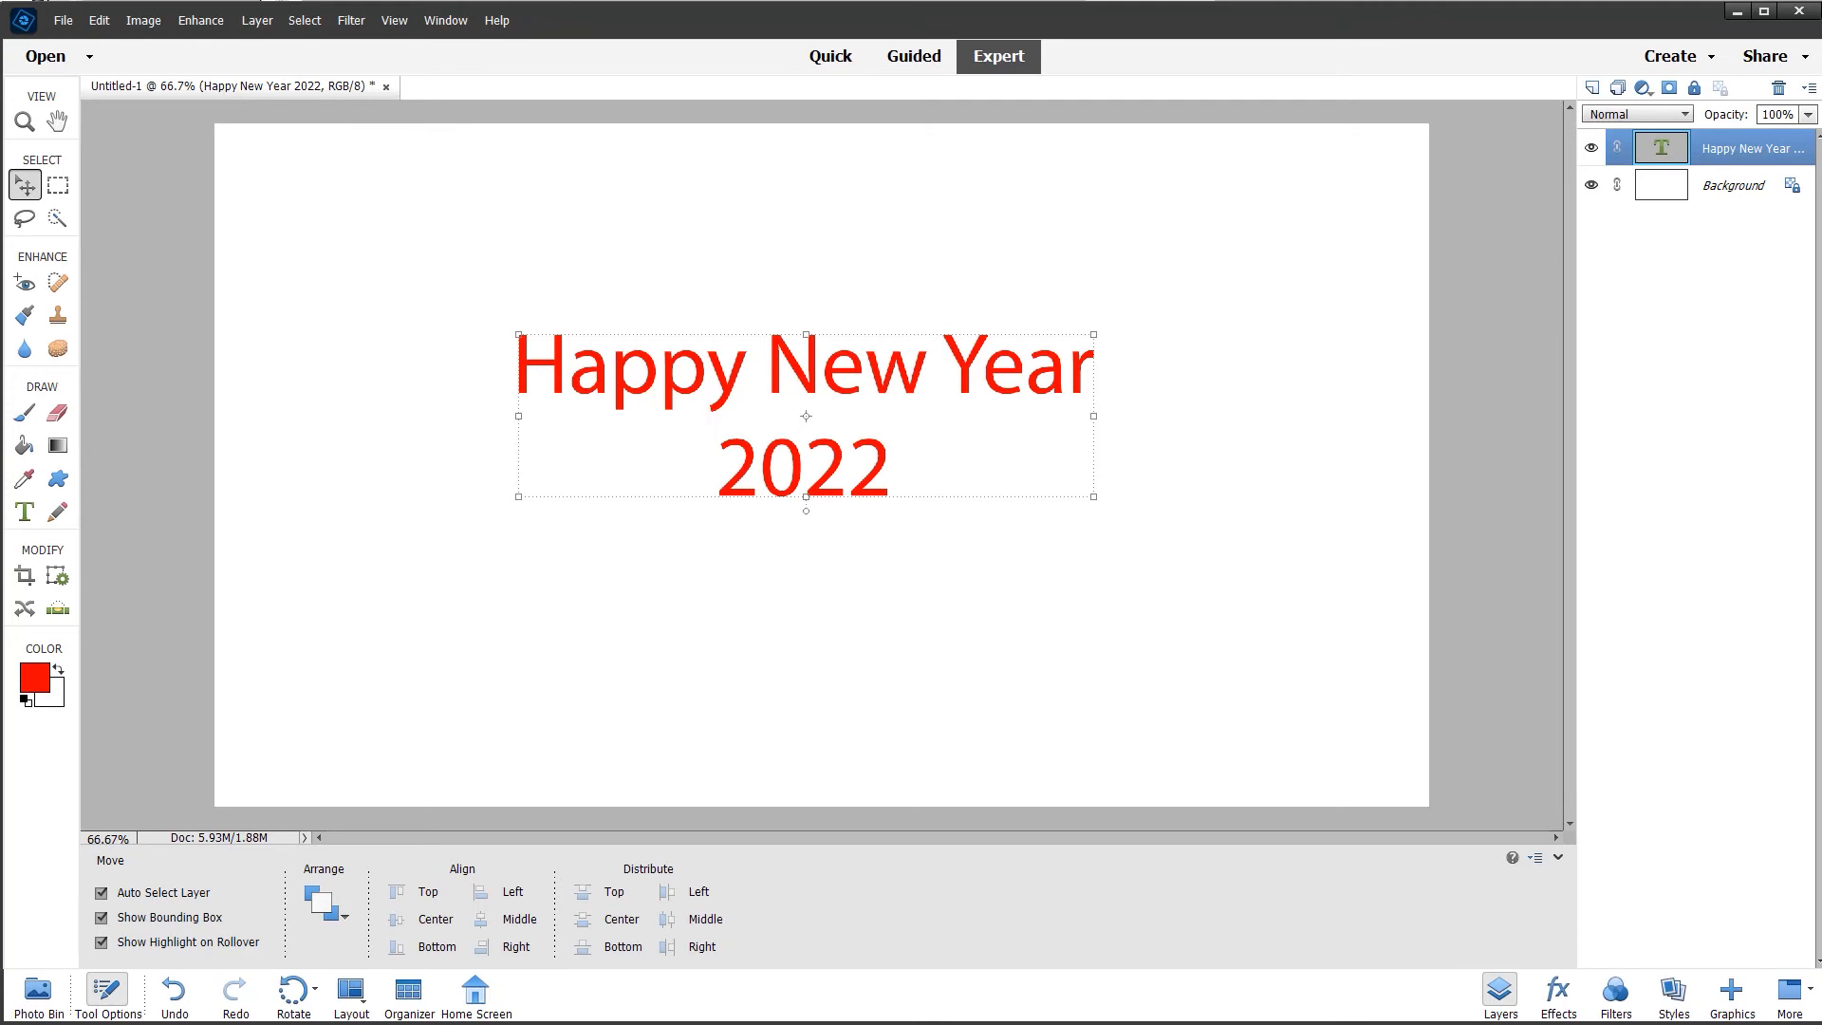
{"action": "mouse_move", "coordinate": [1264, 675]}
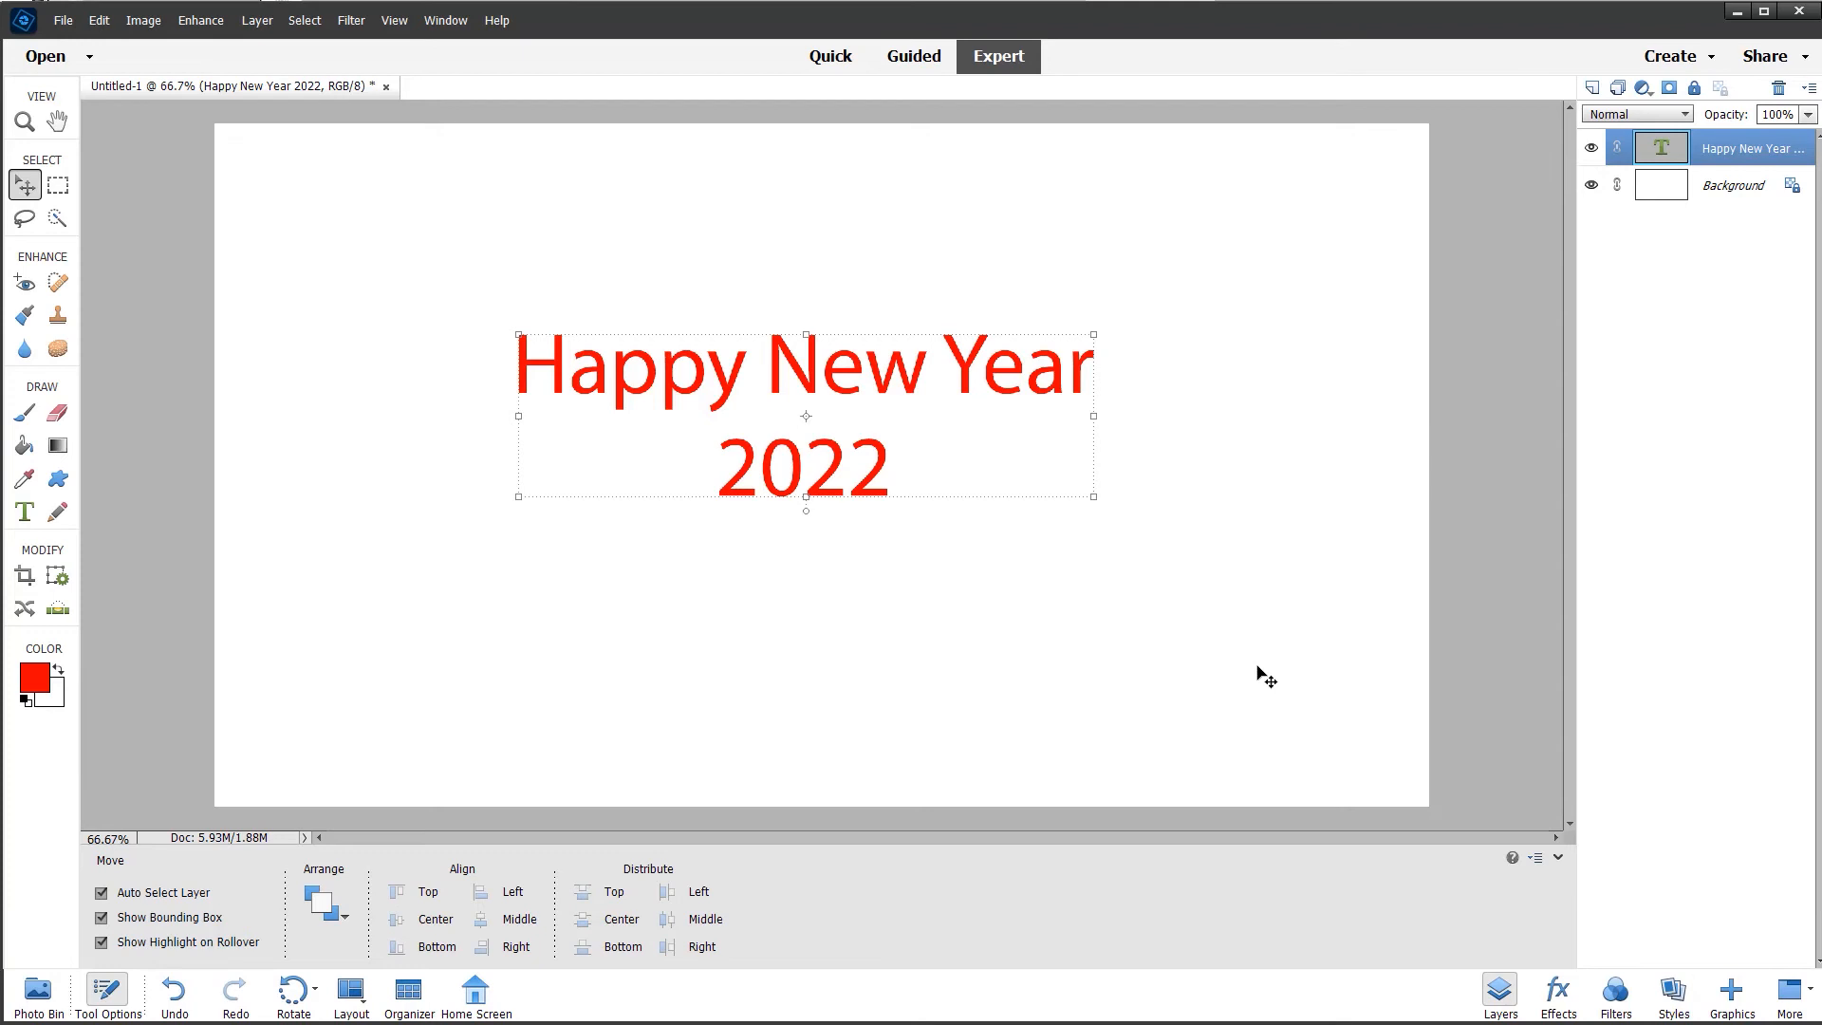
- Put the Happy New Year text into warp mode and bend it with the Arch style
{"action": "left_click", "coordinate": [101, 892]}
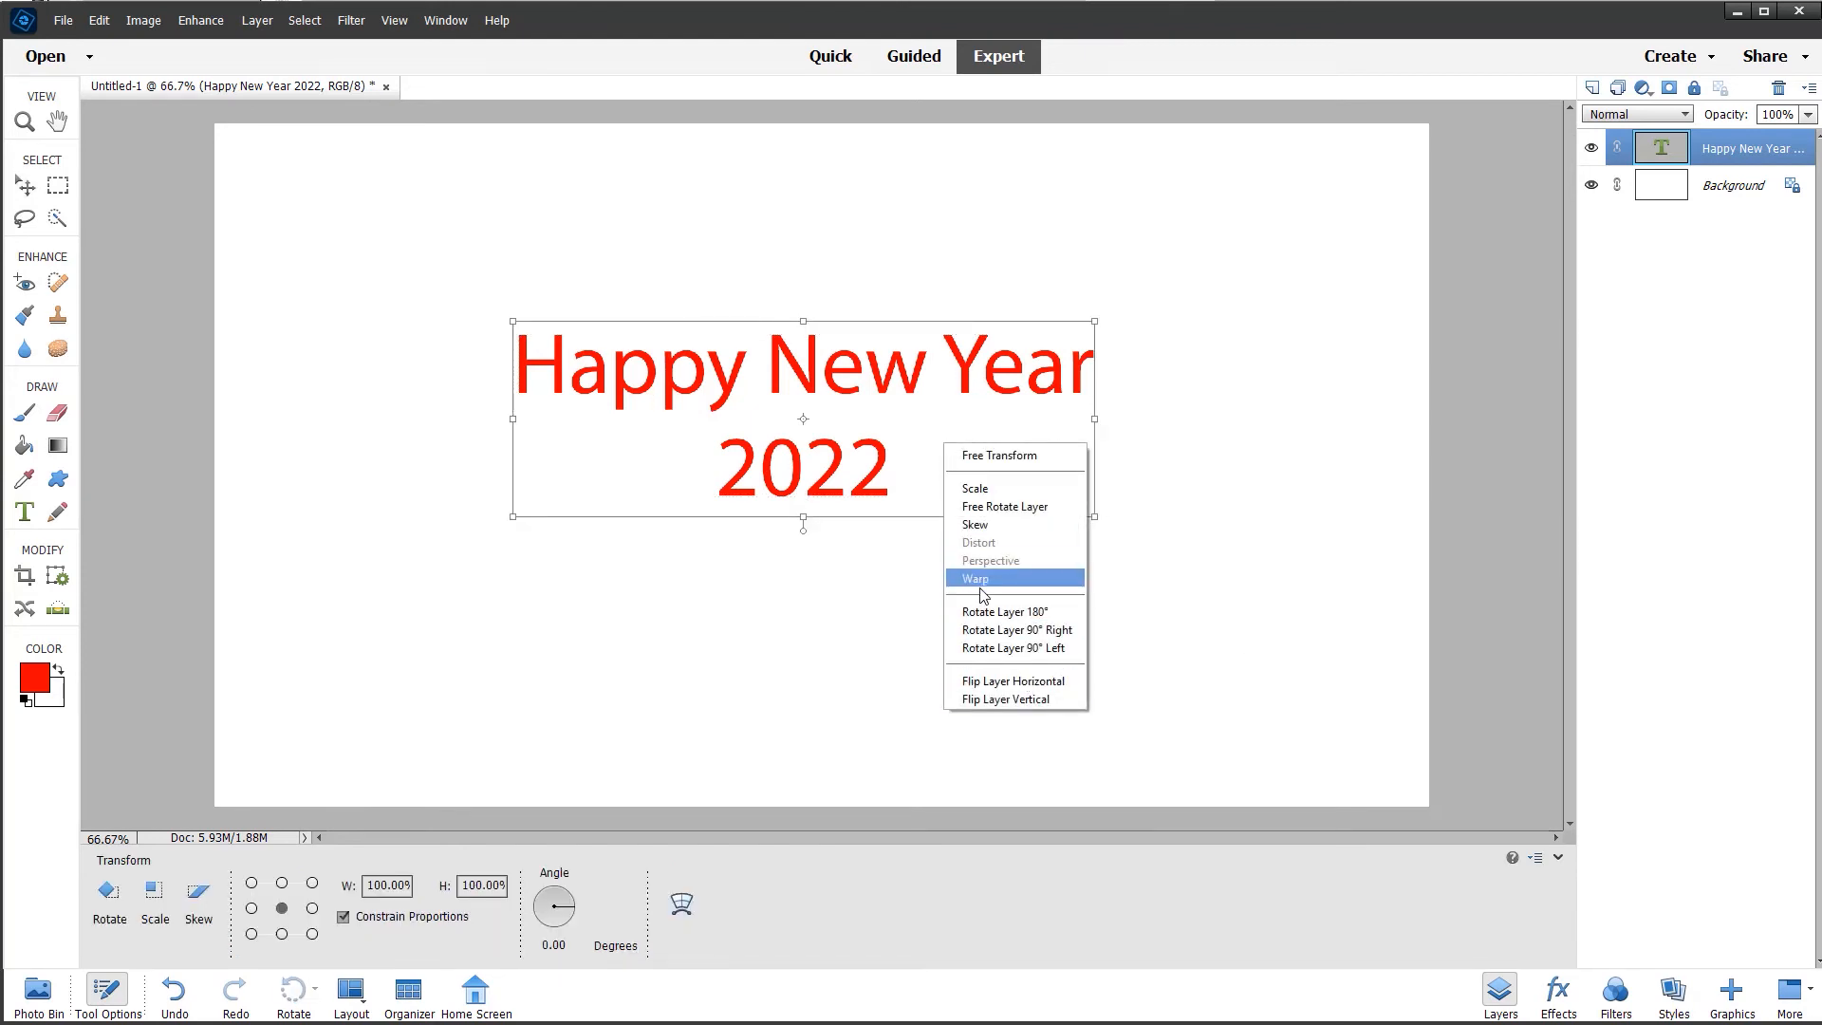
{"action": "left_click", "coordinate": [975, 579]}
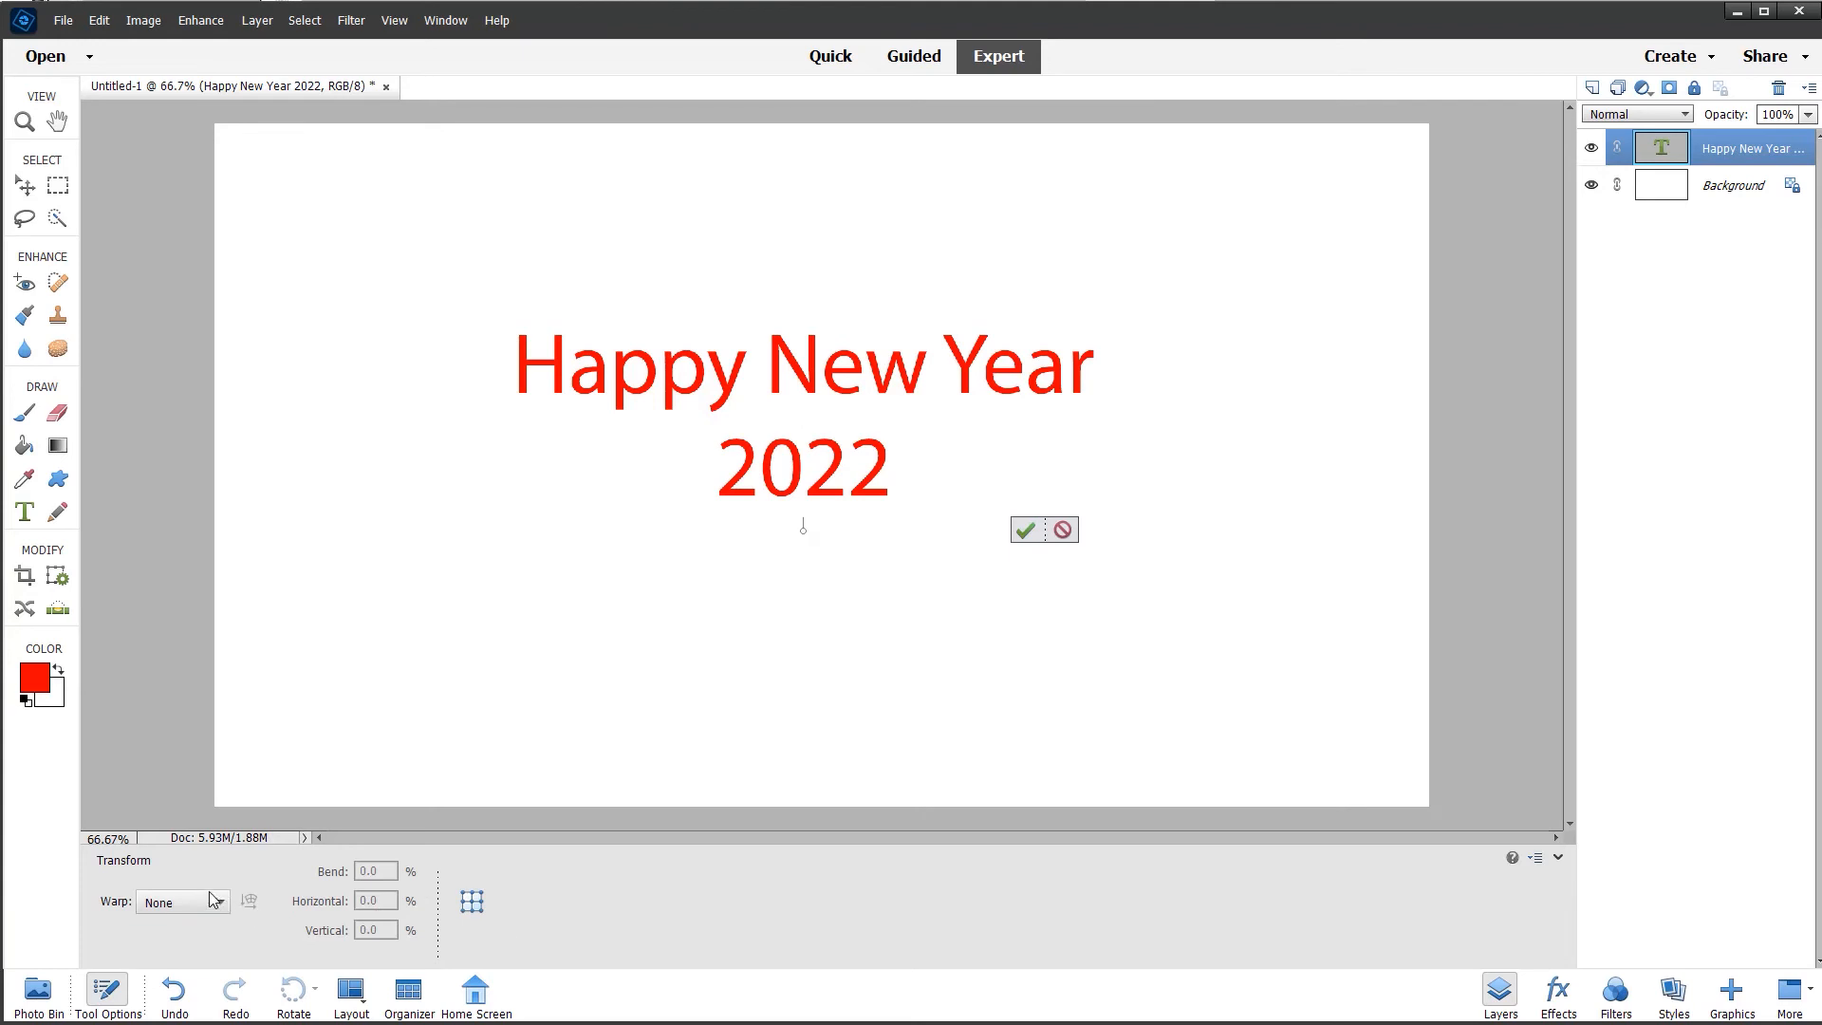
{"action": "left_click", "coordinate": [217, 901]}
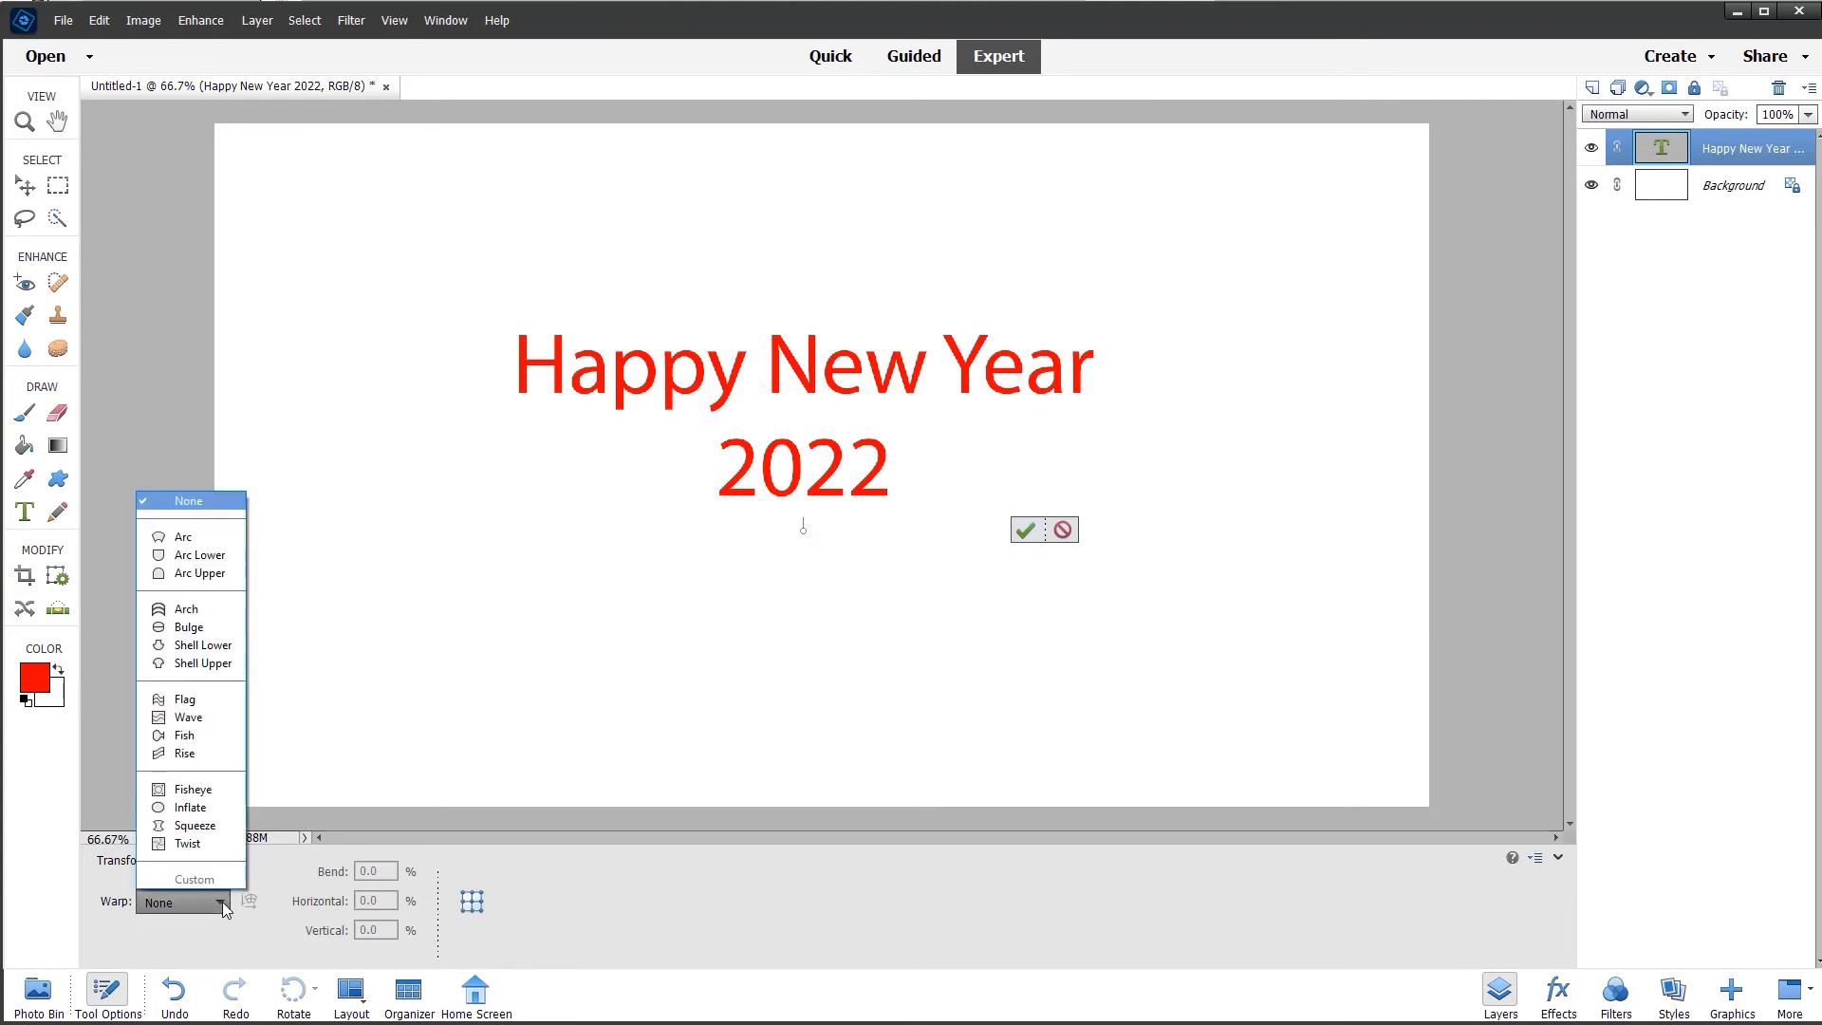
{"action": "mouse_move", "coordinate": [186, 607]}
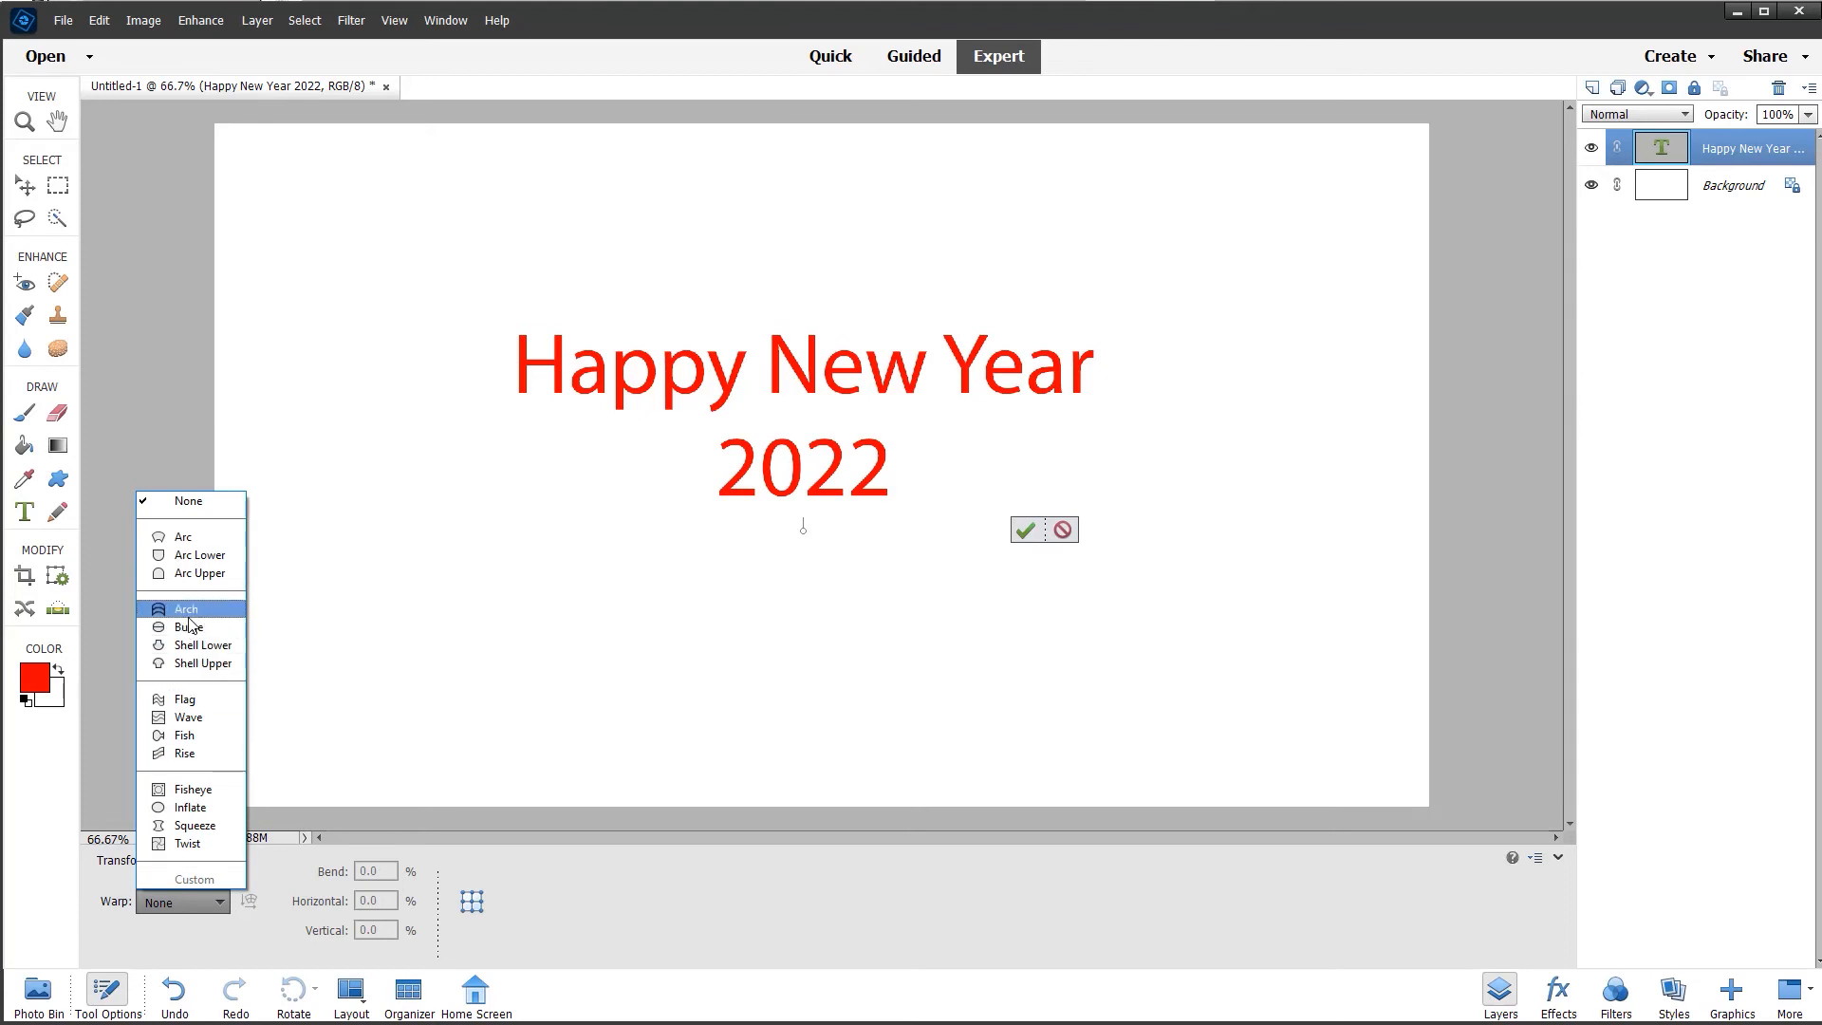
{"action": "left_click", "coordinate": [185, 607]}
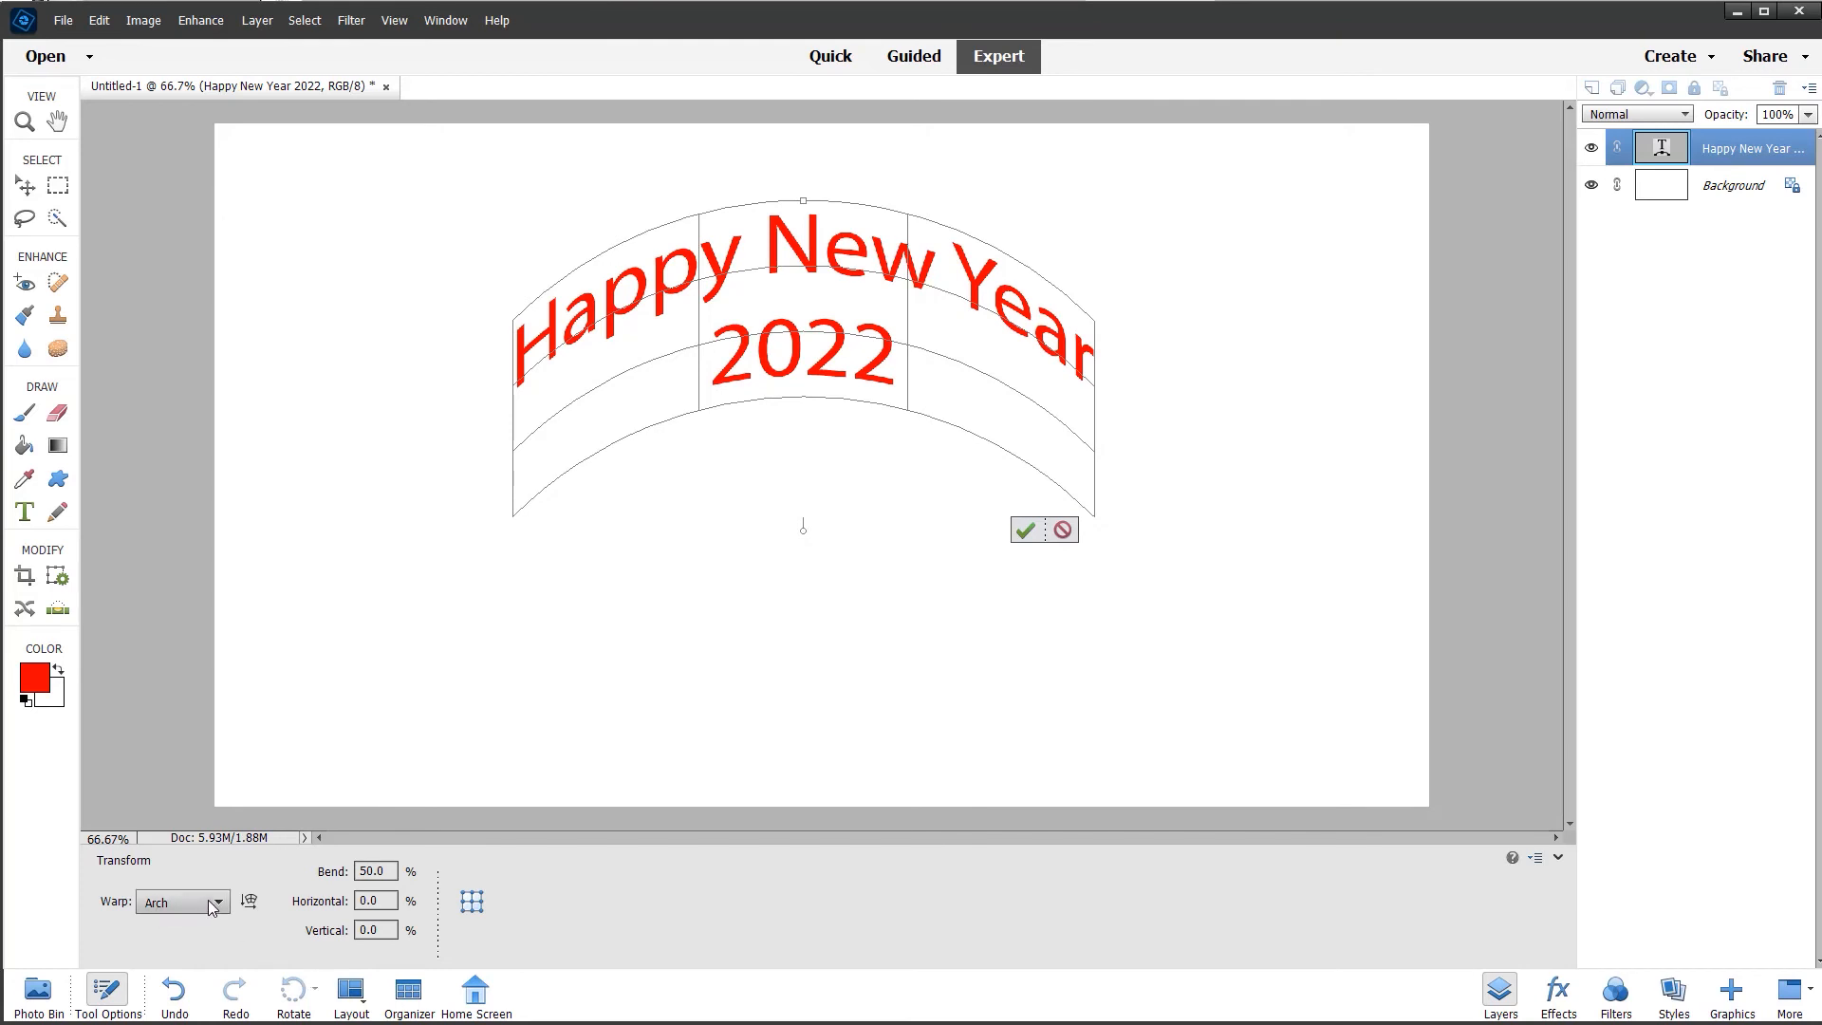
- Try the Arc Lower style, then reshape the text with the Wave warp
{"action": "left_click", "coordinate": [214, 903]}
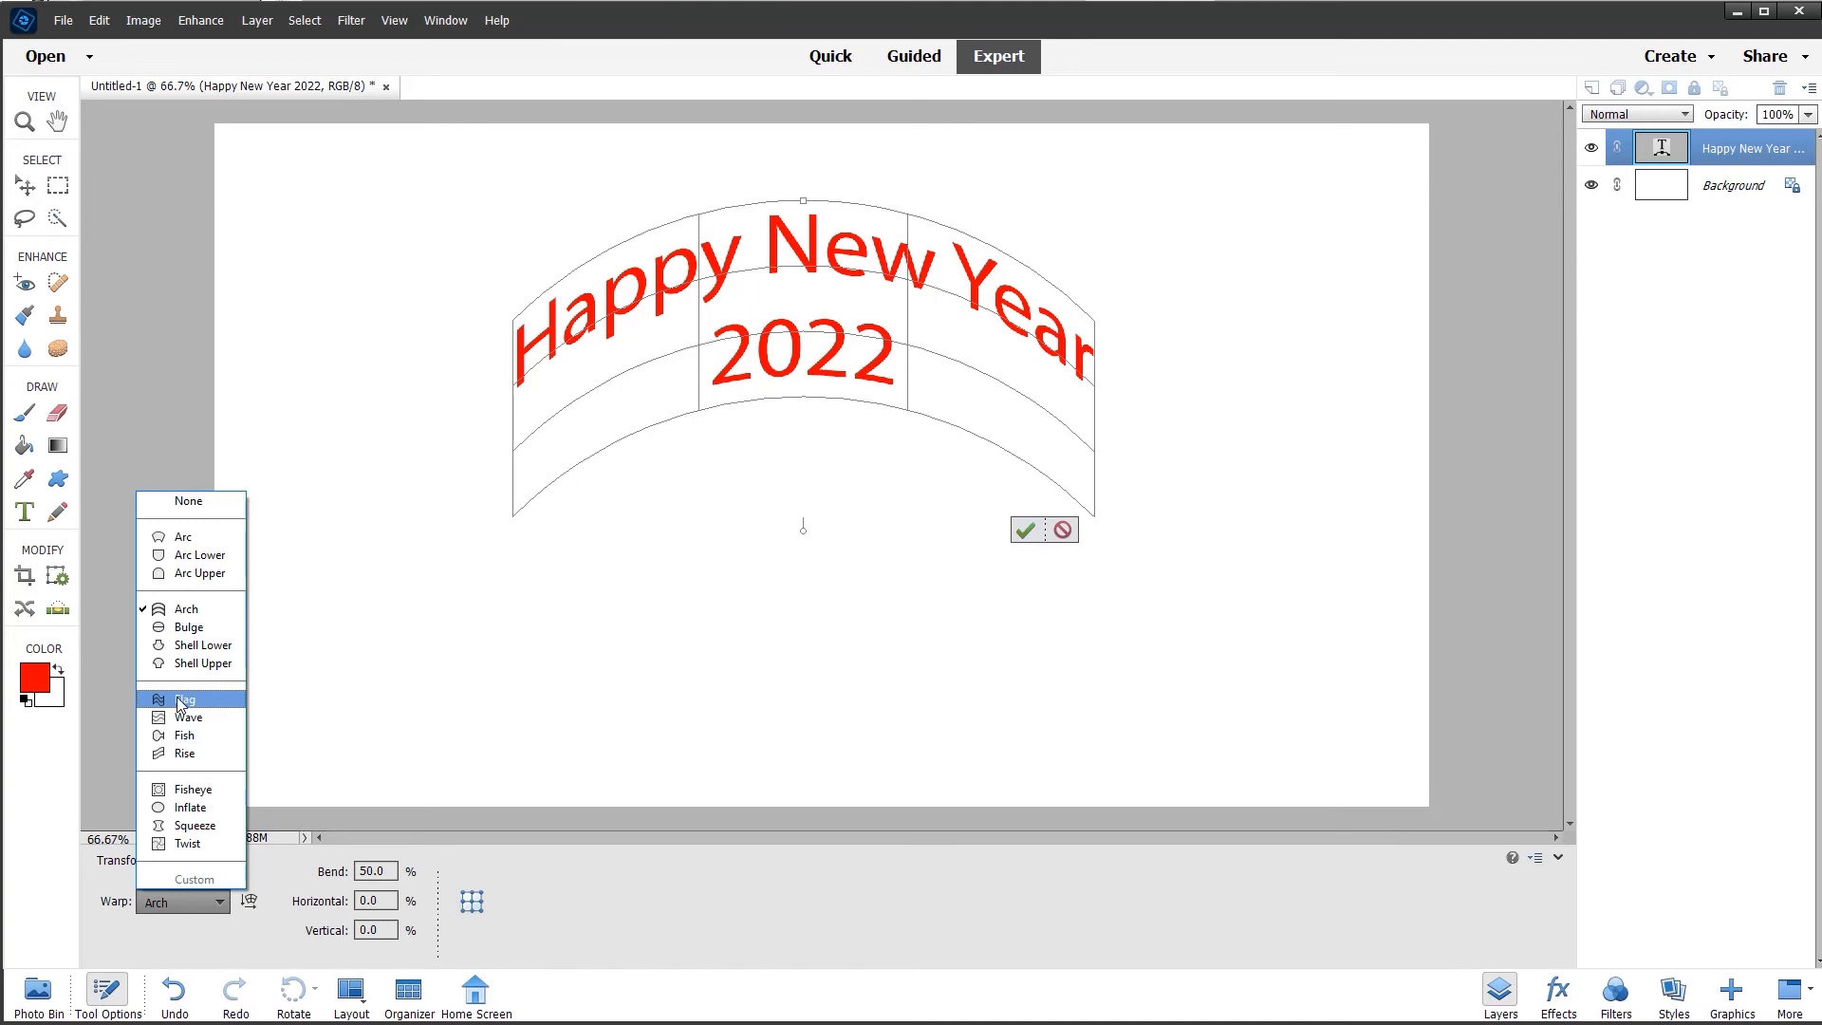
{"action": "mouse_move", "coordinate": [195, 554]}
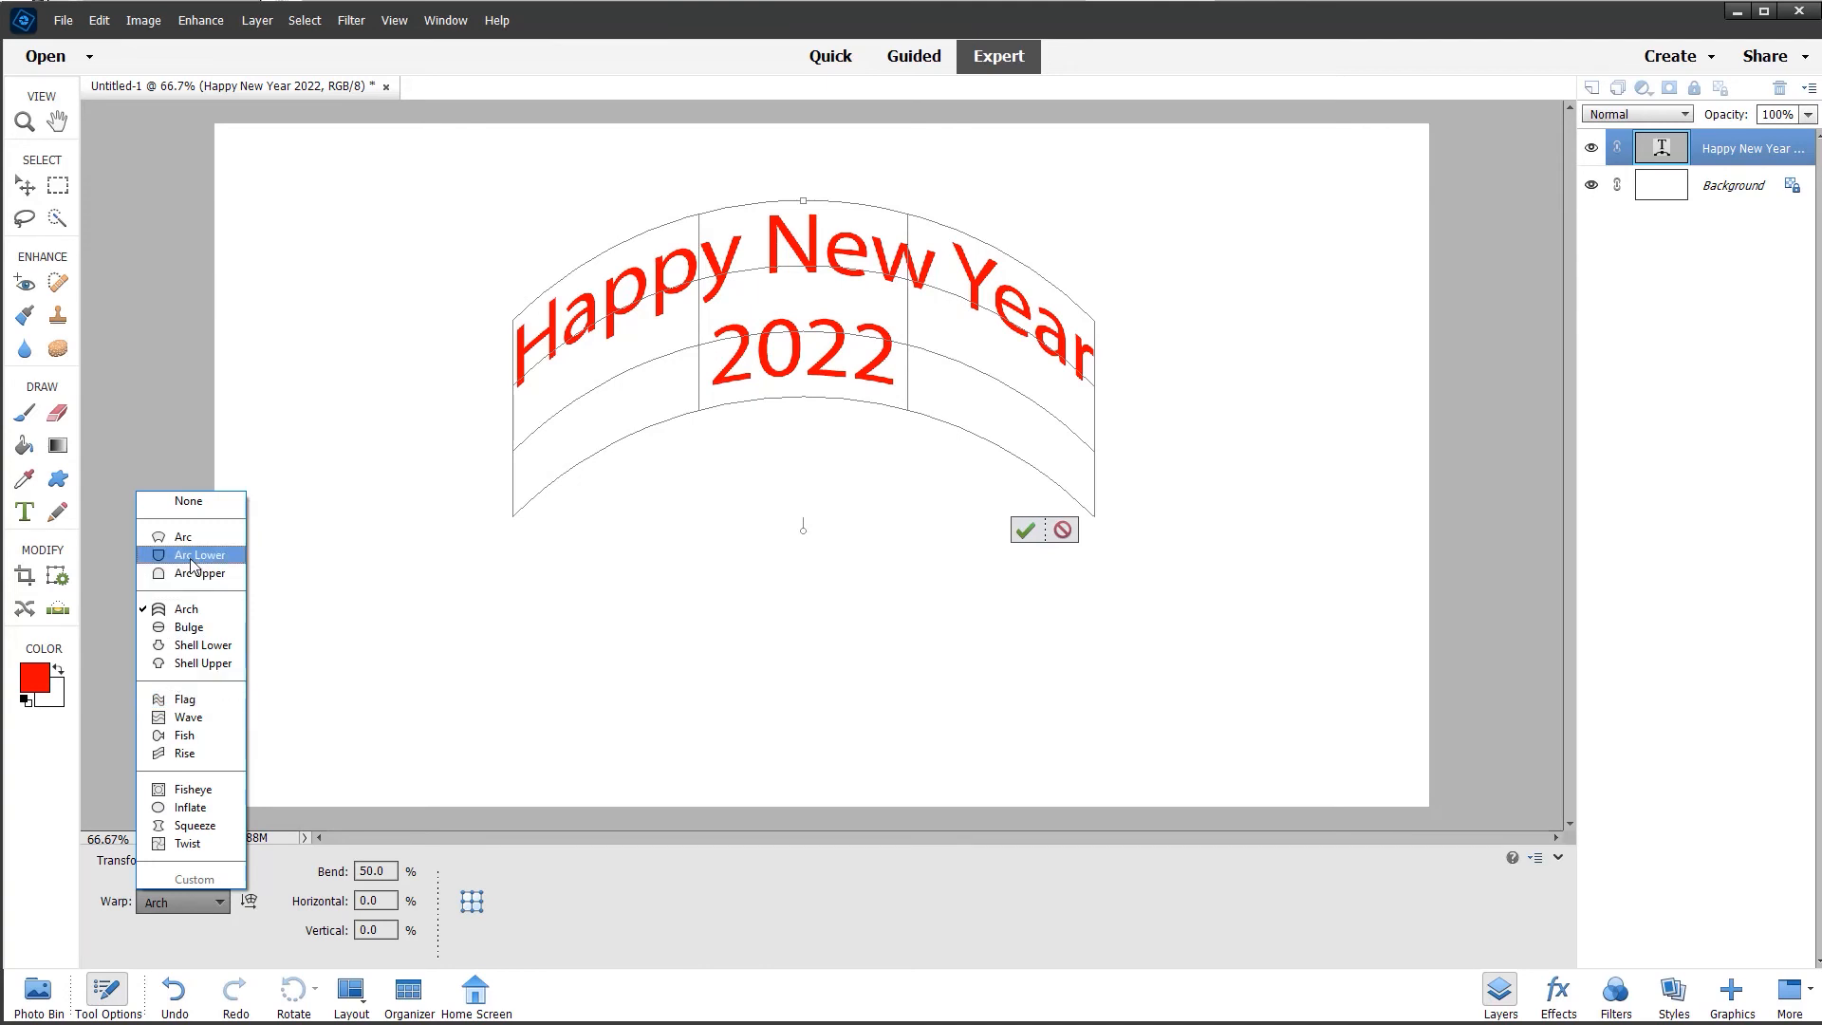
{"action": "left_click", "coordinate": [199, 554]}
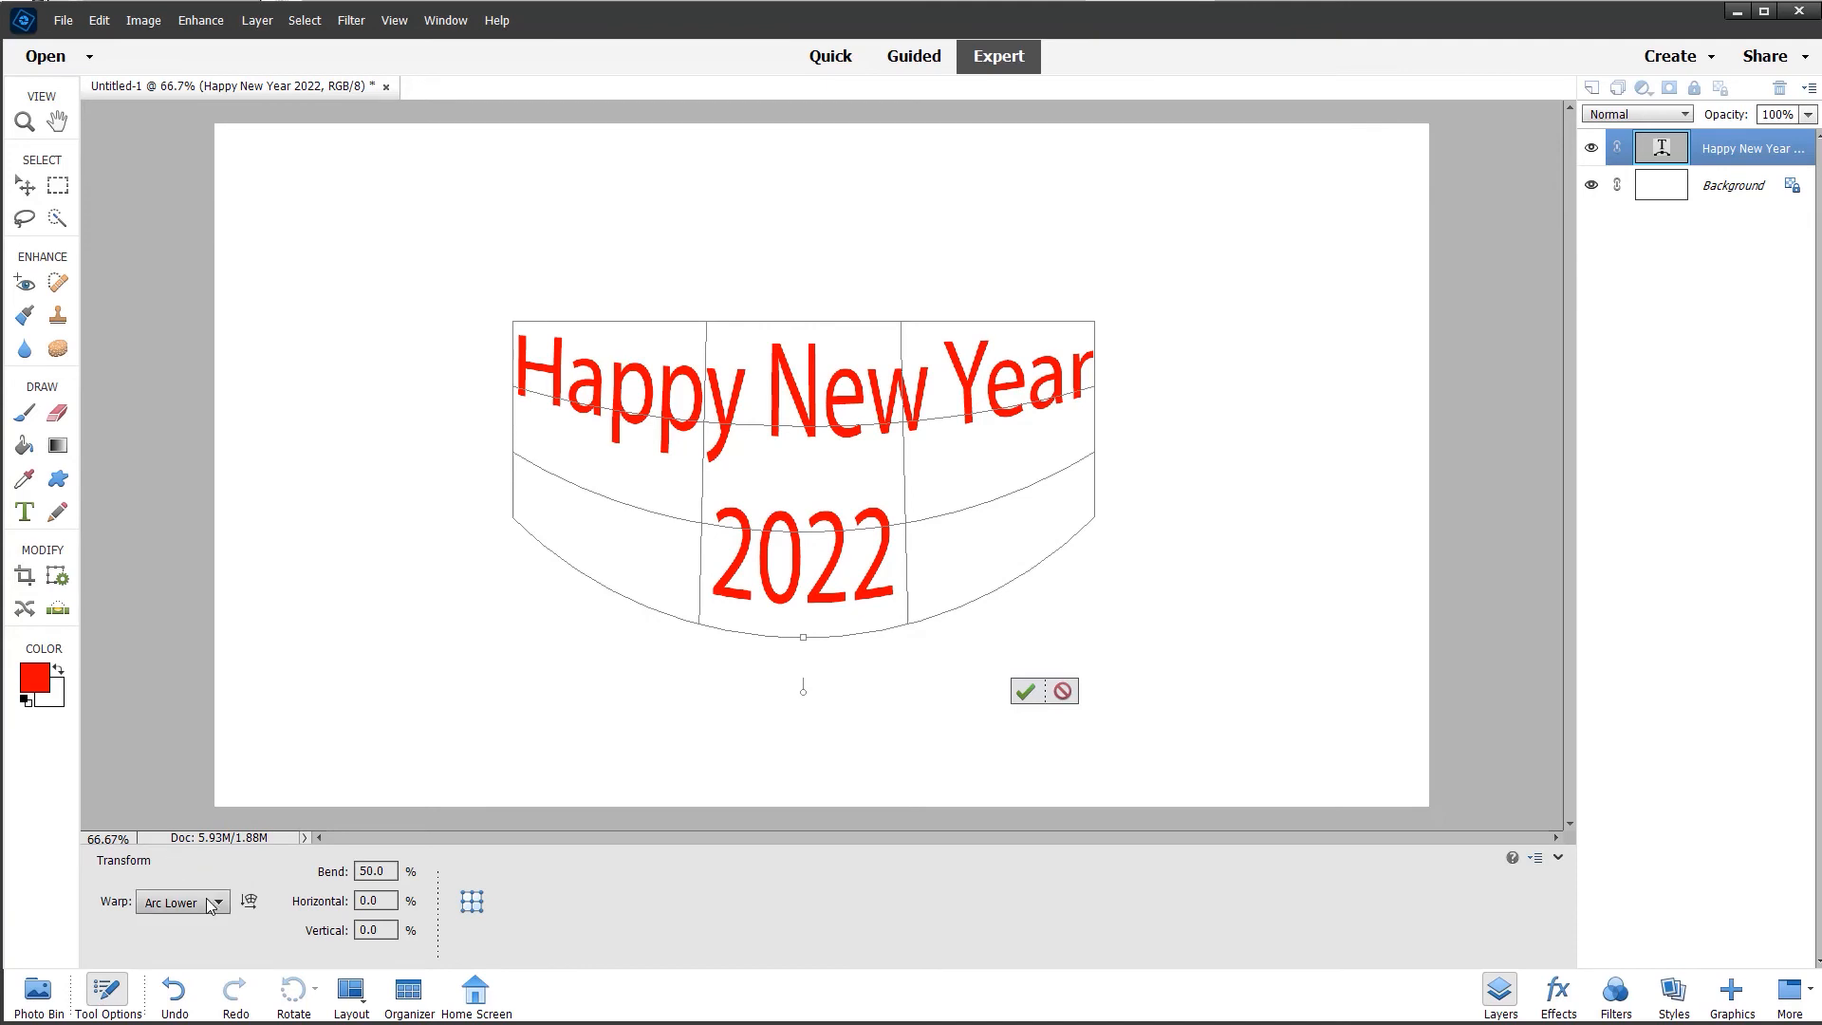
{"action": "left_click", "coordinate": [182, 902]}
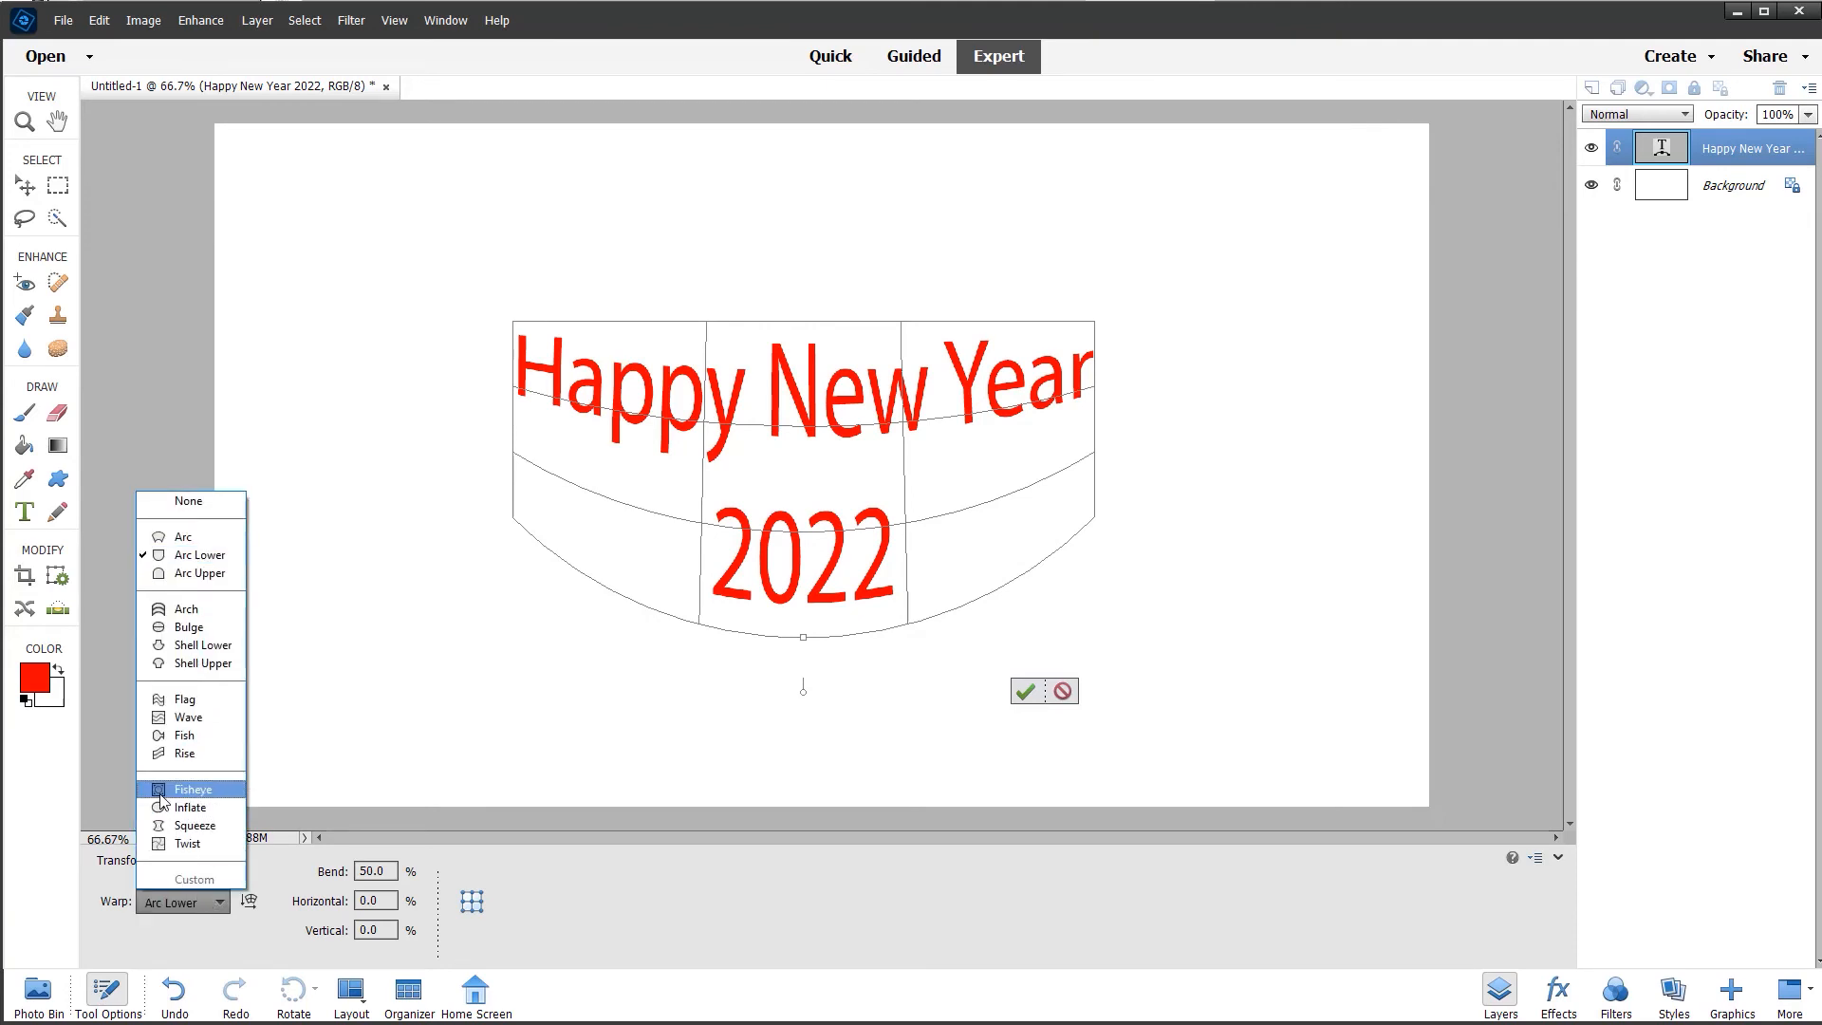
{"action": "mouse_move", "coordinate": [188, 717]}
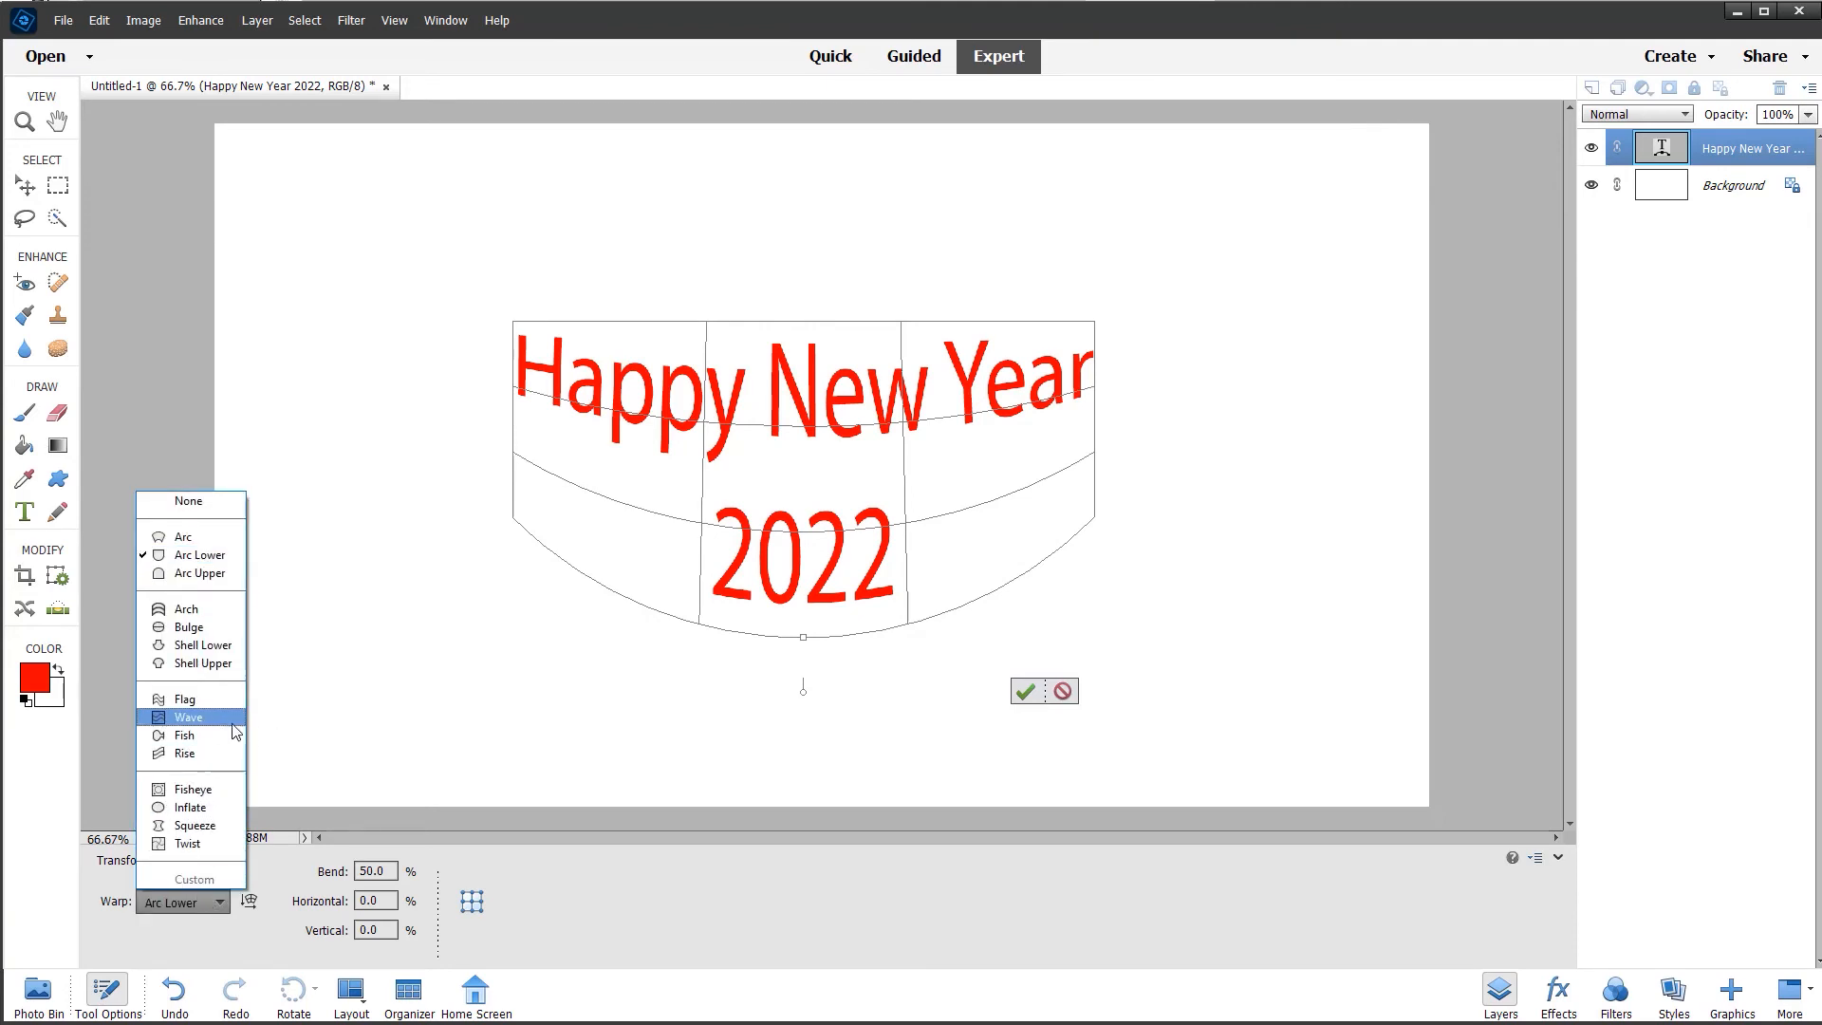
{"action": "left_click", "coordinate": [188, 715]}
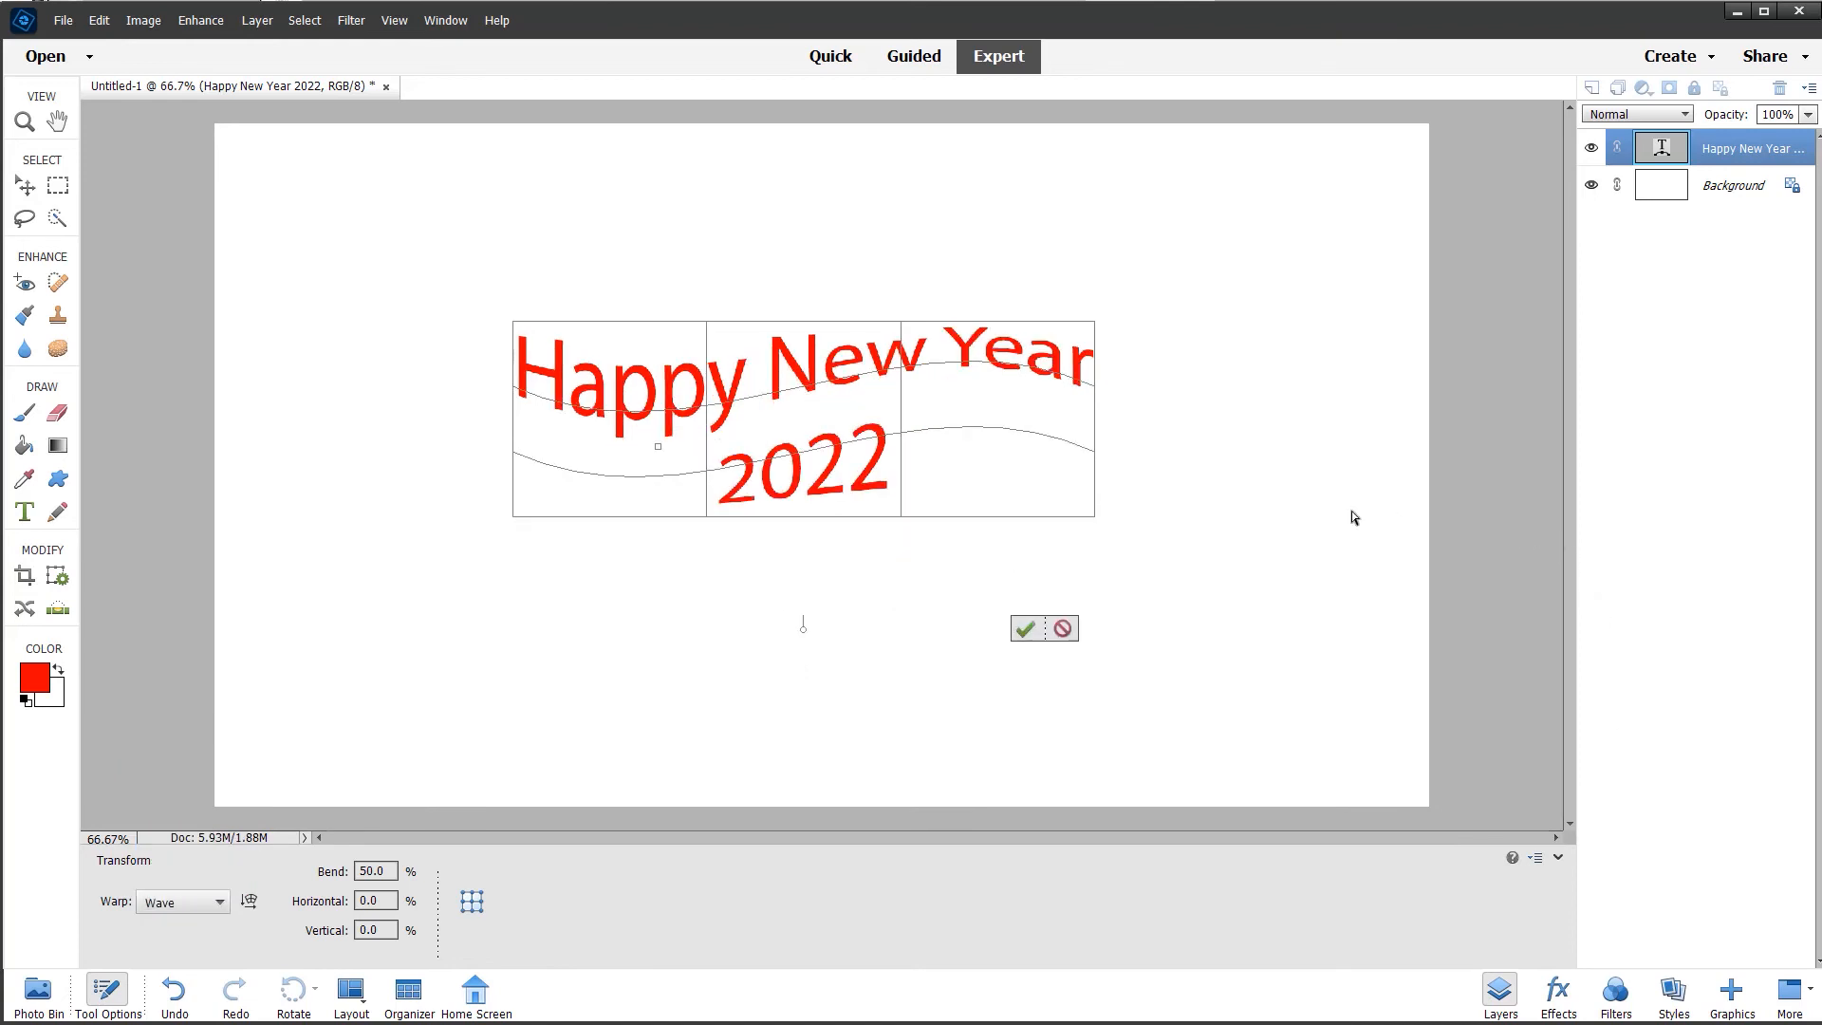
{"action": "mouse_move", "coordinate": [1066, 521]}
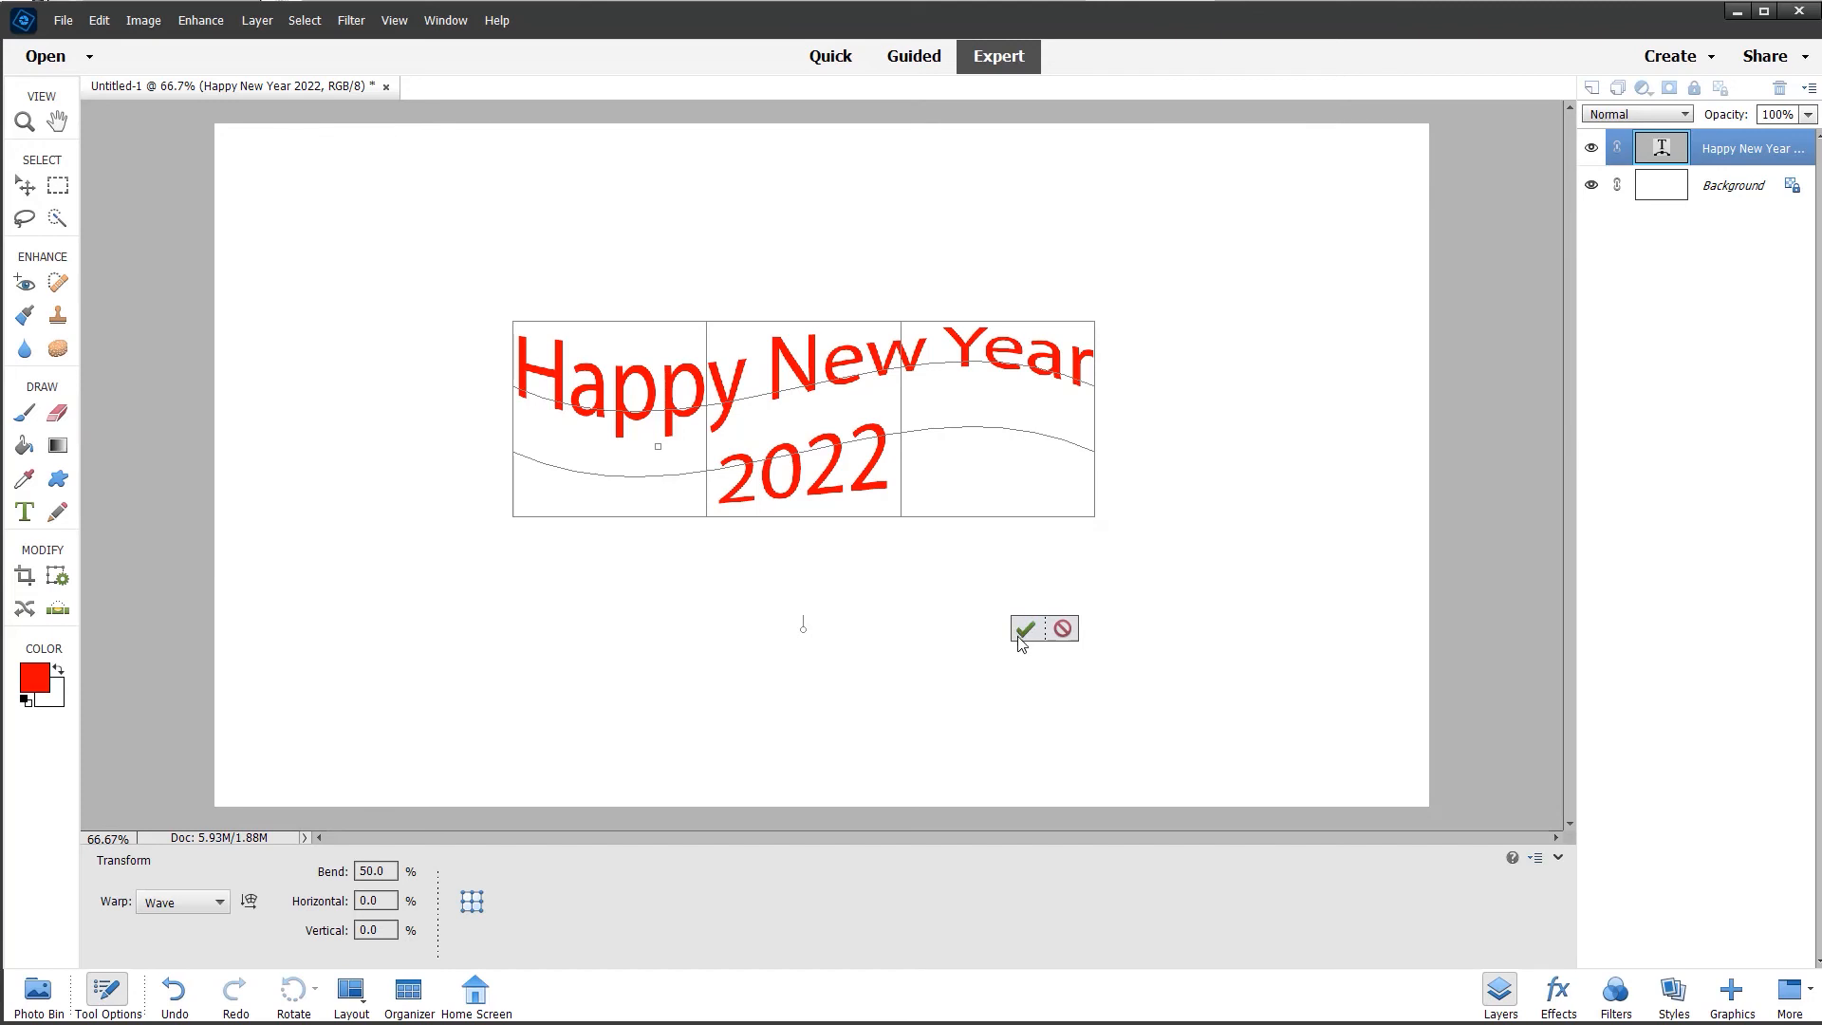
- Commit the wave text and draw a red Arrow 5 custom shape below it, starting its warp
{"action": "left_click", "coordinate": [1023, 628]}
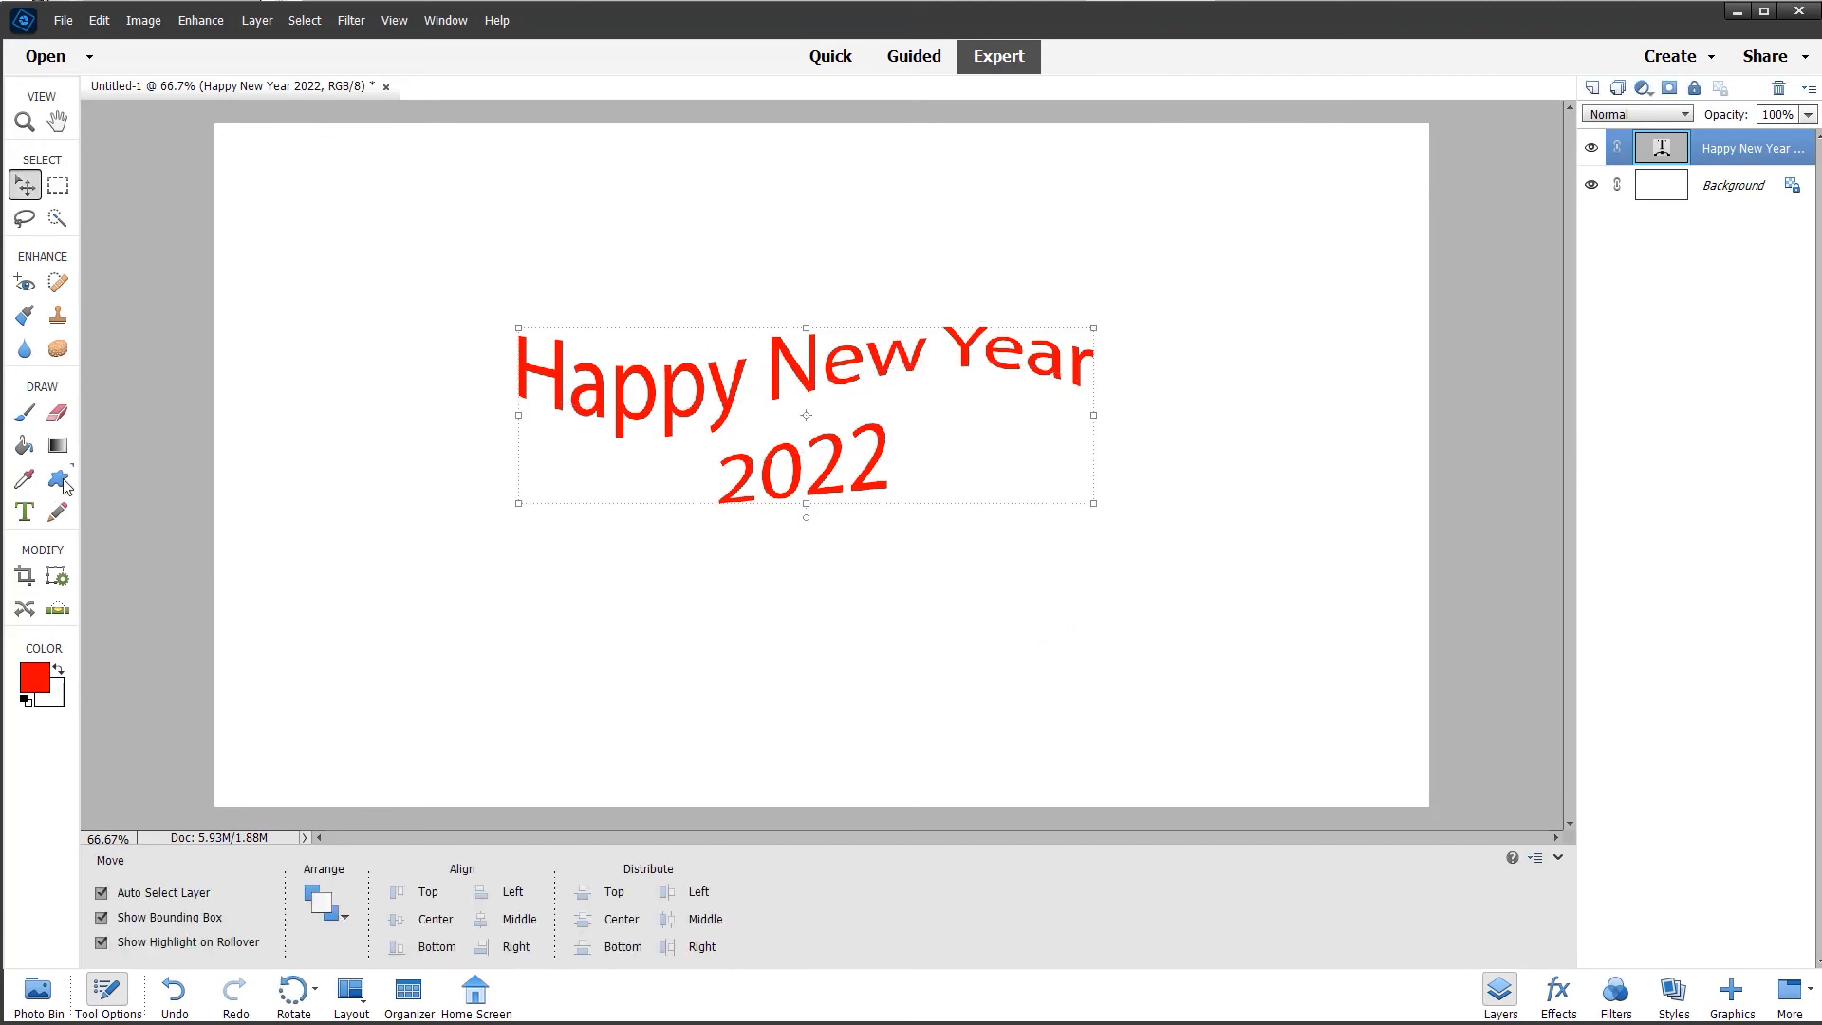
{"action": "left_click", "coordinate": [57, 478]}
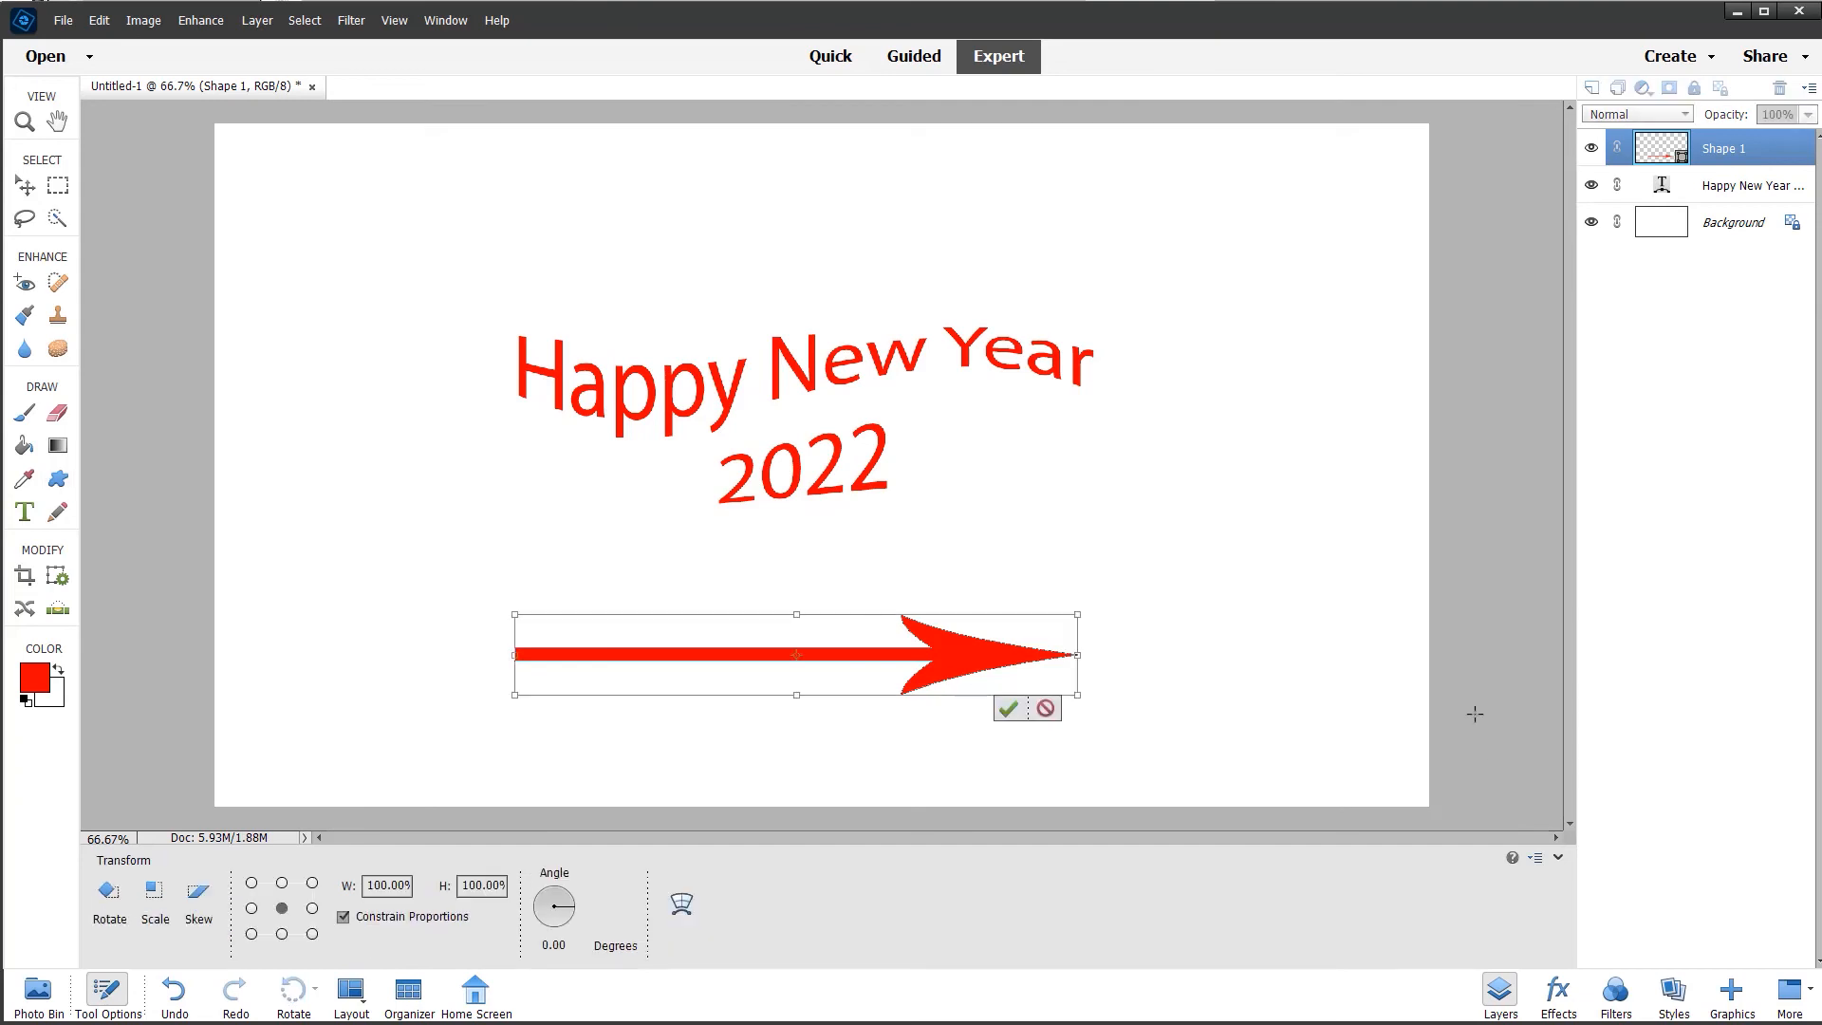
{"action": "right_click", "coordinate": [795, 653]}
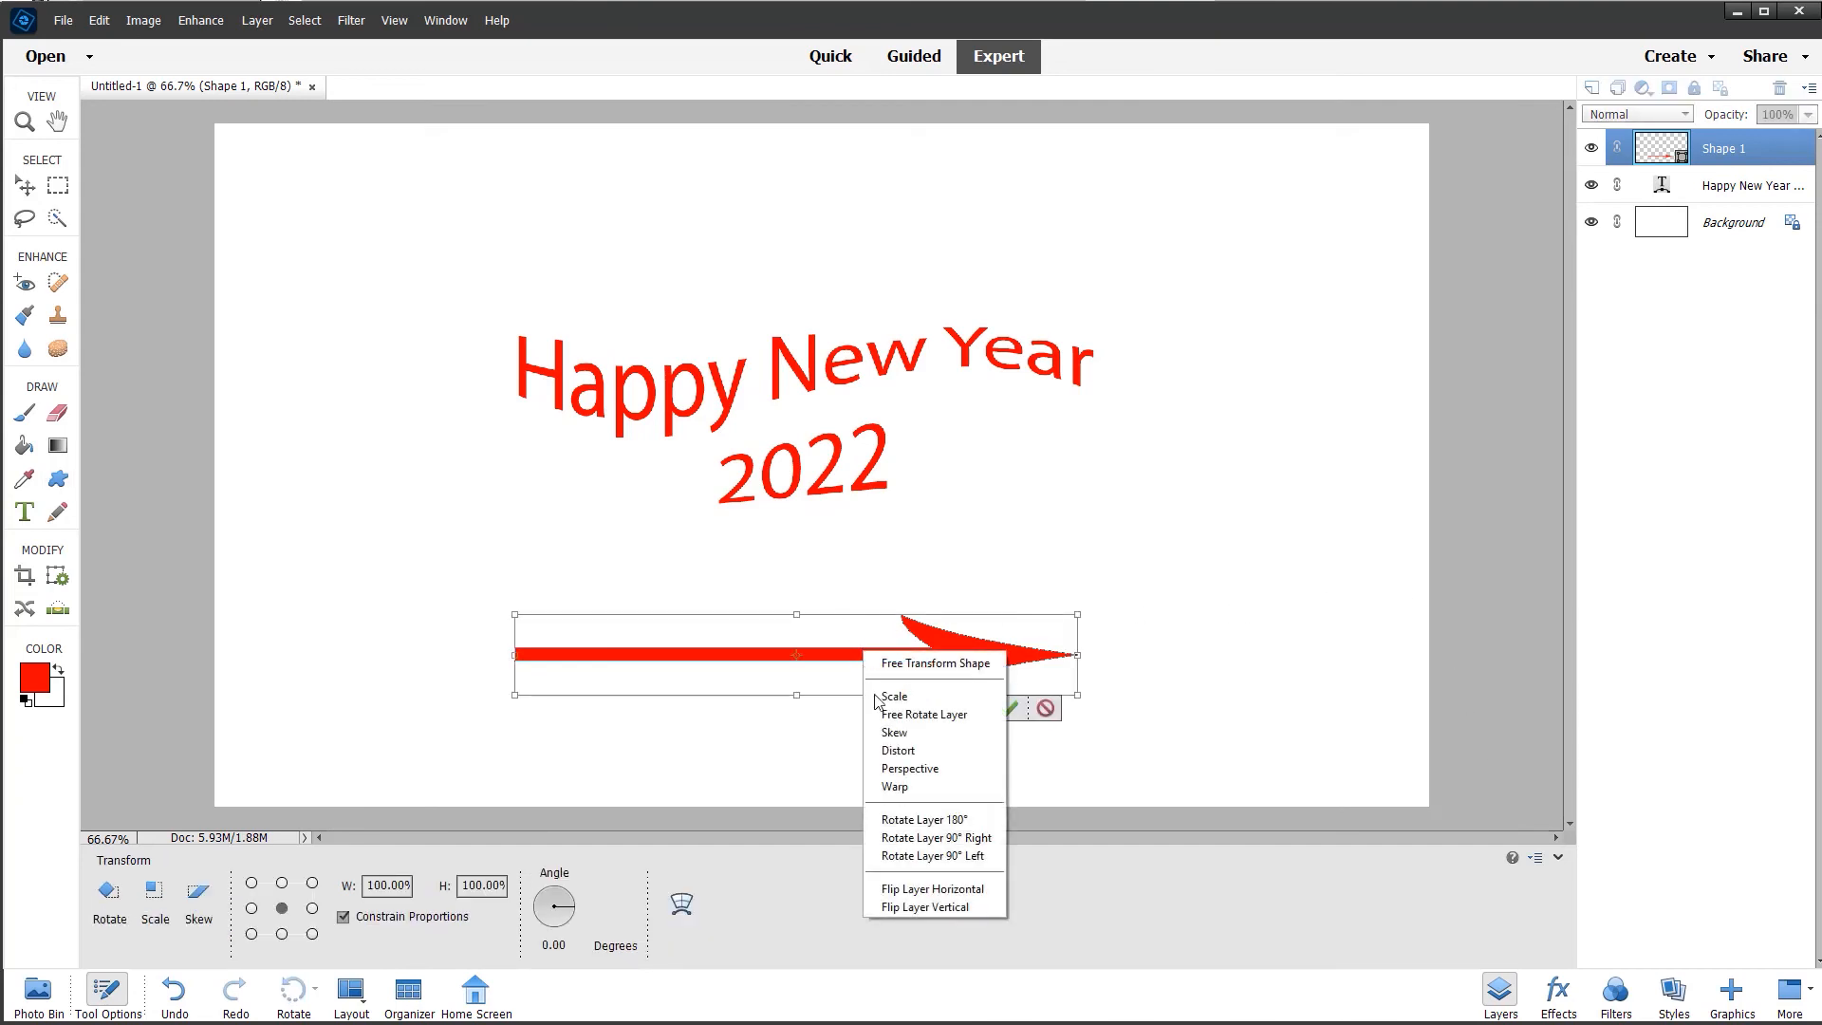
{"action": "left_click", "coordinate": [893, 786]}
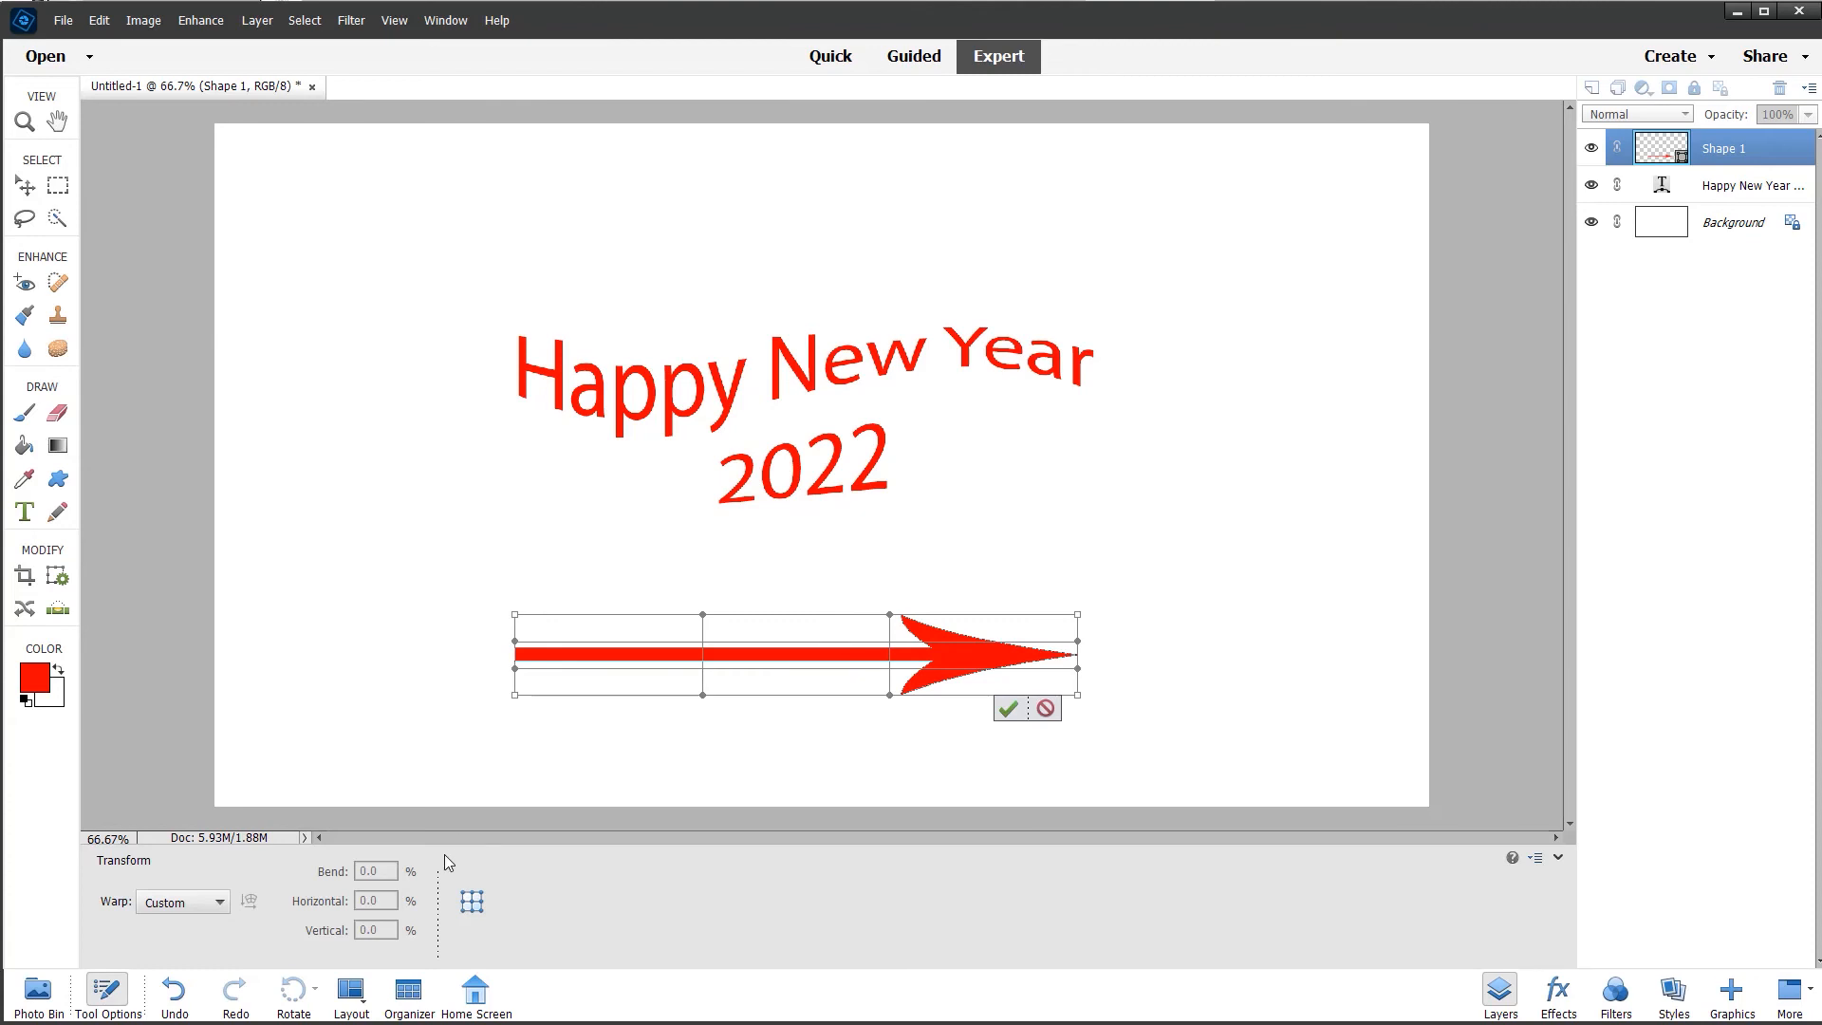
- Bend the arrow upward with the Rise warp style and commit it
{"action": "left_click", "coordinate": [218, 901]}
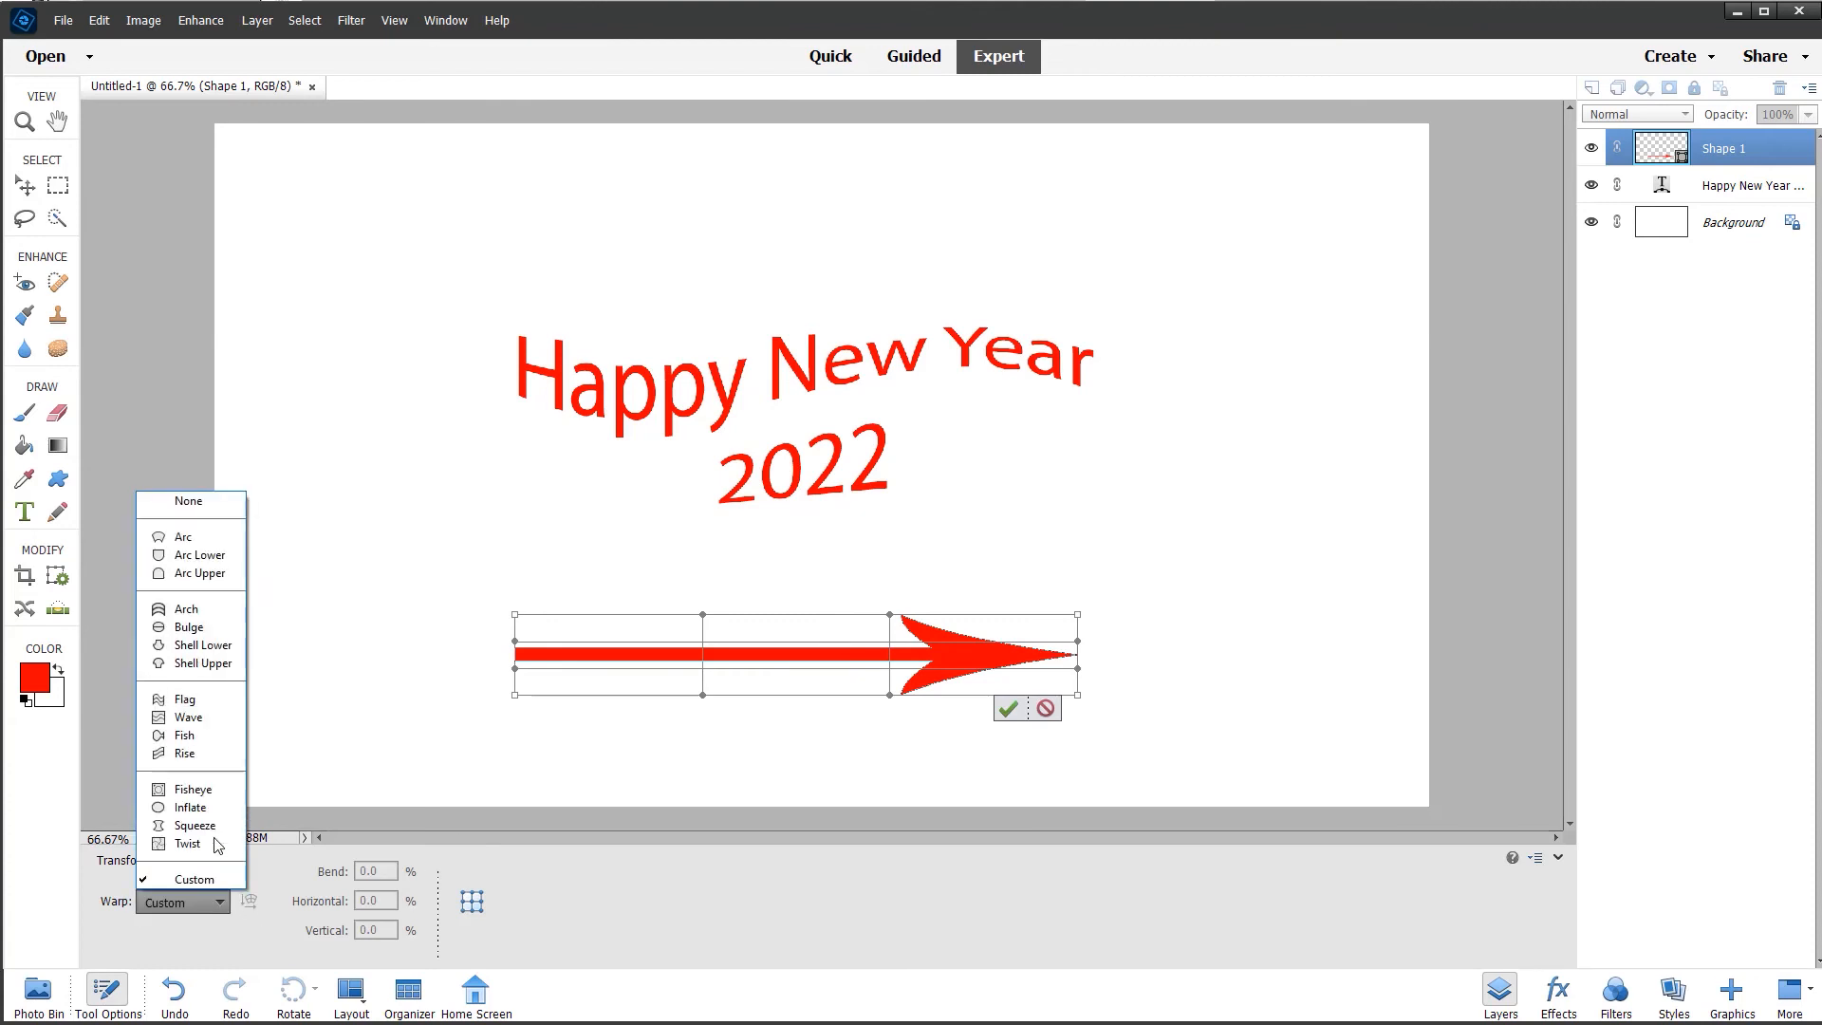
{"action": "mouse_move", "coordinate": [186, 734]}
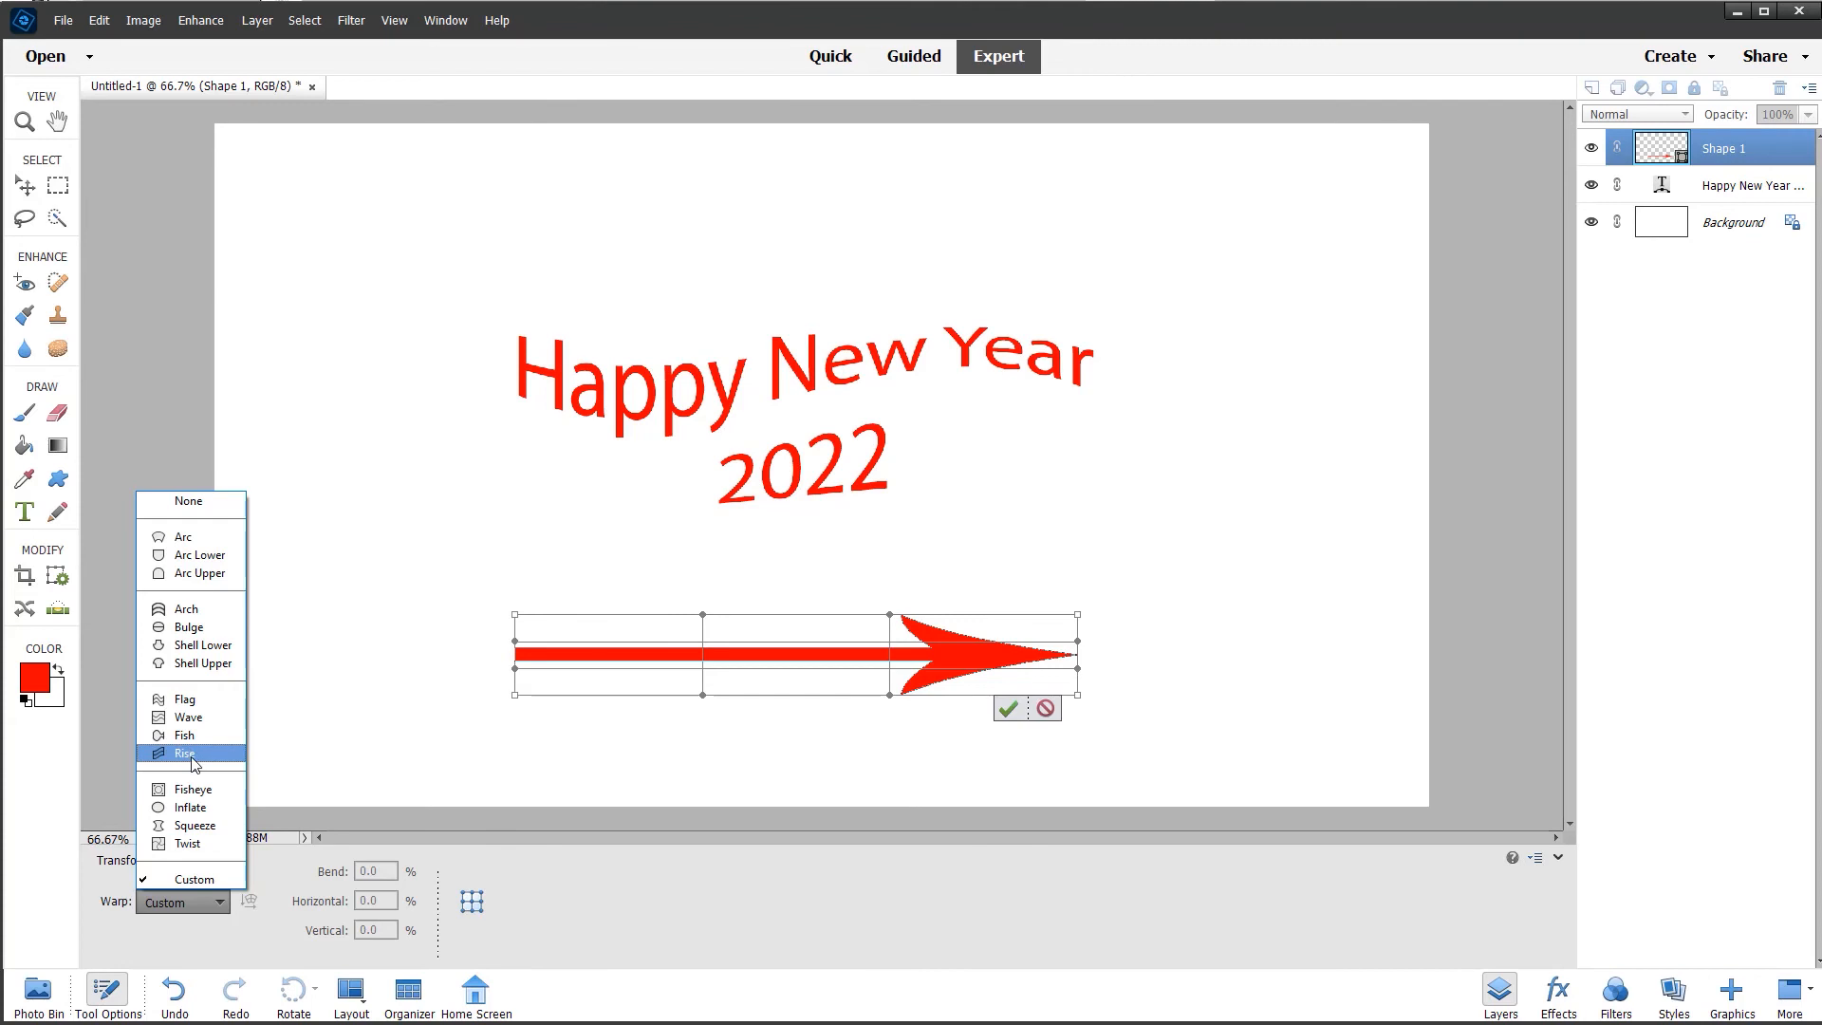
{"action": "left_click", "coordinate": [184, 753]}
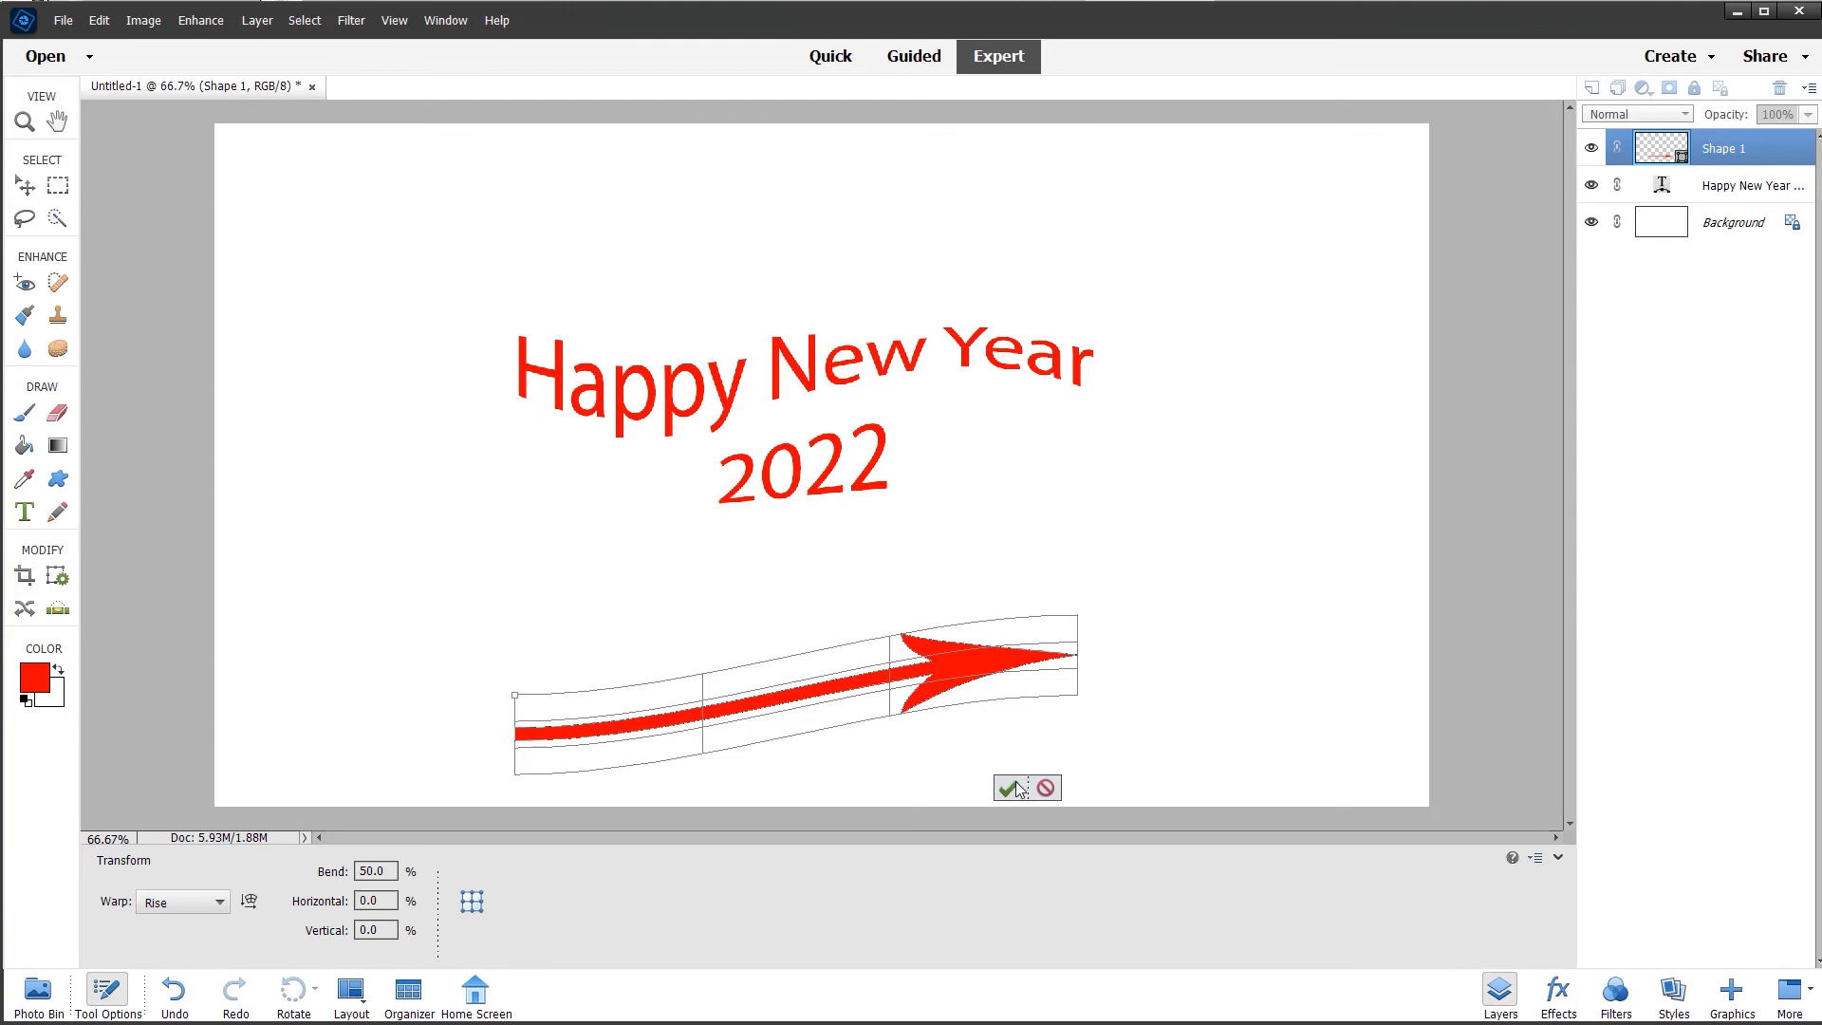
{"action": "left_click", "coordinate": [1006, 788]}
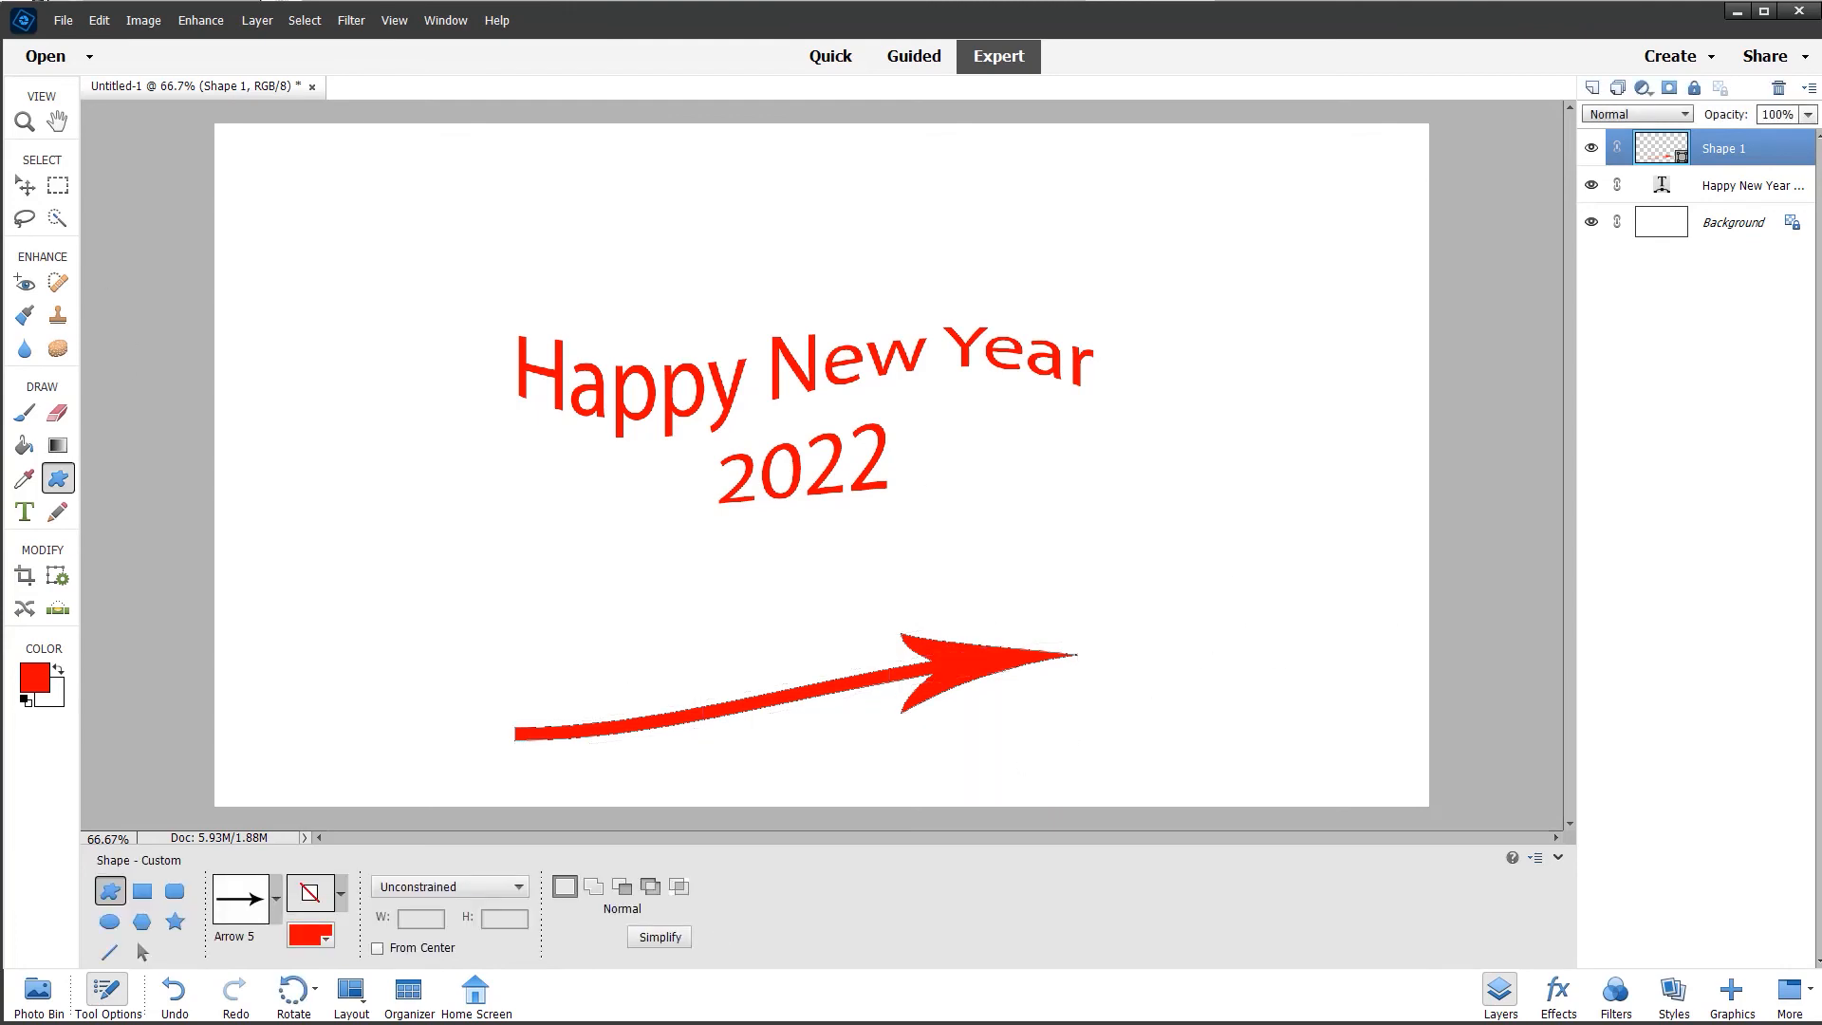
{"action": "left_click", "coordinate": [22, 121]}
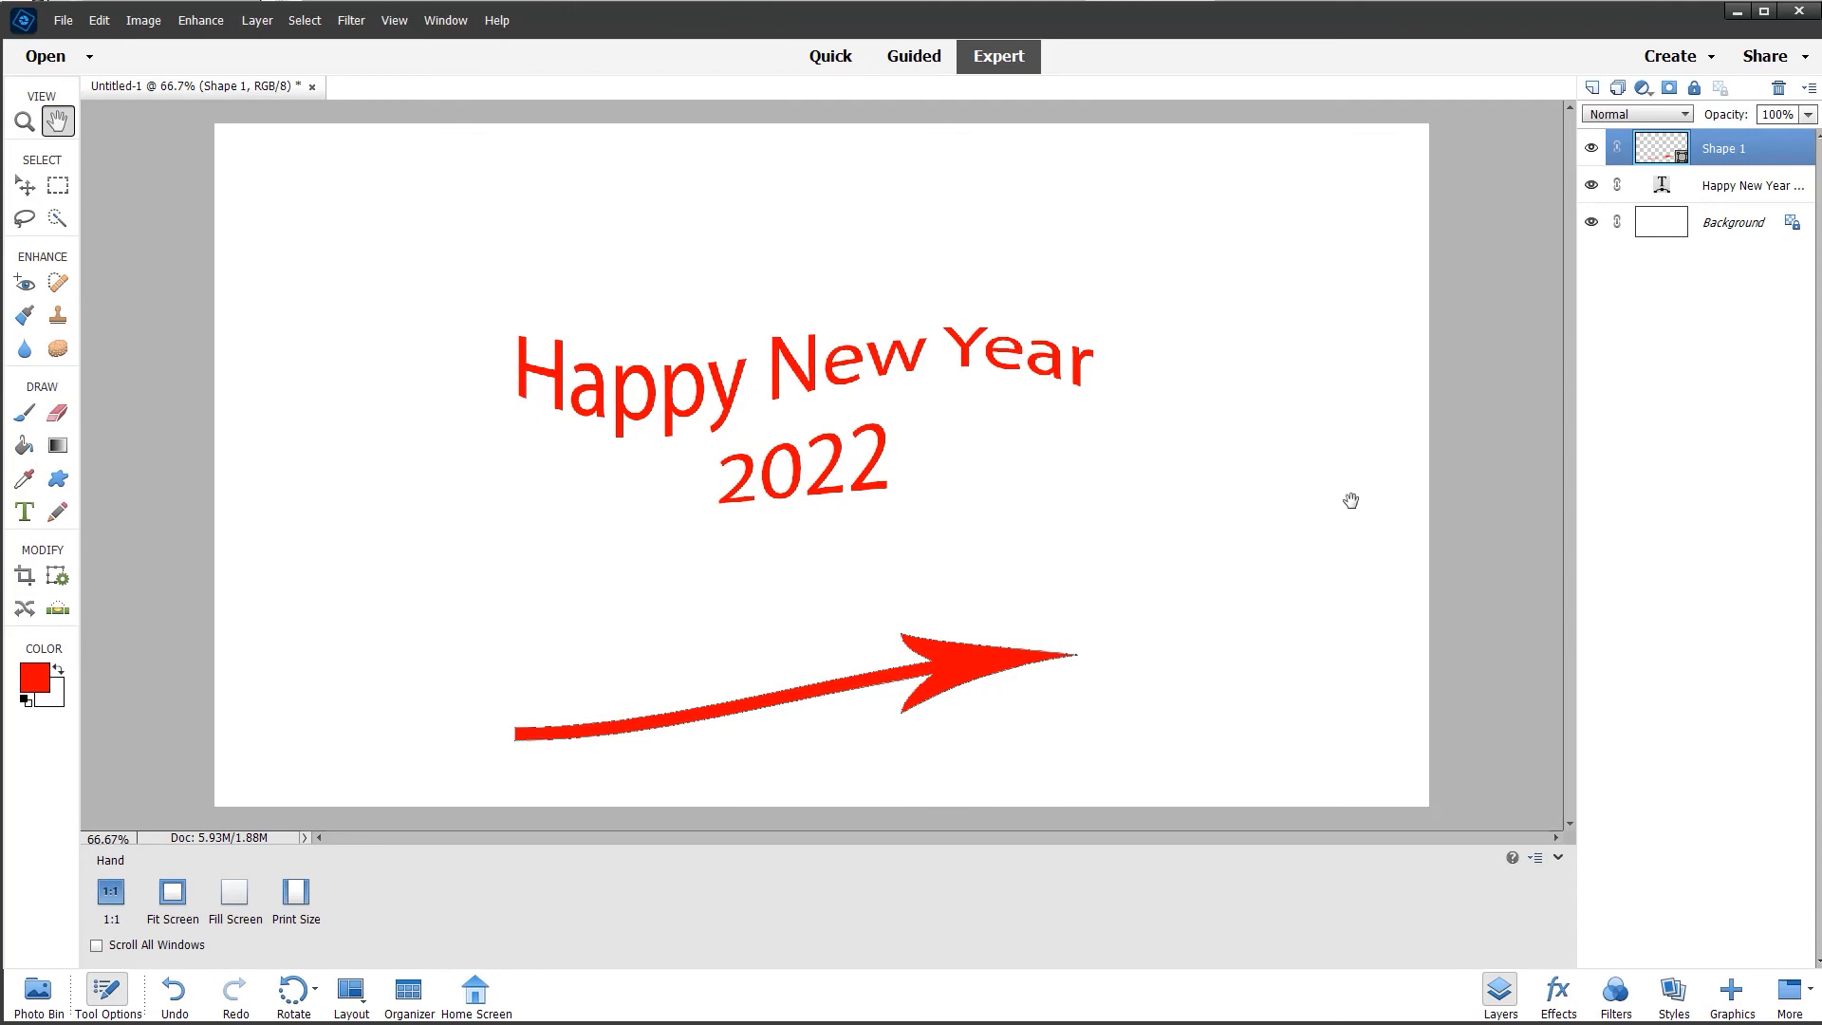
{"action": "mouse_move", "coordinate": [1364, 517]}
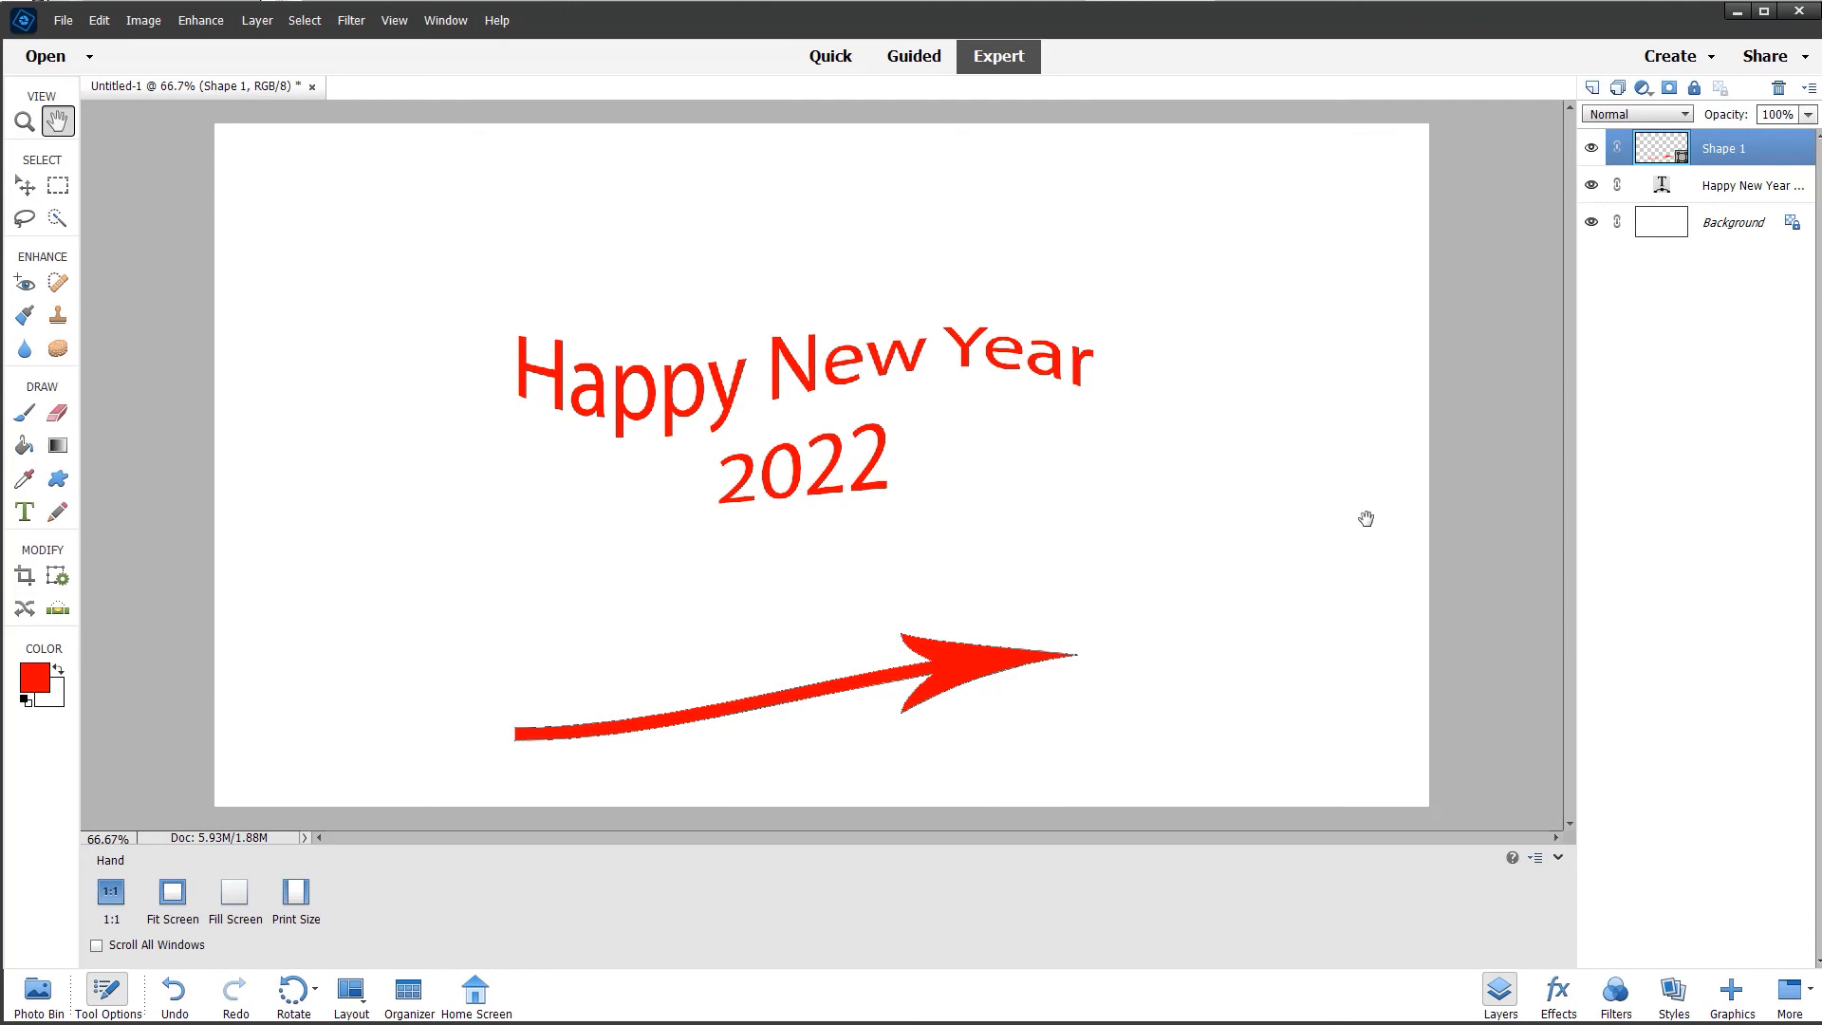
{"action": "mouse_move", "coordinate": [199, 19]}
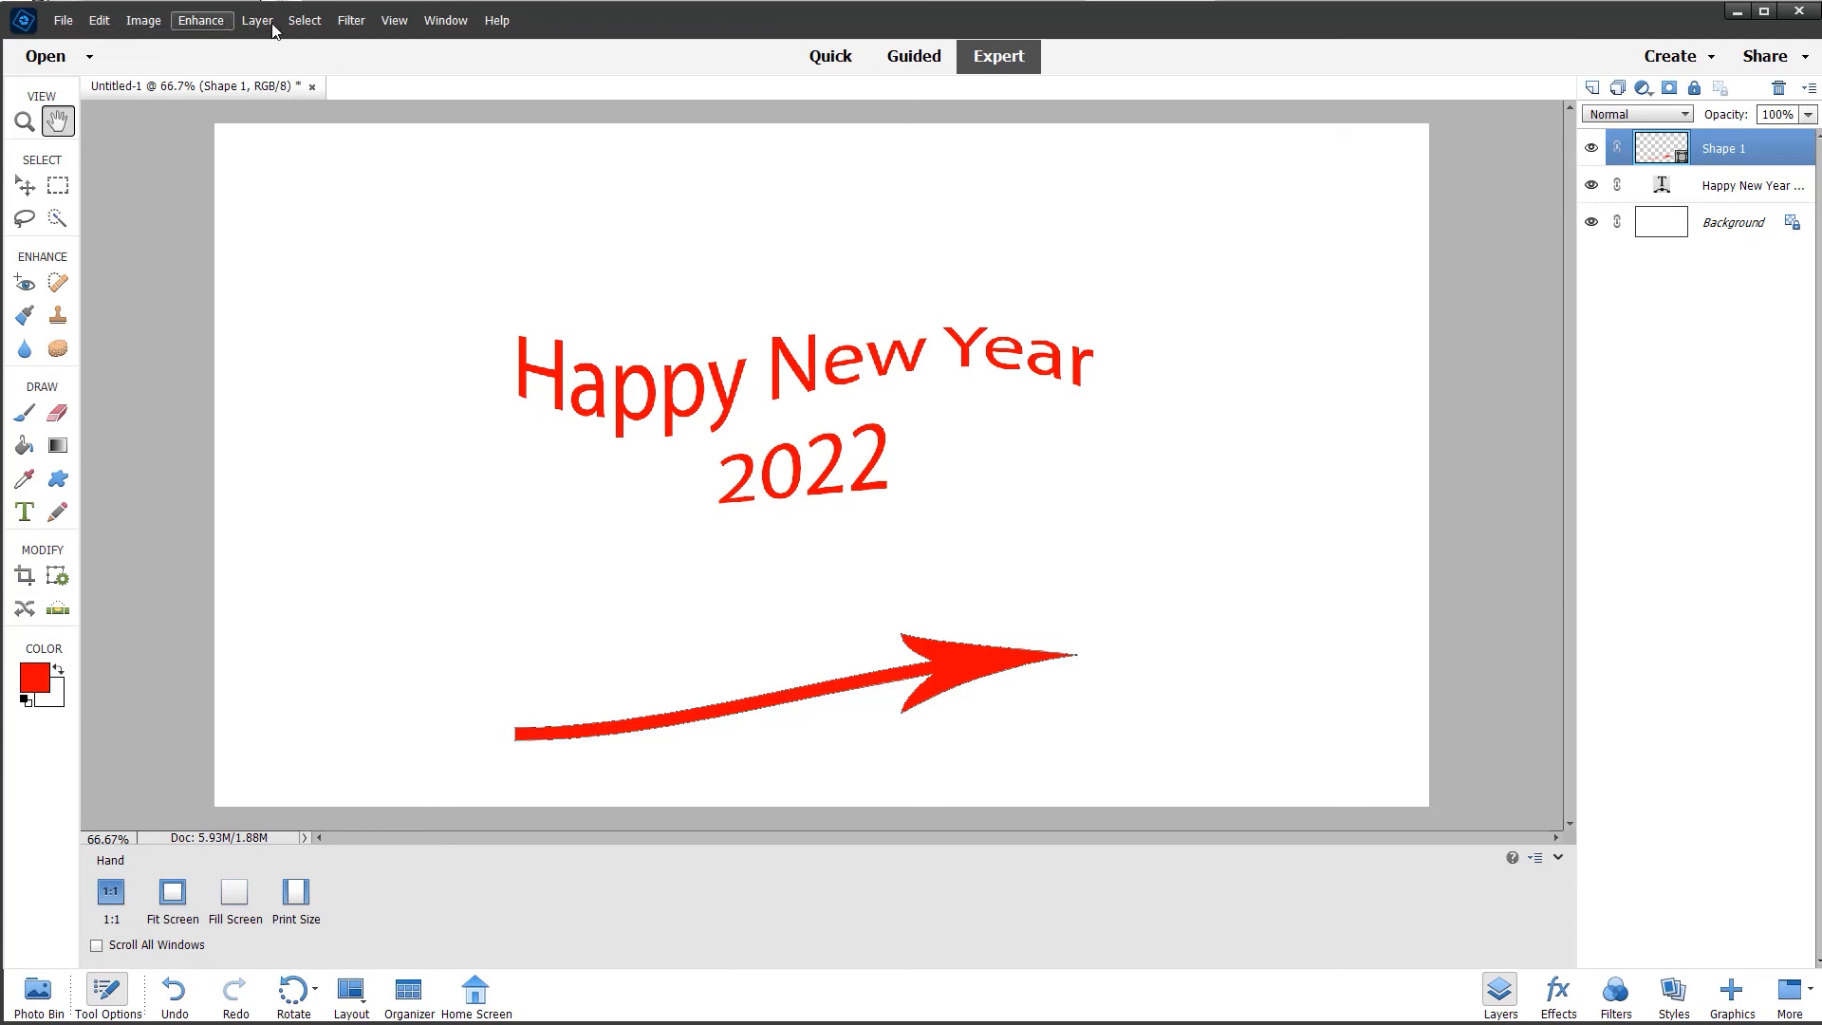
- Clear the earlier layers and draw a large red six-pointed star at the upper left
{"action": "left_click", "coordinate": [256, 19]}
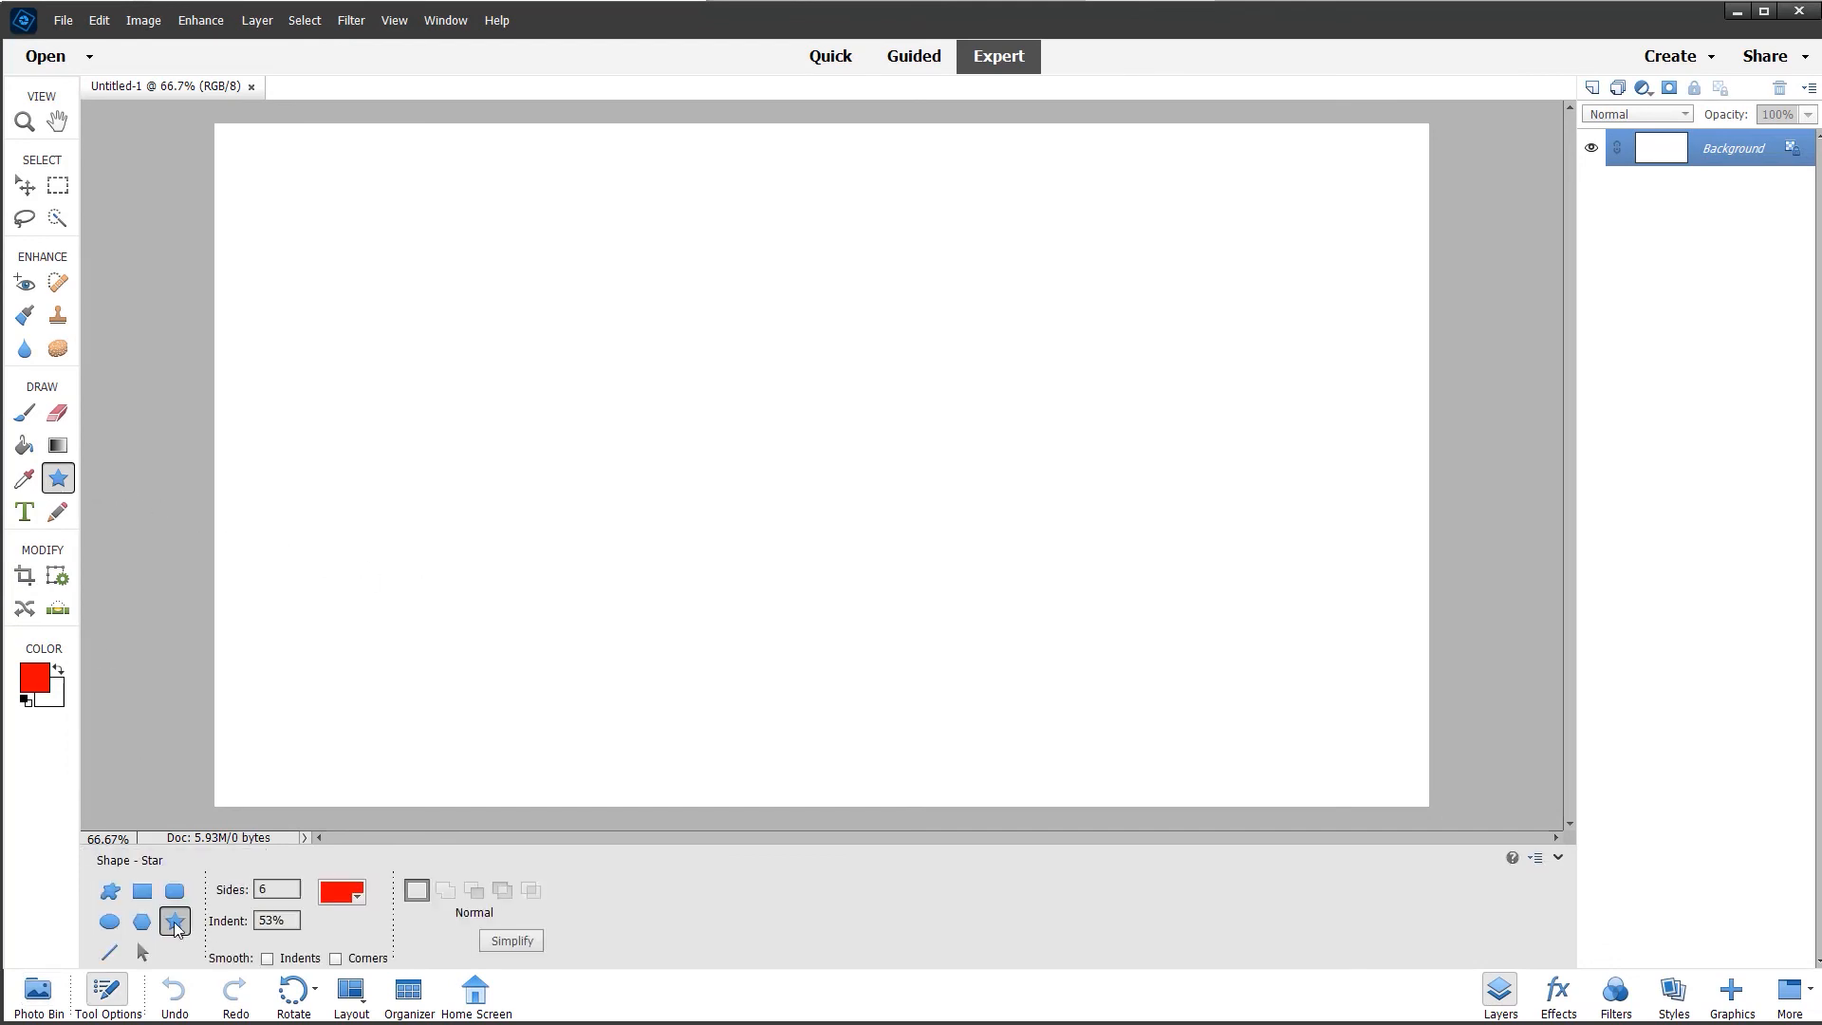
{"action": "mouse_move", "coordinate": [643, 385]}
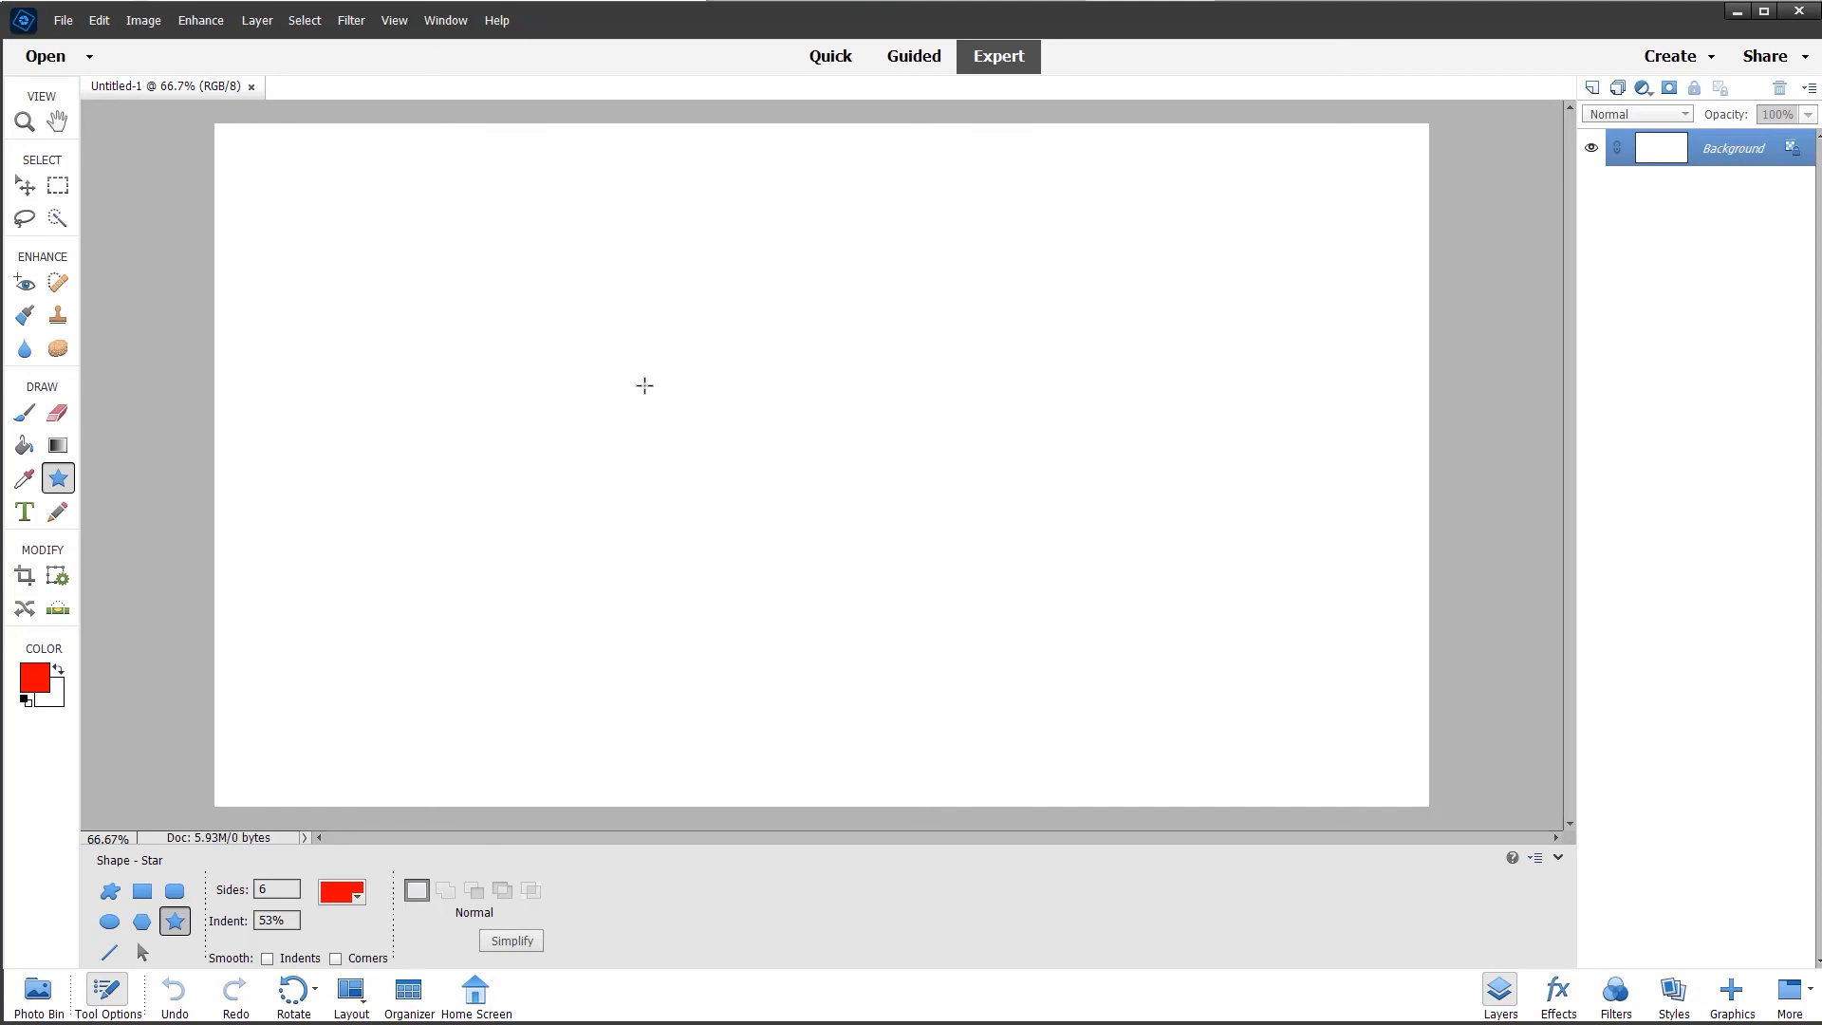
{"action": "left_click_drag", "start_coordinate": [643, 385], "coordinate": [847, 478]}
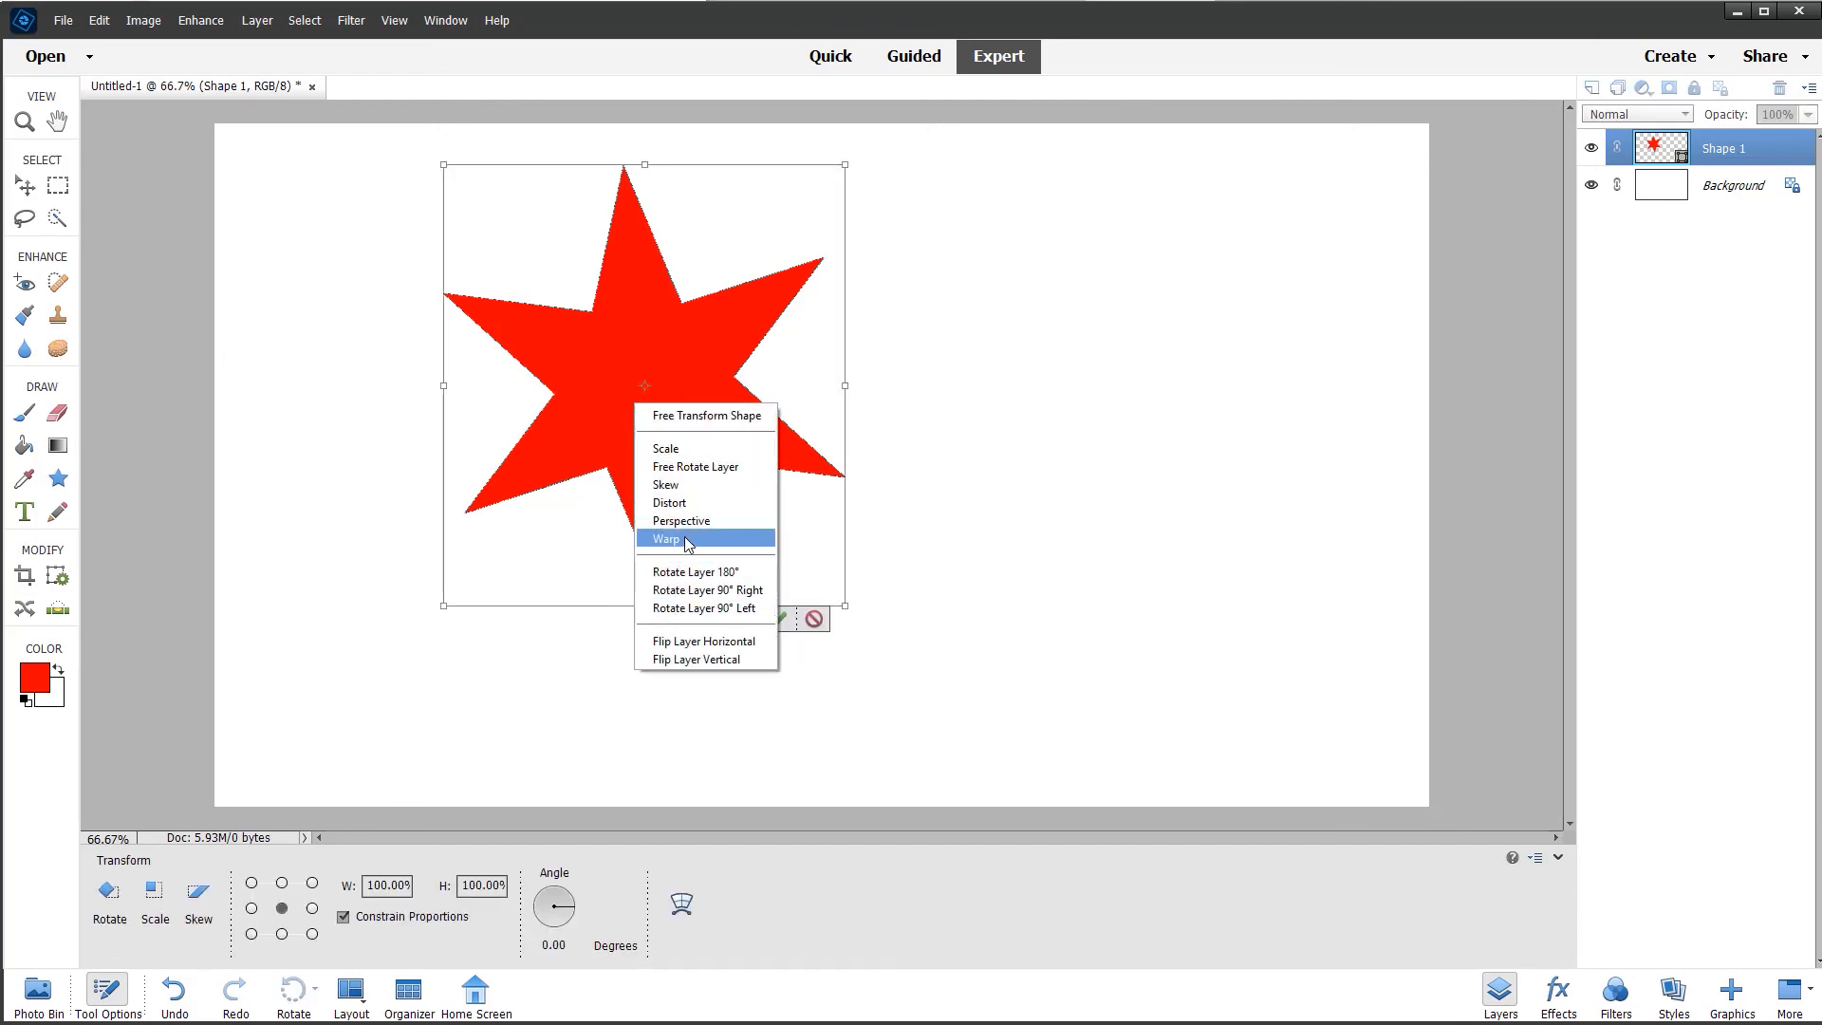
- Warp the star with the Twist style and a Vertical distortion of 48.9
{"action": "left_click", "coordinate": [668, 537]}
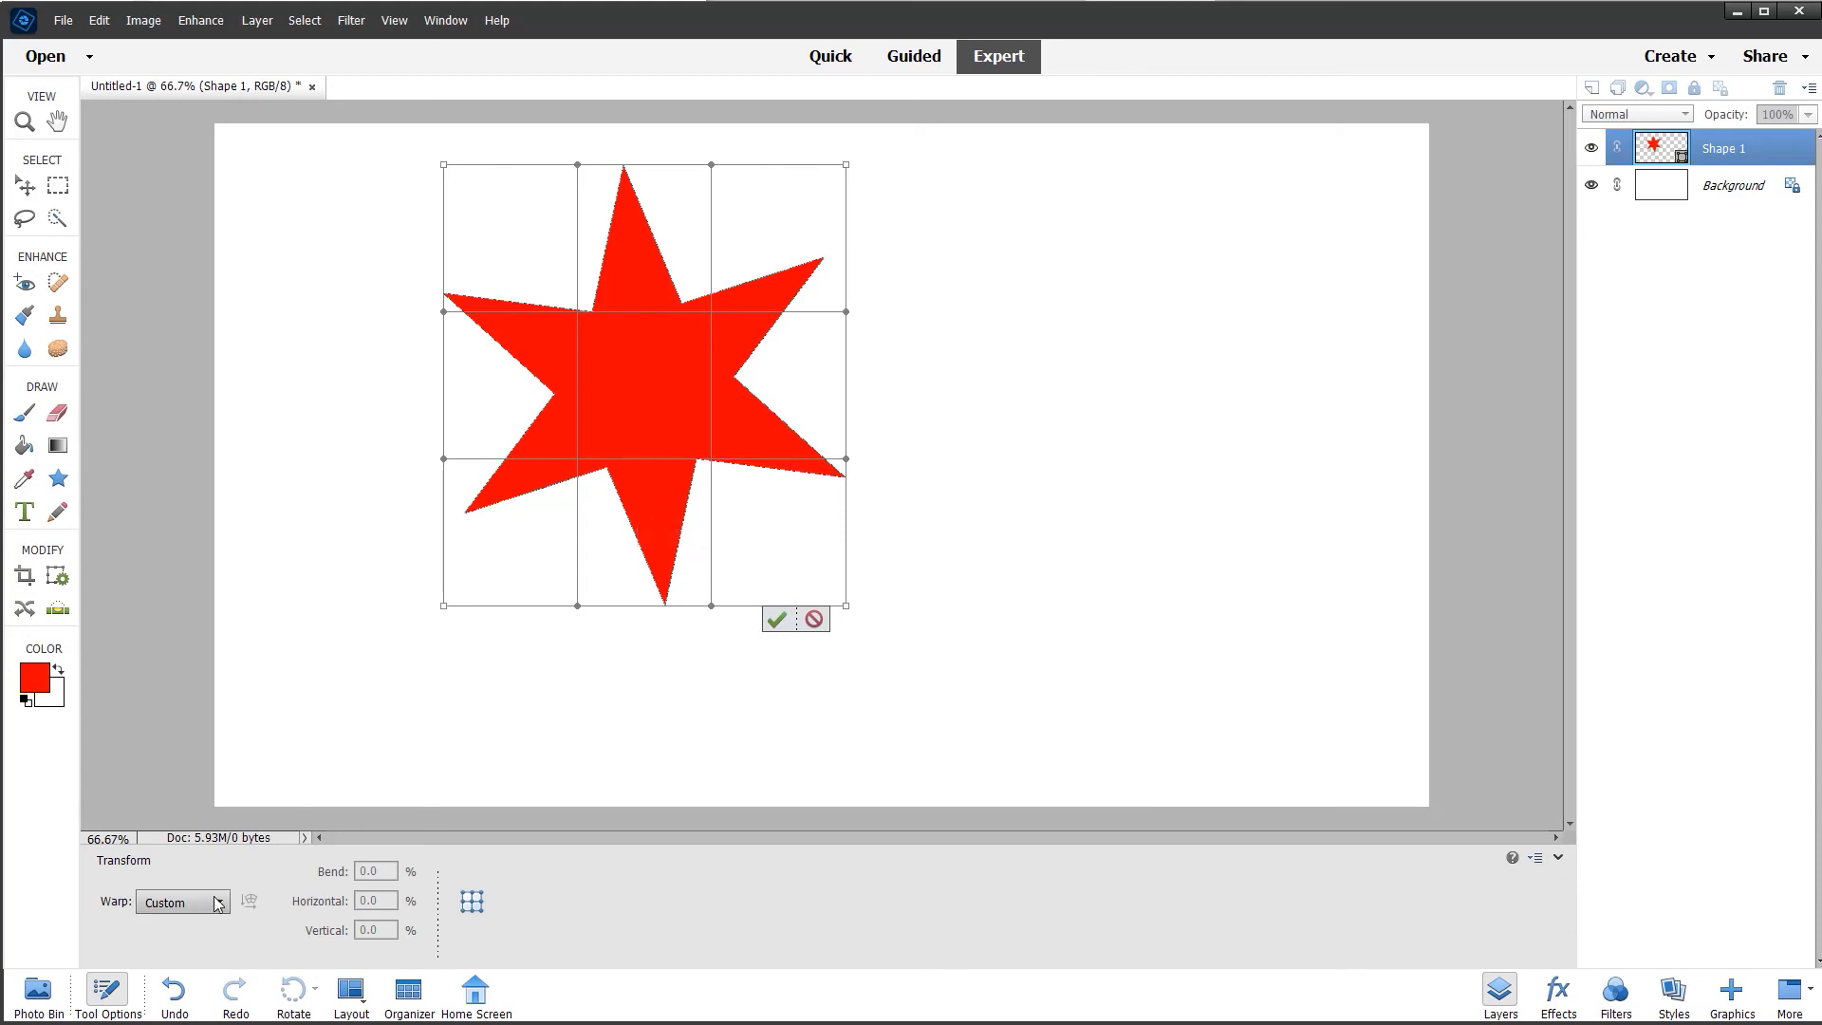
{"action": "left_click", "coordinate": [184, 901]}
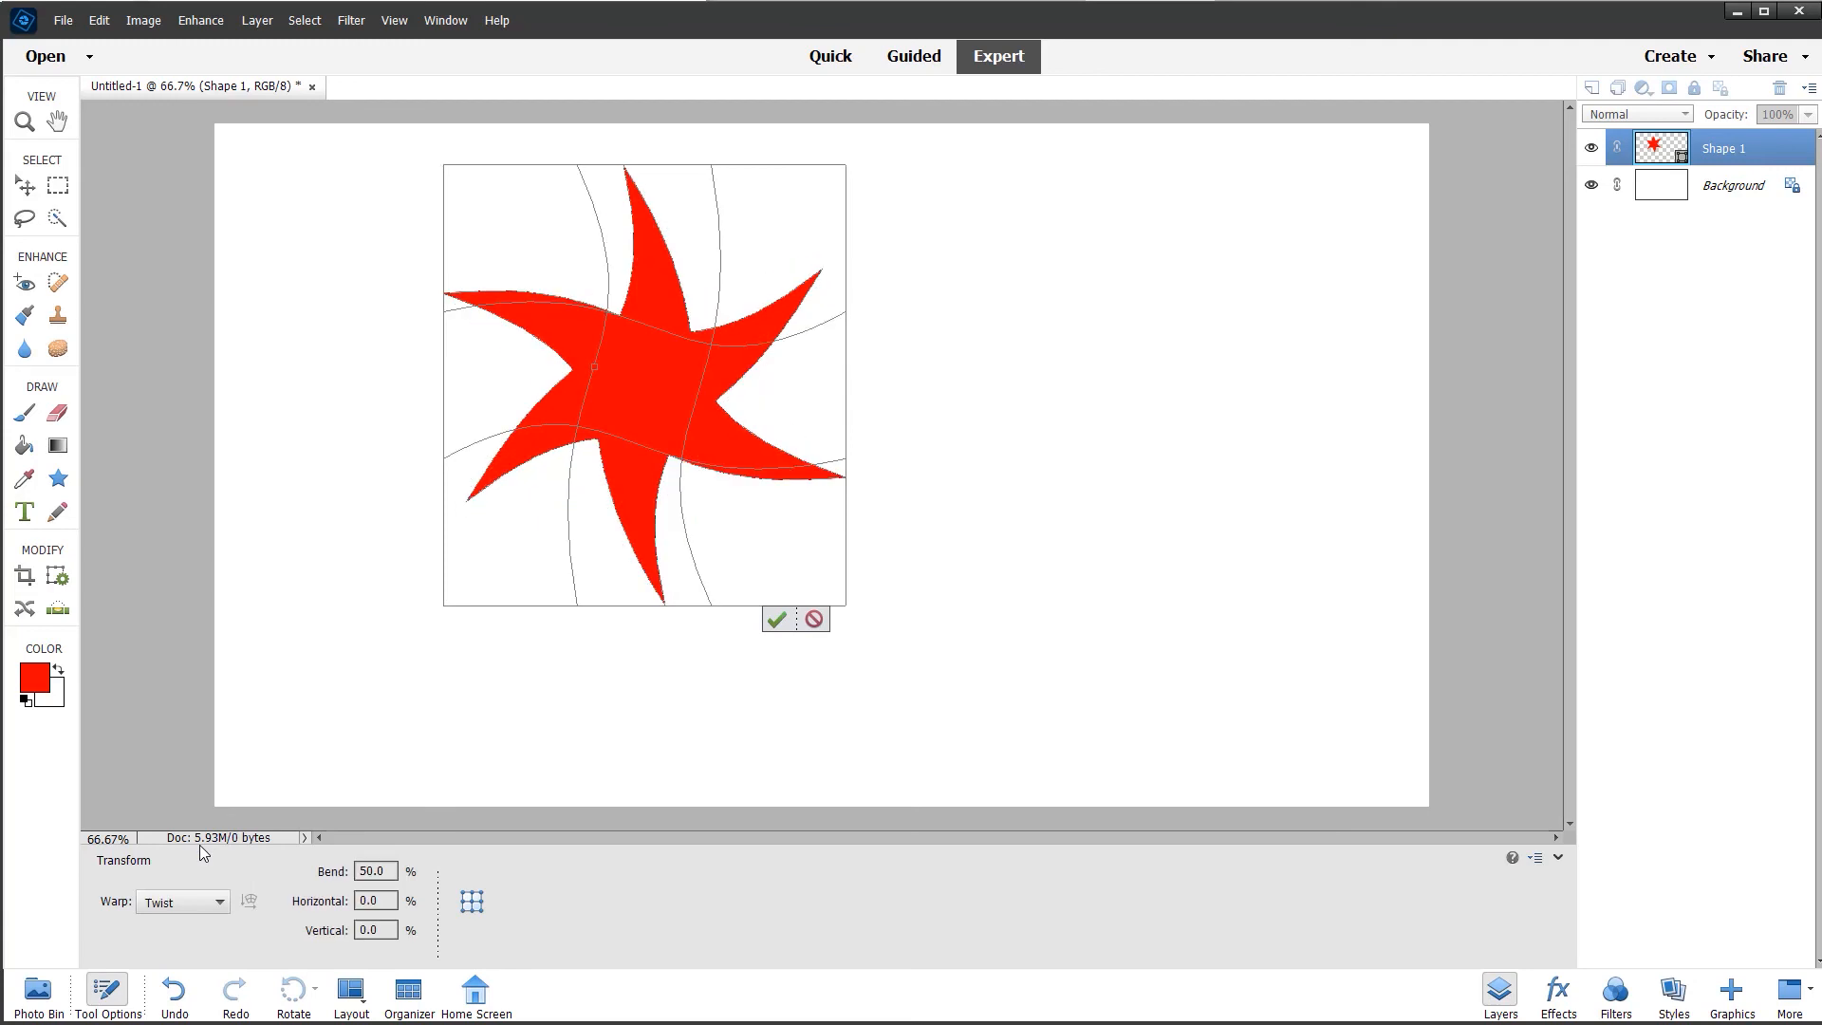
{"action": "mouse_move", "coordinate": [1042, 666]}
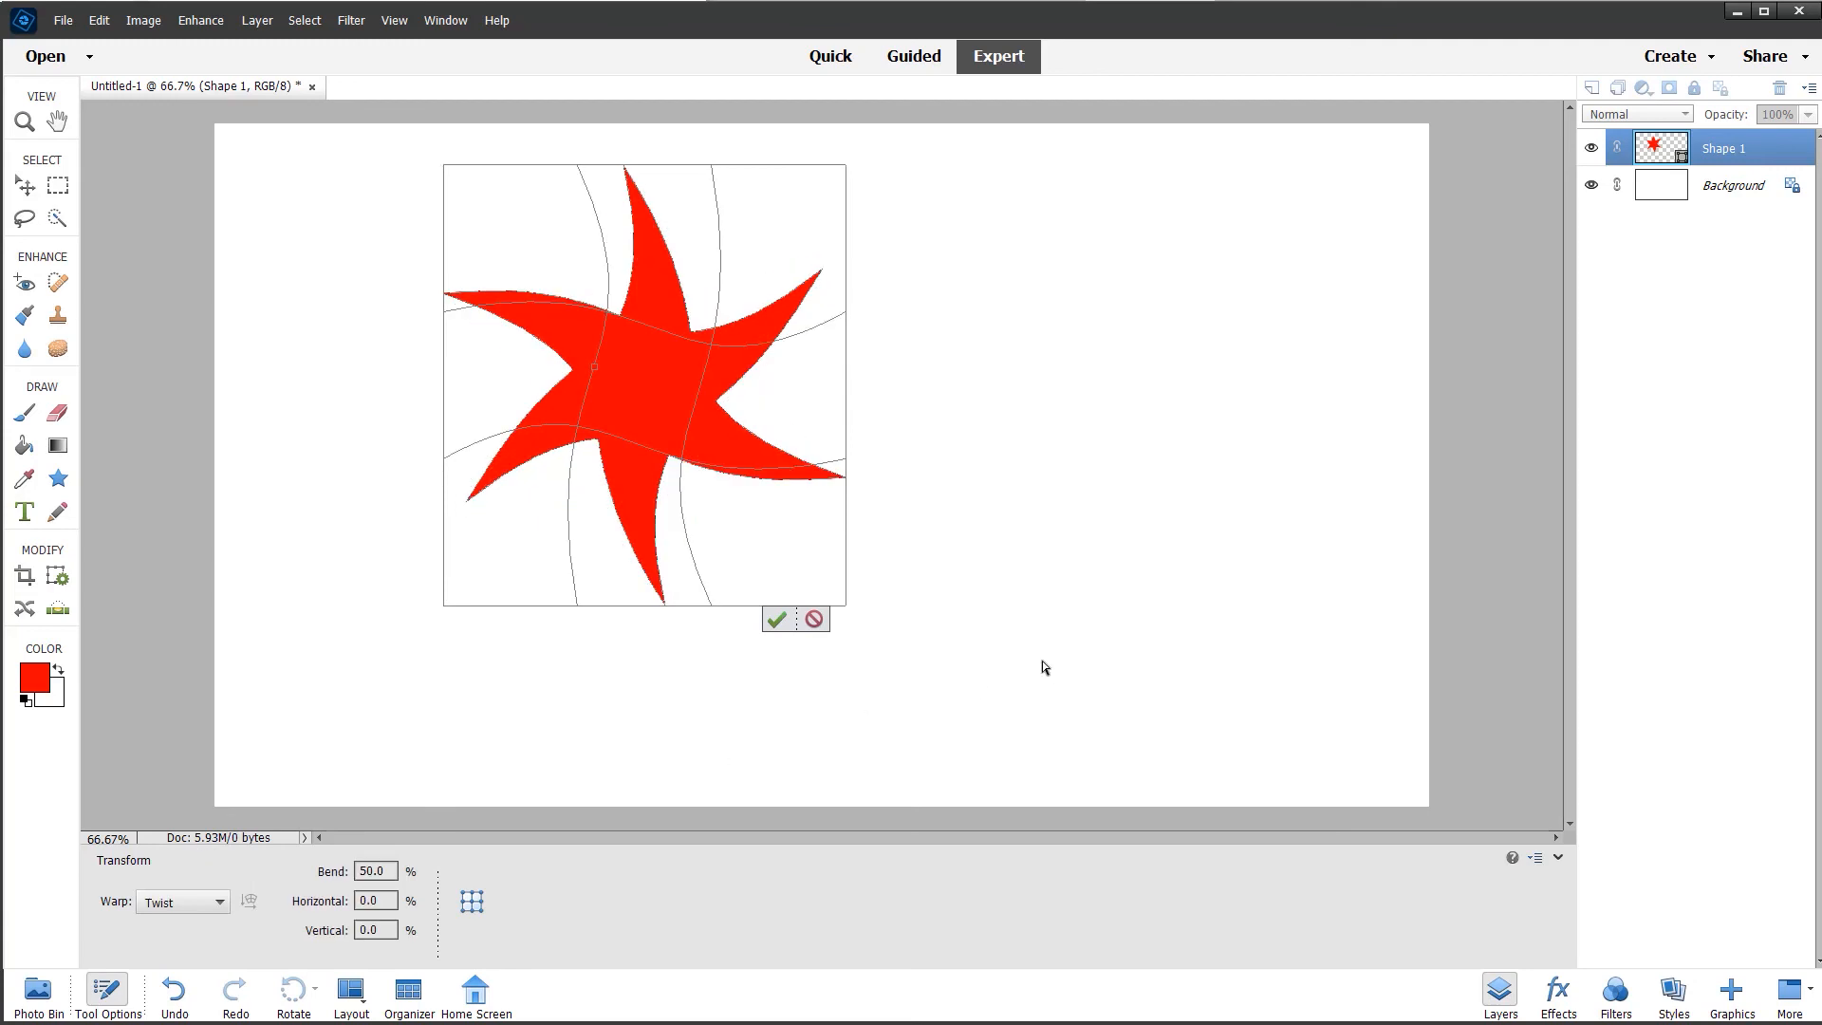
{"action": "mouse_move", "coordinate": [1017, 594]}
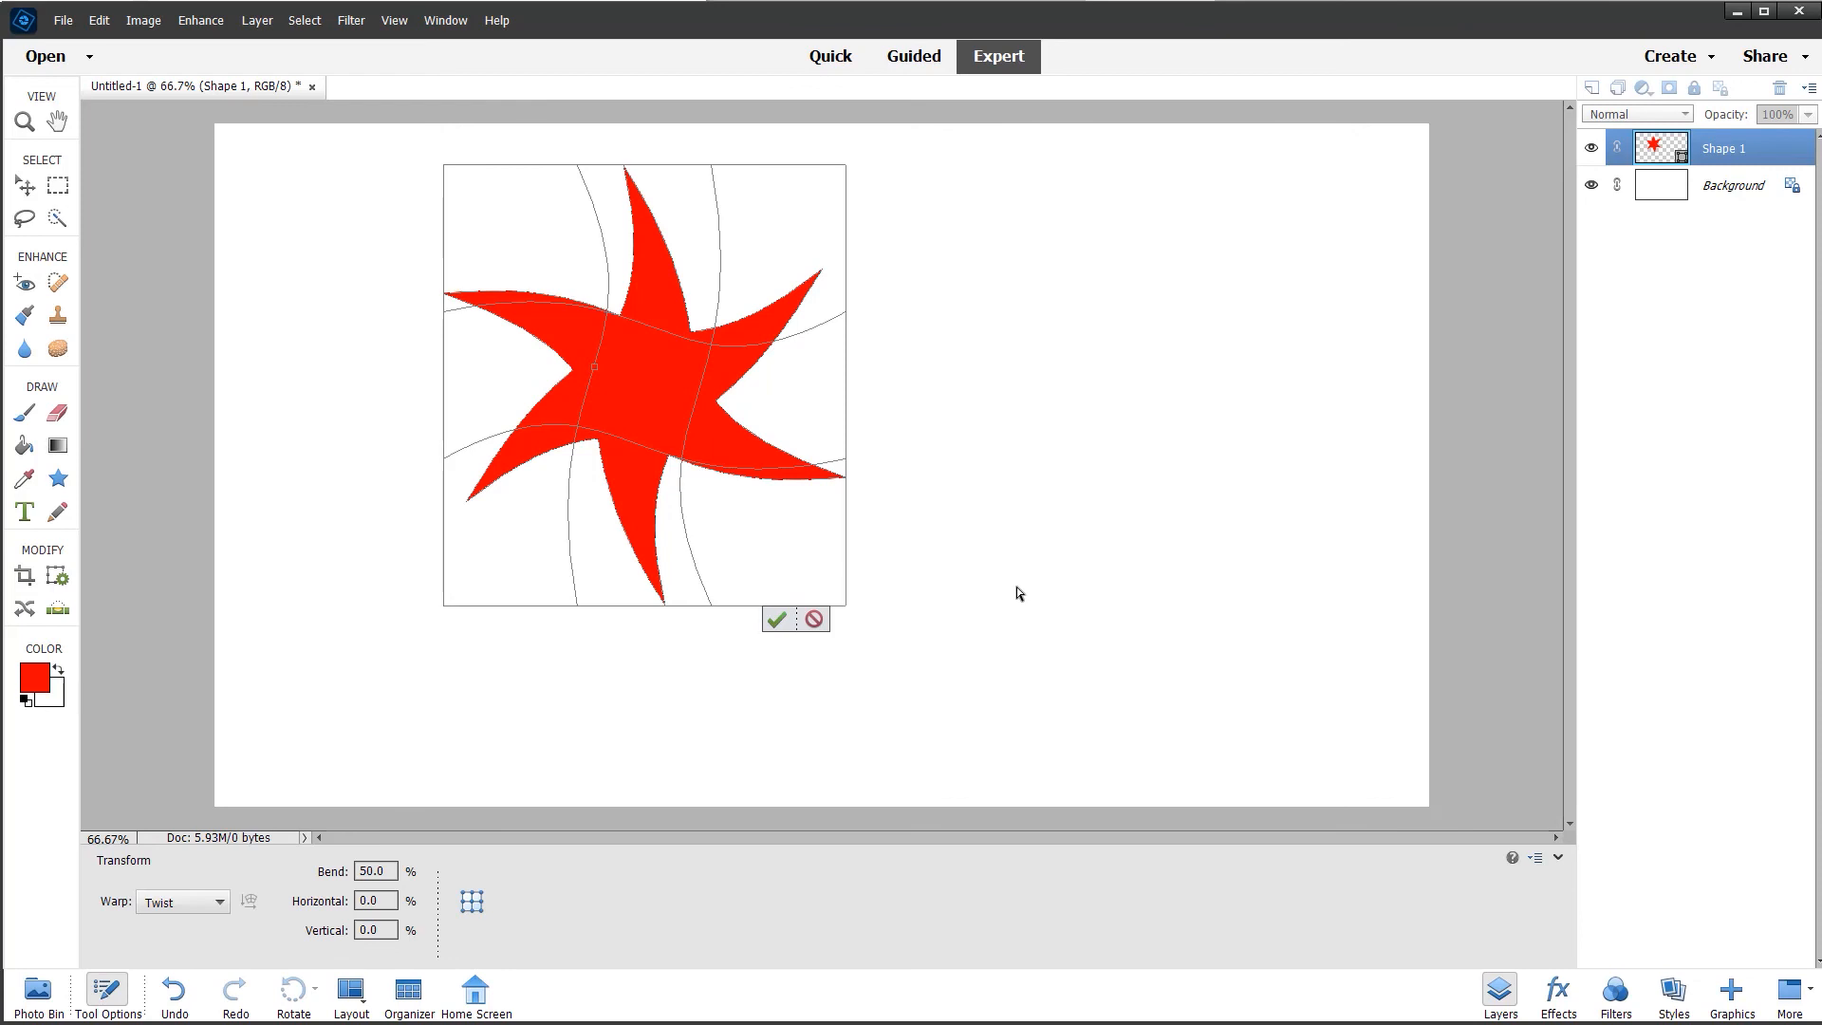
{"action": "mouse_move", "coordinate": [344, 924]}
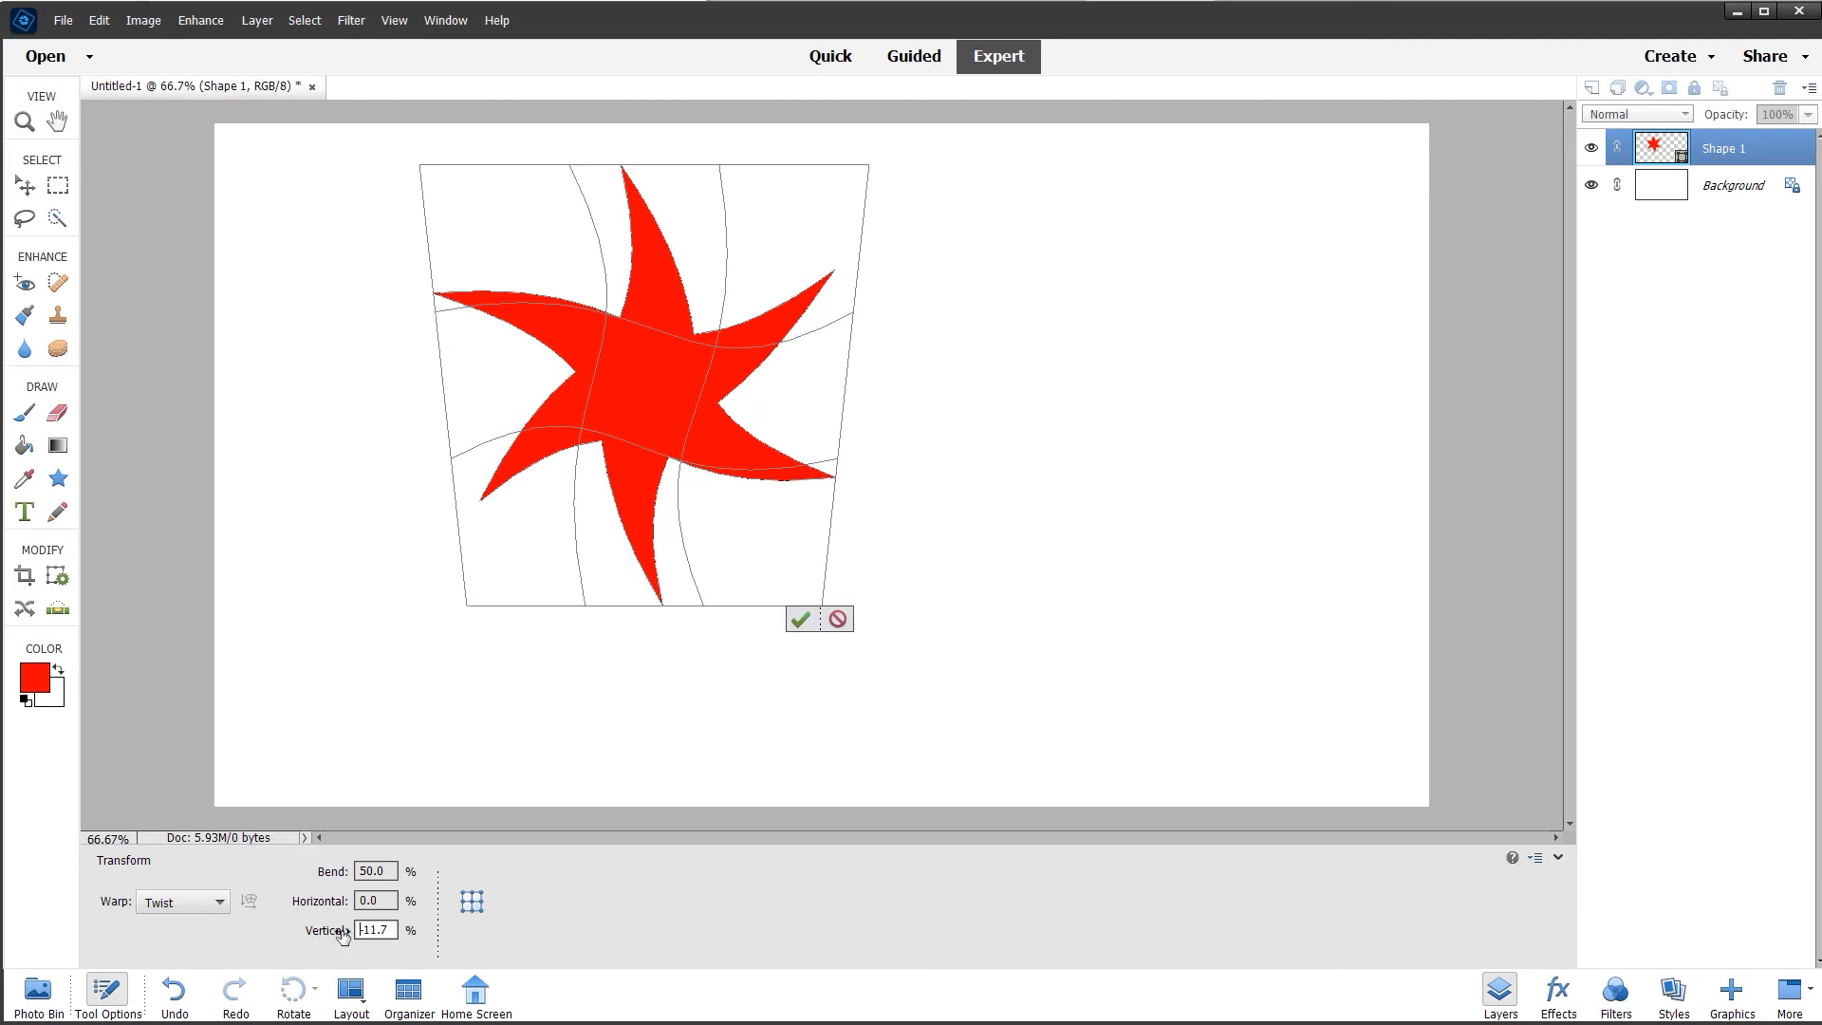
{"action": "type", "text": "48.9"}
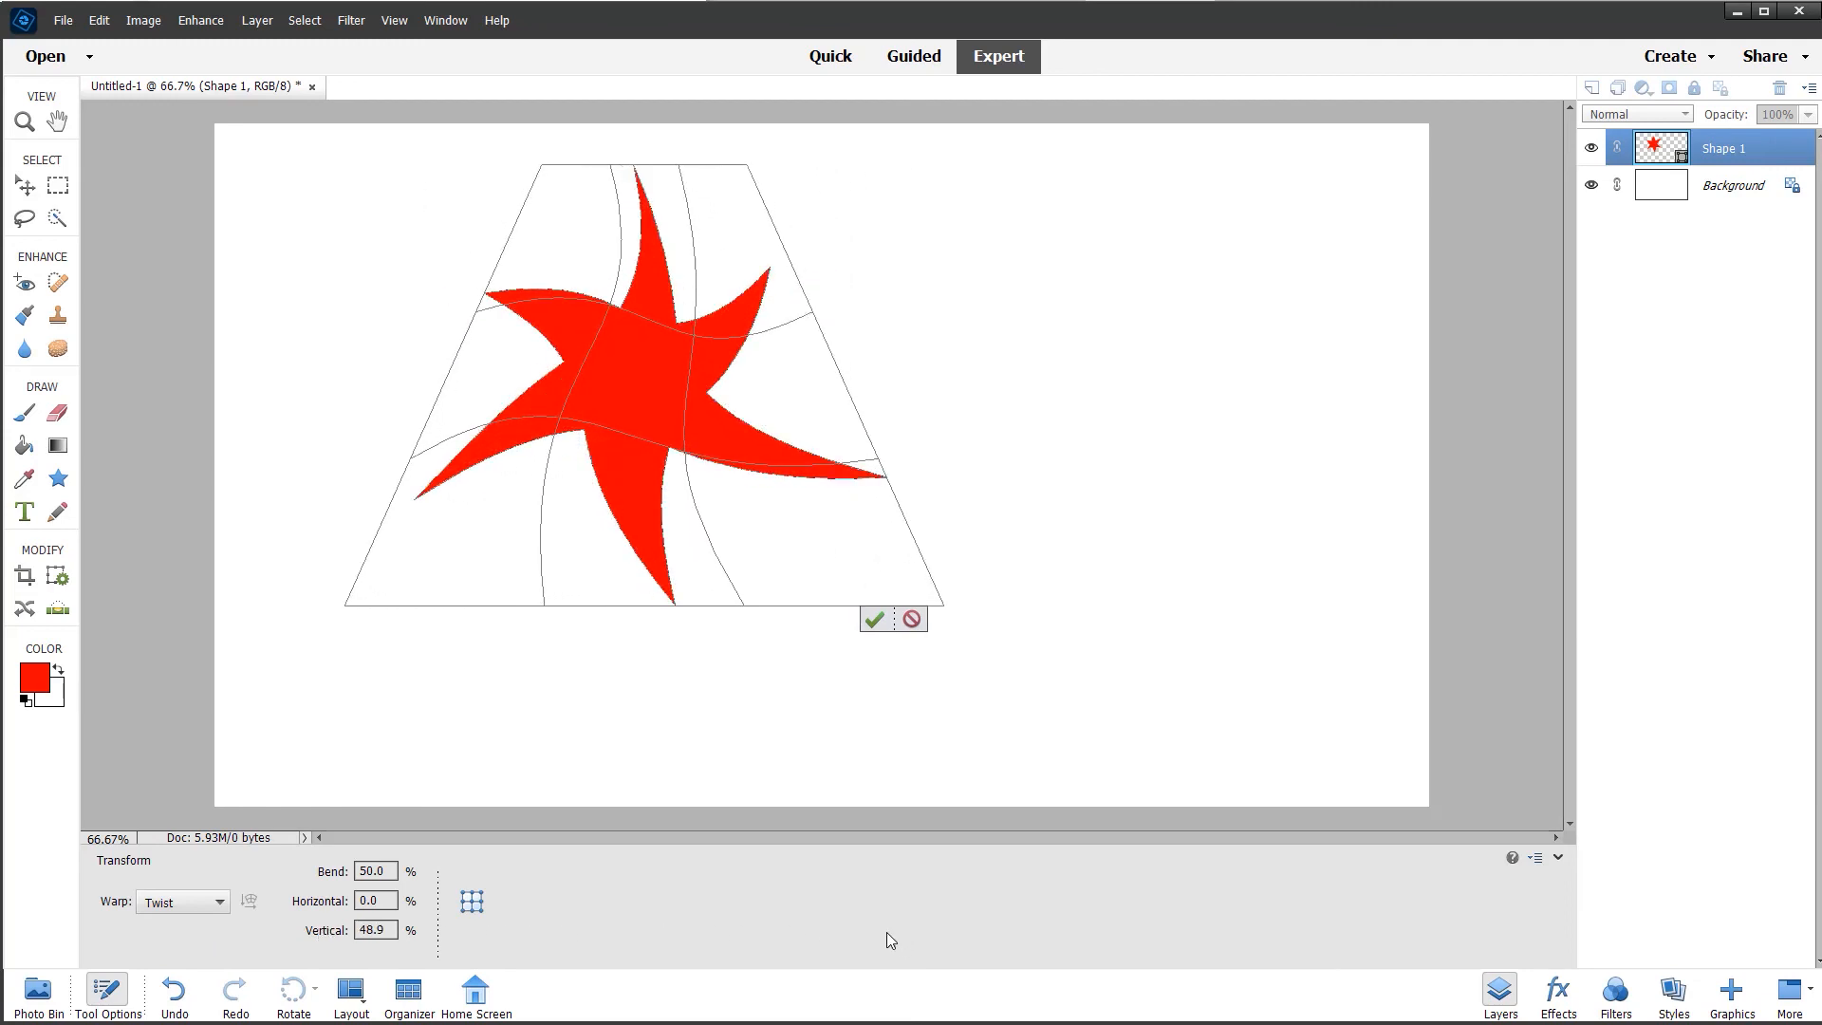